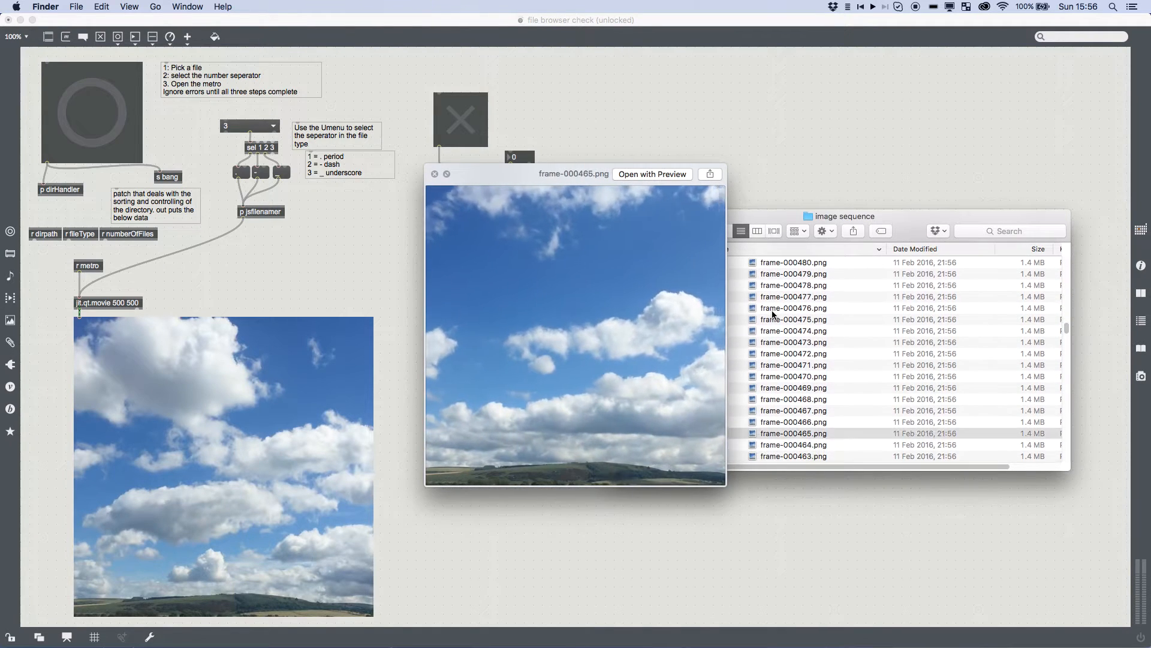
- Preview several cloud timelapse frame PNGs in Finder while scrolling the file list
{"action": "left_click", "coordinate": [792, 388]}
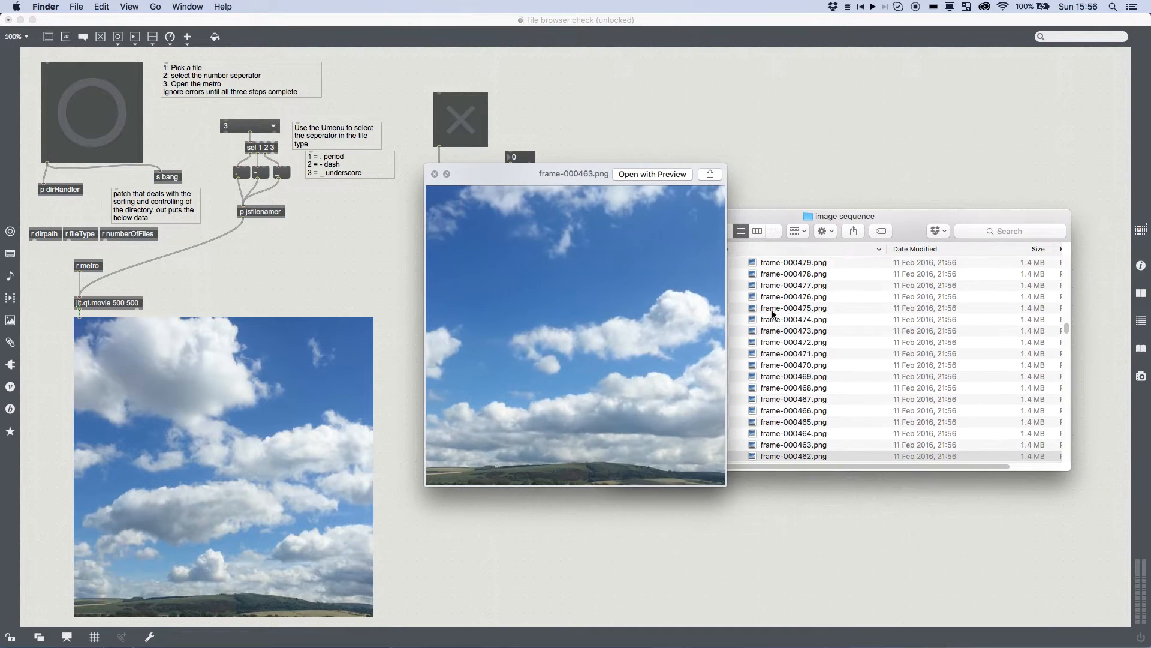
{"action": "scroll", "scroll_direction": "down", "scroll_amount": 3}
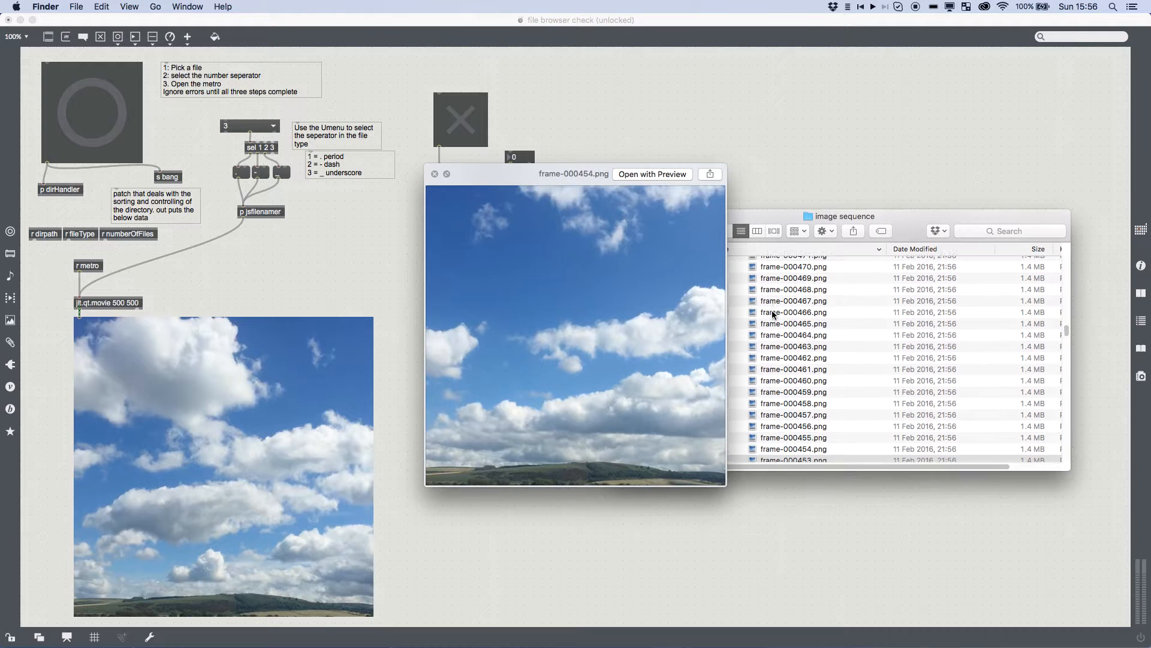
{"action": "left_click", "coordinate": [793, 341]}
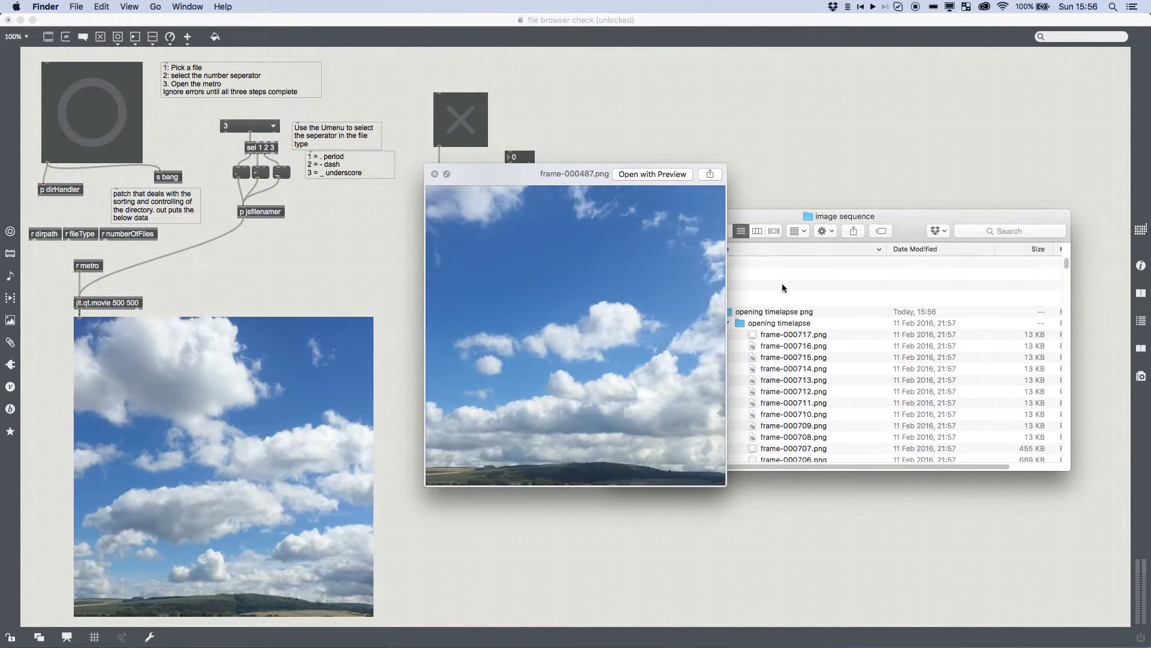
{"action": "scroll", "scroll_direction": "down", "scroll_amount": 3}
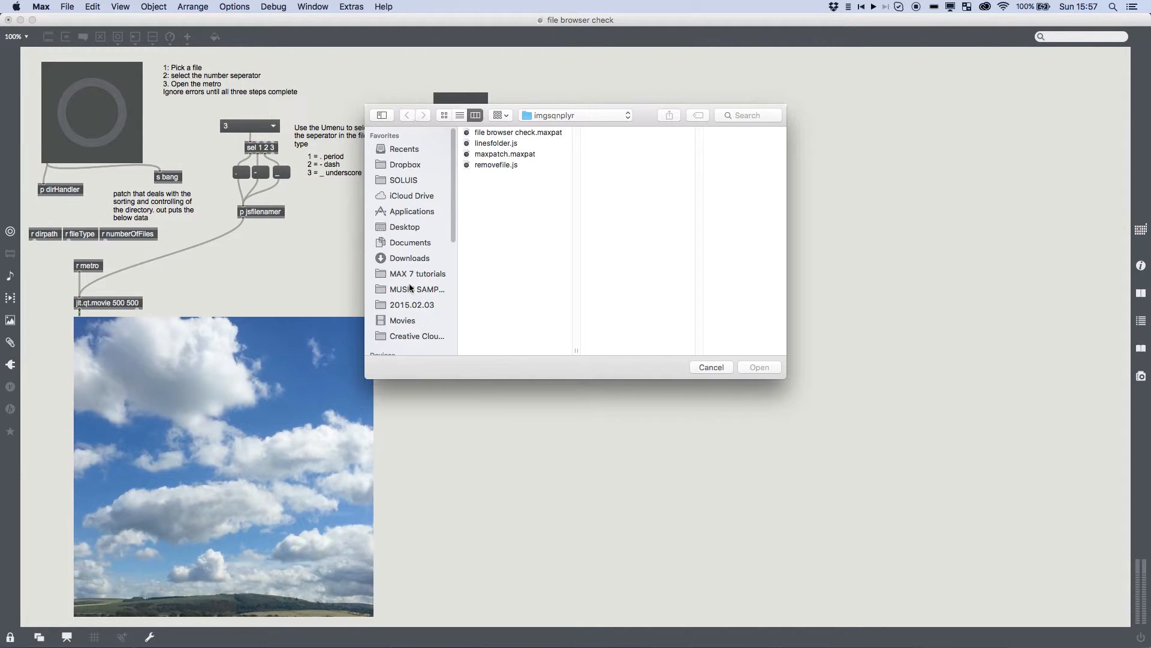
- Load a frame PNG from Documents > opening timelapse as the patch's first image
{"action": "left_click", "coordinate": [410, 242]}
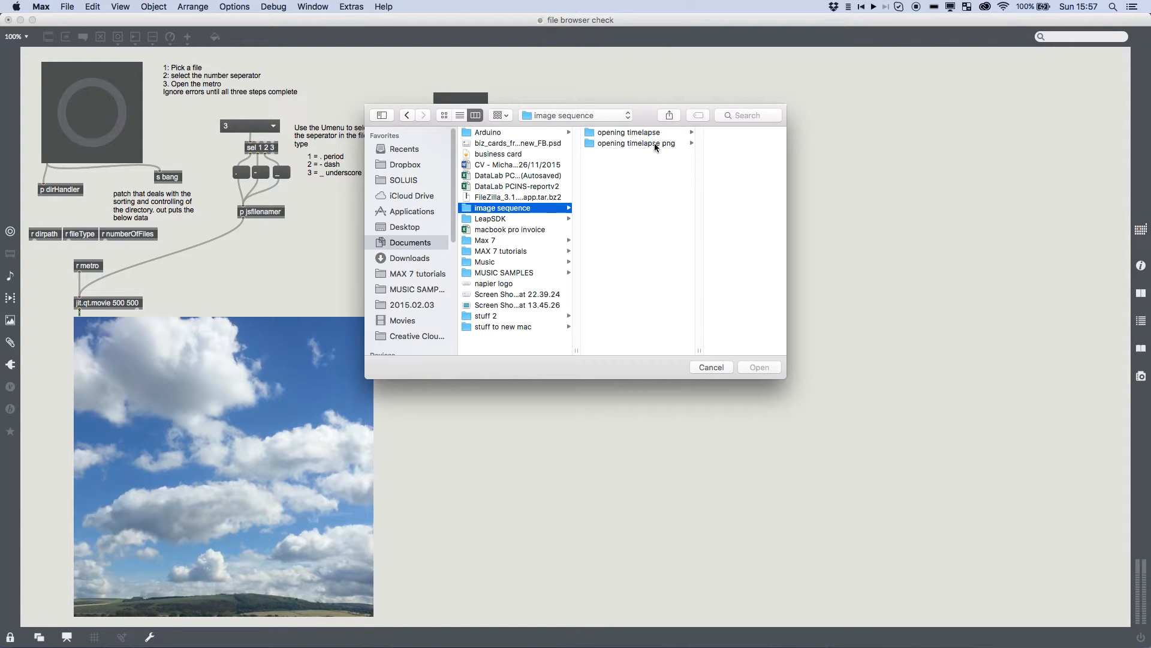
{"action": "left_click", "coordinate": [634, 143]}
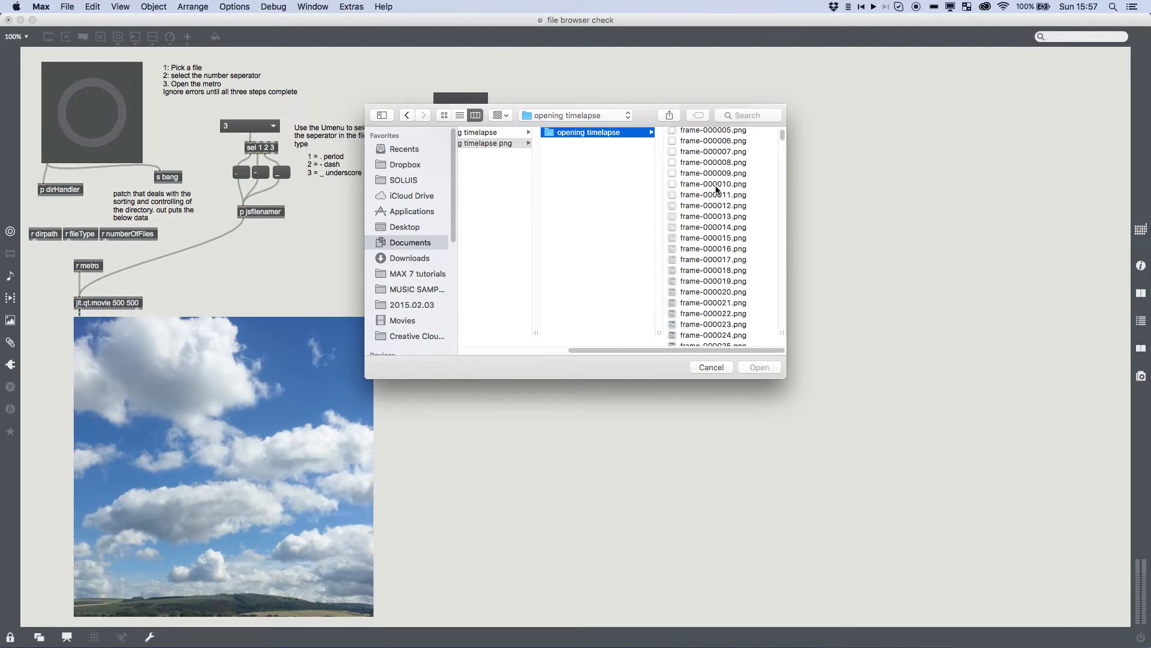
{"action": "scroll", "scroll_direction": "down", "scroll_amount": 3}
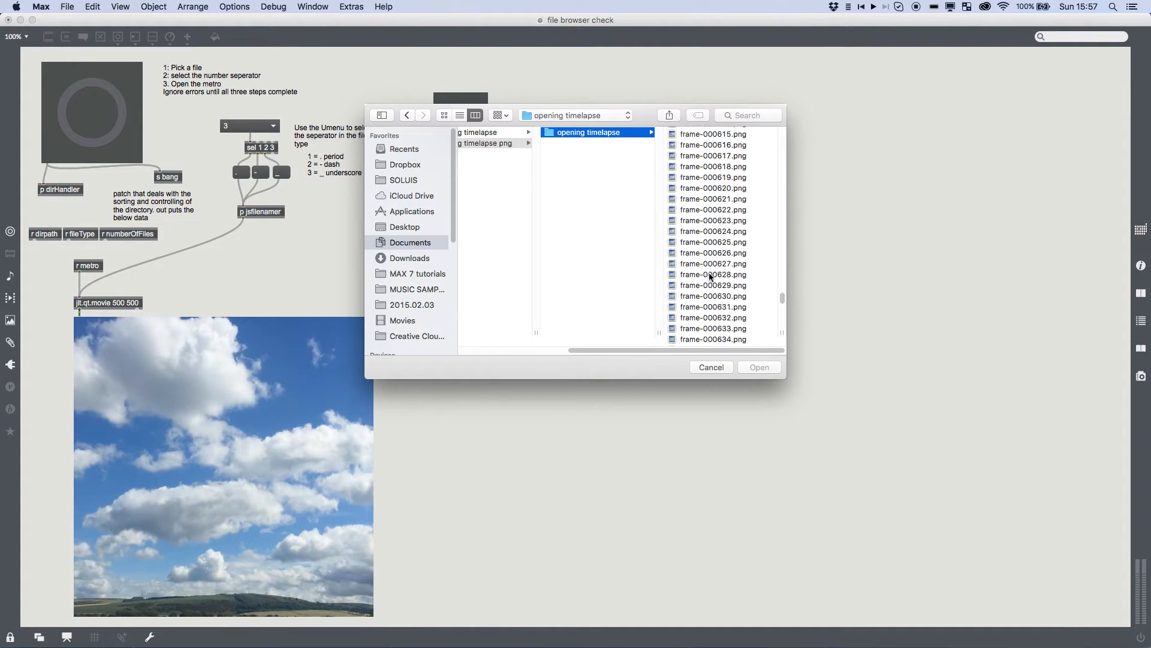
{"action": "left_click", "coordinate": [588, 209]}
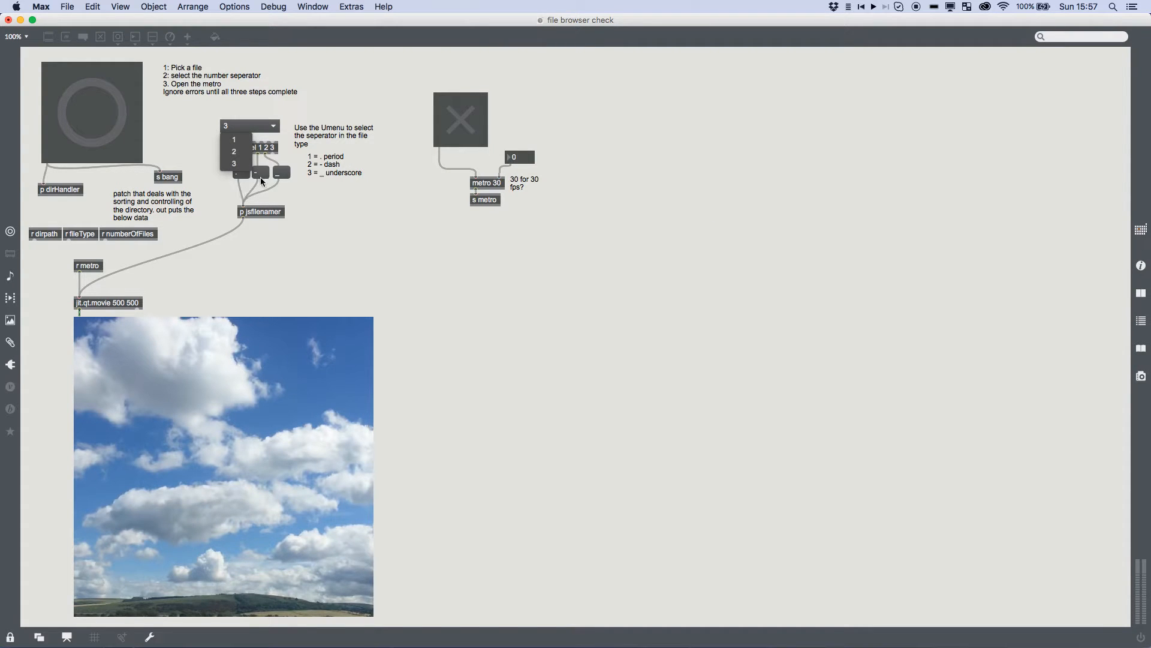
- Choose the dash separator in the umenu and start the metro to play the sequence
{"action": "left_click", "coordinate": [234, 151]}
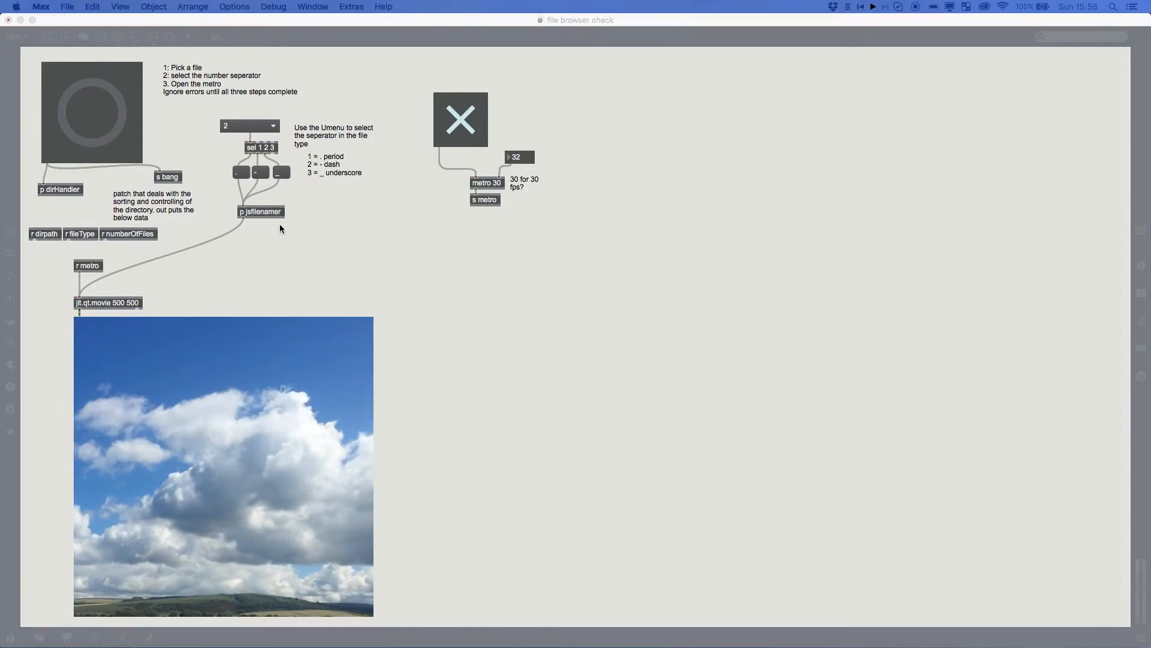
{"action": "double_click", "coordinate": [260, 211]}
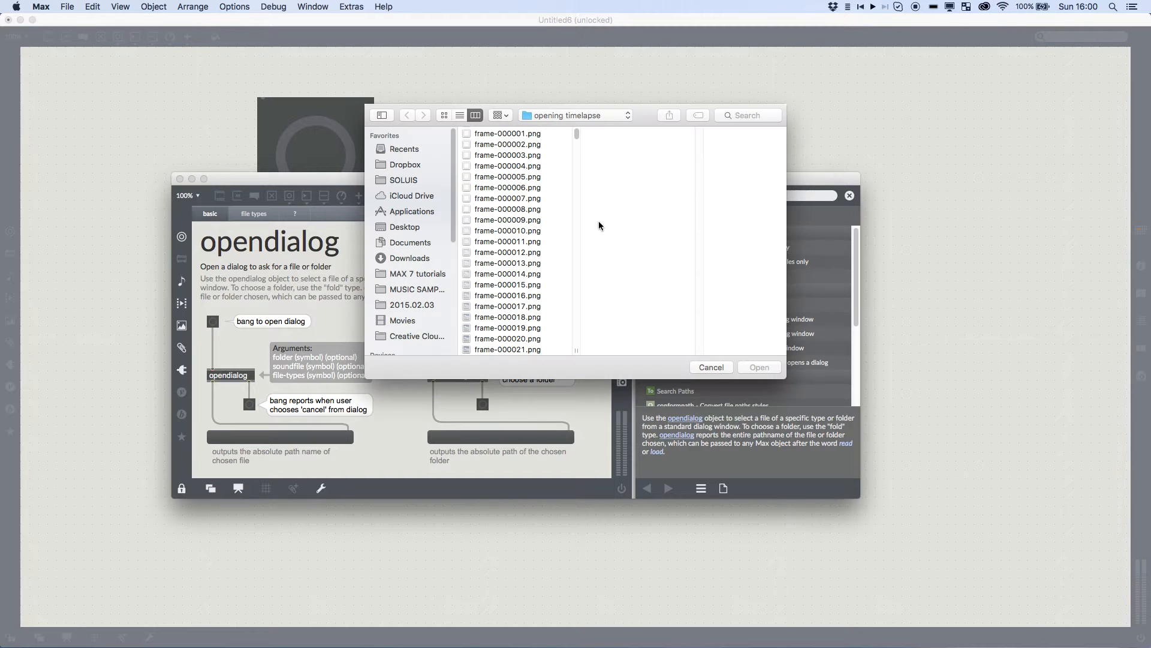
- Select frame-000021.png in the opendialog help's file dialog and confirm it
{"action": "left_click", "coordinate": [507, 235]}
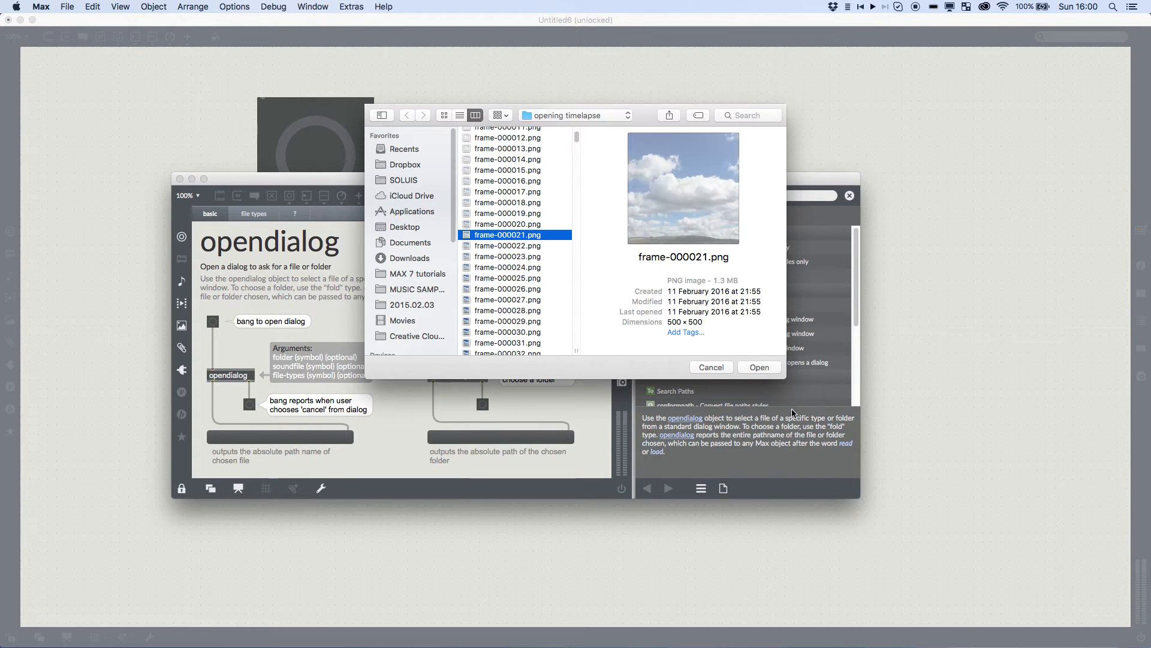
{"action": "left_click", "coordinate": [758, 367]}
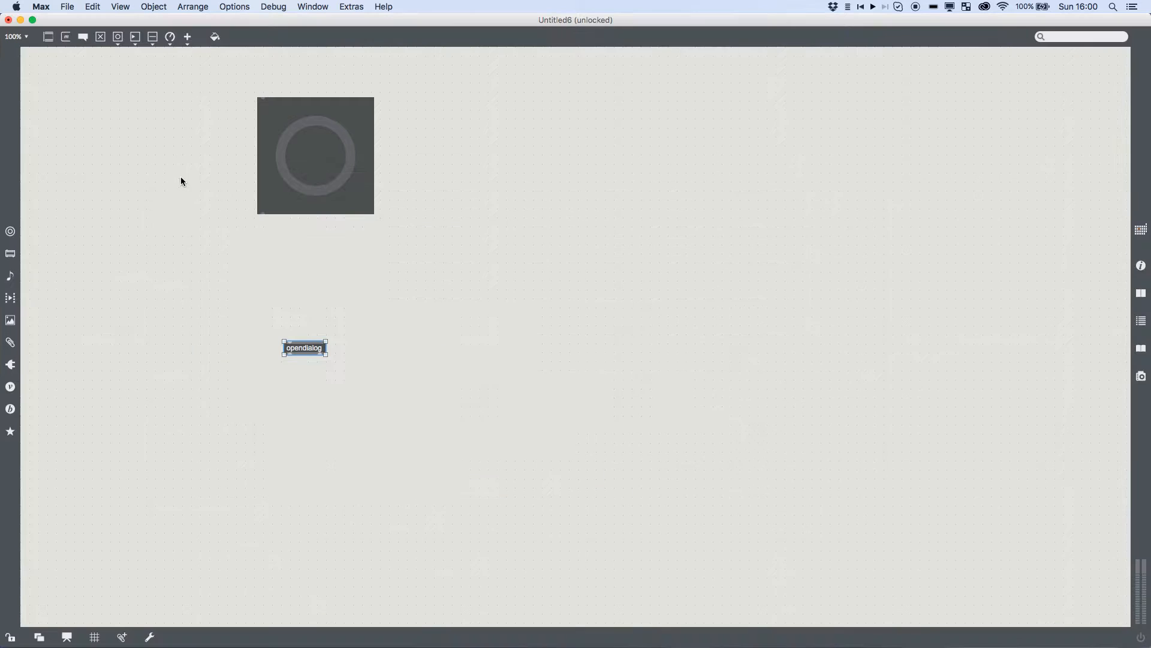
- Move the button top left, wire it to opendialog, and feed opendialog into a new strippath
{"action": "left_click_drag", "start_coordinate": [314, 155], "coordinate": [146, 155]}
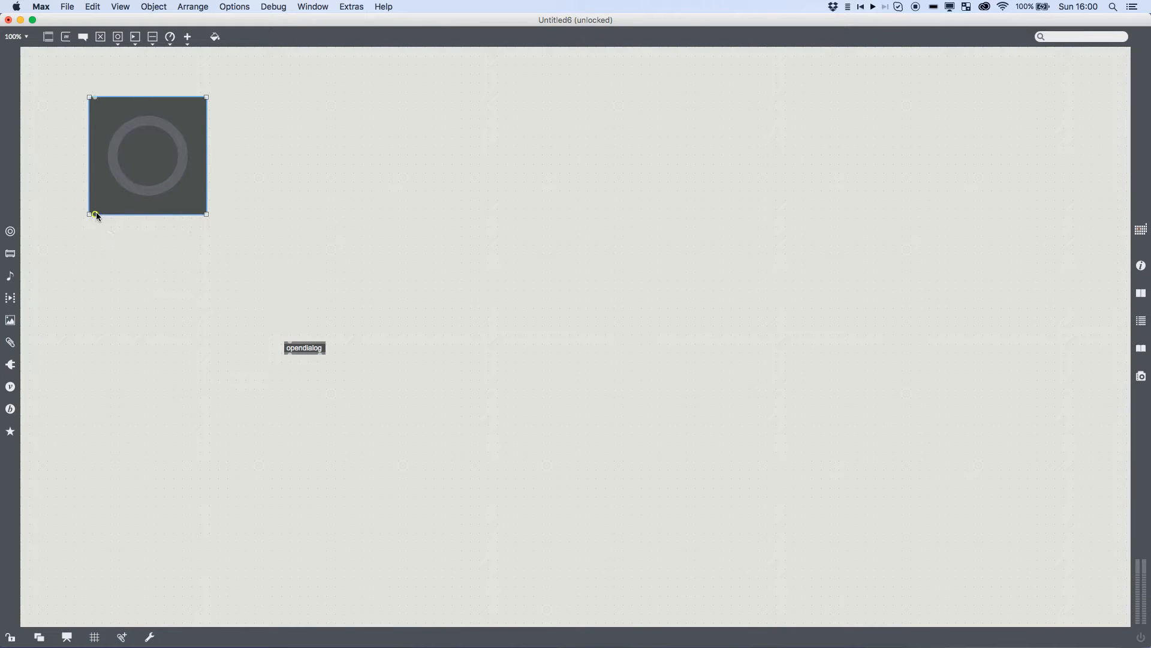
{"action": "left_click_drag", "start_coordinate": [303, 348], "coordinate": [114, 267]}
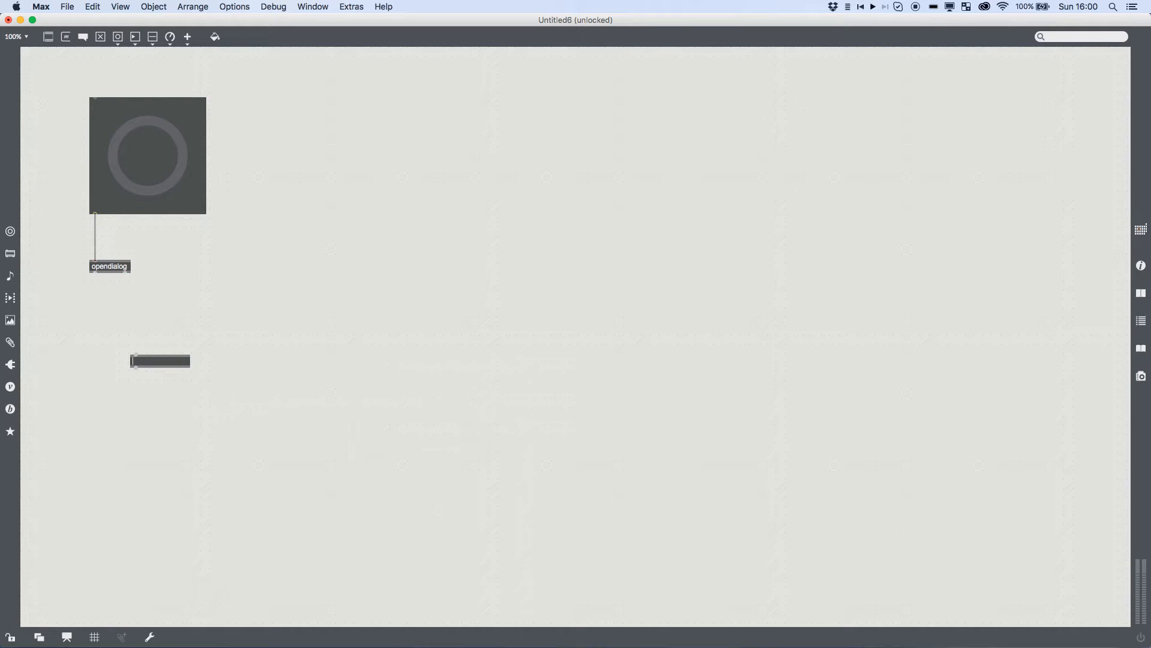
{"action": "type", "text": "strippath"}
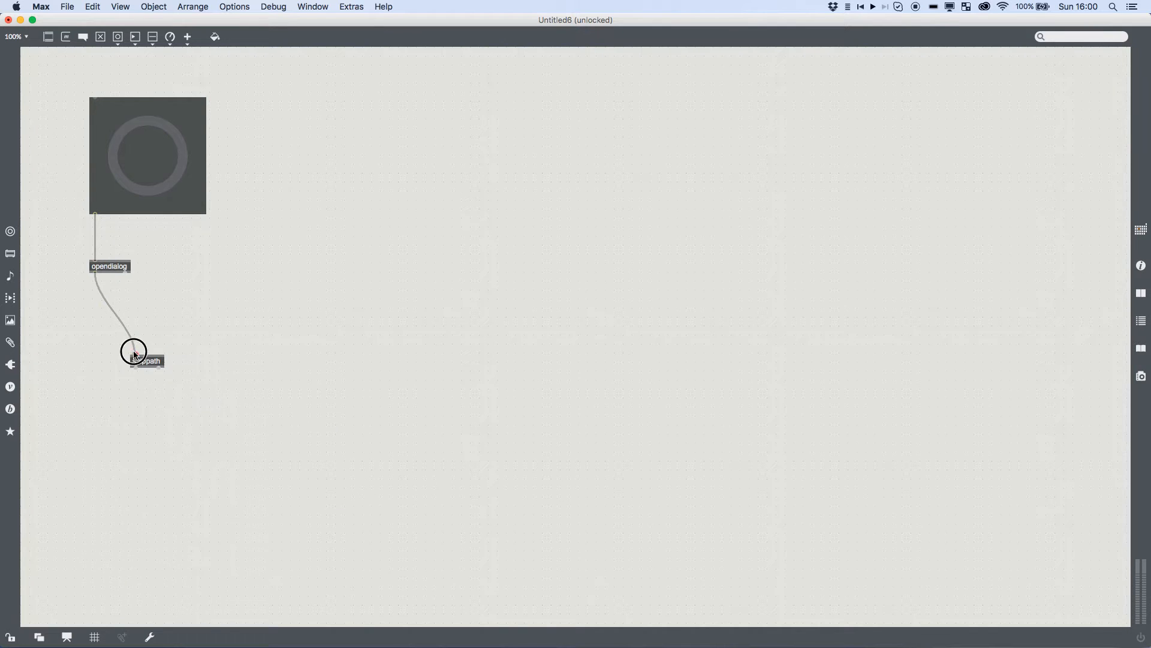
{"action": "left_click", "coordinate": [145, 361]}
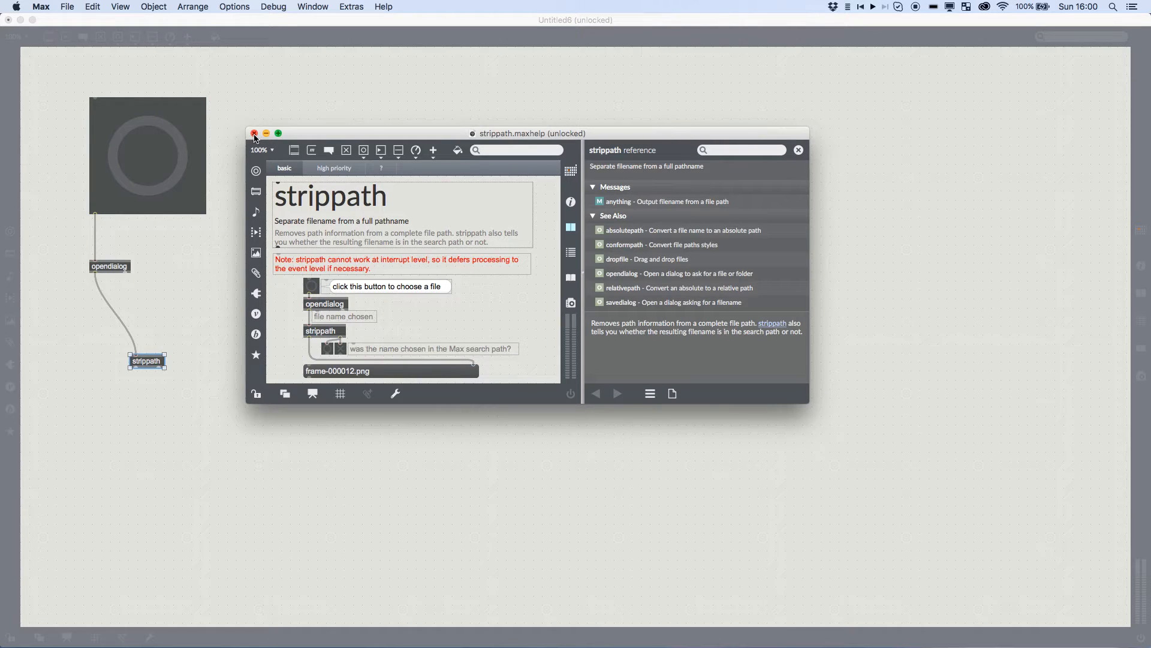
{"action": "left_click", "coordinate": [253, 133]}
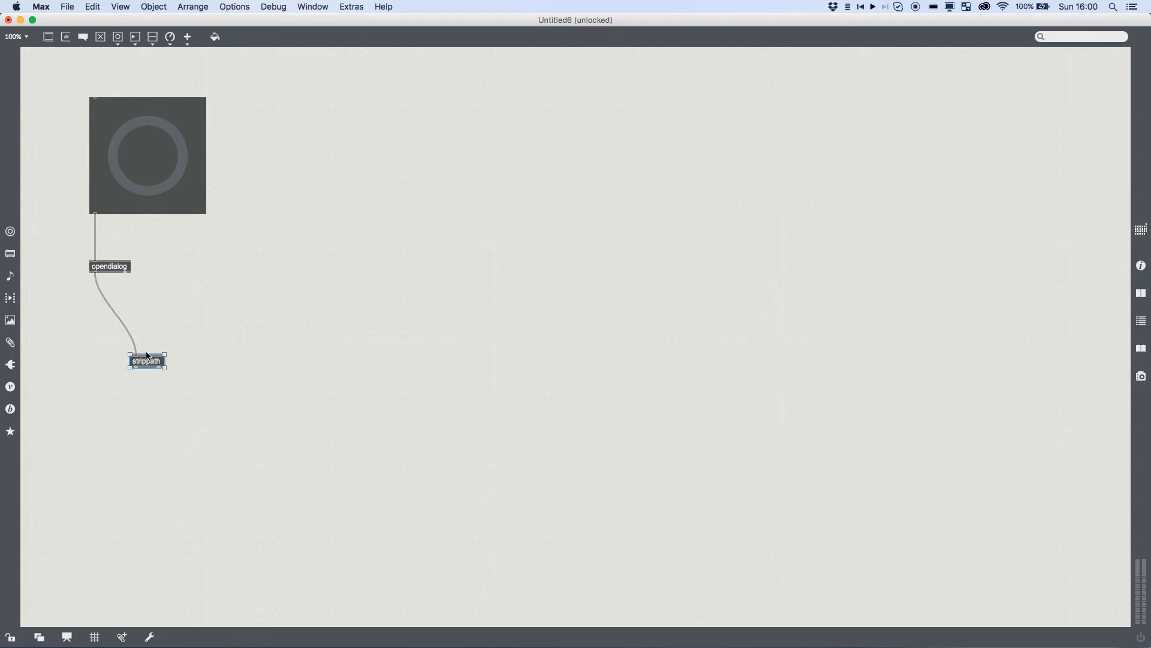
{"action": "left_click_drag", "start_coordinate": [145, 361], "coordinate": [105, 306]}
{"action": "type", "text": "fromsymbol @seper"}
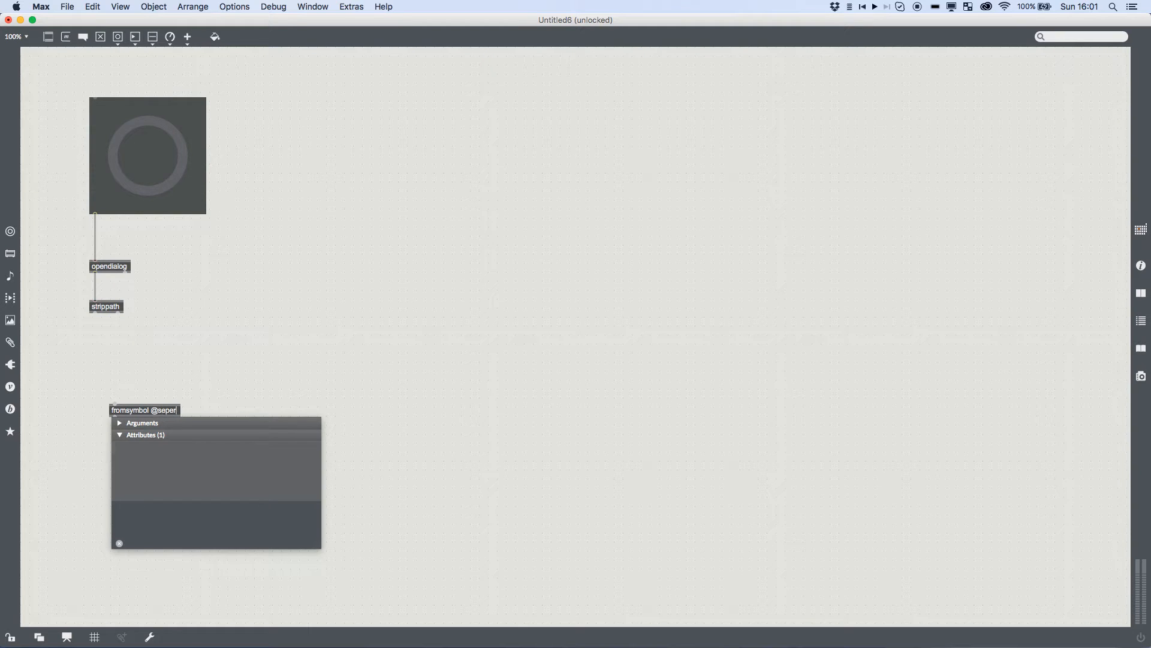
{"action": "left_click", "coordinate": [186, 394]}
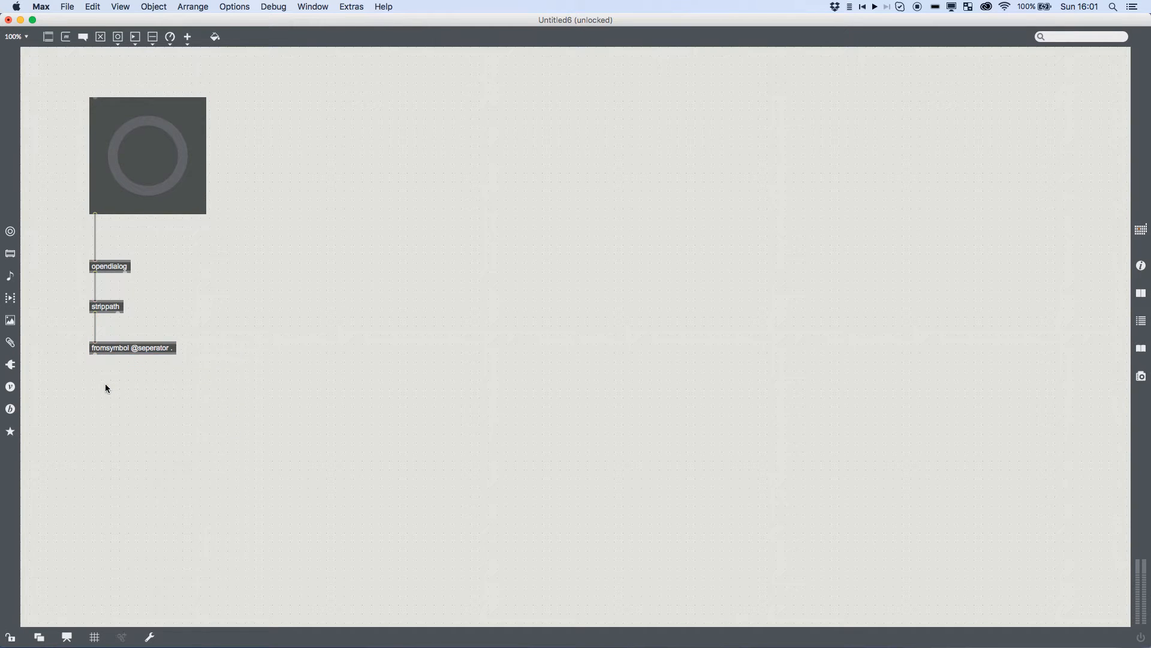
{"action": "type", "text": "iter"}
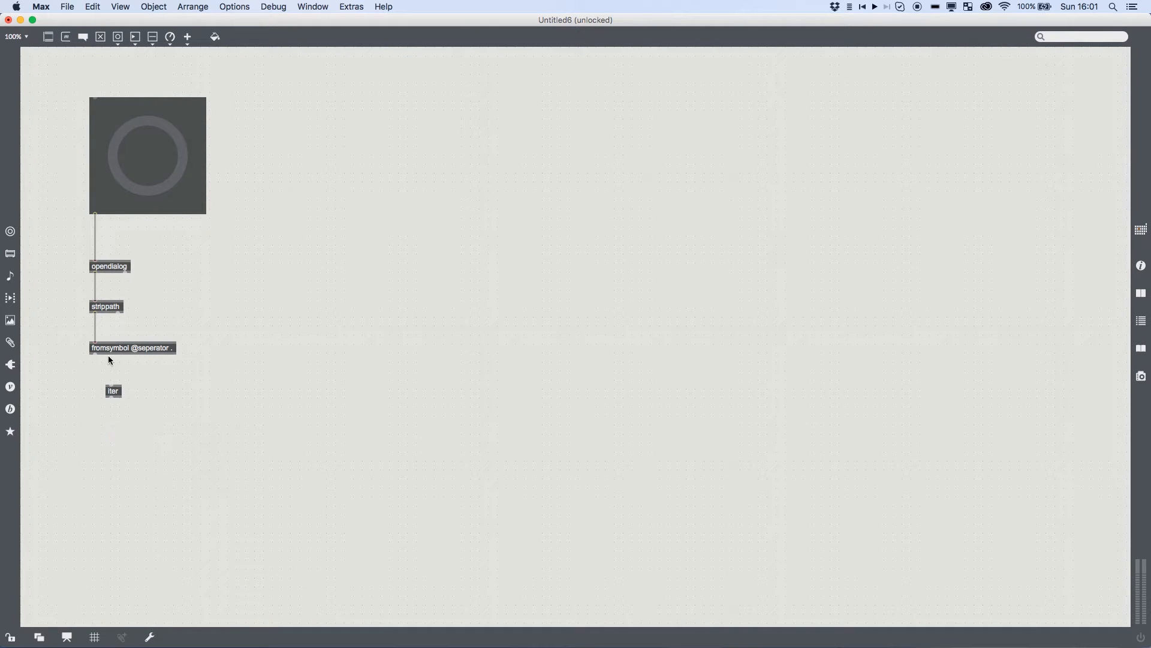
- Wire fromsymbol into iter and iter into a png message box below
{"action": "left_click_drag", "start_coordinate": [113, 391], "coordinate": [96, 376]}
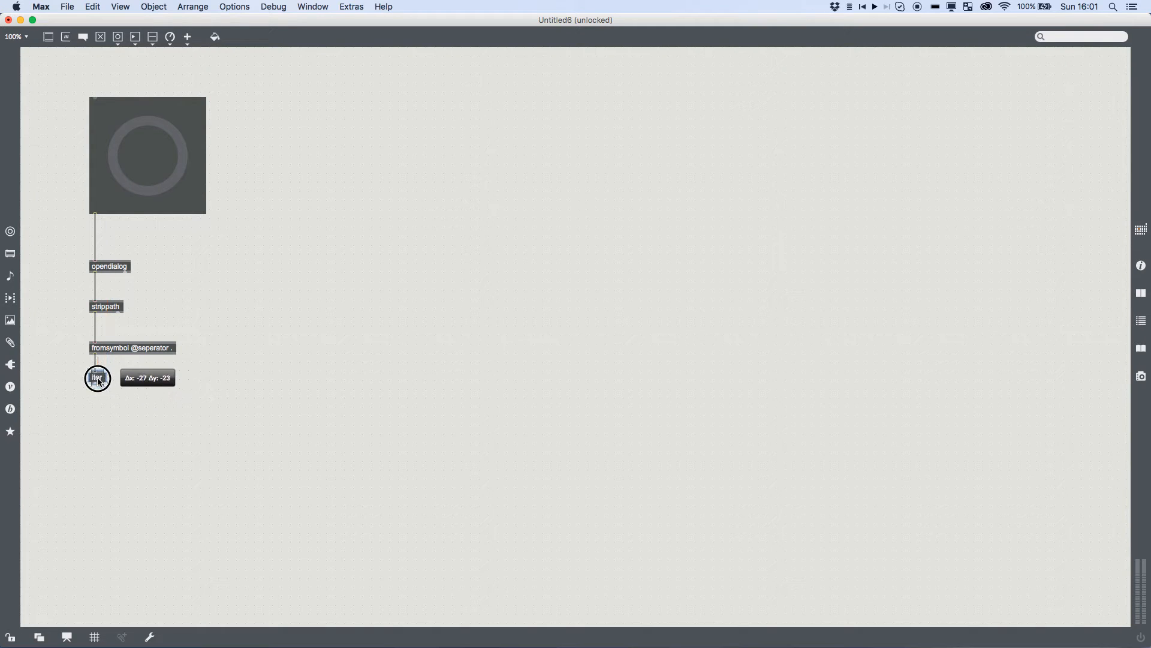
{"action": "left_click_drag", "start_coordinate": [96, 378], "coordinate": [96, 376]}
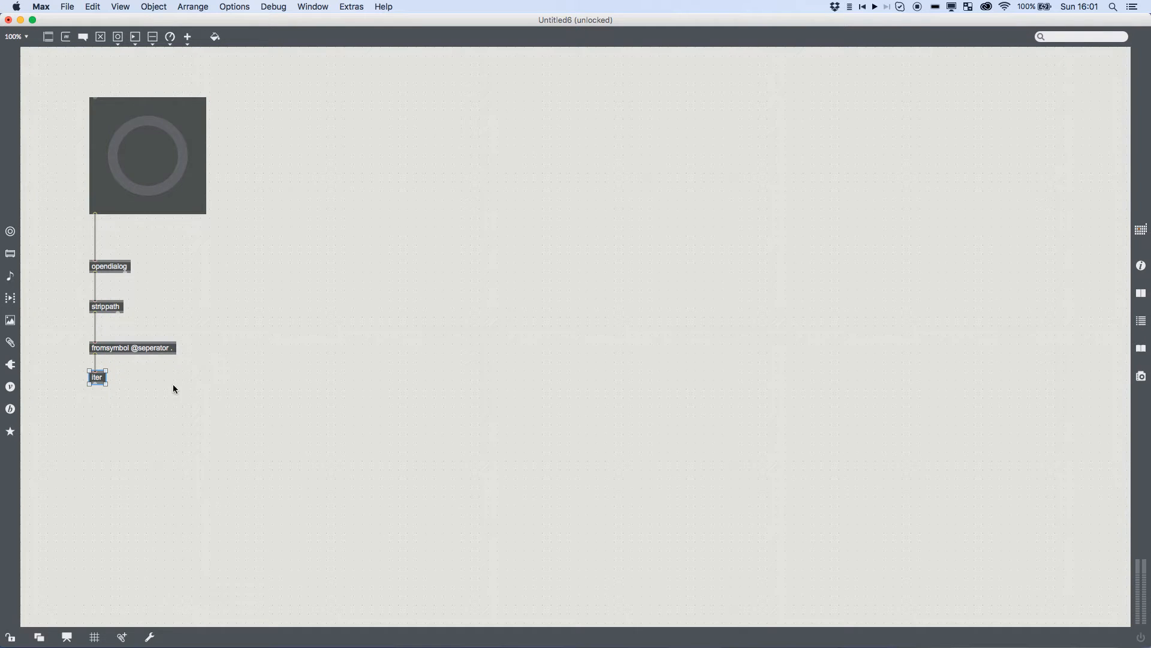
{"action": "mouse_move", "coordinate": [181, 372]}
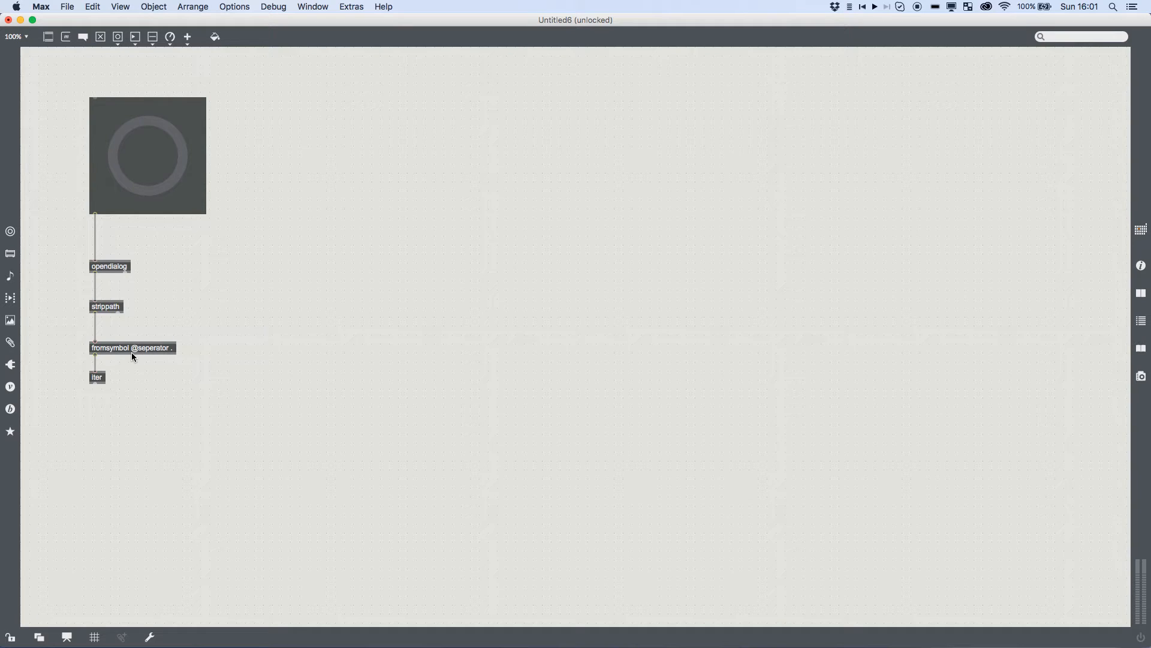
{"action": "left_click_drag", "start_coordinate": [98, 384], "coordinate": [110, 417]}
{"action": "type", "text": "png"}
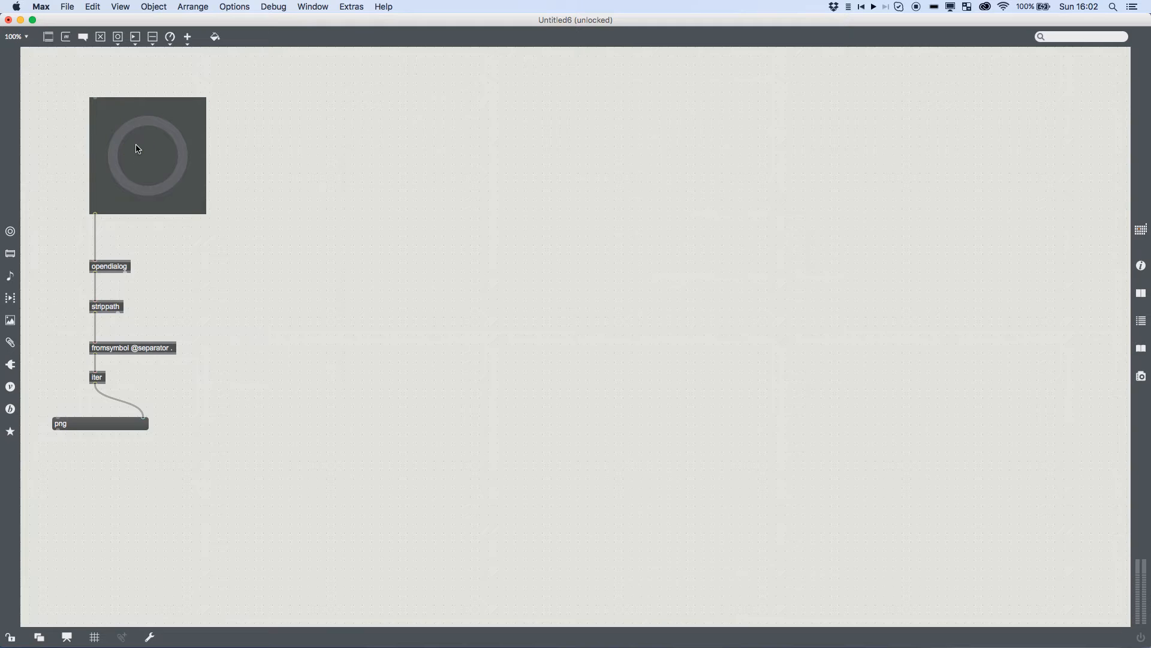
{"action": "mouse_move", "coordinate": [121, 438]}
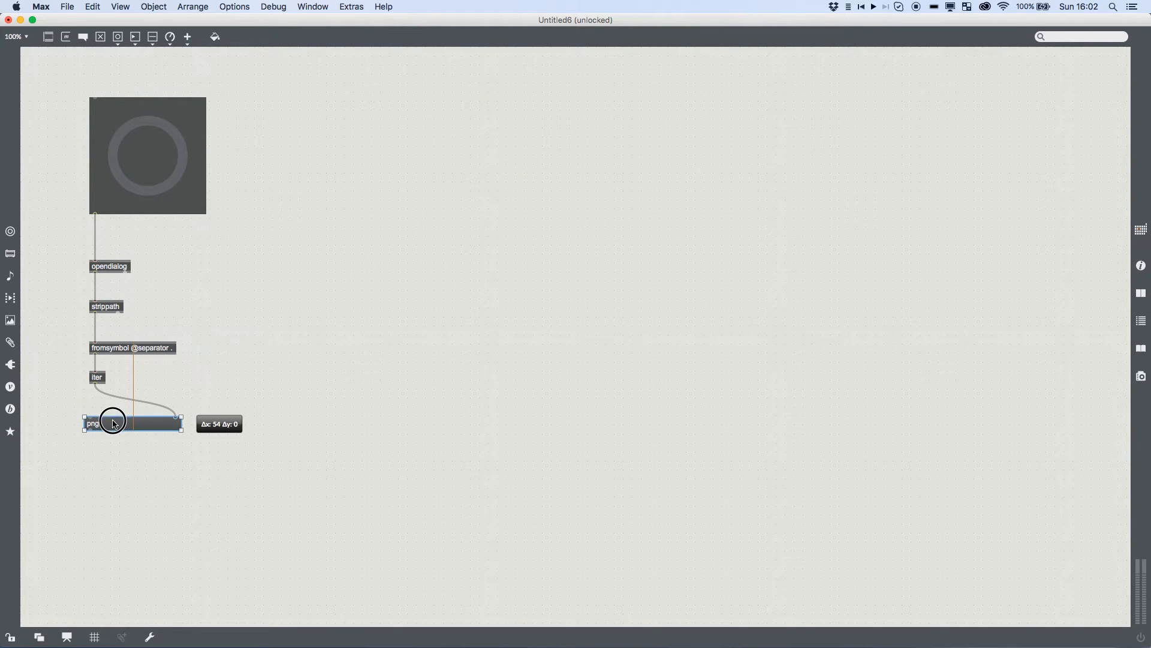
- Move the temporary png message box lower, then delete it
{"action": "left_click_drag", "start_coordinate": [132, 423], "coordinate": [174, 459]}
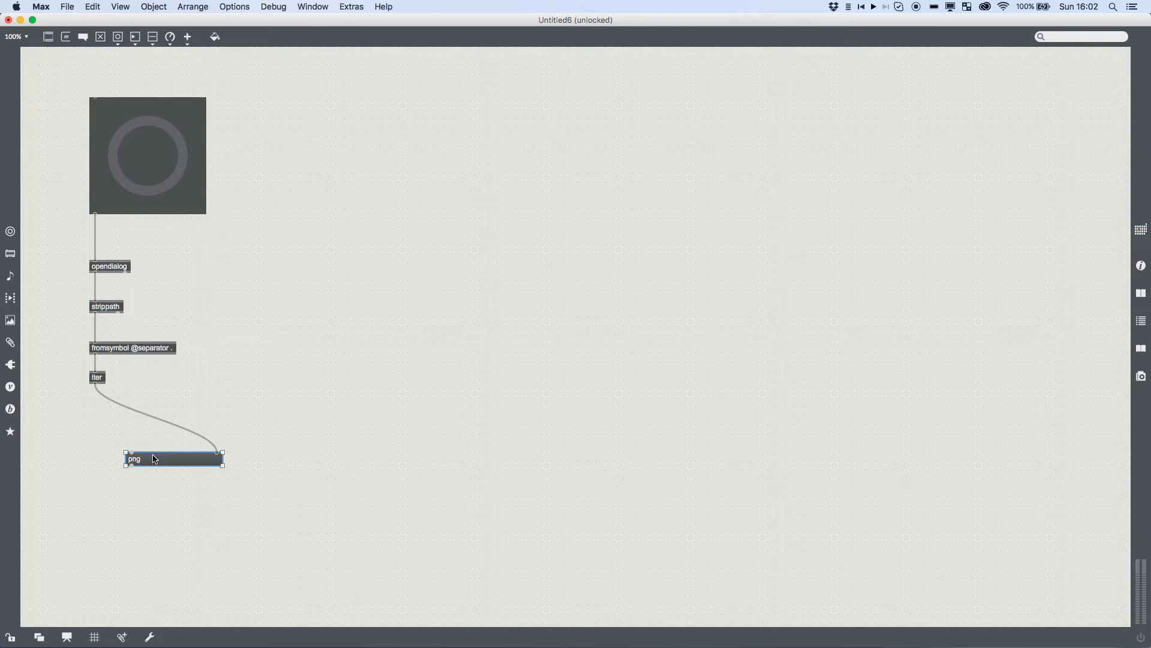
{"action": "mouse_move", "coordinate": [160, 213]}
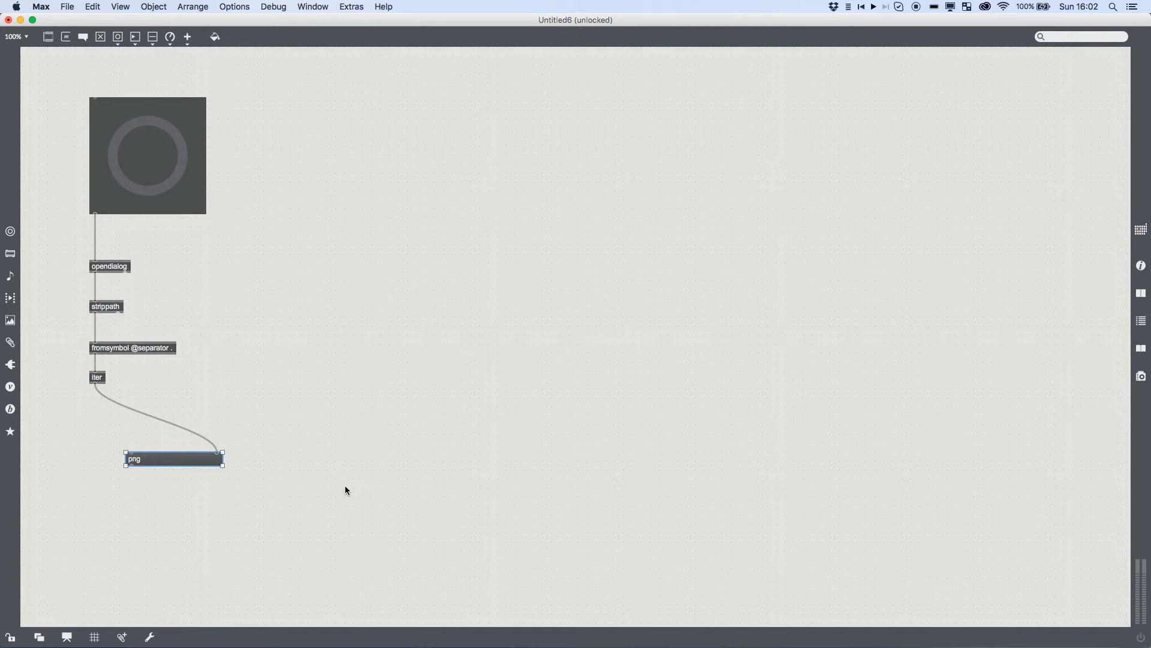
{"action": "mouse_move", "coordinate": [265, 147]}
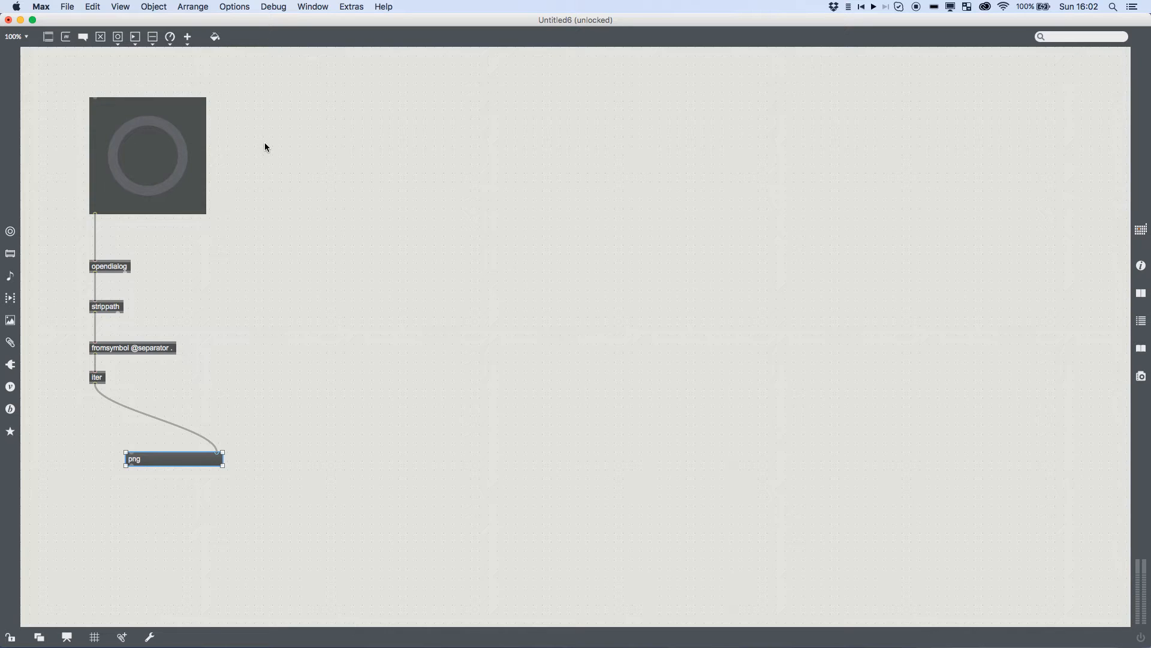
{"action": "mouse_move", "coordinate": [185, 388]}
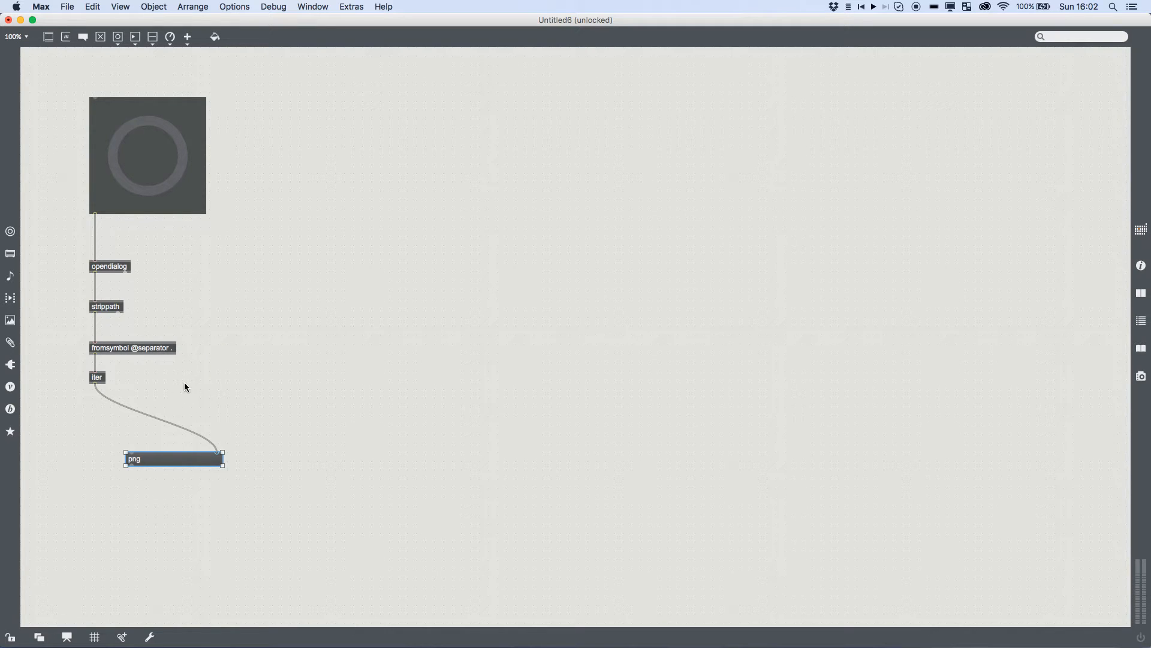
{"action": "key", "text": "Delete"}
{"action": "type", "text": "s"}
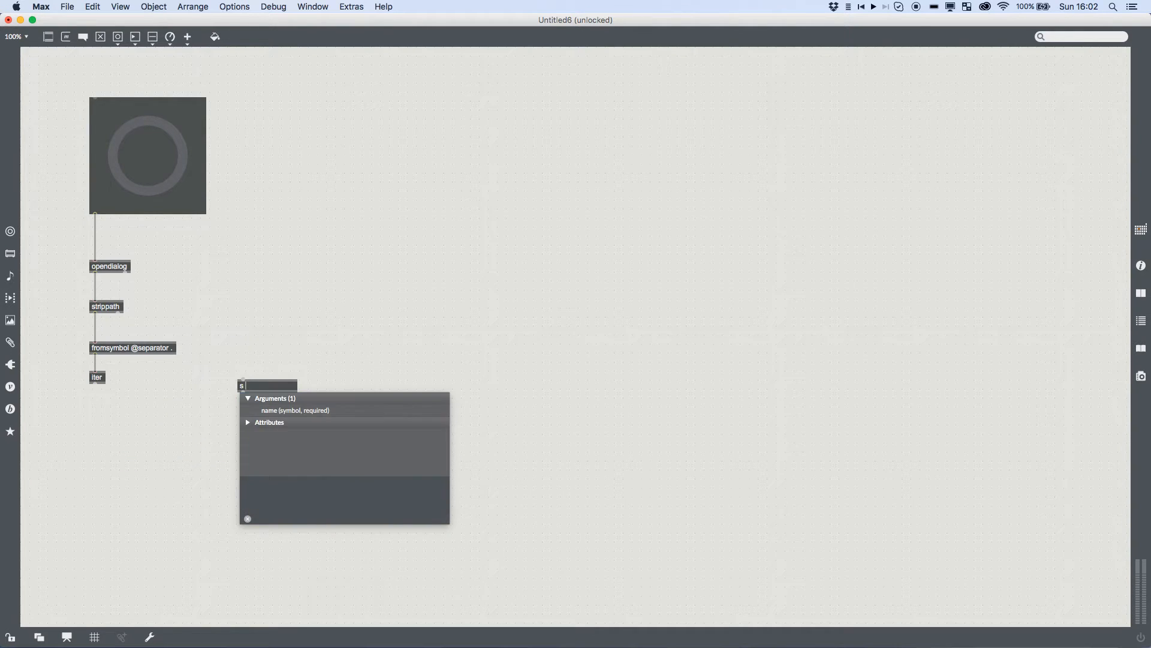
- Create [s fileType] and [s dirPath] senders and wire opendialog into dirPath
{"action": "type", "text": "fileT"}
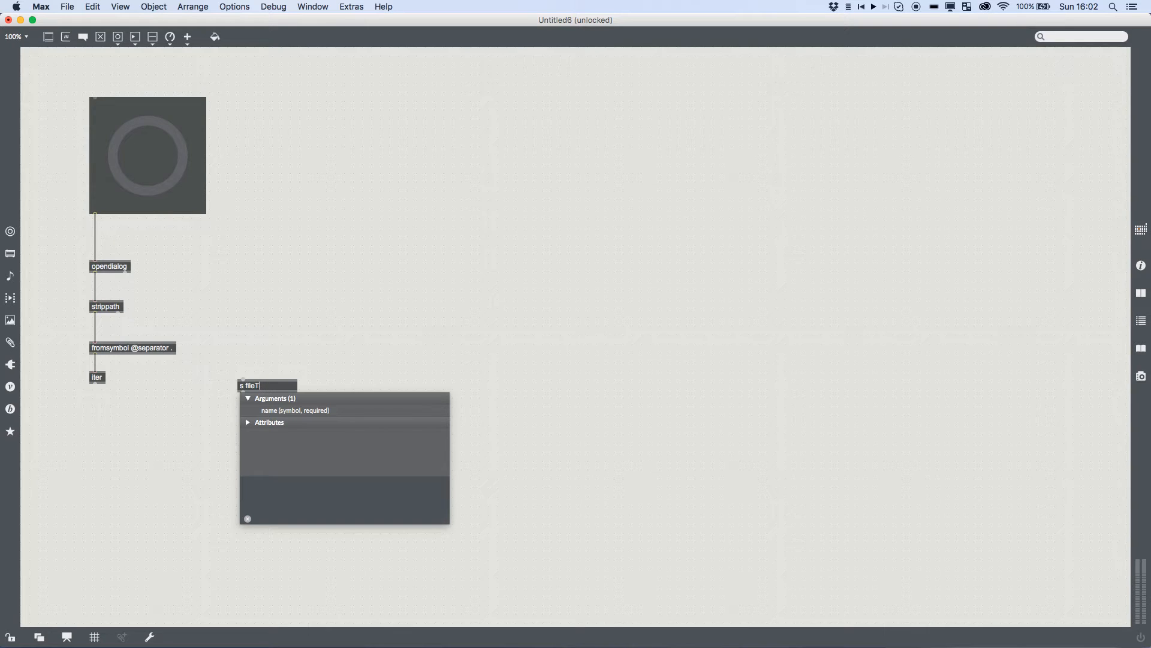
{"action": "left_click", "coordinate": [248, 264]}
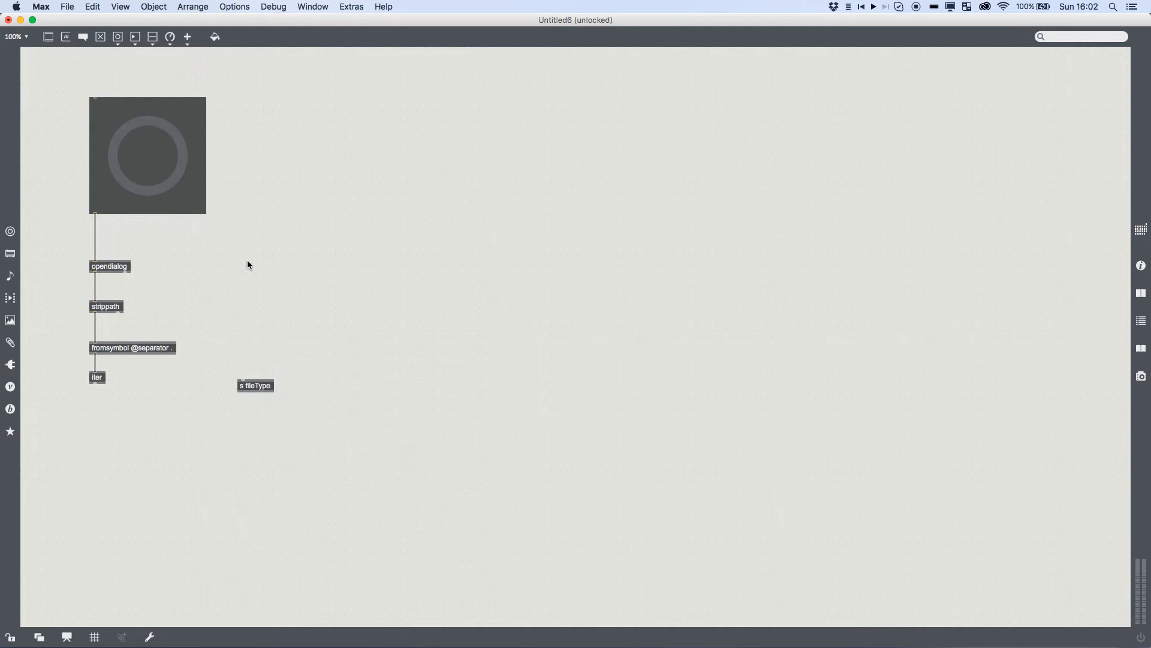
{"action": "left_click", "coordinate": [277, 266]}
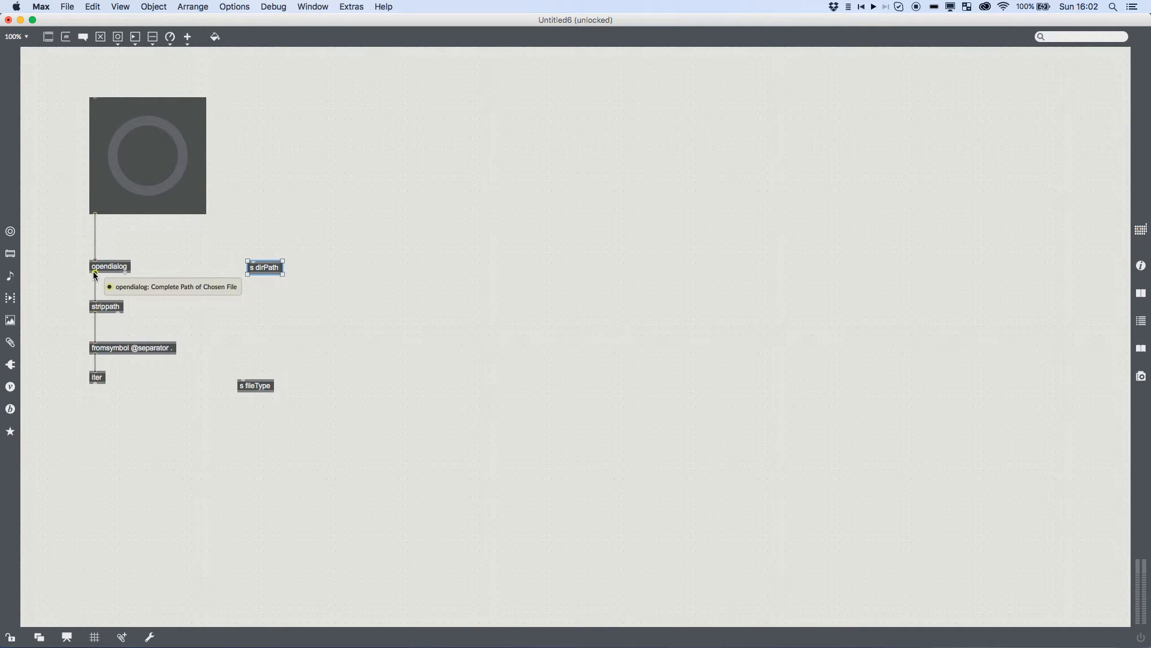
{"action": "left_click_drag", "start_coordinate": [264, 267], "coordinate": [189, 297]}
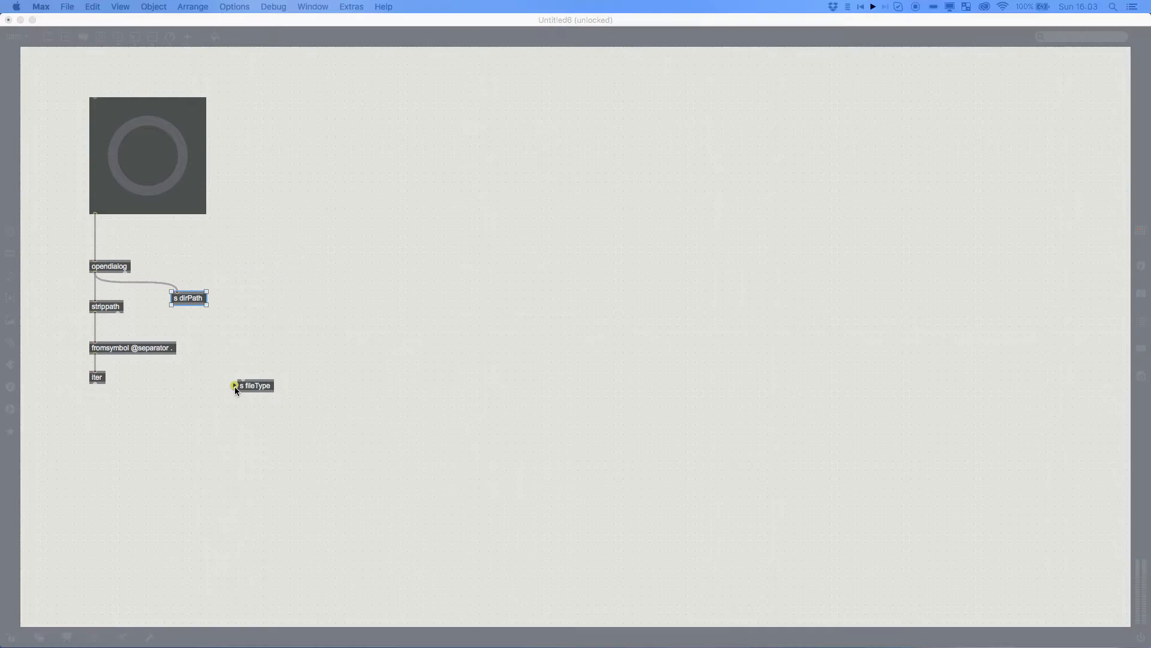
{"action": "mouse_move", "coordinate": [93, 356]}
{"action": "type", "text": "r dirPa"}
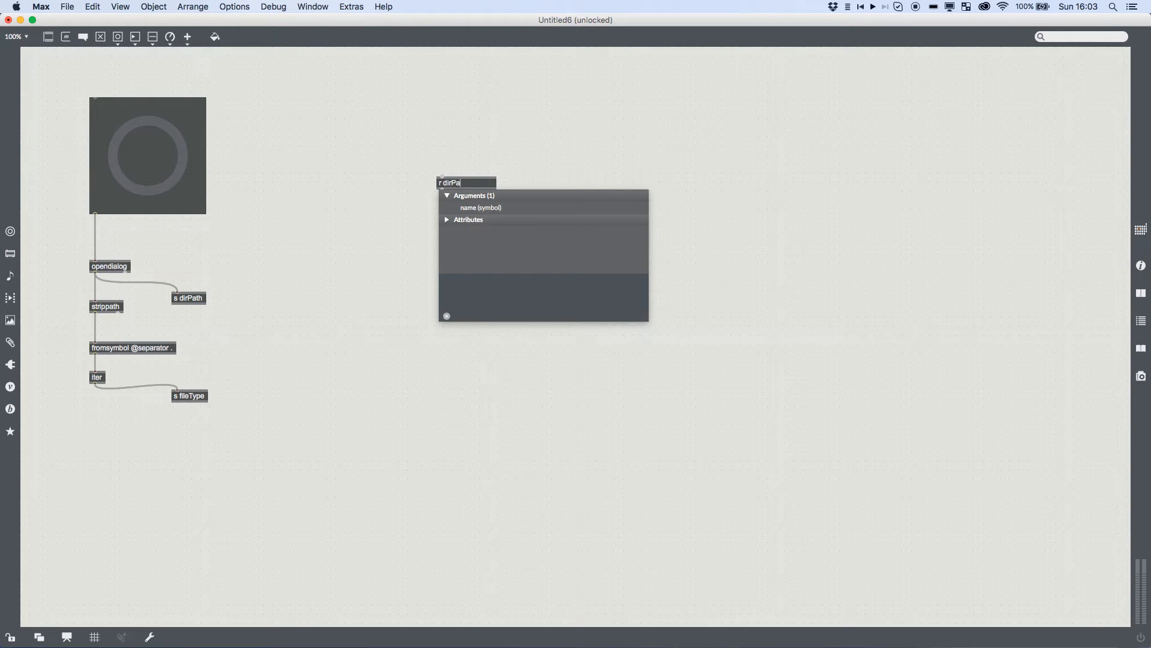
- Create an [r dirPath] receiver feeding a [prepend shortenDir] object
{"action": "type", "text": "p"}
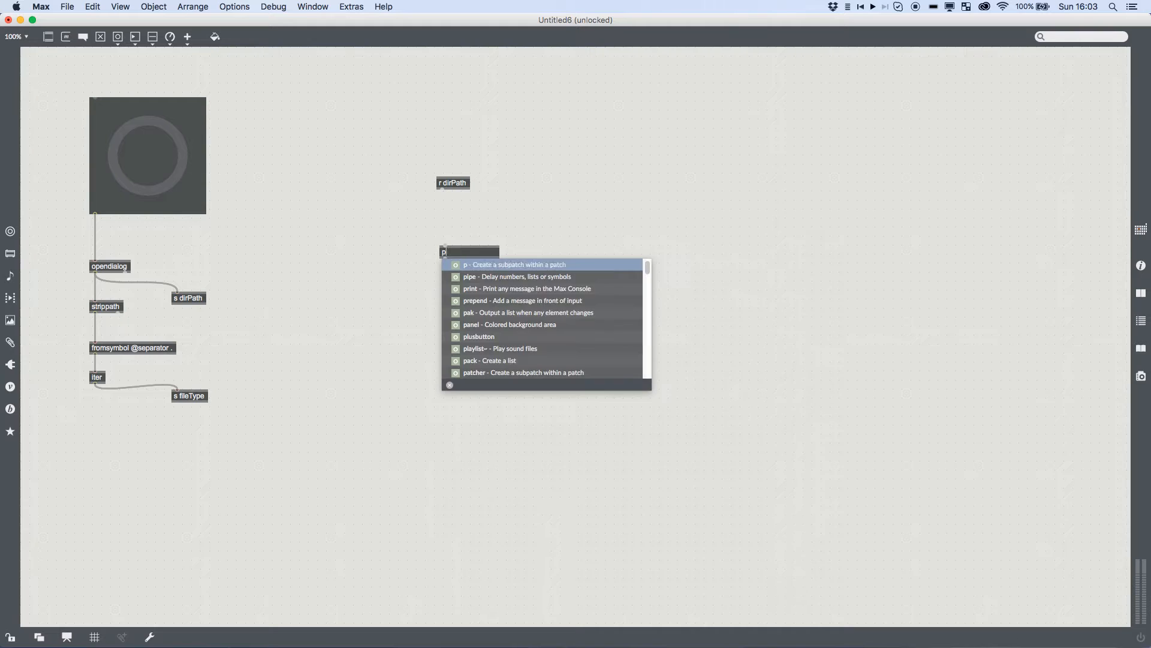
{"action": "type", "text": "reset"}
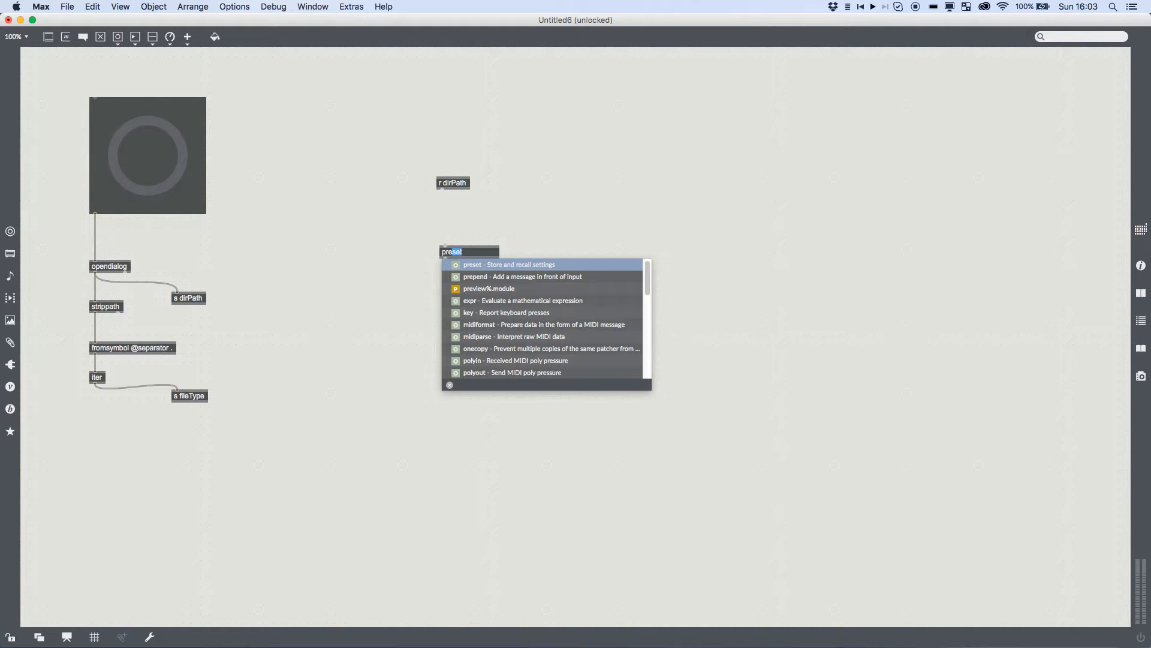
{"action": "type", "text": "prepend"}
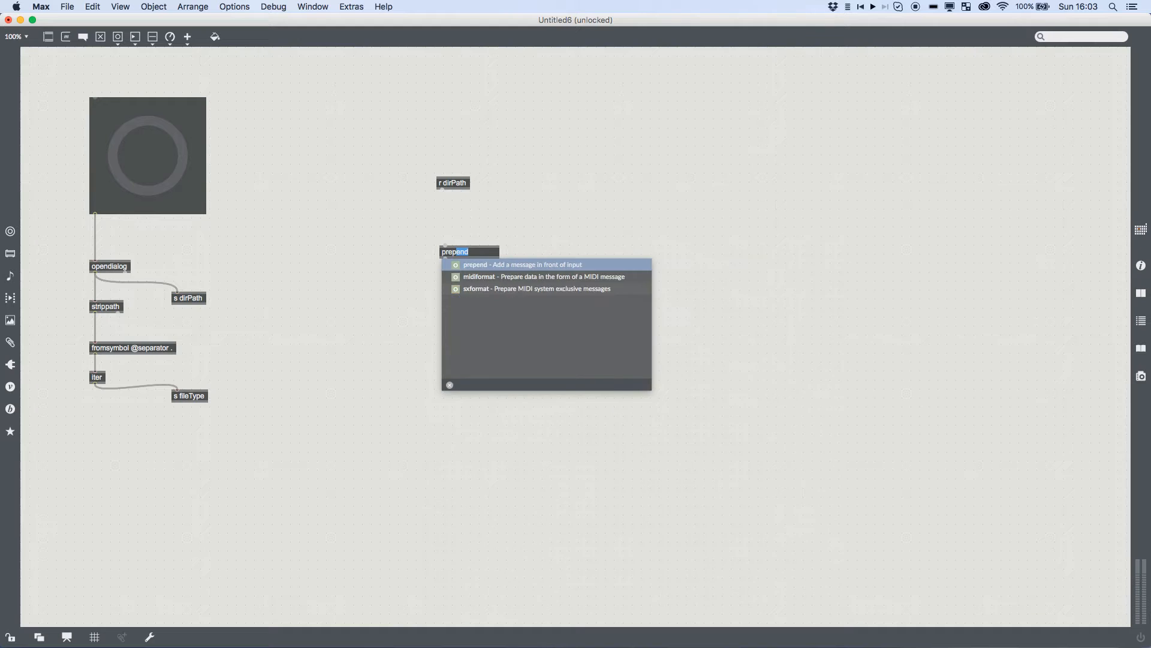
{"action": "type", "text": "short"}
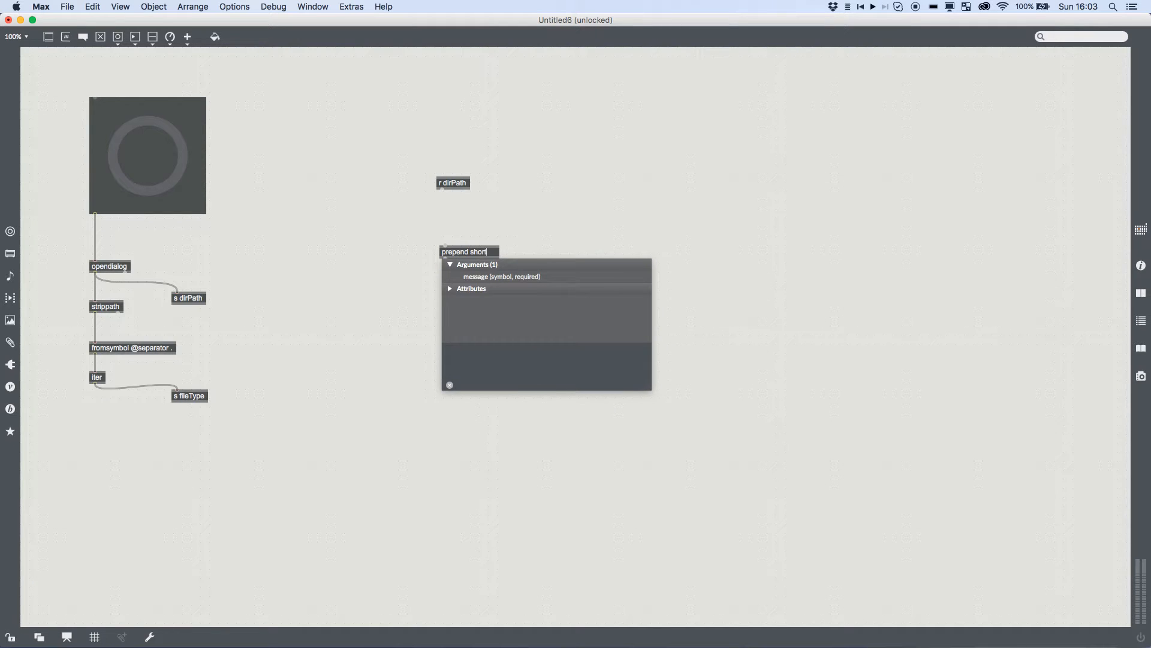
{"action": "type", "text": "enDir"}
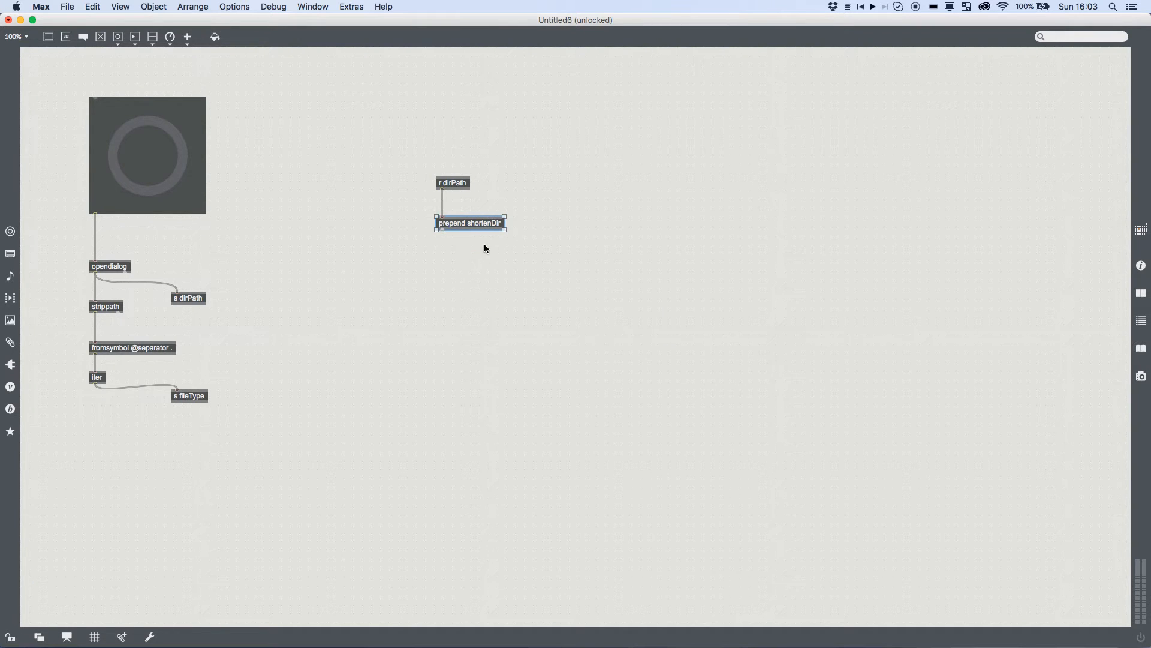
{"action": "left_click", "coordinate": [457, 262]}
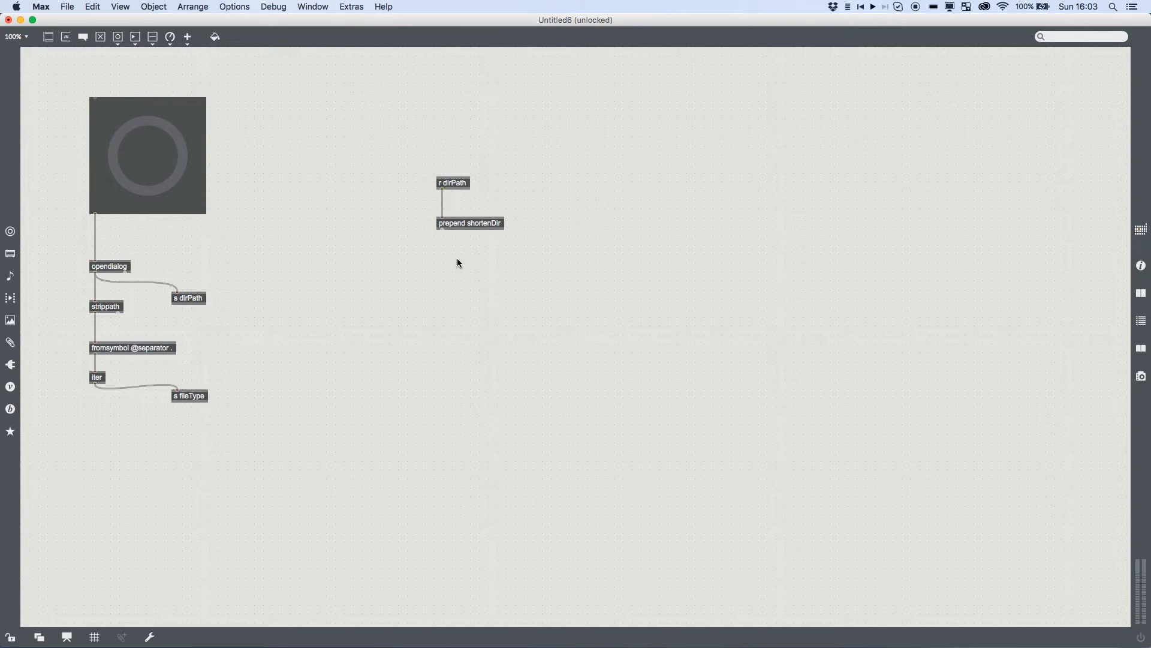
{"action": "mouse_move", "coordinate": [463, 262]}
{"action": "type", "text": "js"}
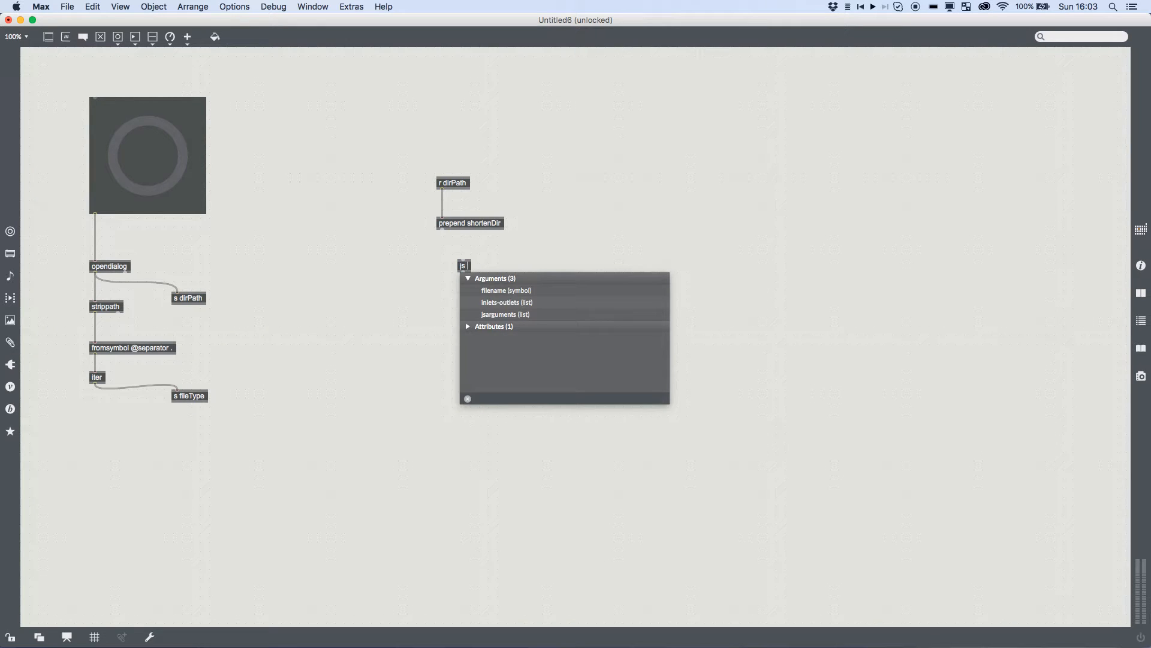
- Add a [js removefile.js] object below and begin saving the patch
{"action": "type", "text": "removefi"}
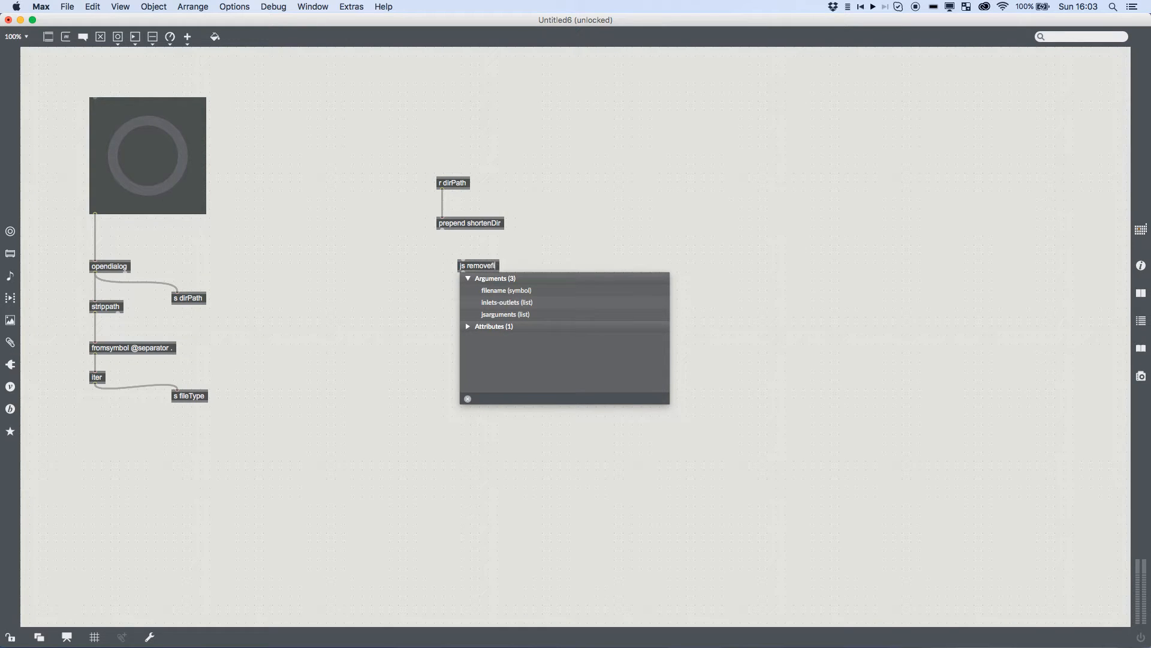
{"action": "left_click", "coordinate": [497, 281]}
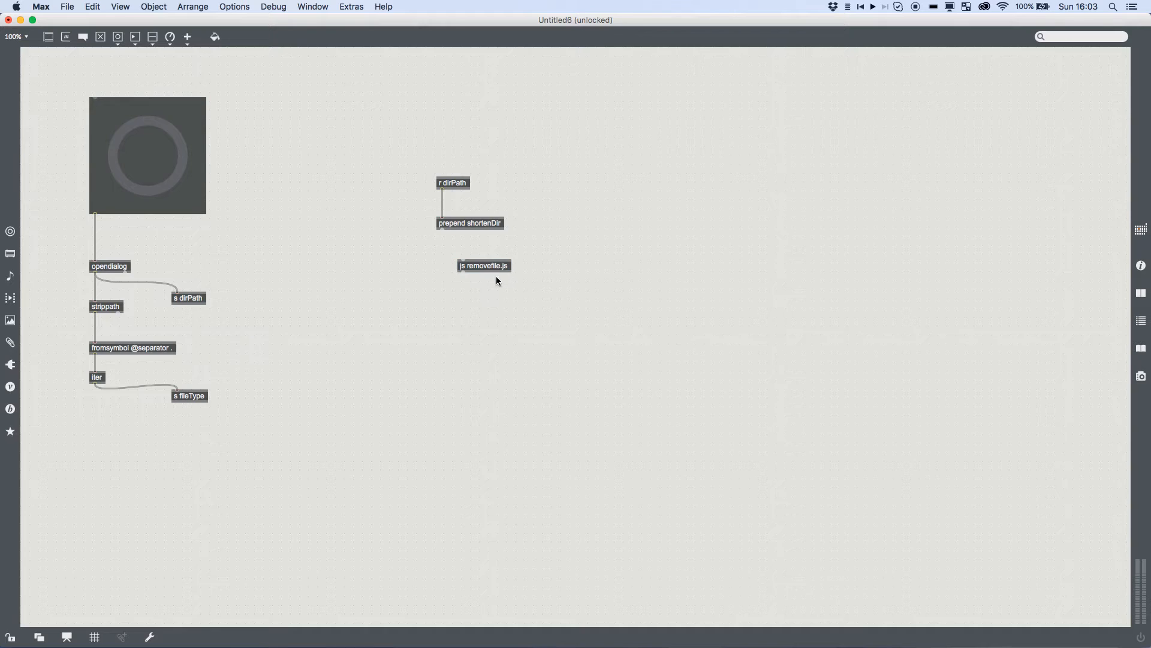
{"action": "key", "text": "cmd+s"}
{"action": "type", "text": "javascript image sequence pla"}
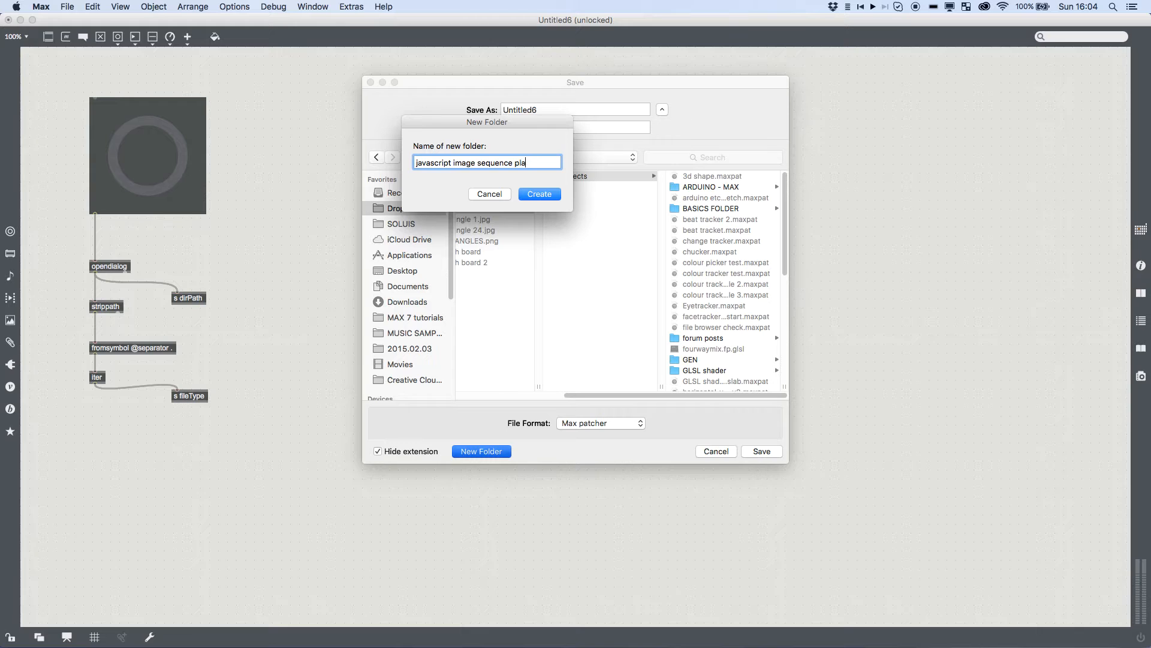
- Create the javascript image sequence folder and save the patch there as 'max patch'
{"action": "left_click", "coordinate": [539, 194]}
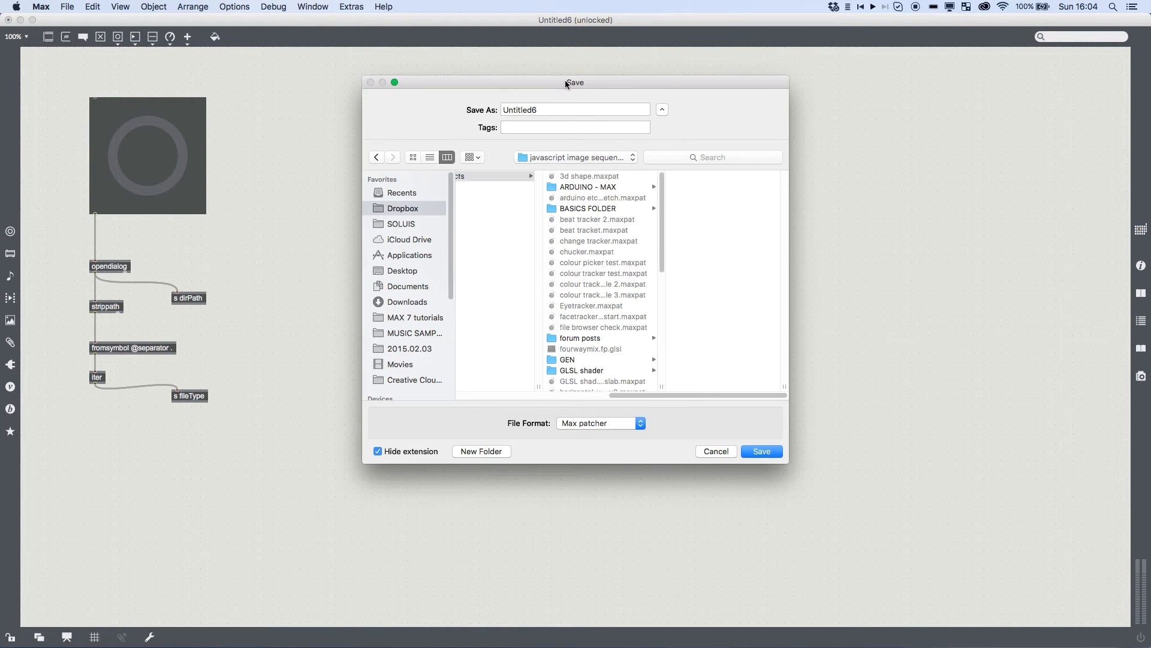
{"action": "type", "text": "max"}
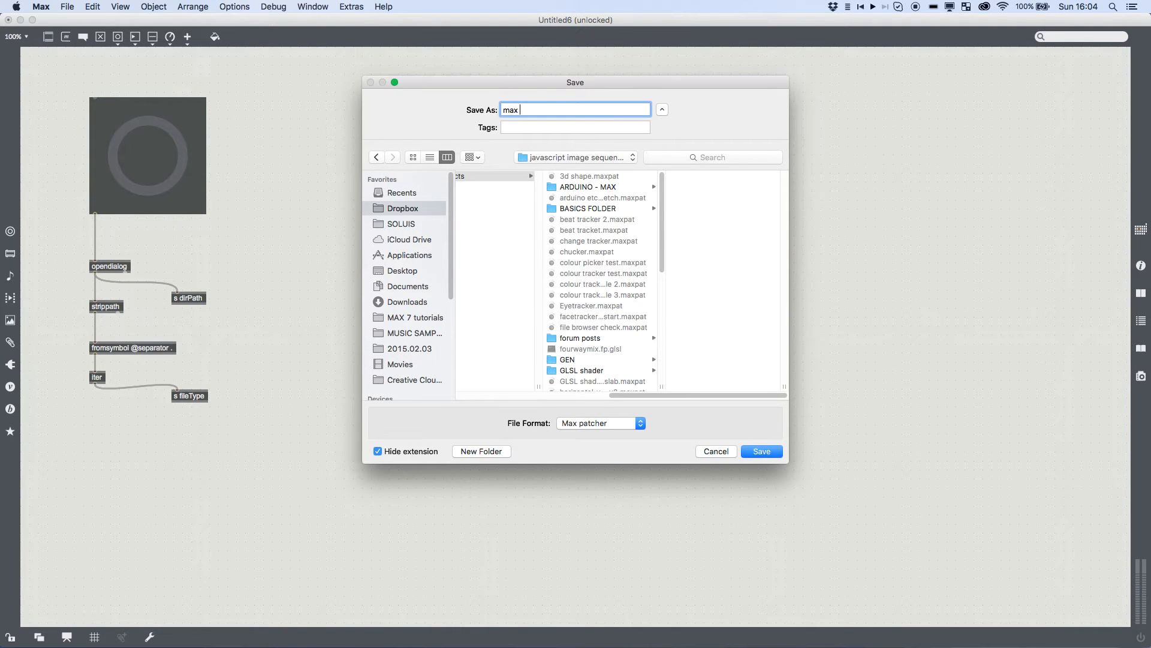
{"action": "left_click", "coordinate": [760, 451]}
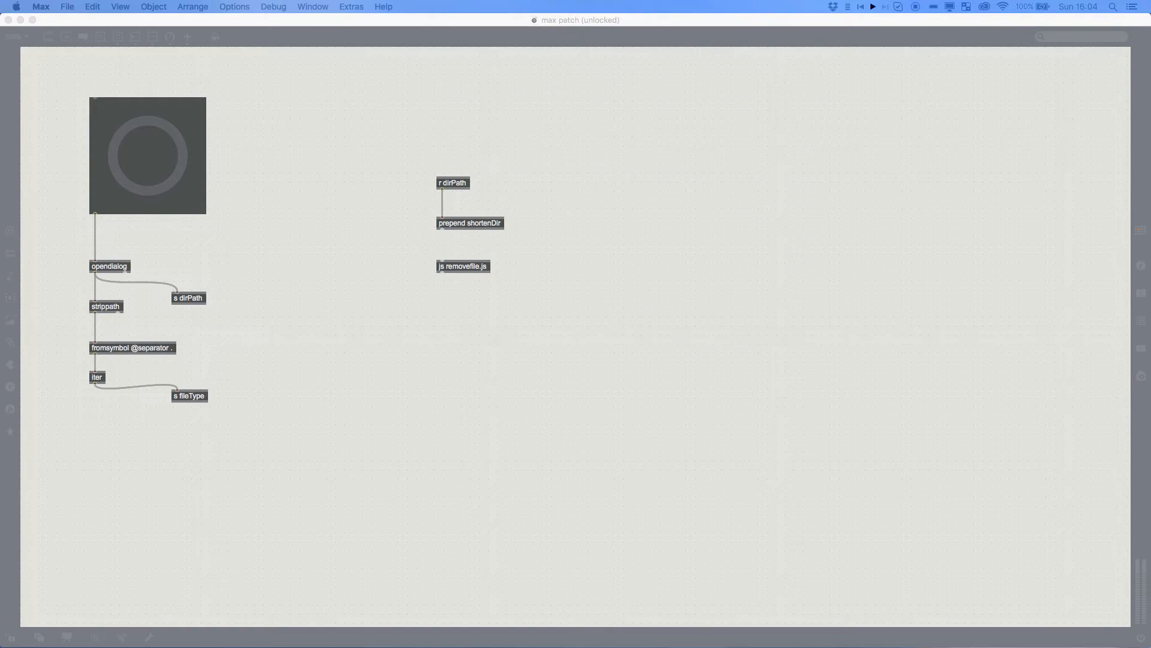
- Save the js object's empty script as removefile.js beside the patch and reopen its editor
{"action": "double_click", "coordinate": [463, 267]}
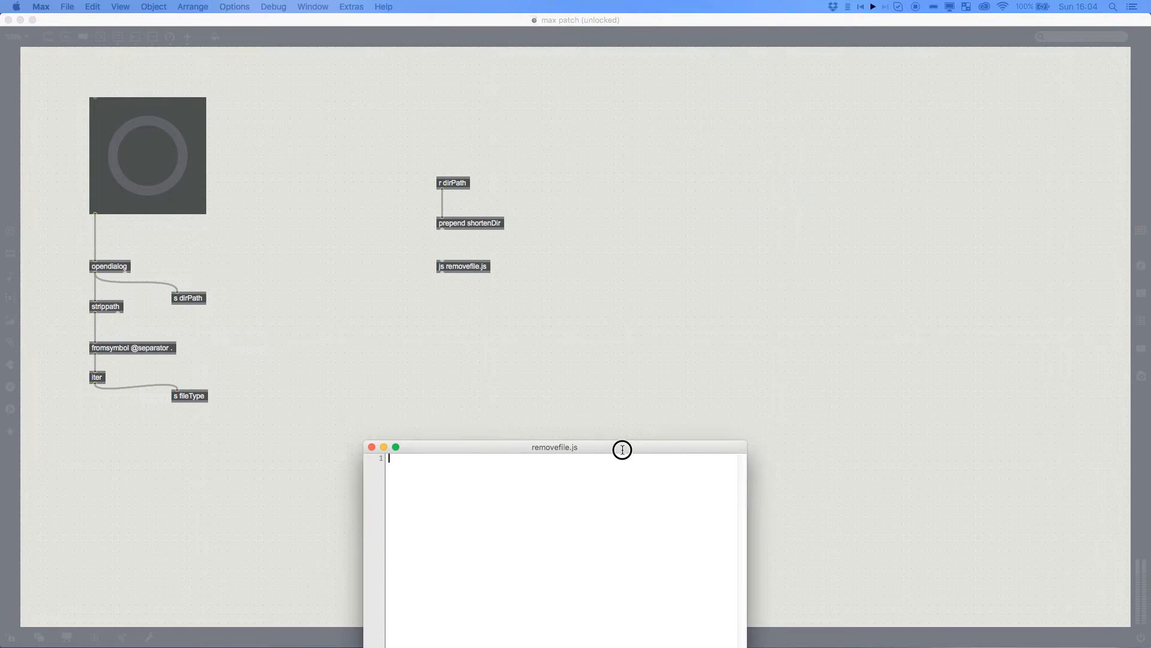
{"action": "left_click_drag", "start_coordinate": [554, 446], "coordinate": [741, 169]}
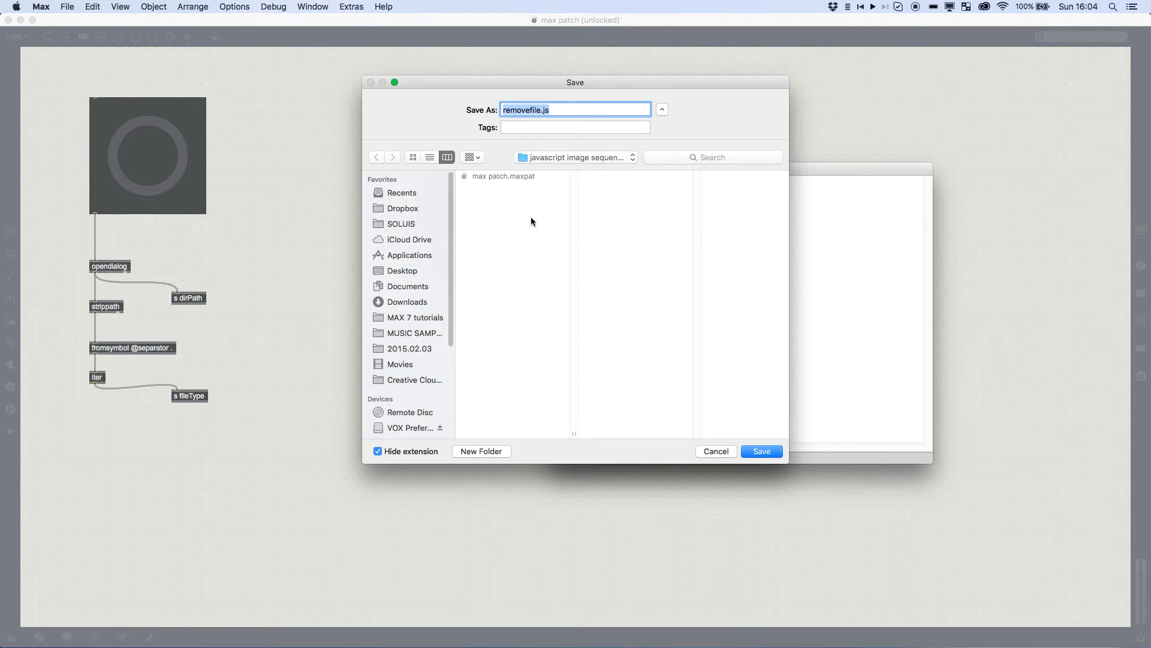
{"action": "left_click", "coordinate": [760, 451]}
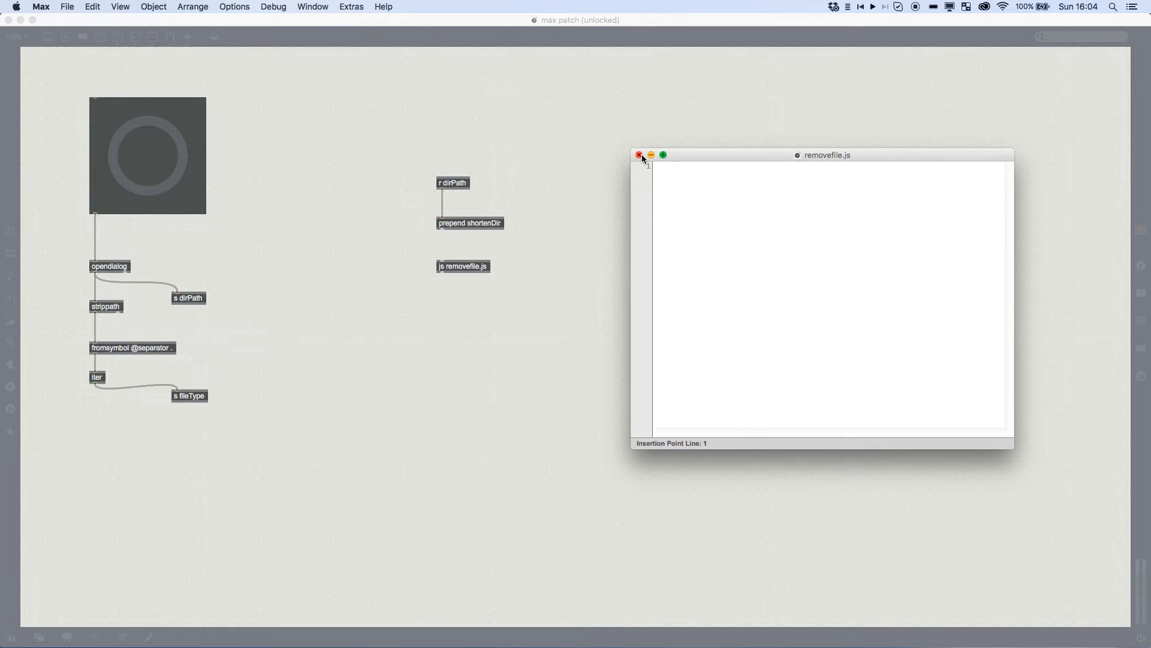
{"action": "left_click", "coordinate": [639, 154]}
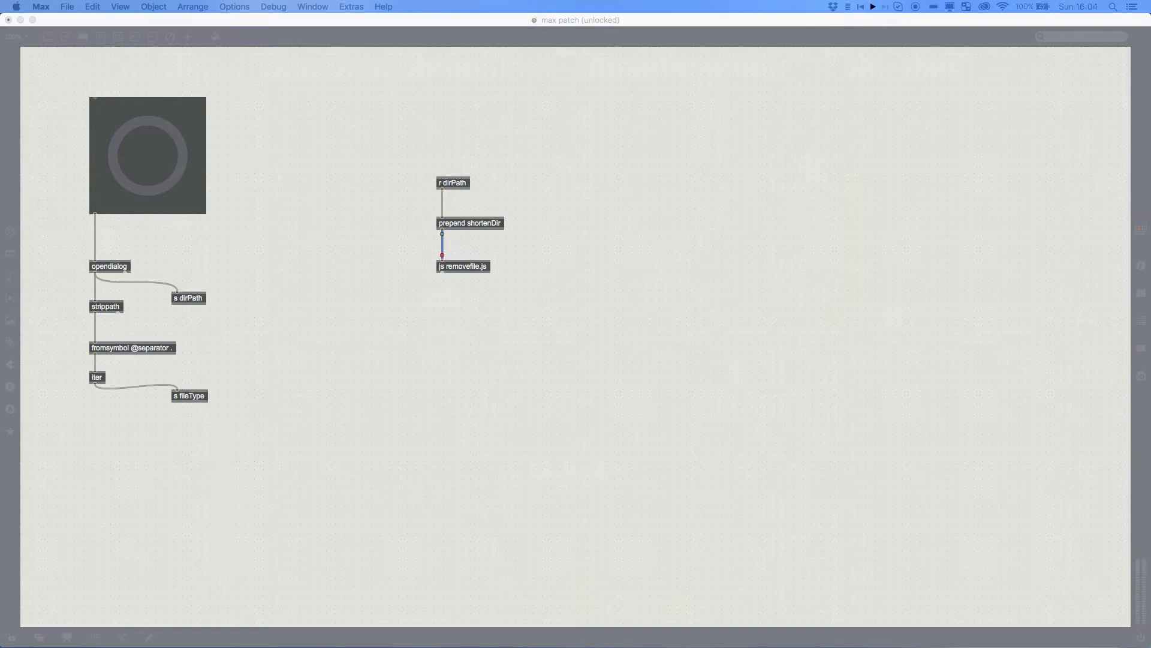
{"action": "mouse_move", "coordinate": [469, 271]}
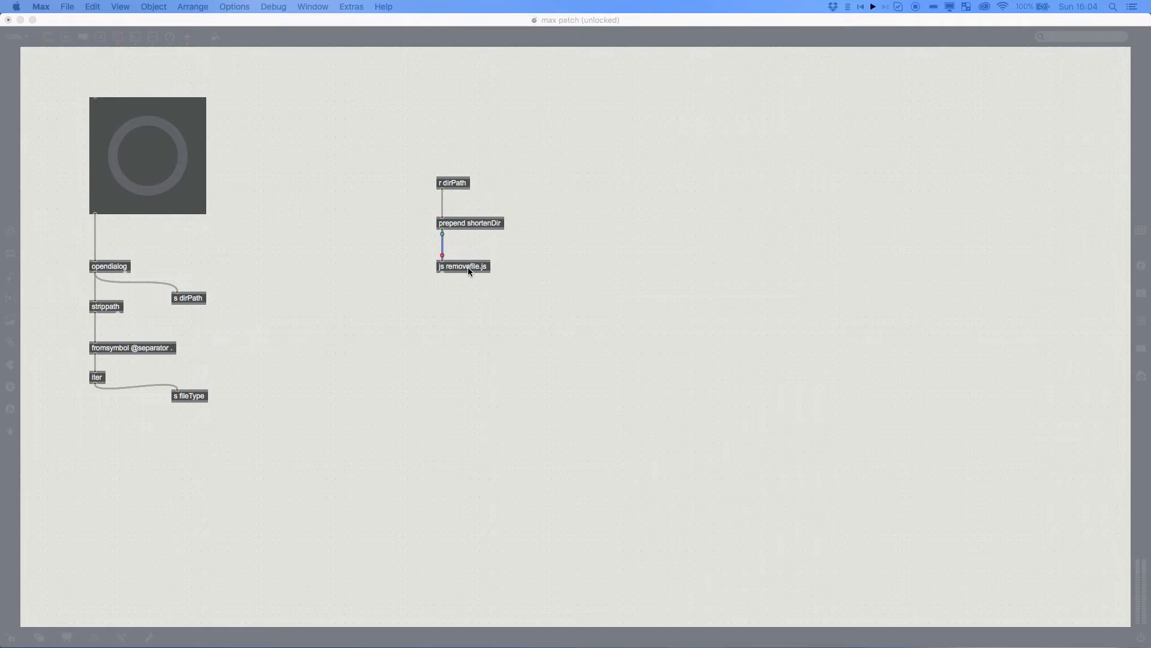
{"action": "double_click", "coordinate": [463, 267]}
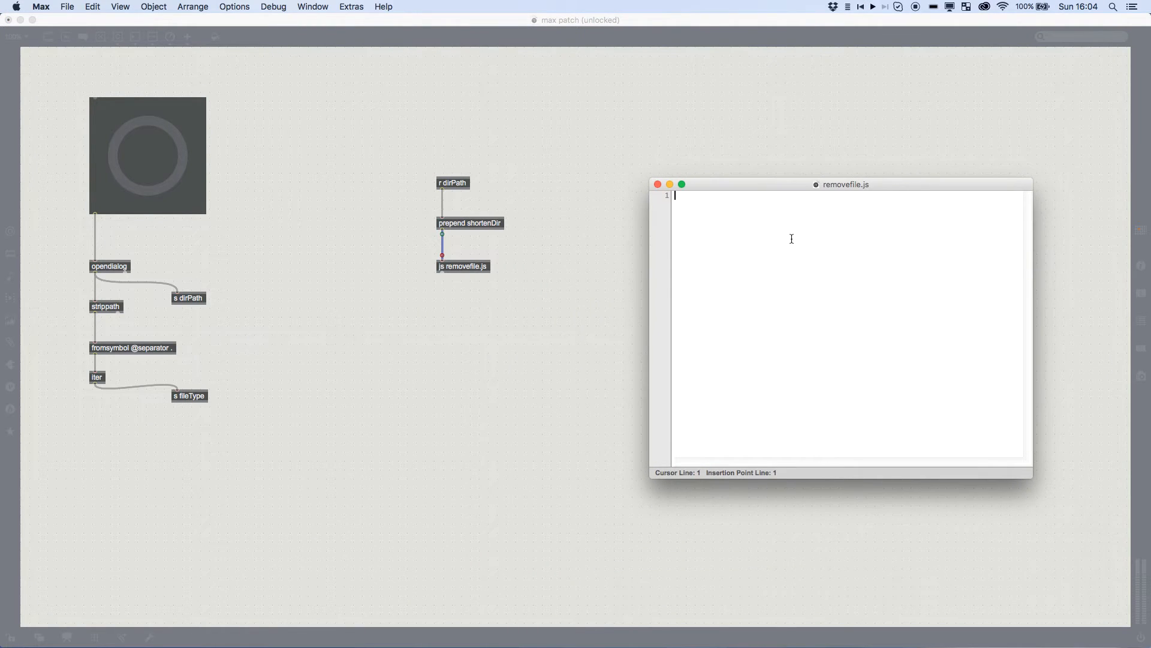
- Write the shortenDir(d) function skeleton with its closing brace
{"action": "type", "text": "function"}
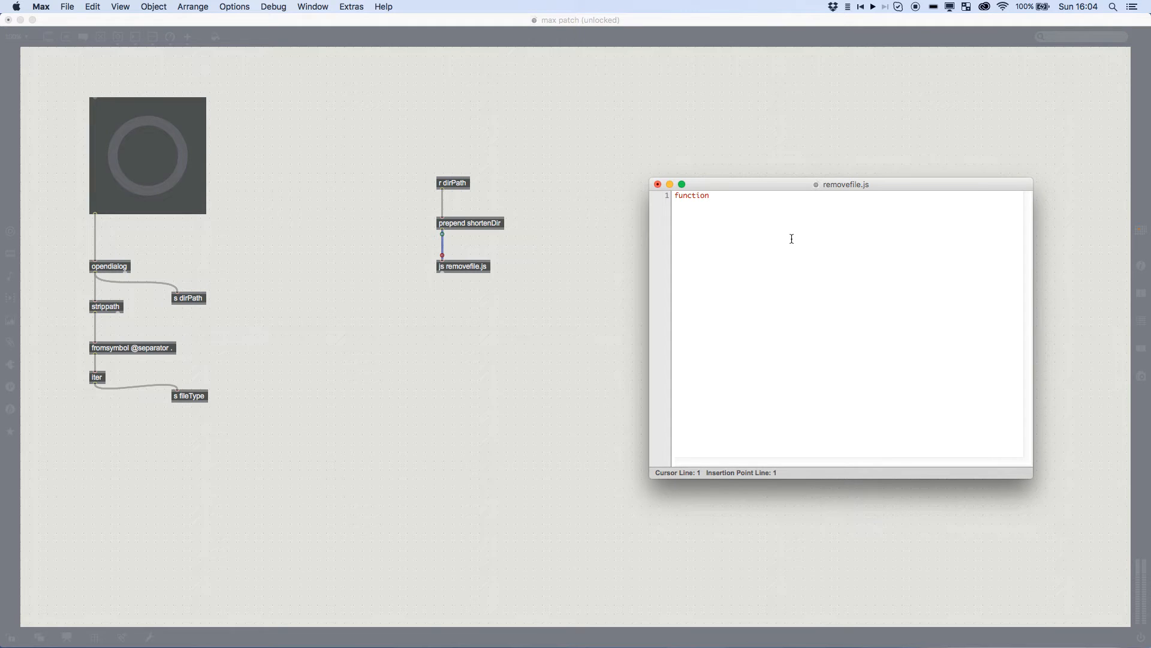
{"action": "type", "text": "shorten"}
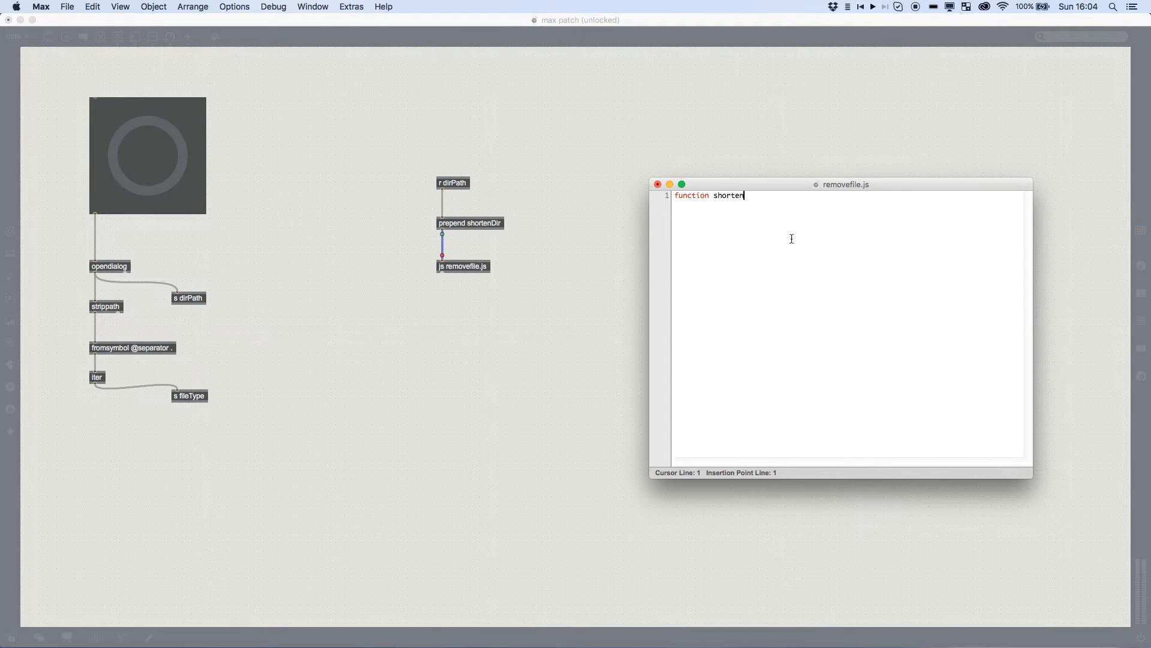
{"action": "type", "text": "Dir ("}
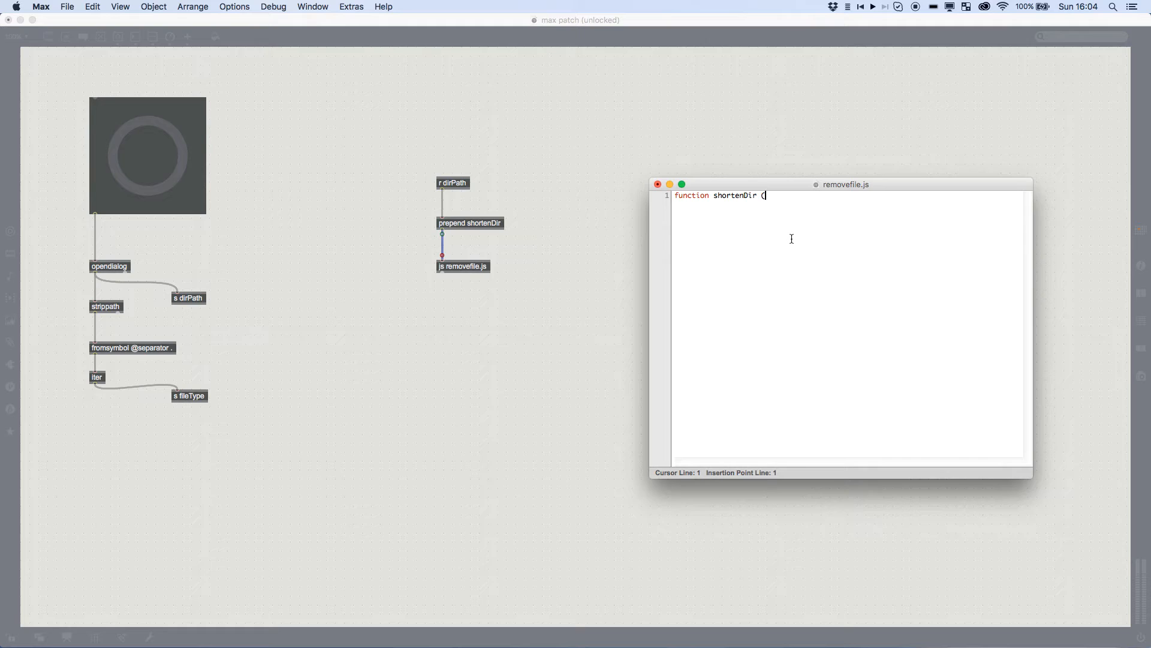
{"action": "type", "text": "d"}
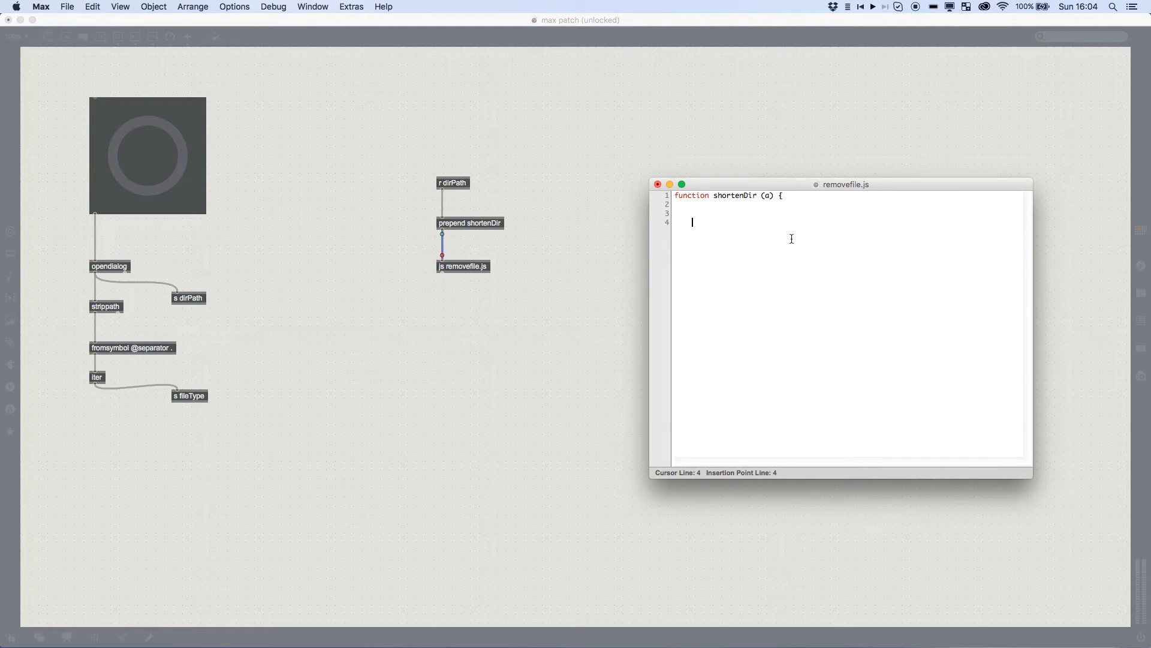
{"action": "type", "text": "}"}
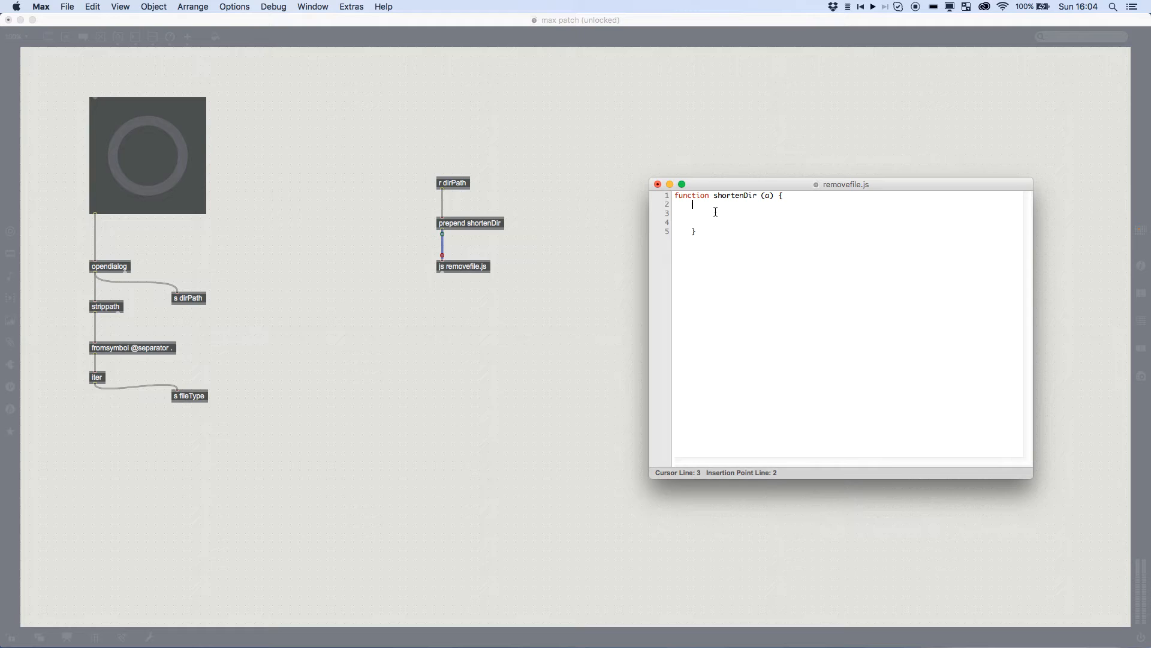
- Declare var myString and var length = myString.length inside shortenDir
{"action": "type", "text": "var"}
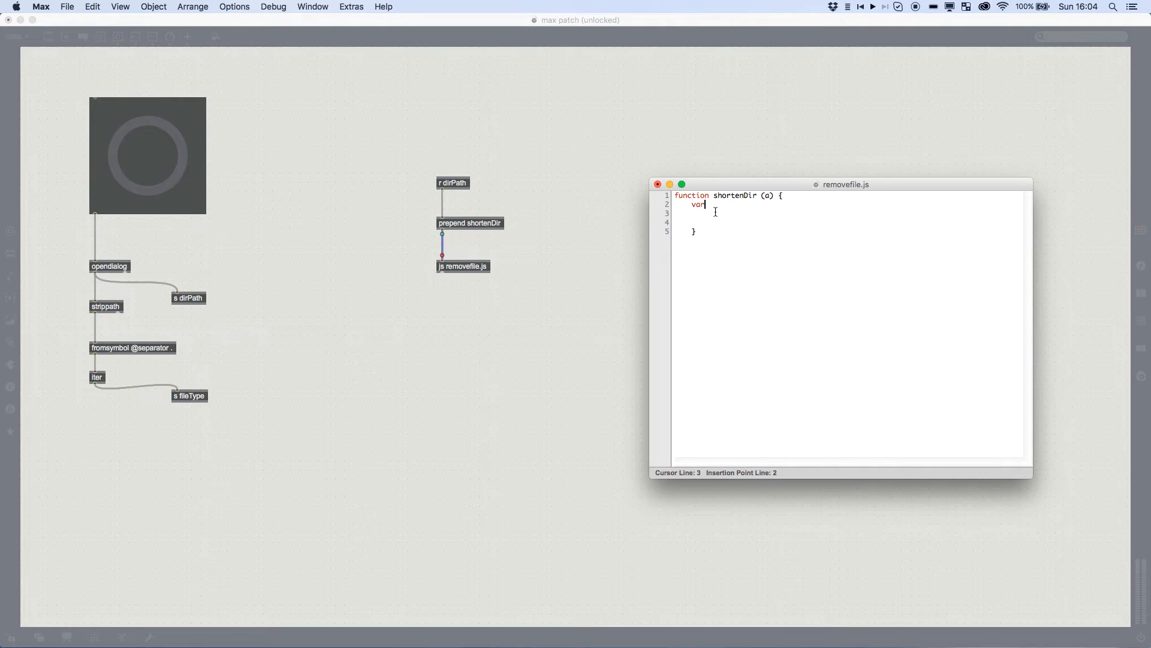
{"action": "type", "text": "m"}
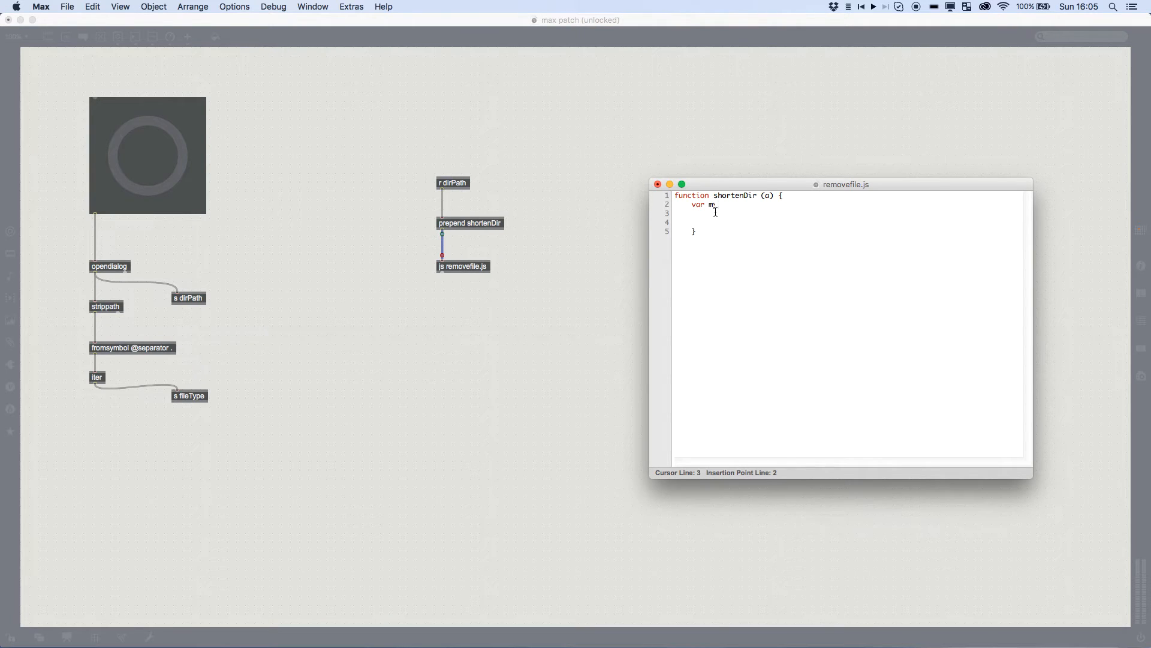
{"action": "type", "text": "yString = a"}
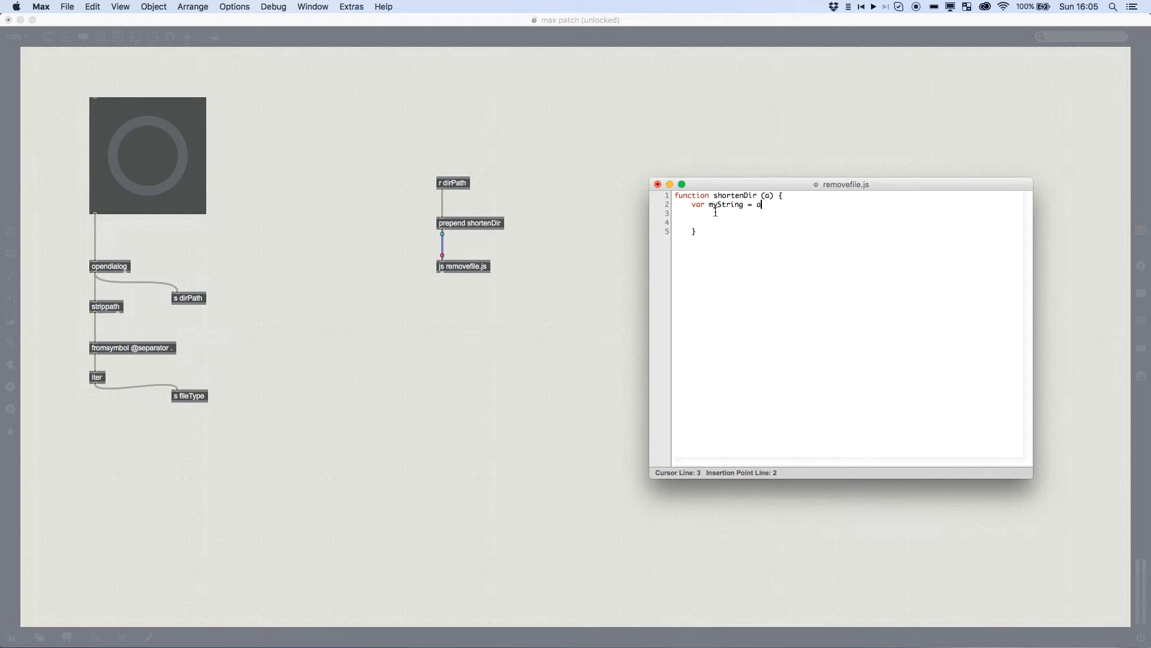
{"action": "type", "text": ";"}
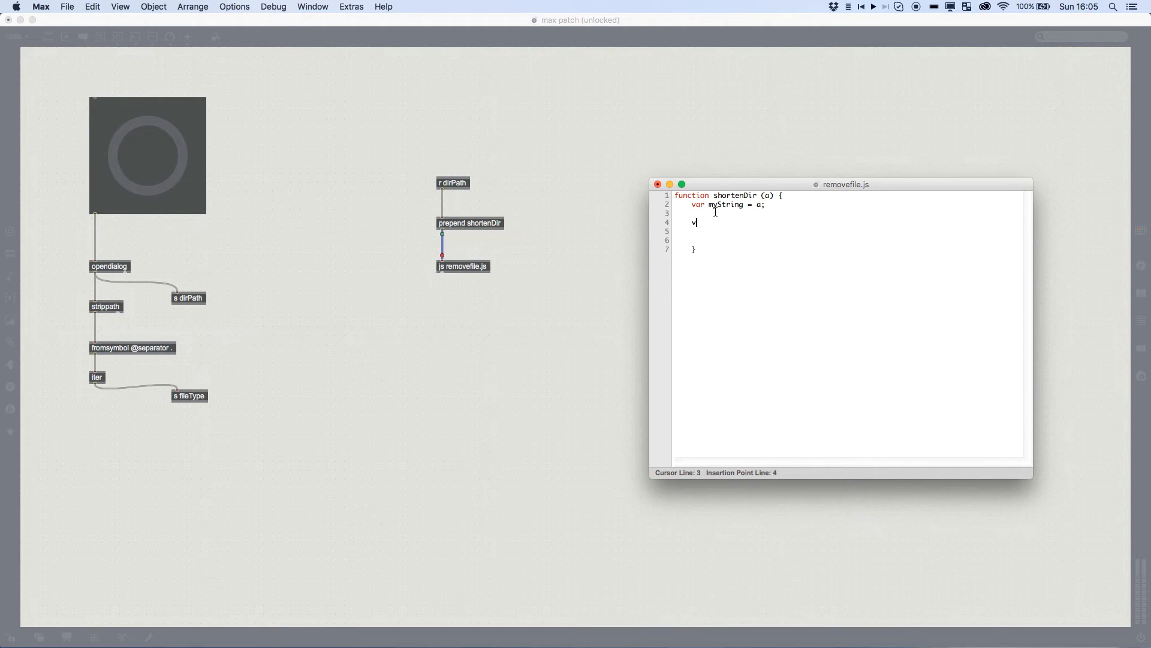
{"action": "type", "text": "ar length"}
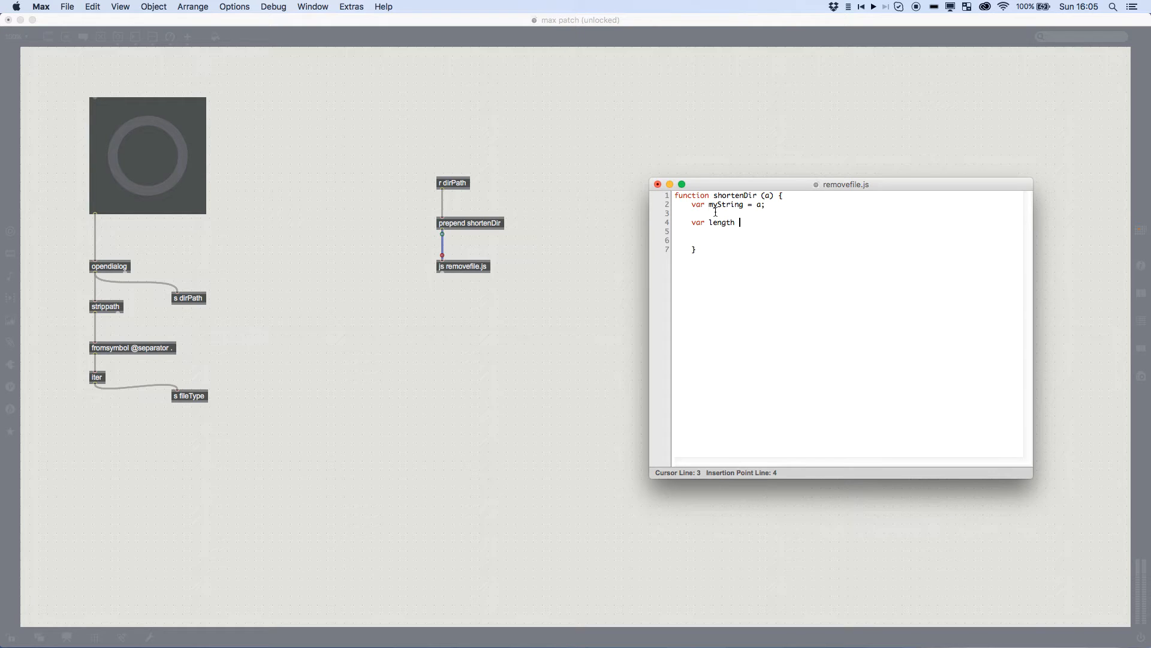
{"action": "type", "text": "= myString.le"}
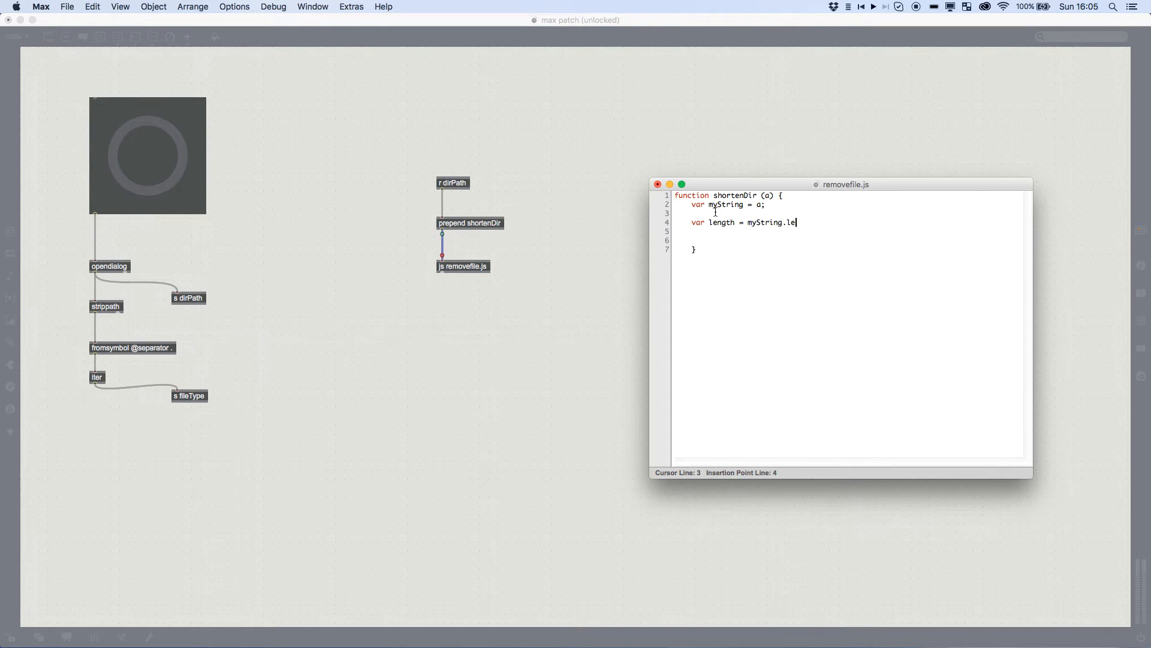
{"action": "type", "text": "ngth"}
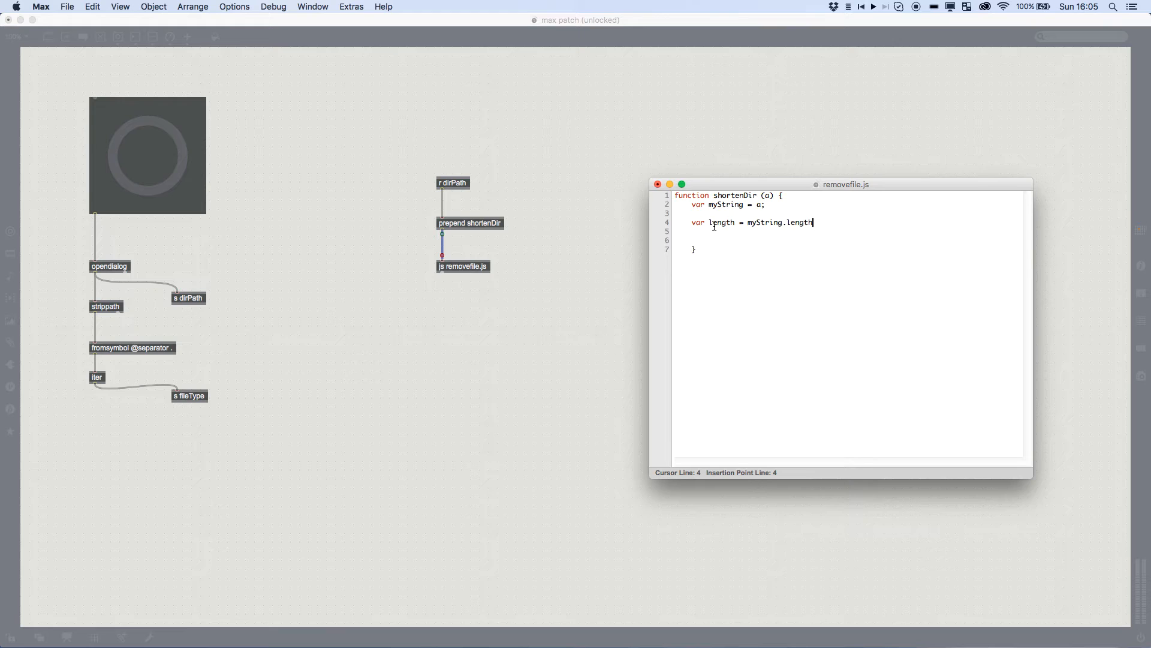
{"action": "left_click", "coordinate": [846, 217]}
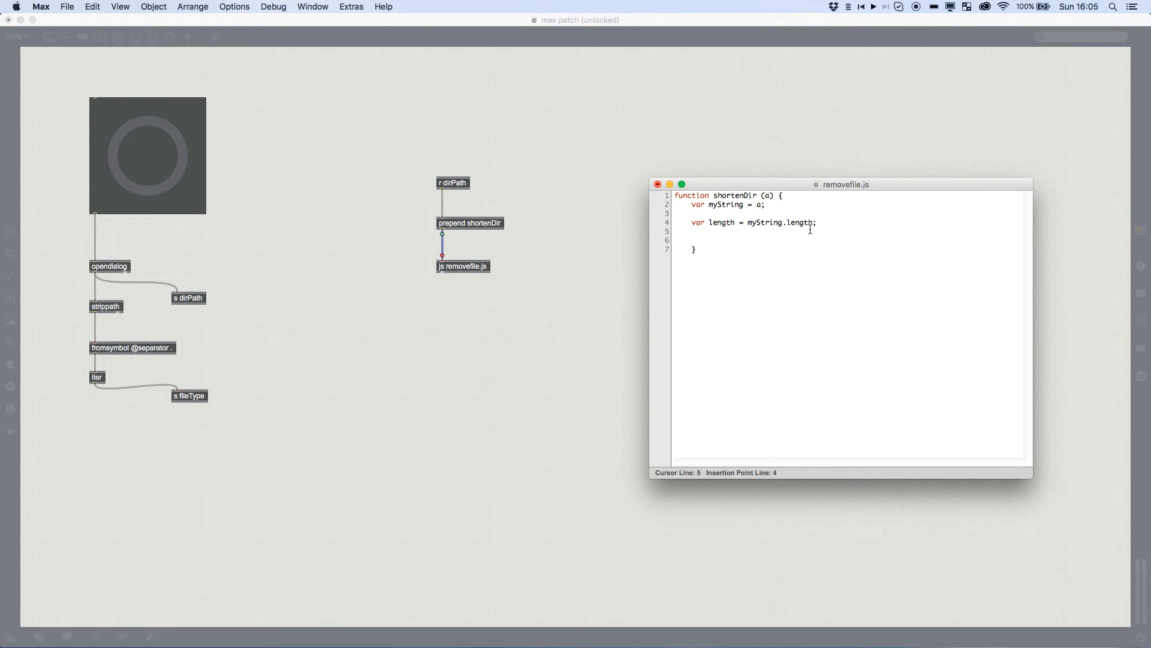
{"action": "key", "text": "enter"}
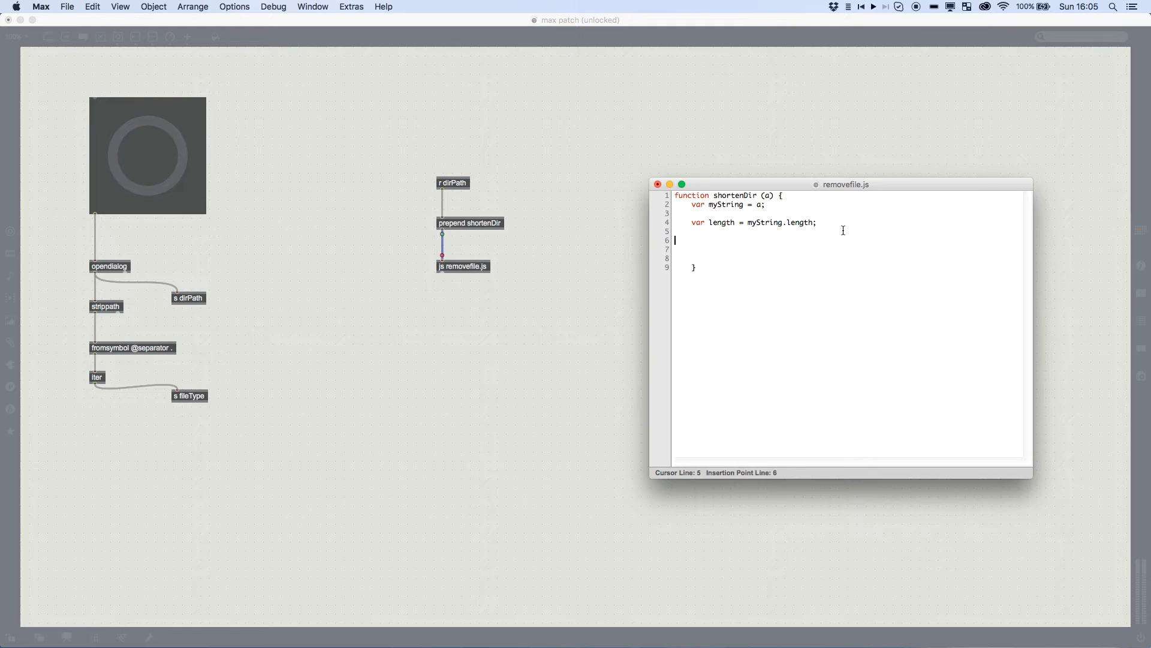
- Add var mySrting = myString.substr(0,length) to take the substring
{"action": "type", "text": "var"}
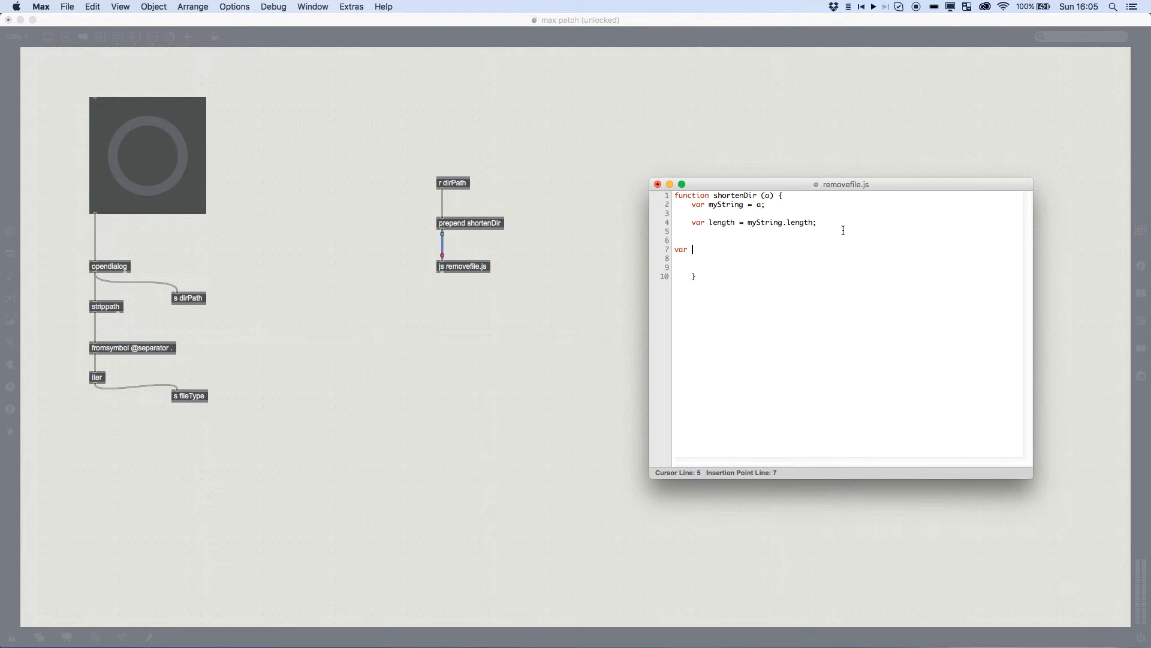
{"action": "type", "text": "mySrting"}
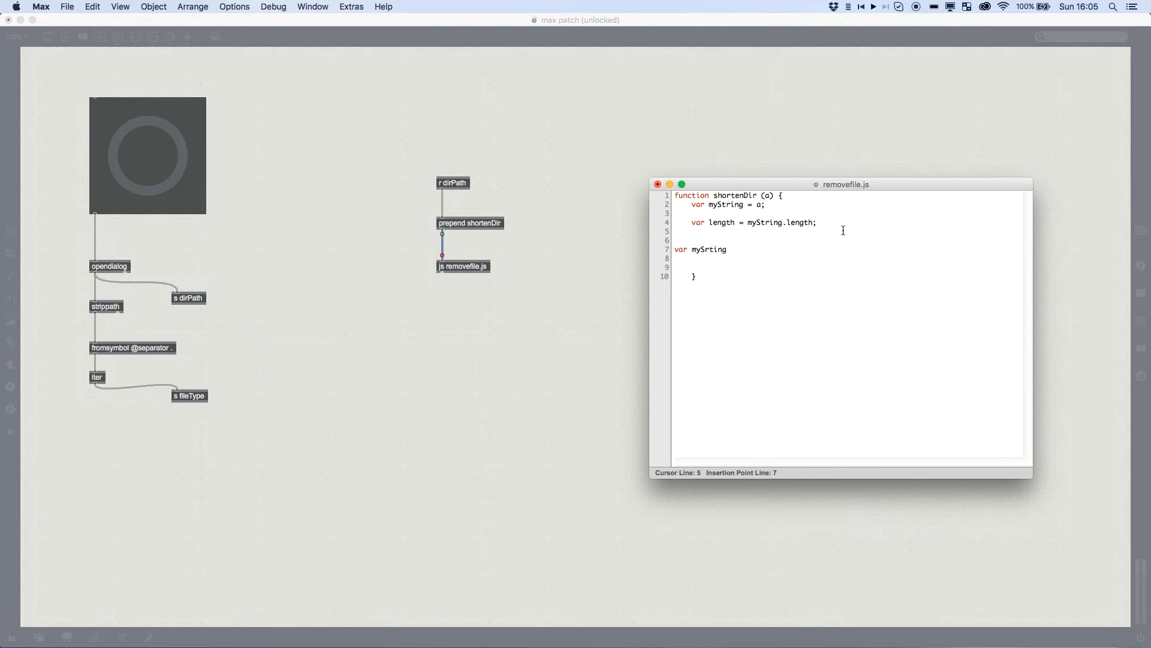
{"action": "type", "text": "= myStr"}
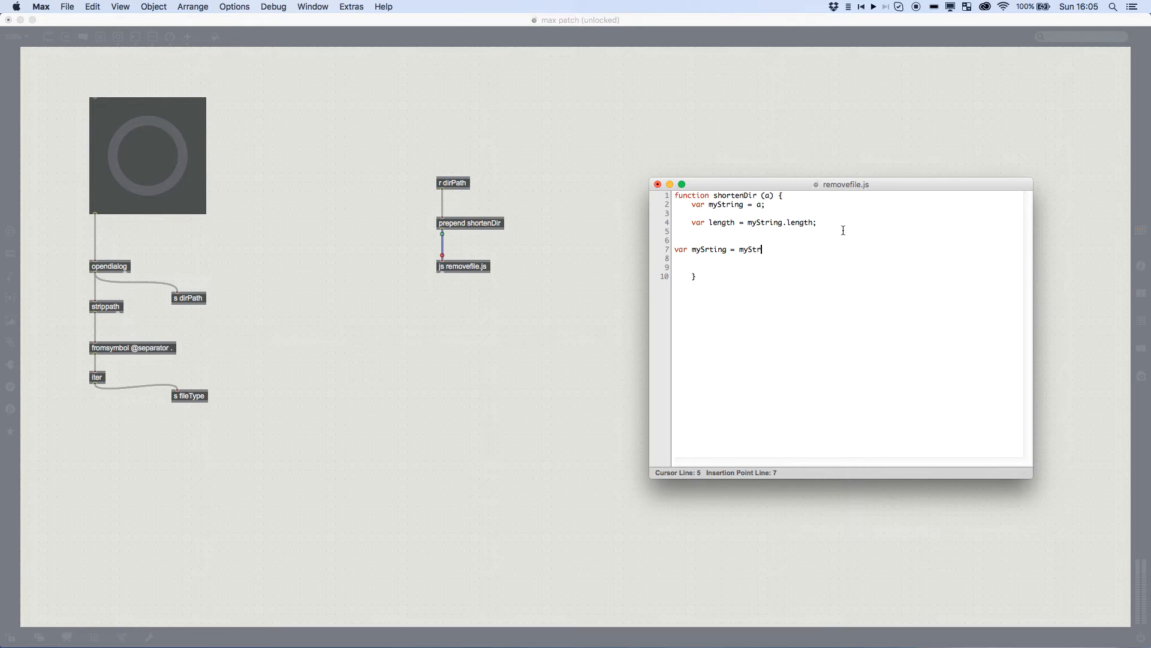
{"action": "type", "text": "ing.sub"}
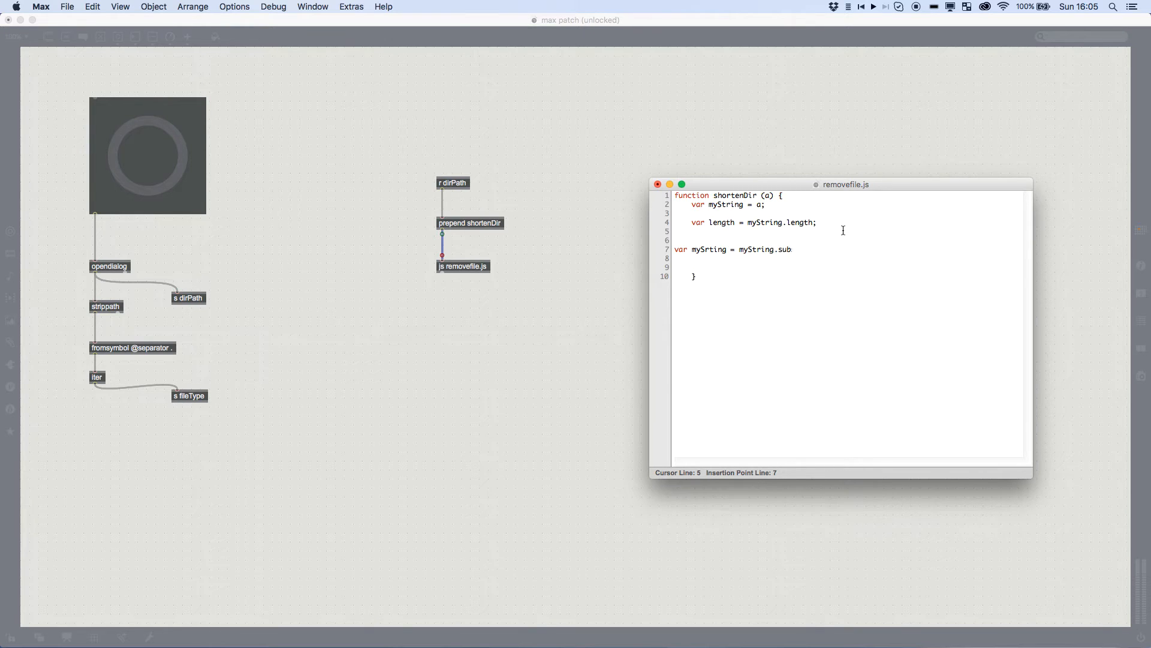
{"action": "type", "text": "str(0,len"}
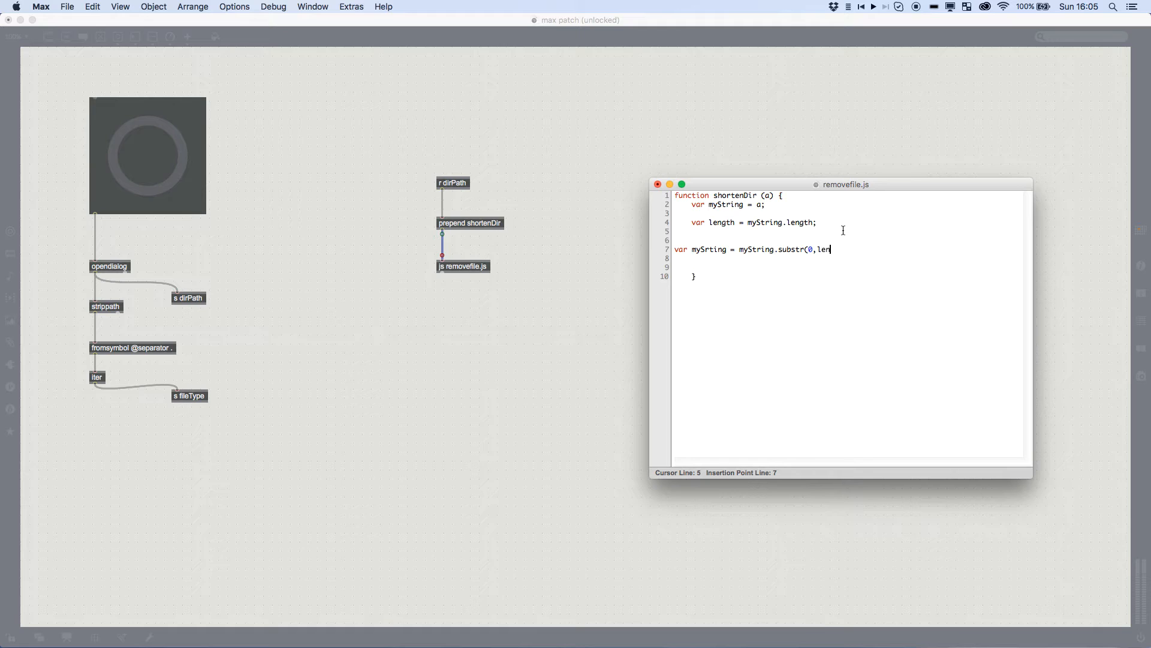
{"action": "type", "text": "gth)"}
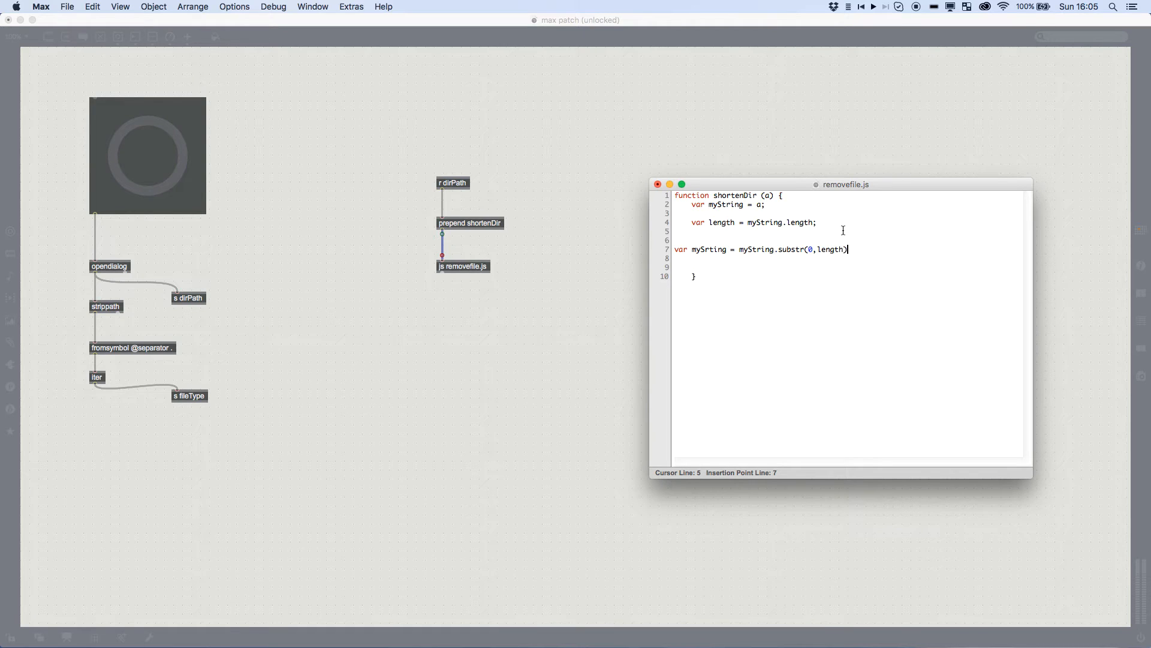
{"action": "left_click", "coordinate": [754, 235]}
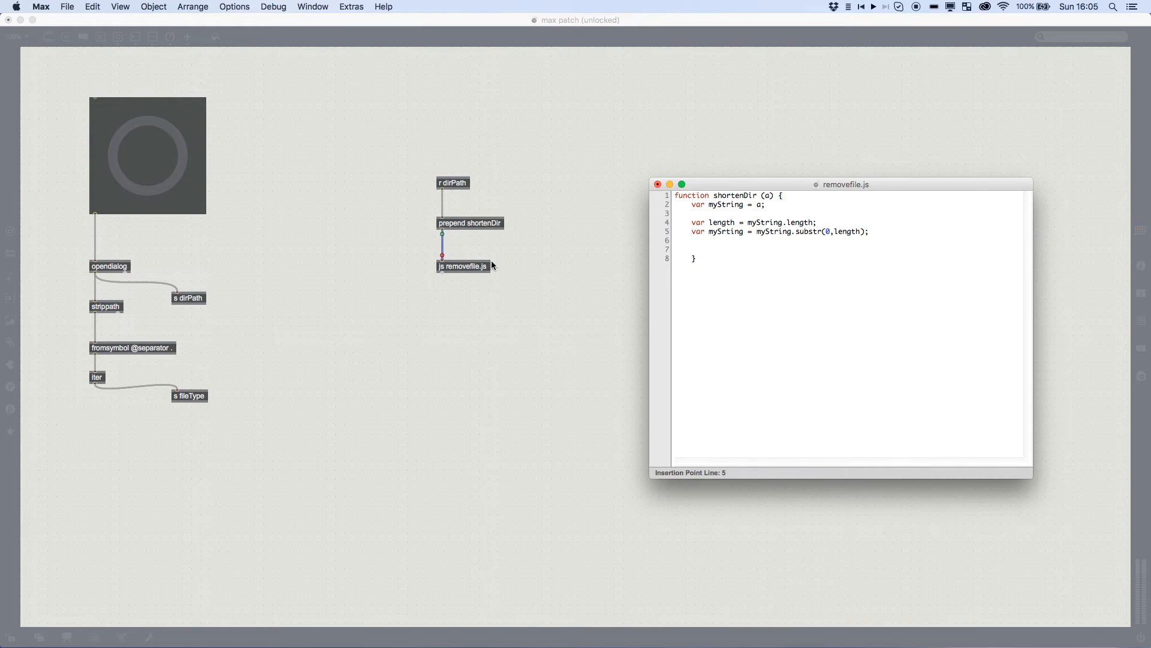
- Tidy the substr line and add a // comment about removing the speech marks
{"action": "key", "text": "enter"}
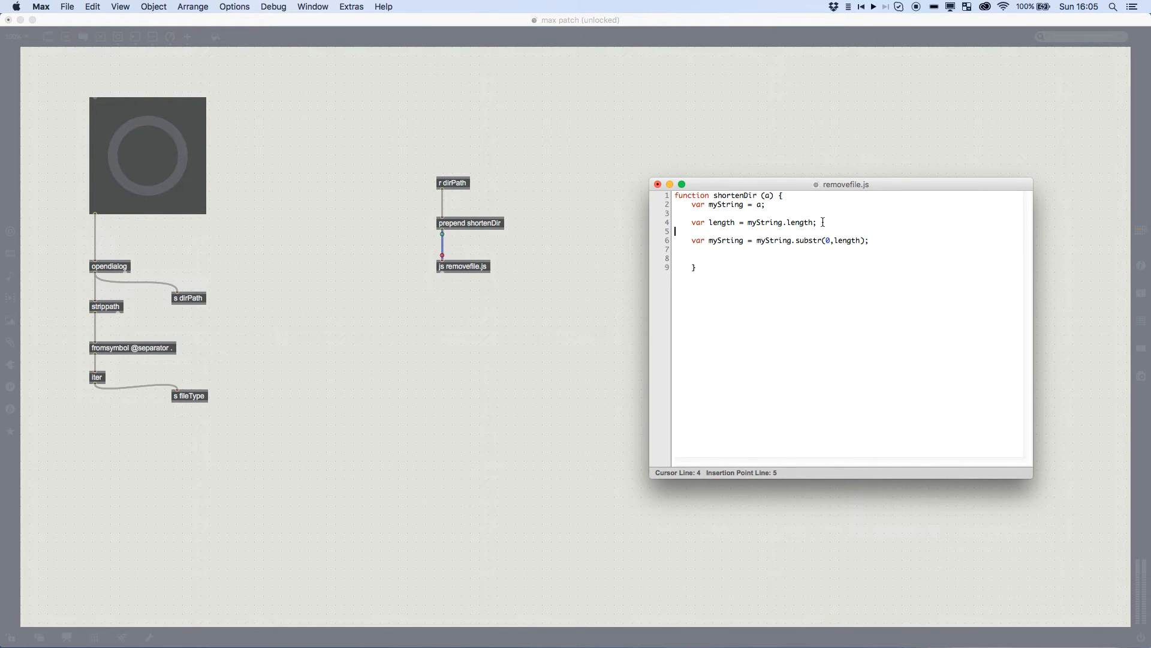
{"action": "key", "text": "backspace"}
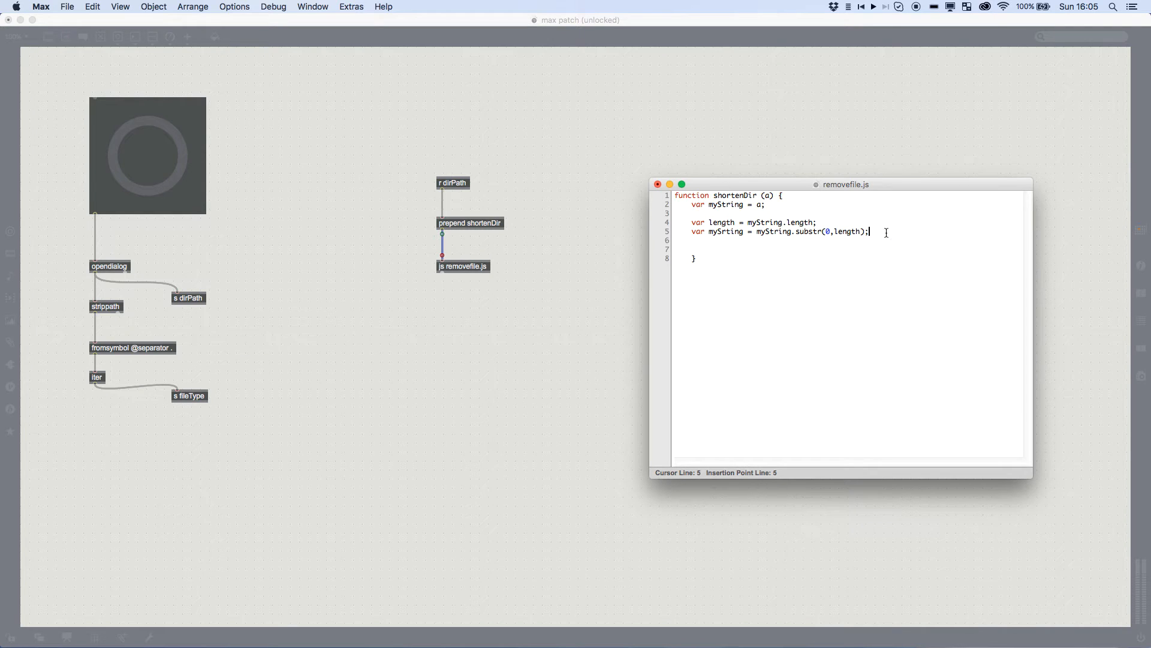
{"action": "type", "text": "//"}
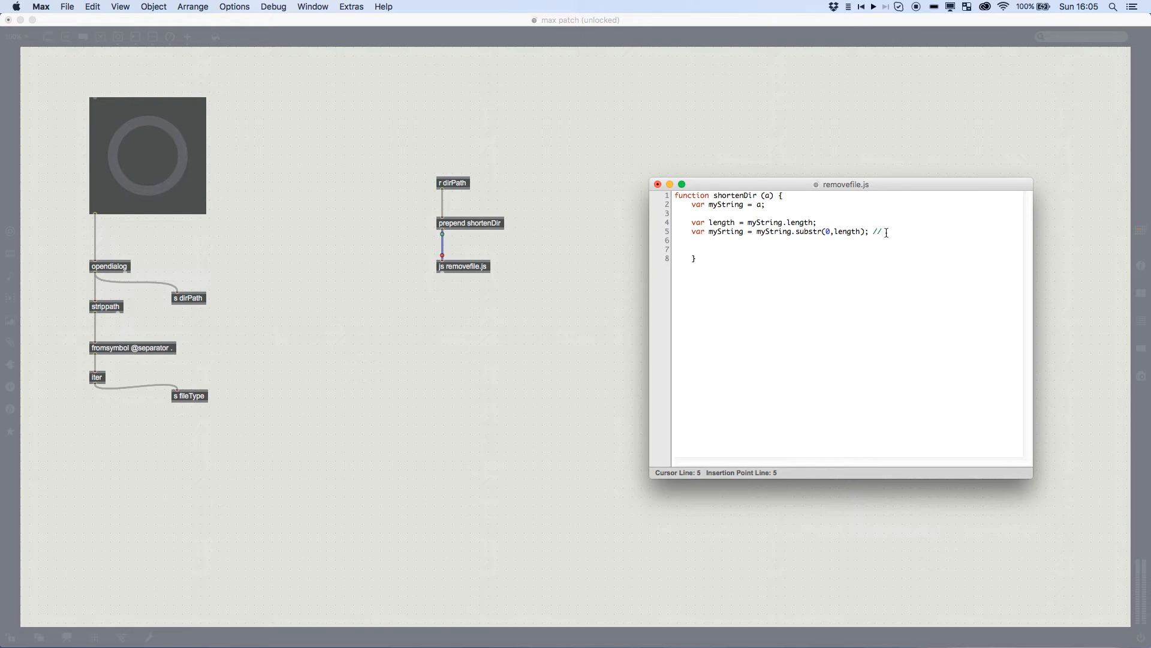
{"action": "type", "text": "removes the speach marks from around the pa"}
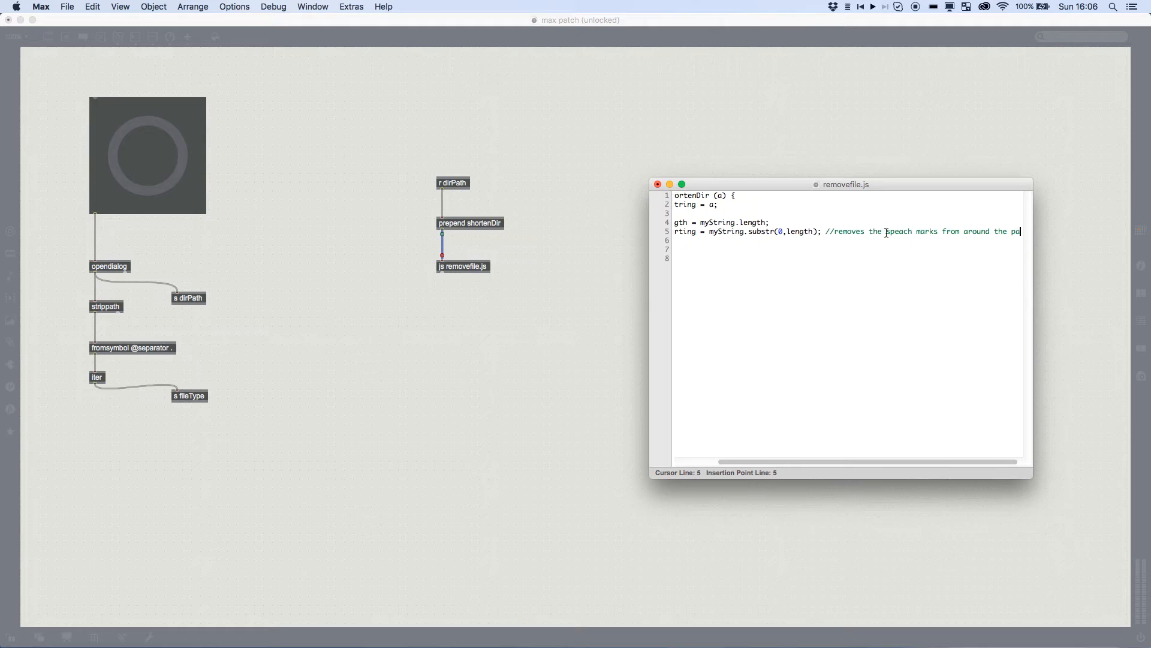
{"action": "scroll", "scroll_direction": "right", "scroll_amount": 3}
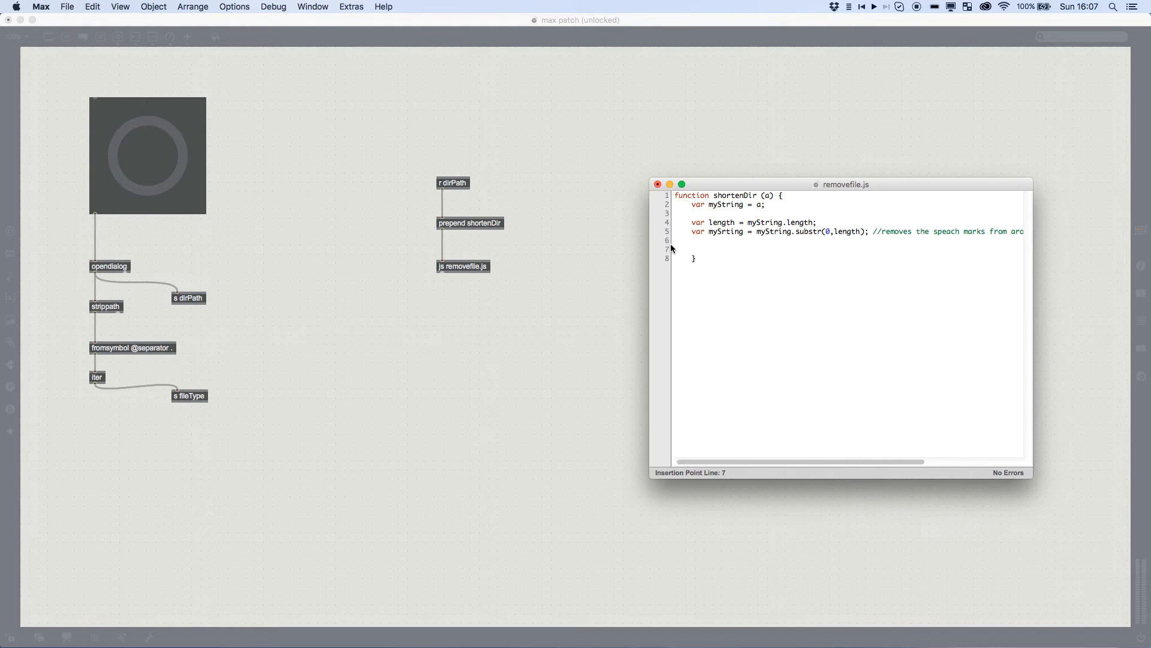
- Add outlet(0,myString); to shortenDir and close the removefile.js editor
{"action": "type", "text": "outlet("}
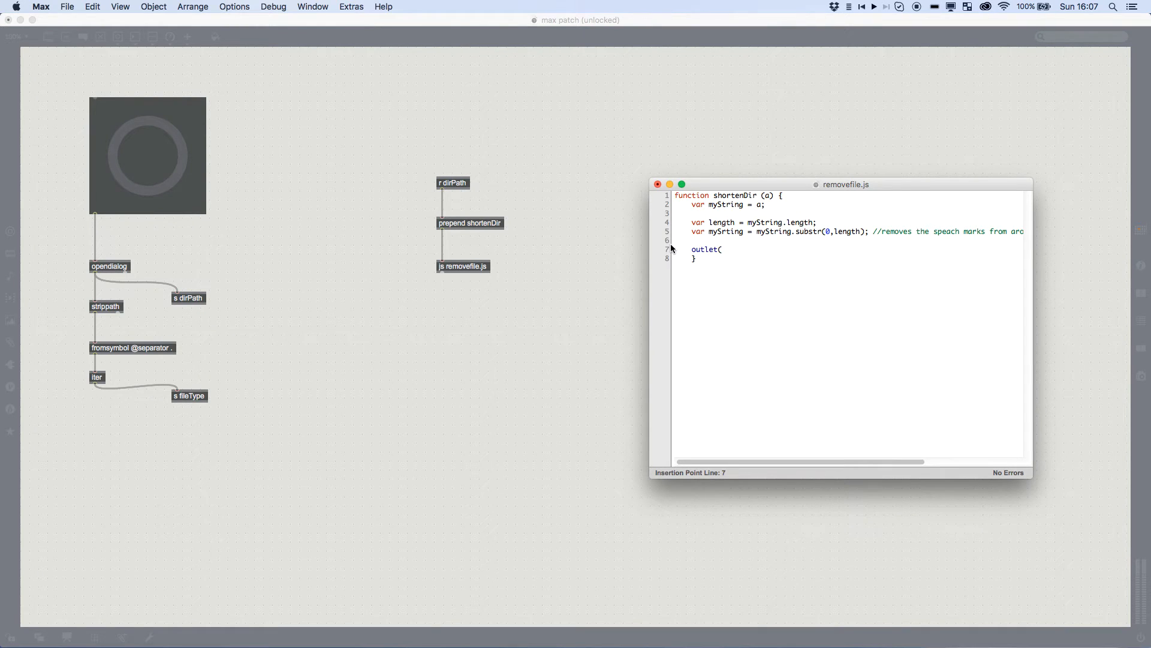
{"action": "type", "text": "0,mySt"}
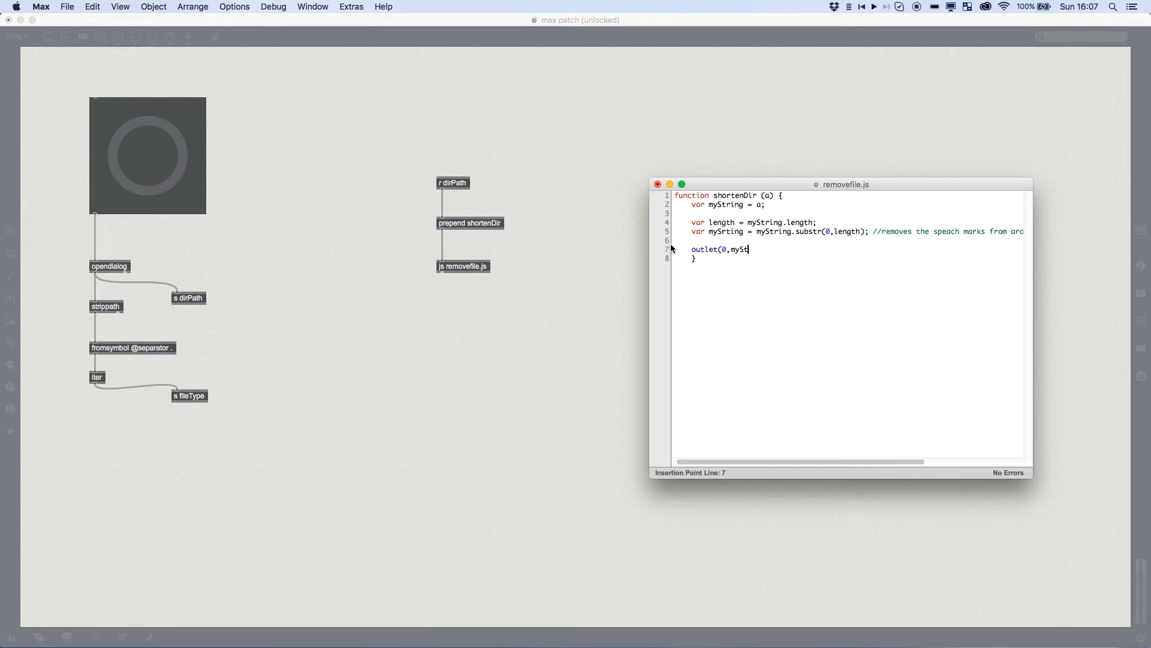
{"action": "type", "text": "ring);"}
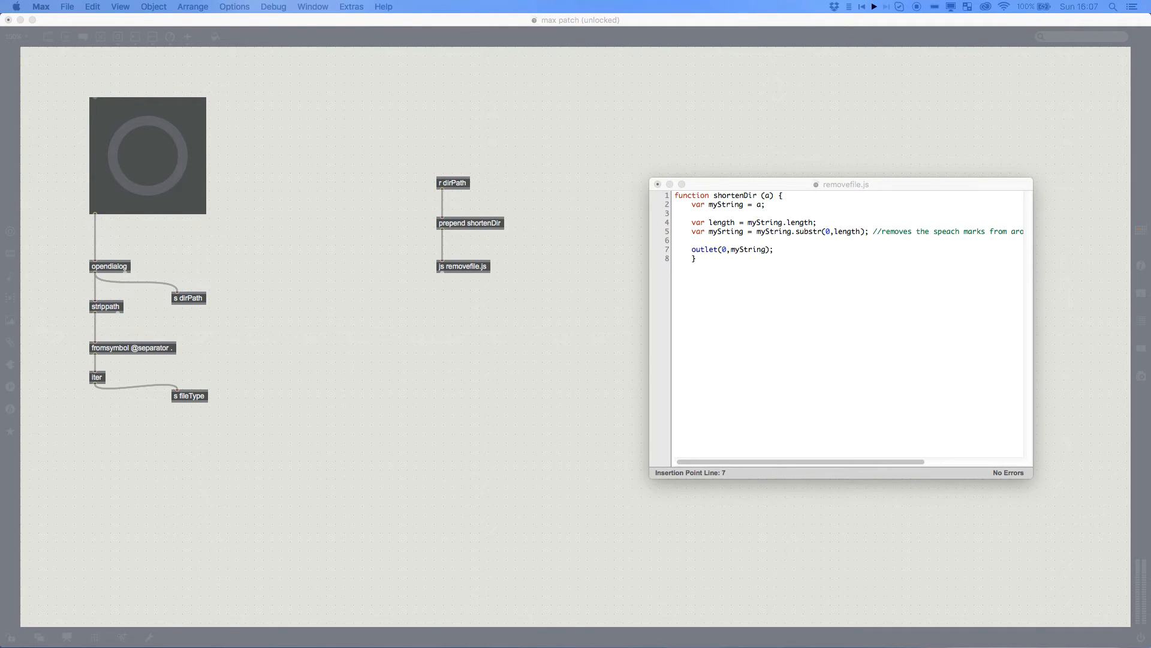
{"action": "left_click", "coordinate": [744, 408]}
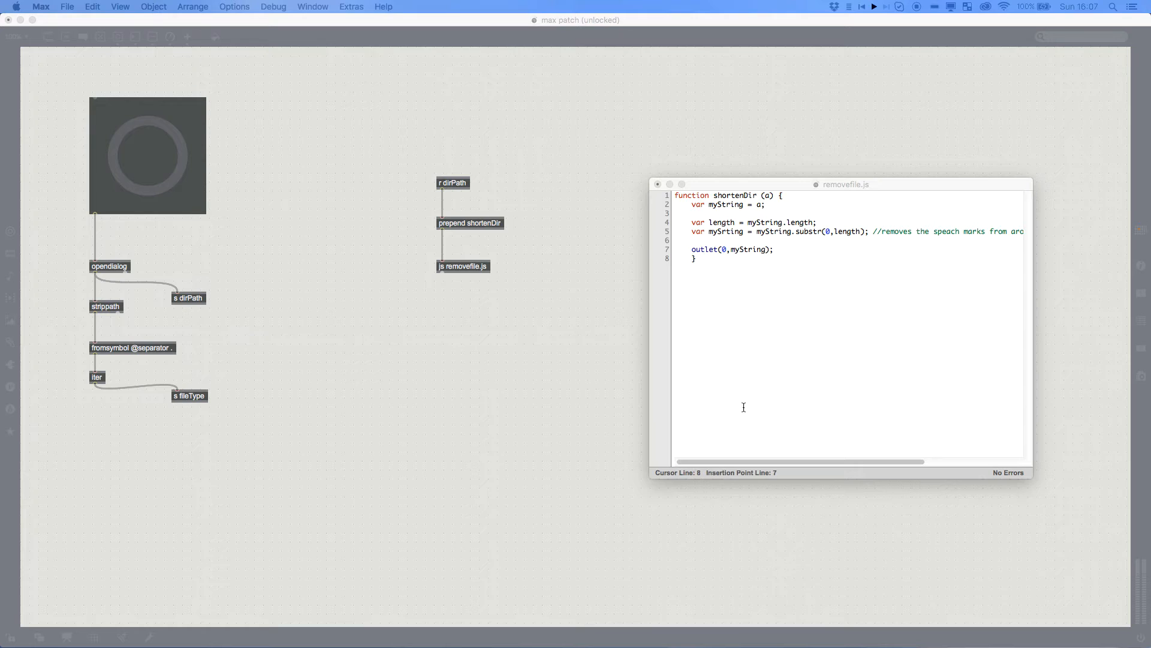
{"action": "left_click", "coordinate": [658, 185]}
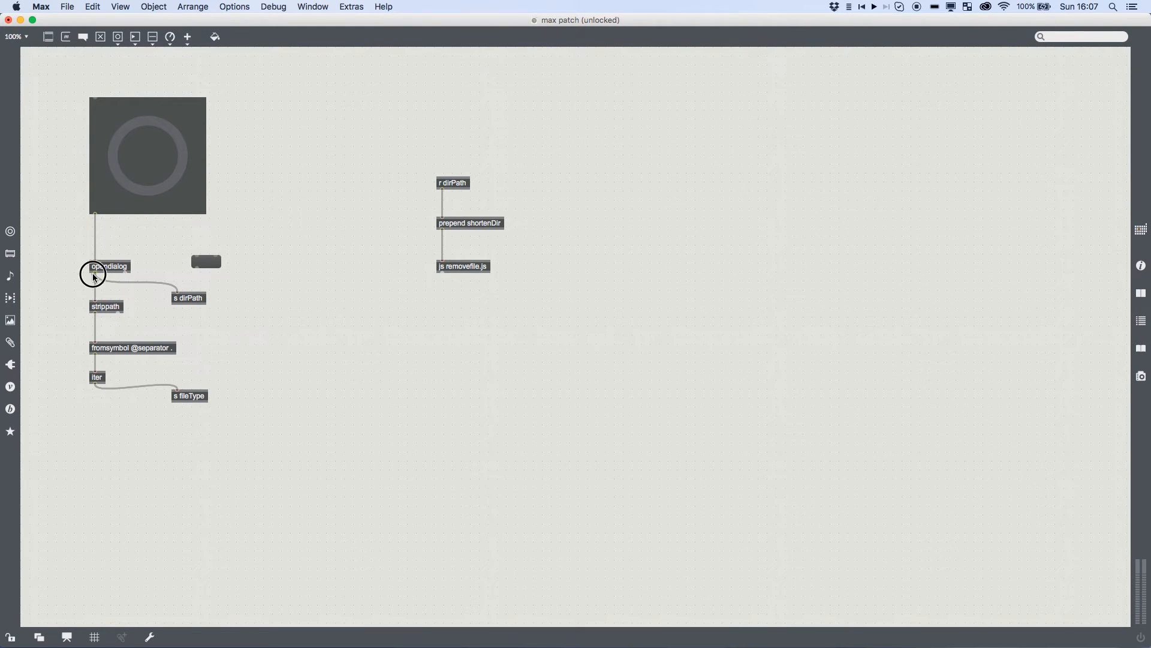
- Wire opendialog's output to a message box showing the path ending frame-000007.png and edit its text
{"action": "left_click", "coordinate": [109, 266]}
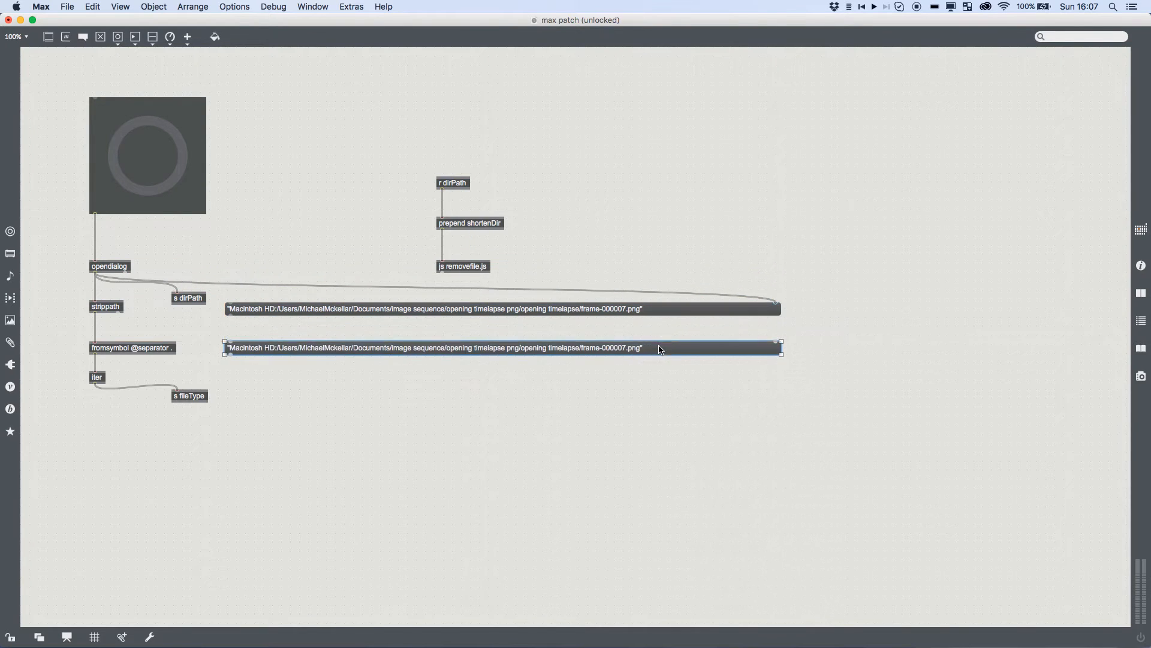
{"action": "double_click", "coordinate": [584, 348]}
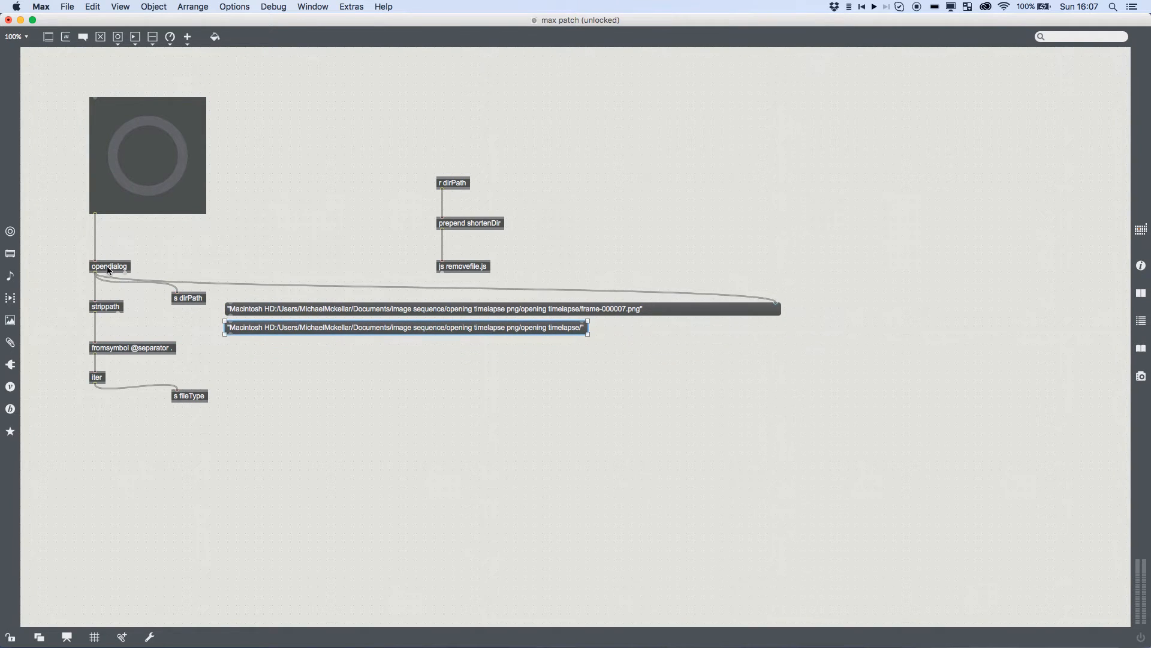
{"action": "mouse_move", "coordinate": [166, 272]}
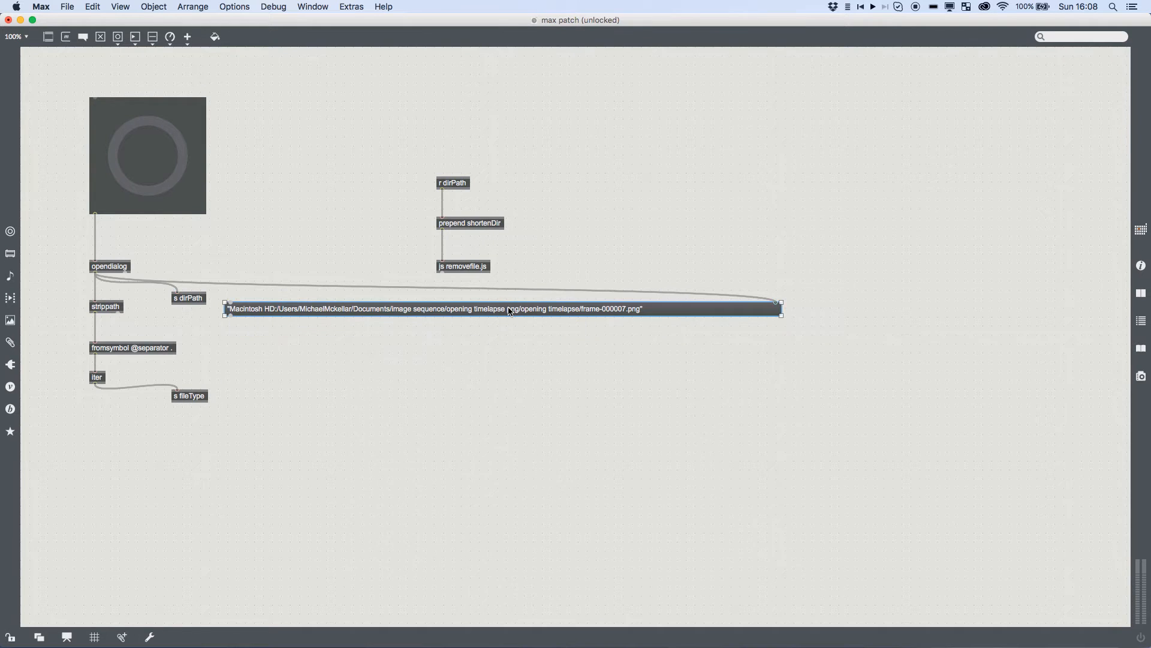
{"action": "double_click", "coordinate": [463, 266]}
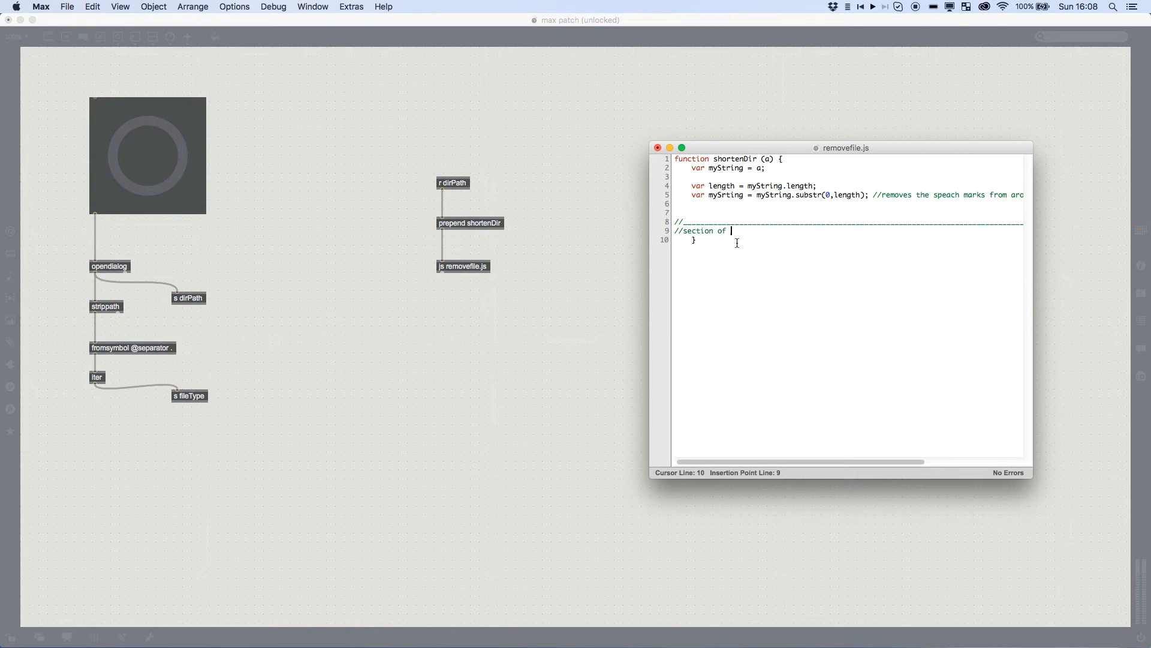
- Write a comment 'code to deal with deleting the file name' above the new section
{"action": "type", "text": "code to deal with"}
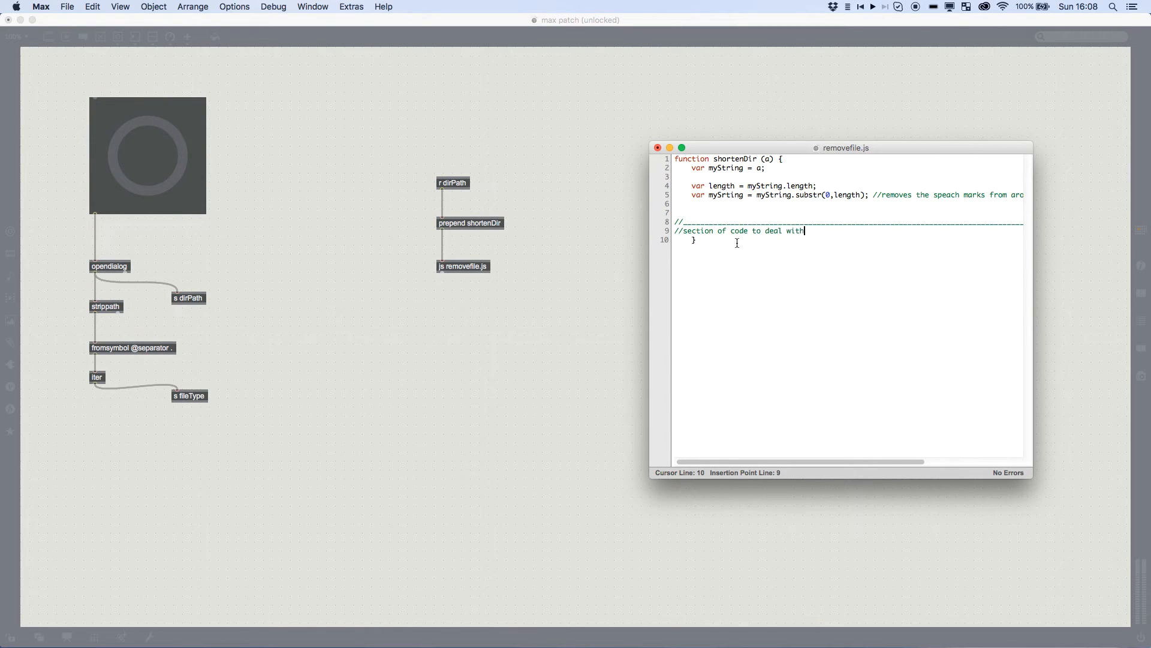
{"action": "type", "text": "delet"}
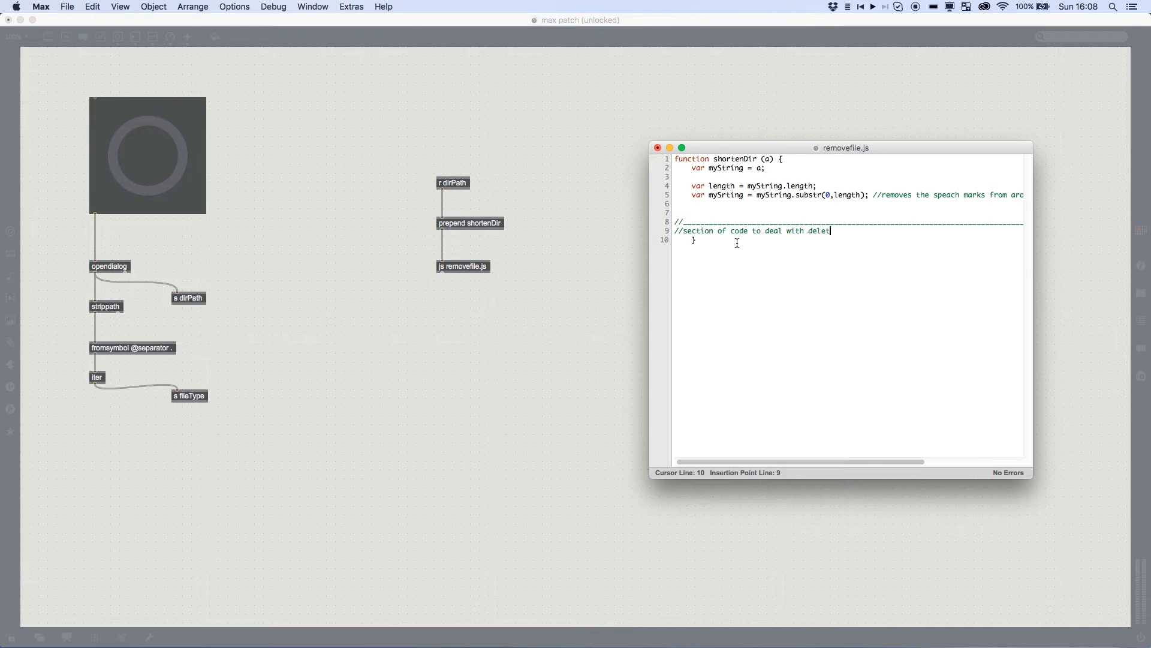
{"action": "type", "text": "ing the file name from the dir"}
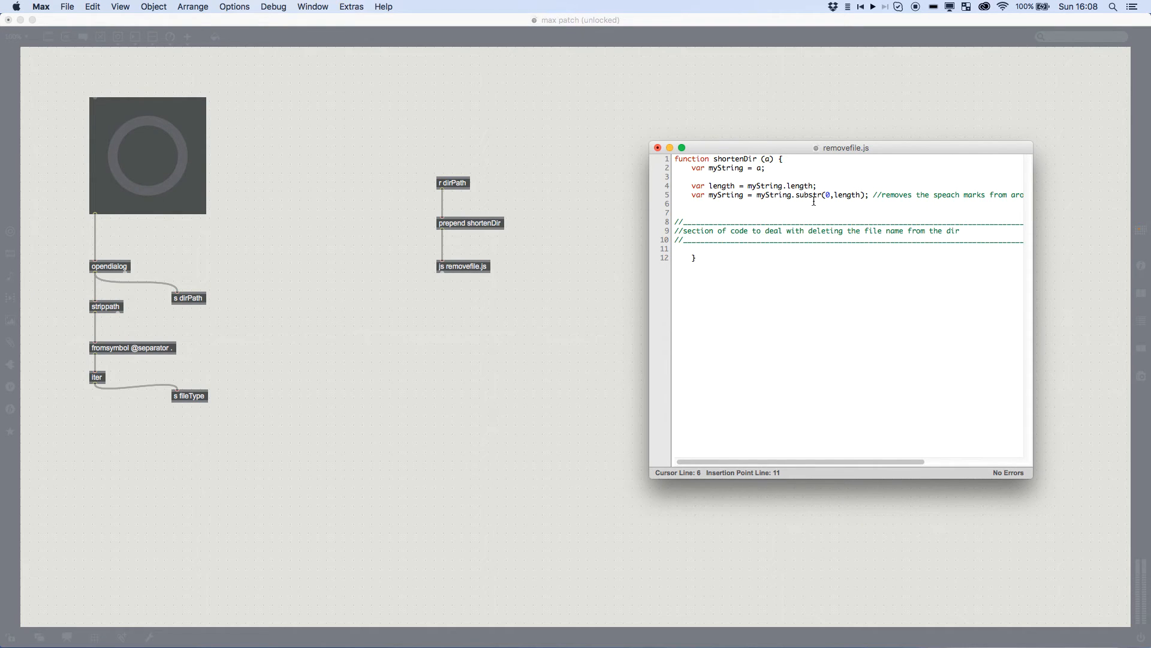
{"action": "left_click", "coordinate": [676, 249]}
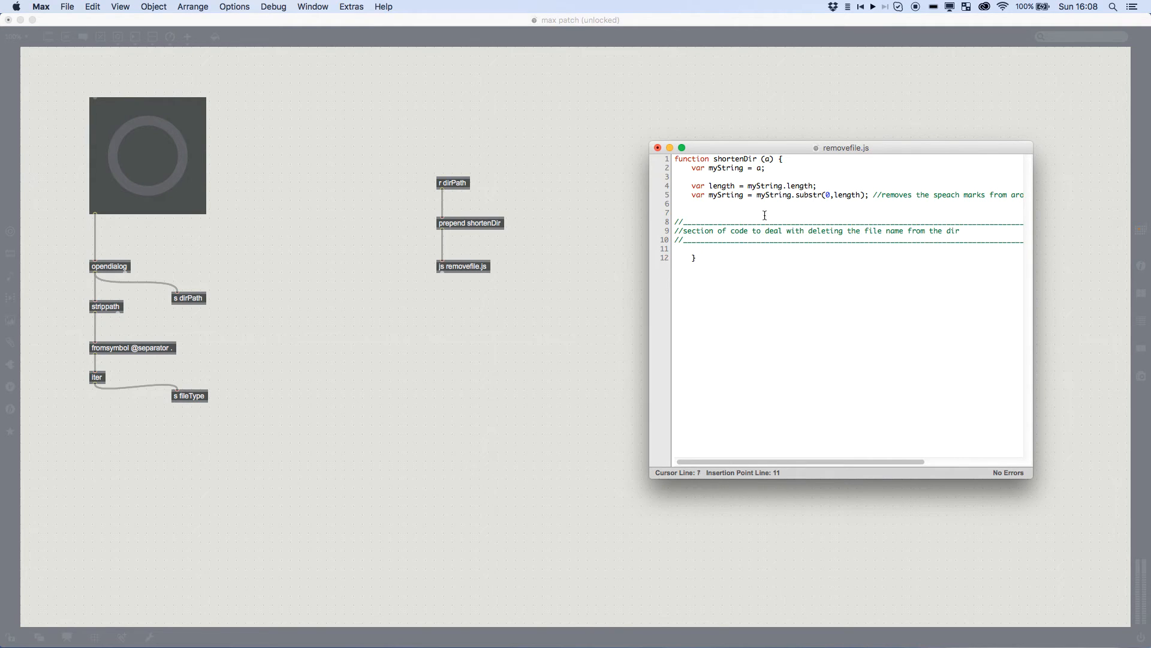
- Add var numSlash = (myString.split('/').length-1) with a comment on reporting the number of slashes
{"action": "type", "text": "var numSlash ="}
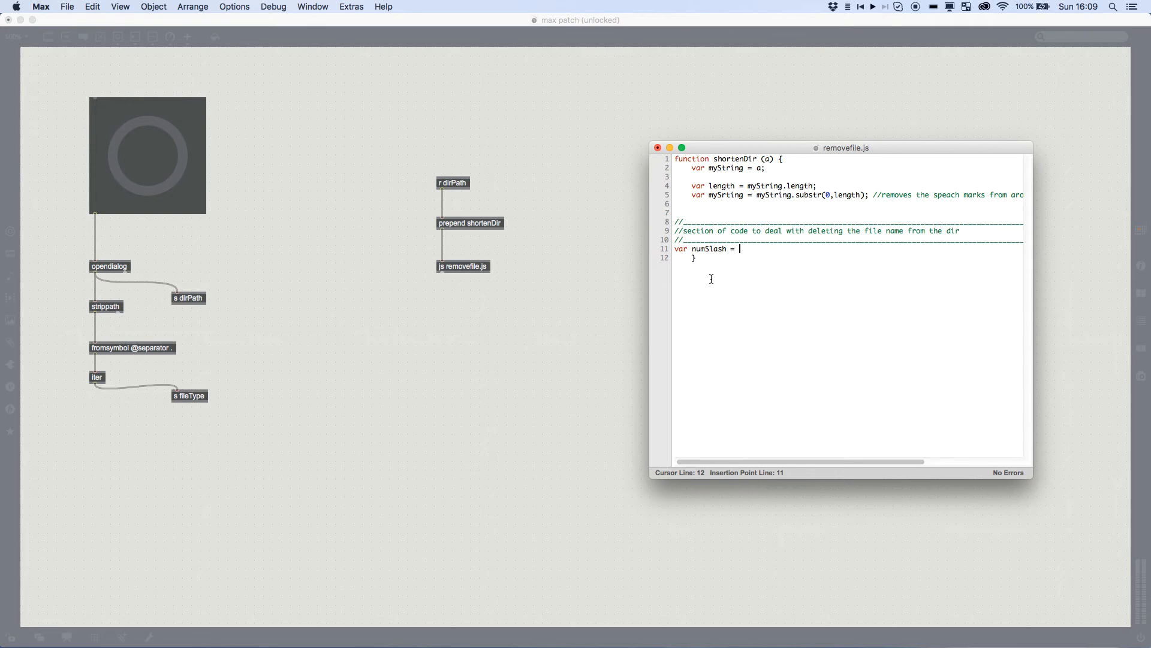
{"action": "left_click", "coordinate": [731, 194]}
{"action": "type", "text": "t"}
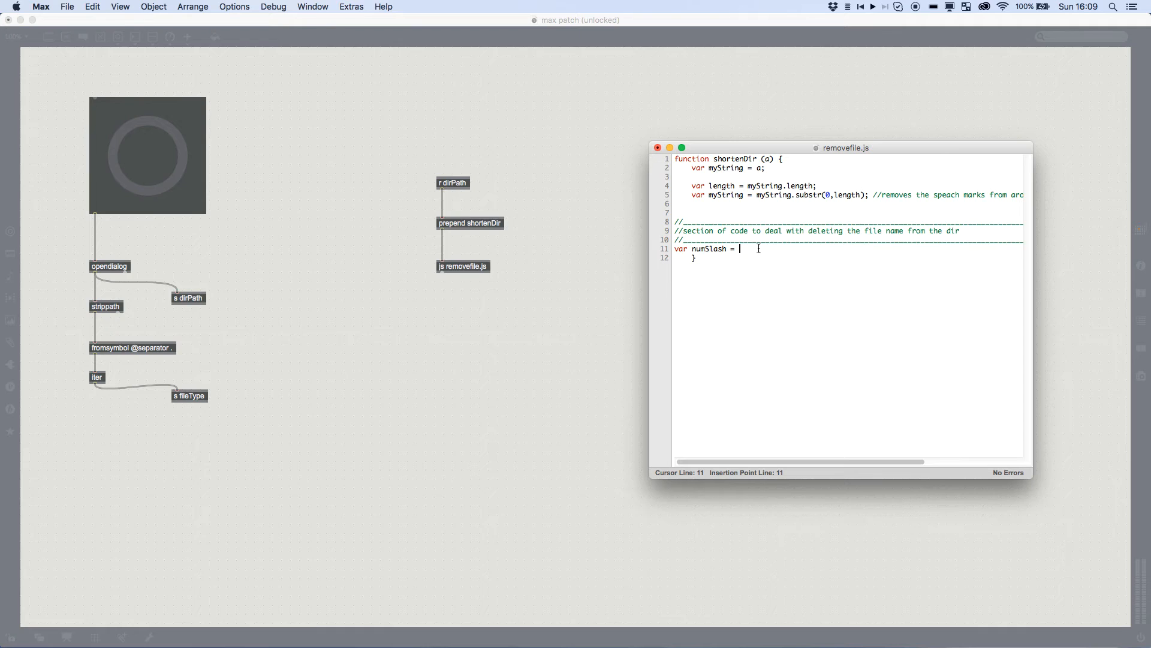
{"action": "type", "text": "("}
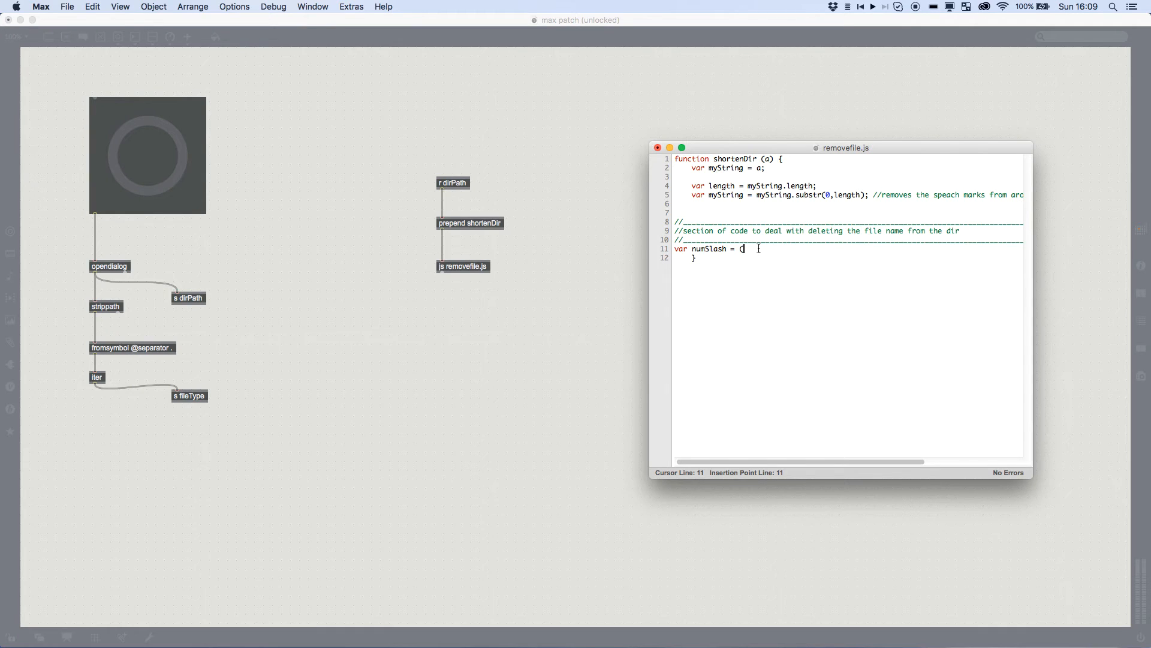
{"action": "type", "text": "myStrig"}
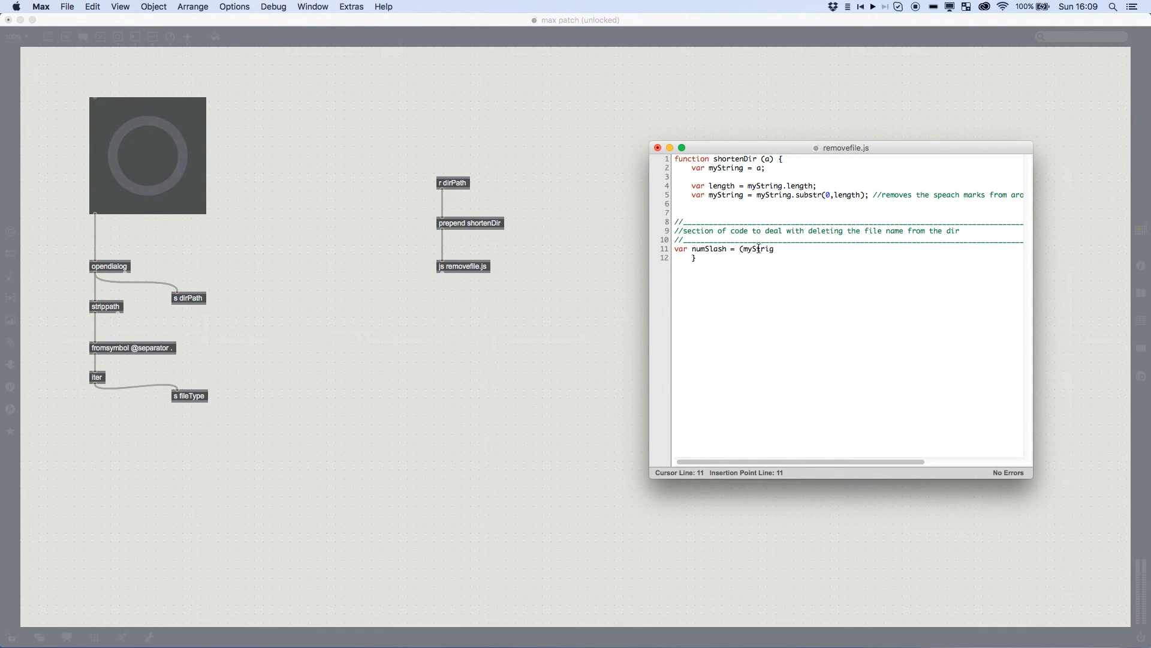
{"action": "type", "text": ".split('/').leng"}
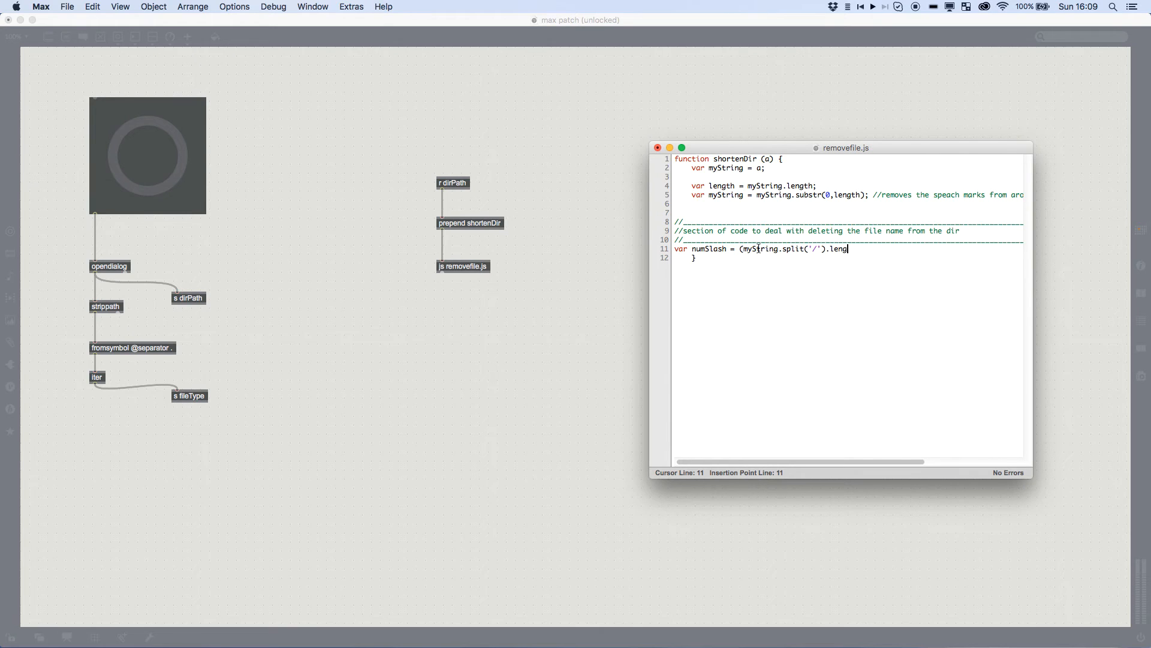
{"action": "type", "text": "th-1"}
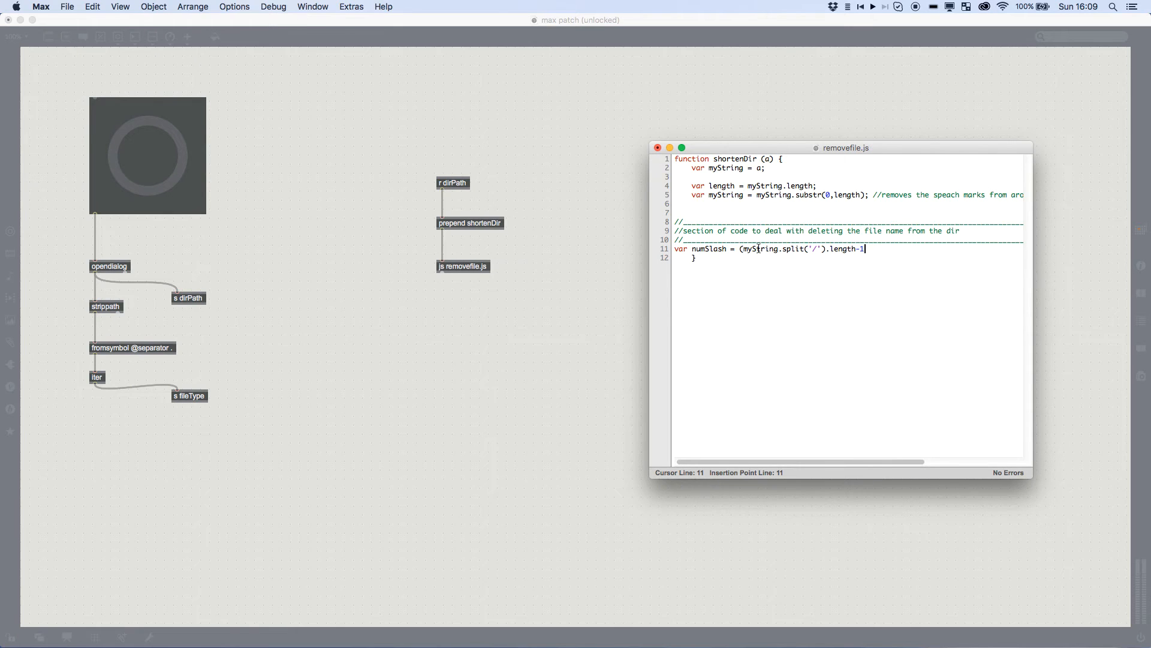
{"action": "type", "text": ")"}
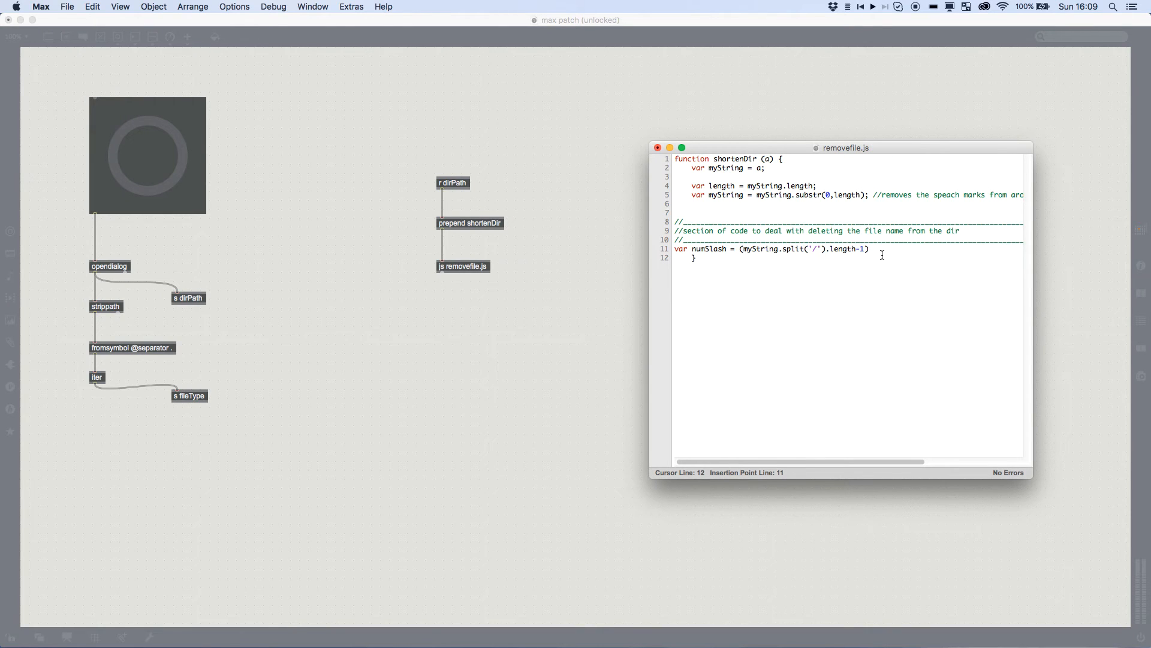
{"action": "type", "text": "//"}
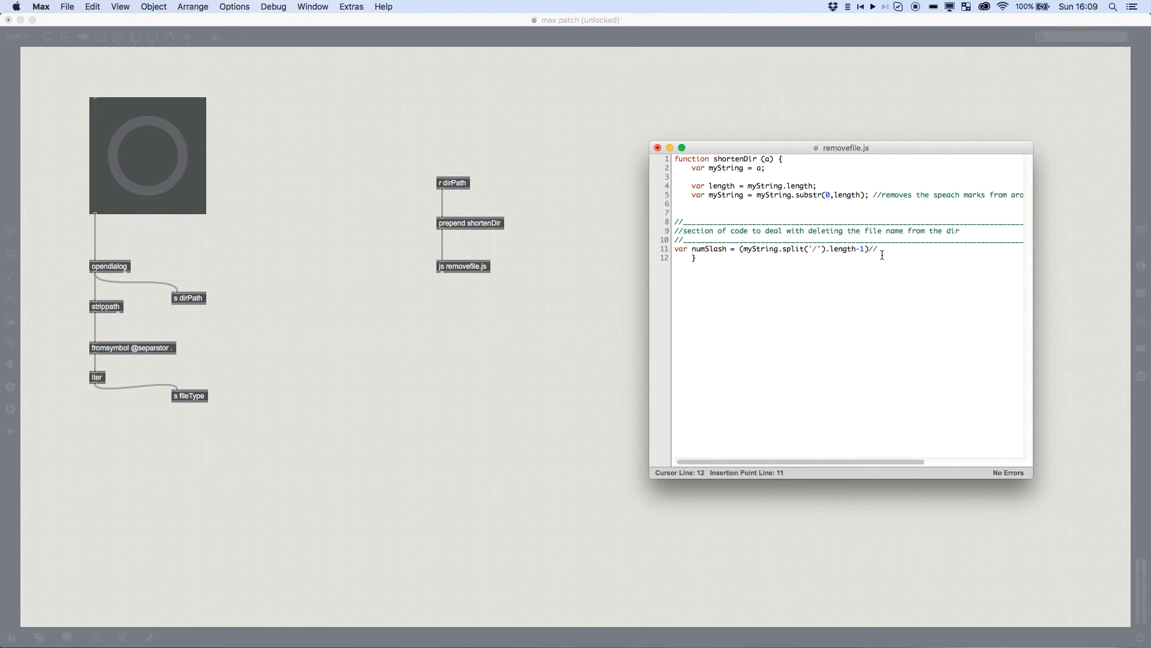
{"action": "type", "text": "report the numer"}
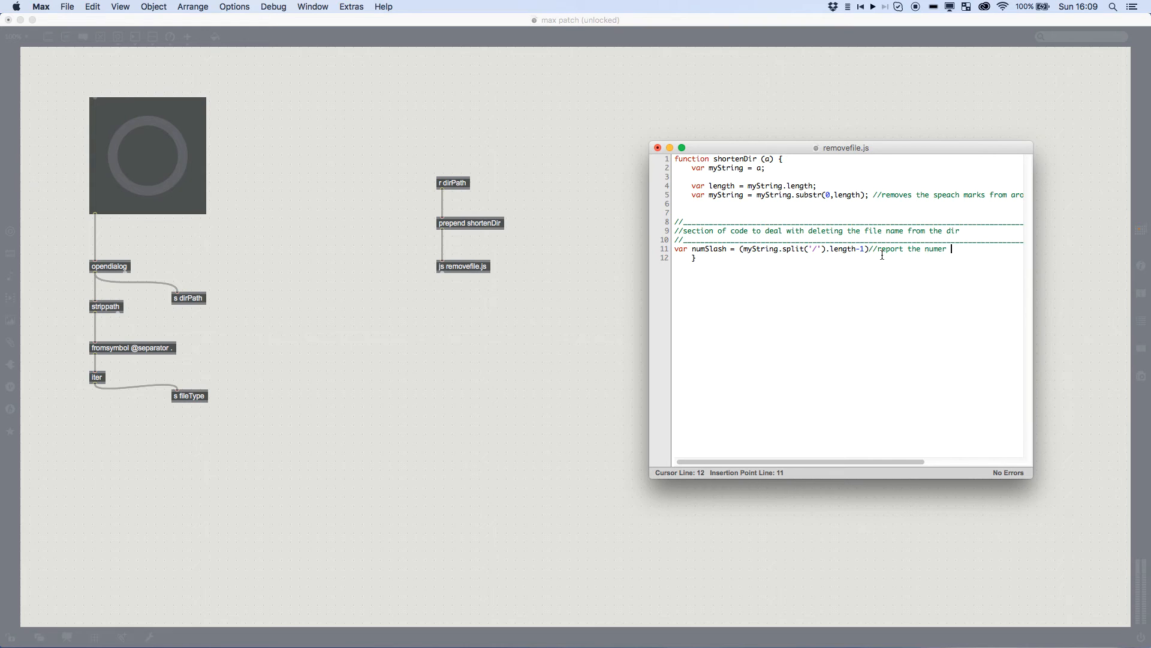
{"action": "key", "text": "Backspace"}
{"action": "type", "text": "ber of / in the dir"}
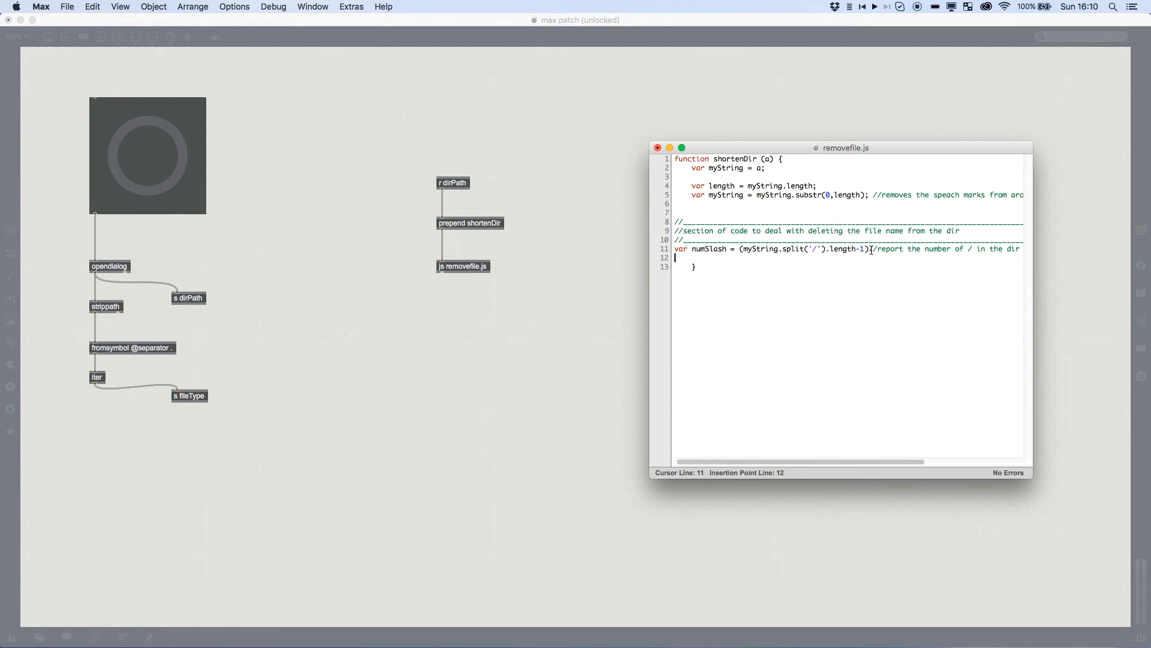
- Add var myFileName = myString.split("/")[numSlash] to grab the name after the last slash
{"action": "type", "text": "var"}
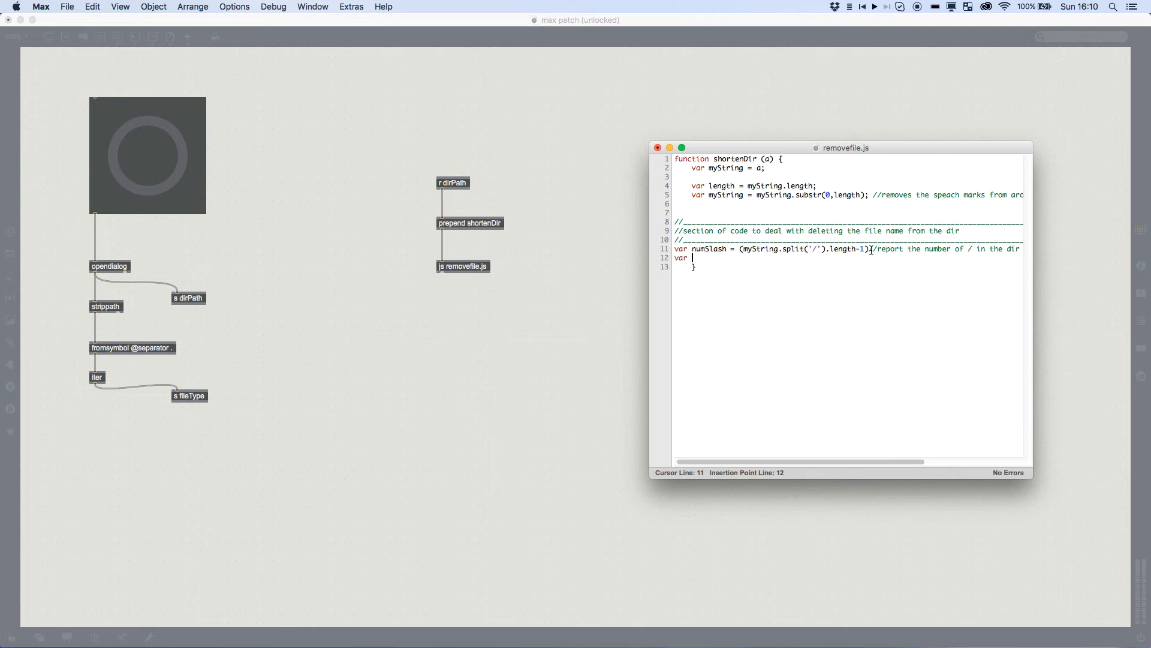
{"action": "type", "text": "myFileNo"}
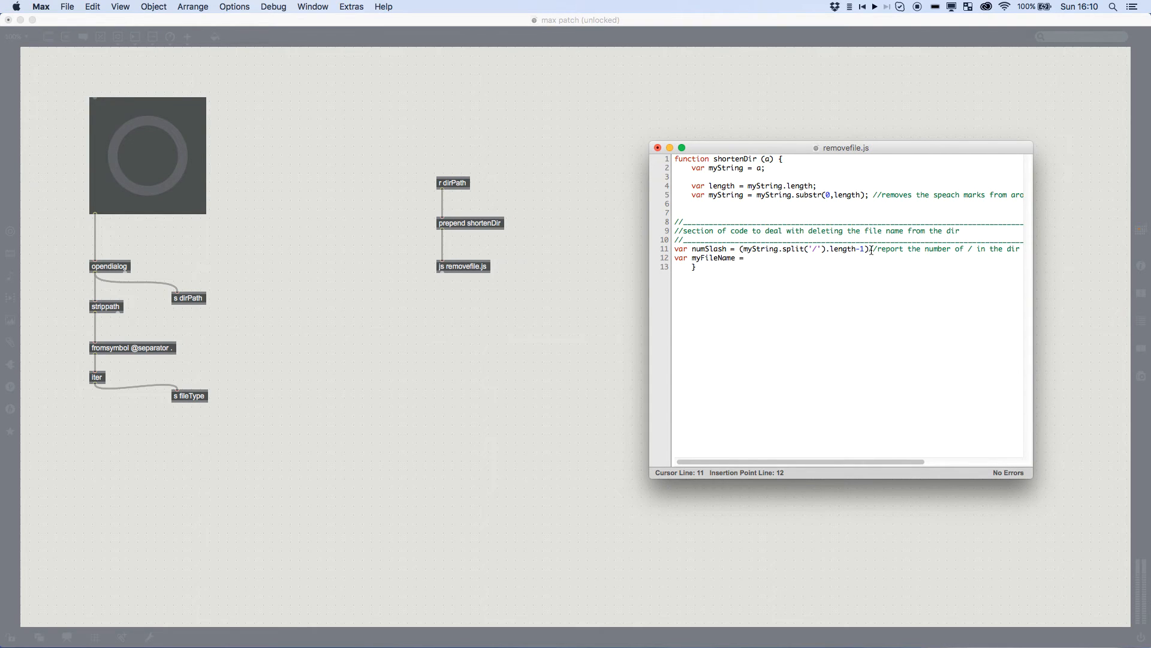
{"action": "type", "text": "=myString.split("}
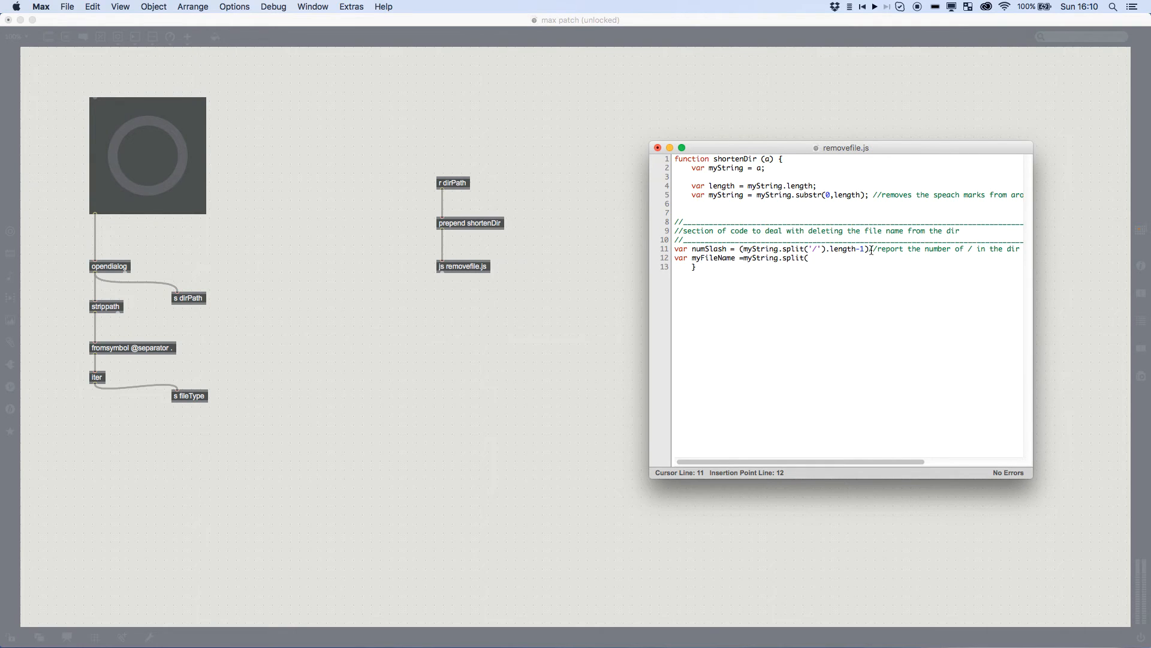
{"action": "type", "text": "\"/\")"}
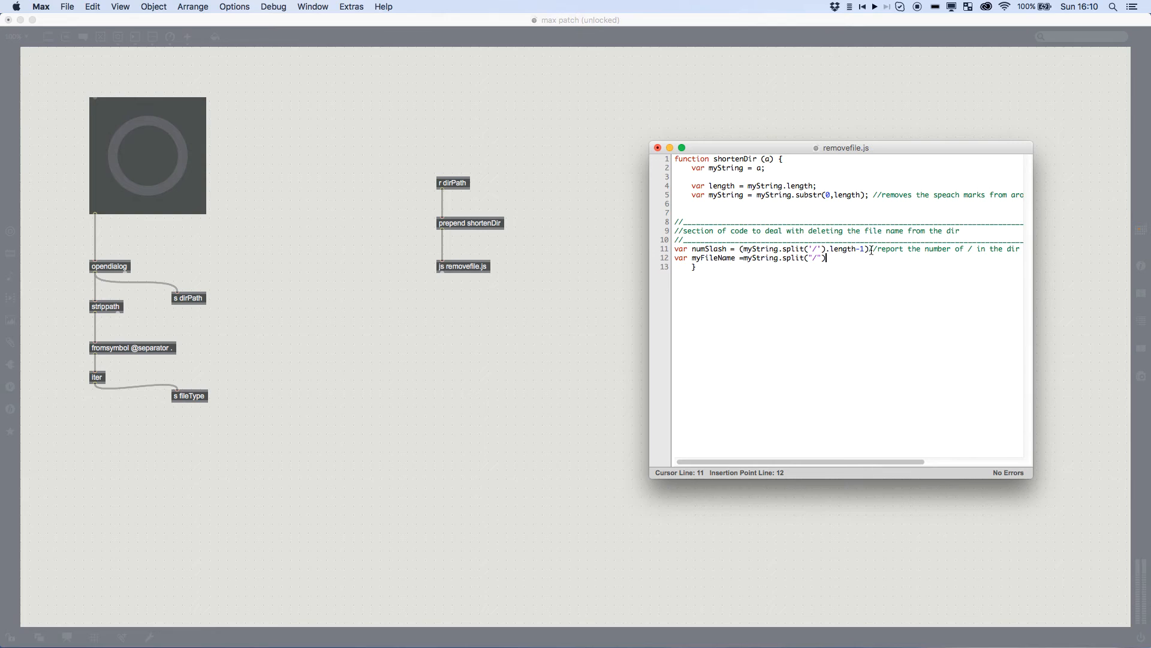
{"action": "type", "text": "[numS"}
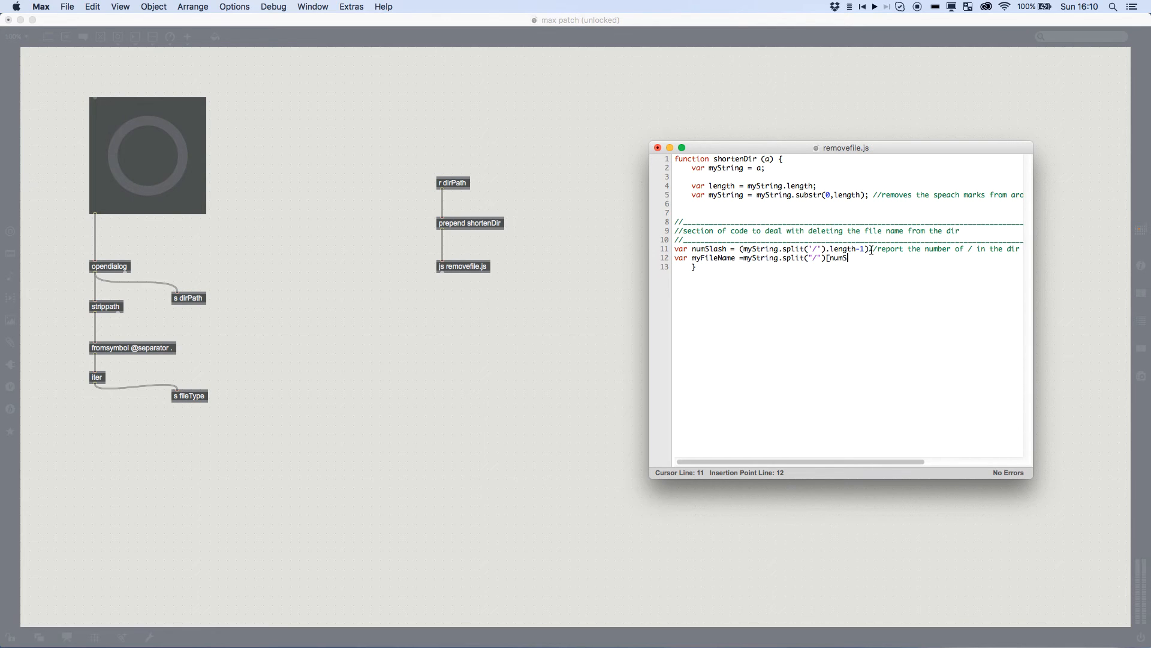
{"action": "type", "text": "lash];"}
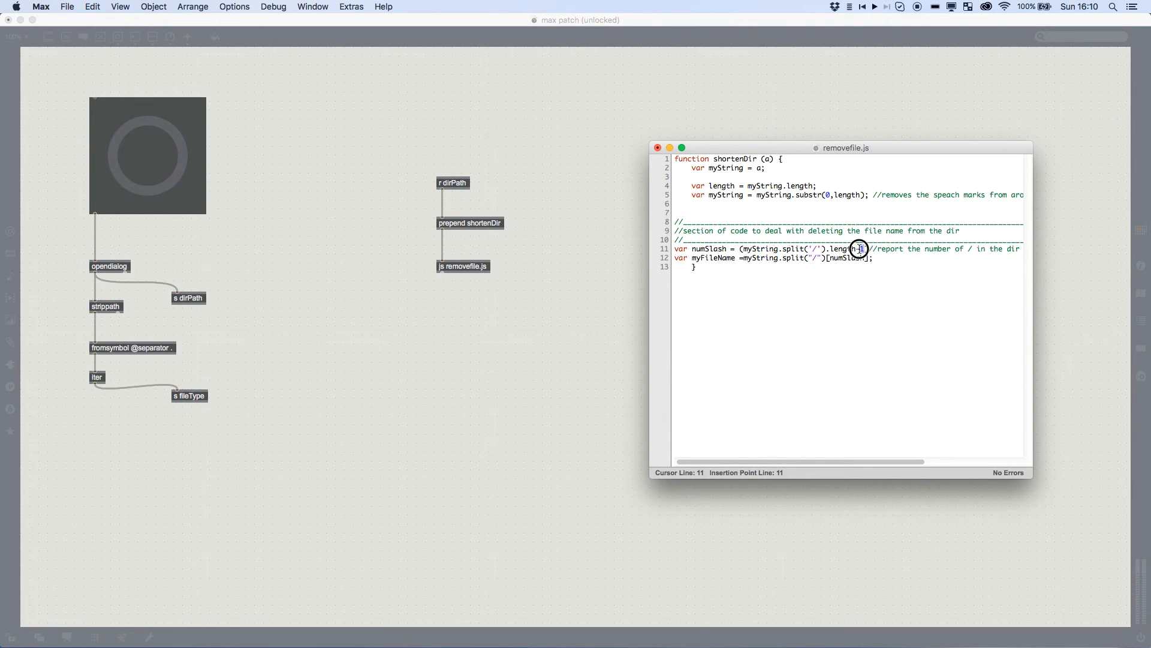
{"action": "type", "text": "-1"}
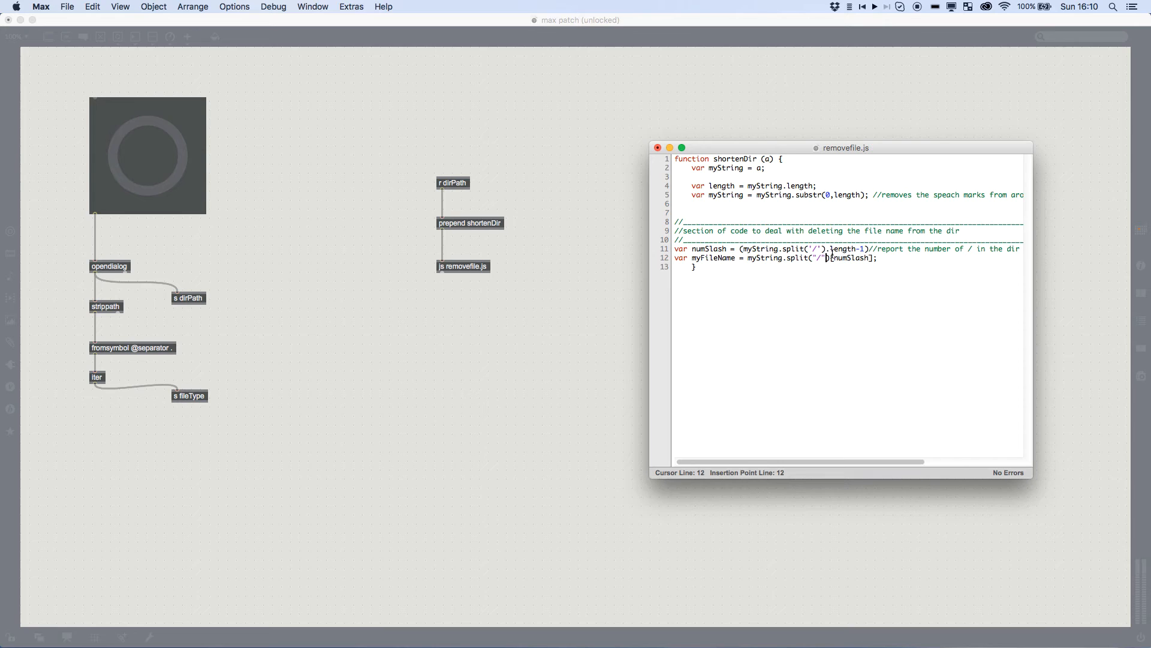
{"action": "left_click", "coordinate": [858, 249]}
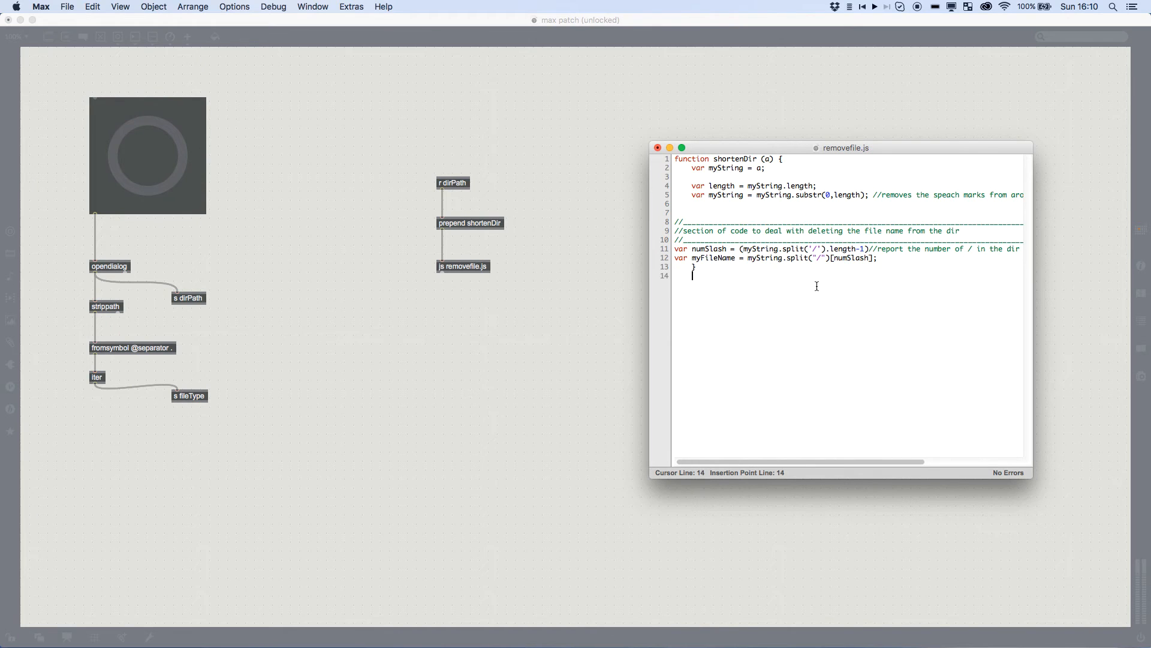
- Write a sample path michael/files/images/filename_001.png below the function
{"action": "key", "text": "Return"}
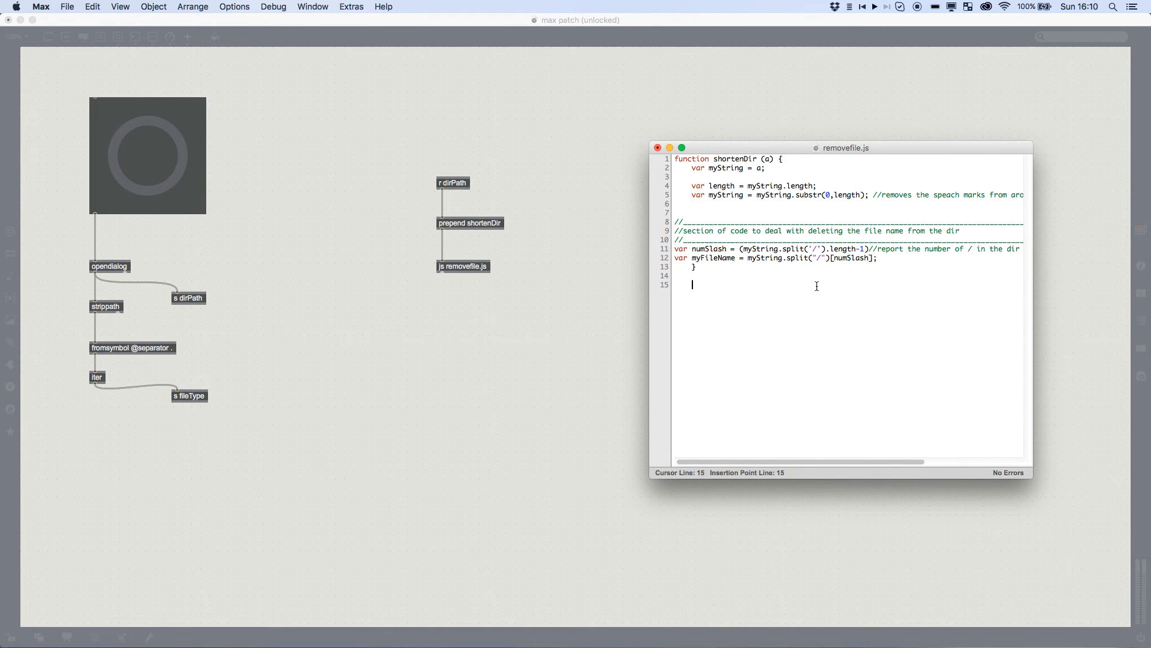
{"action": "type", "text": "michael/"}
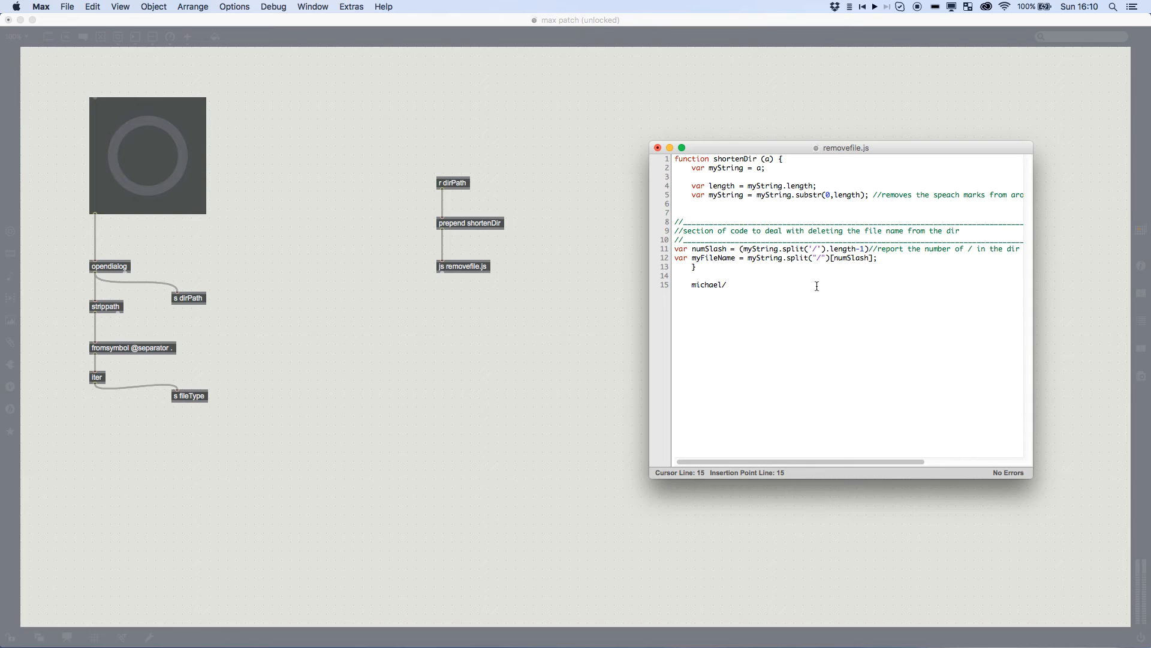
{"action": "type", "text": "files/images"}
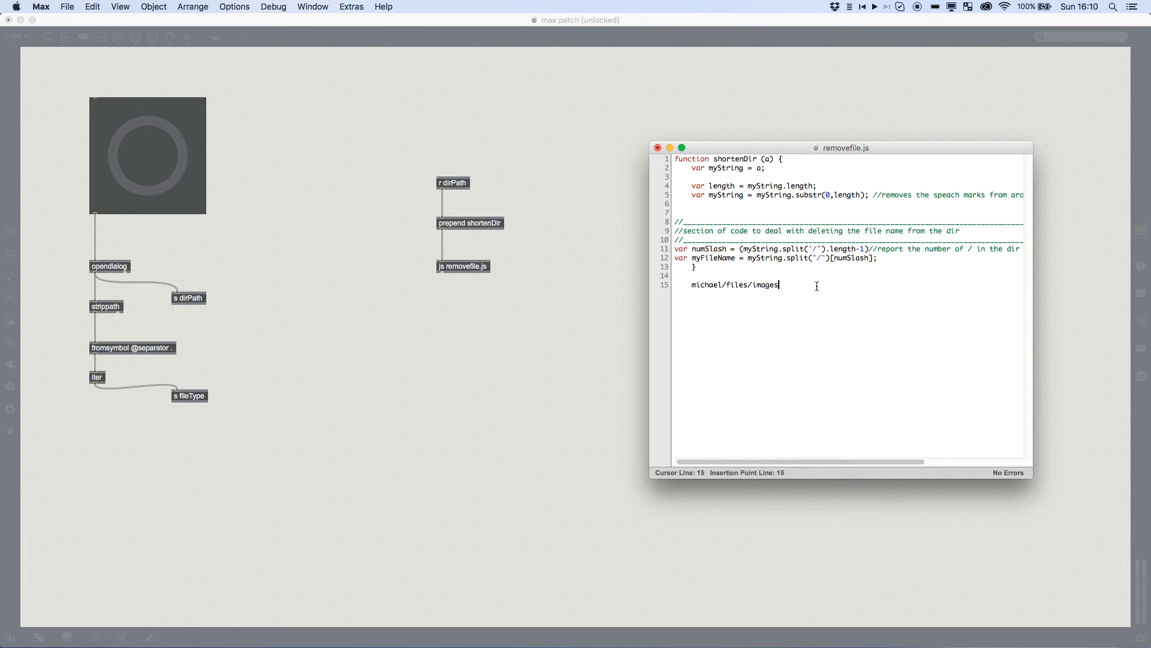
{"action": "type", "text": "/filename"}
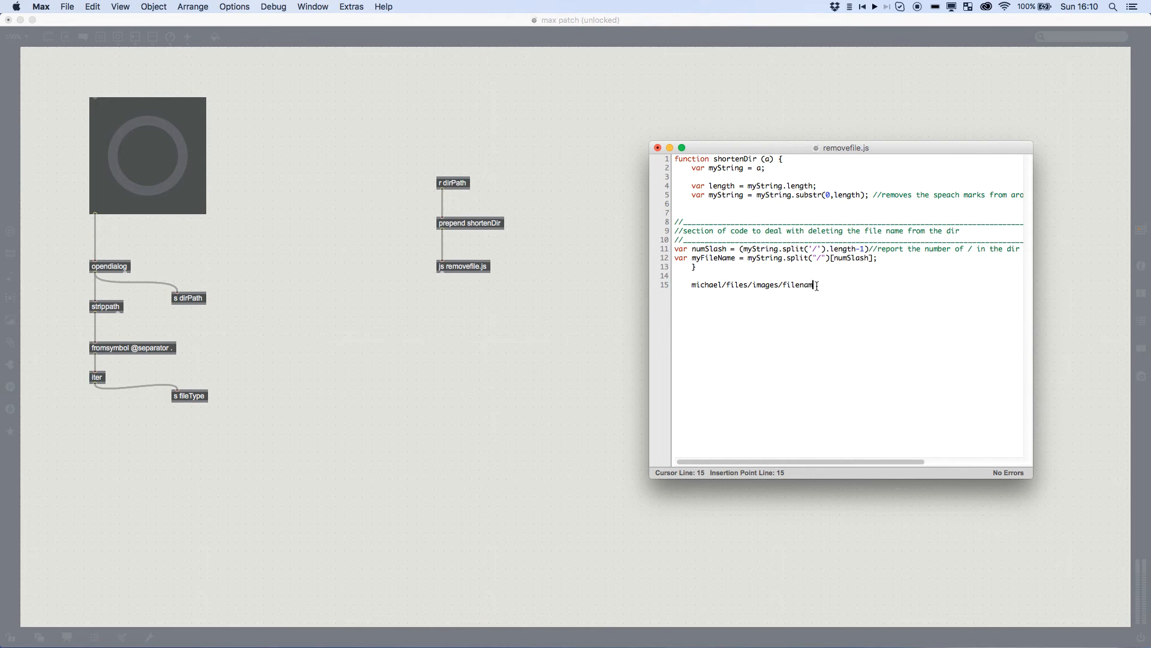
{"action": "type", "text": "e."}
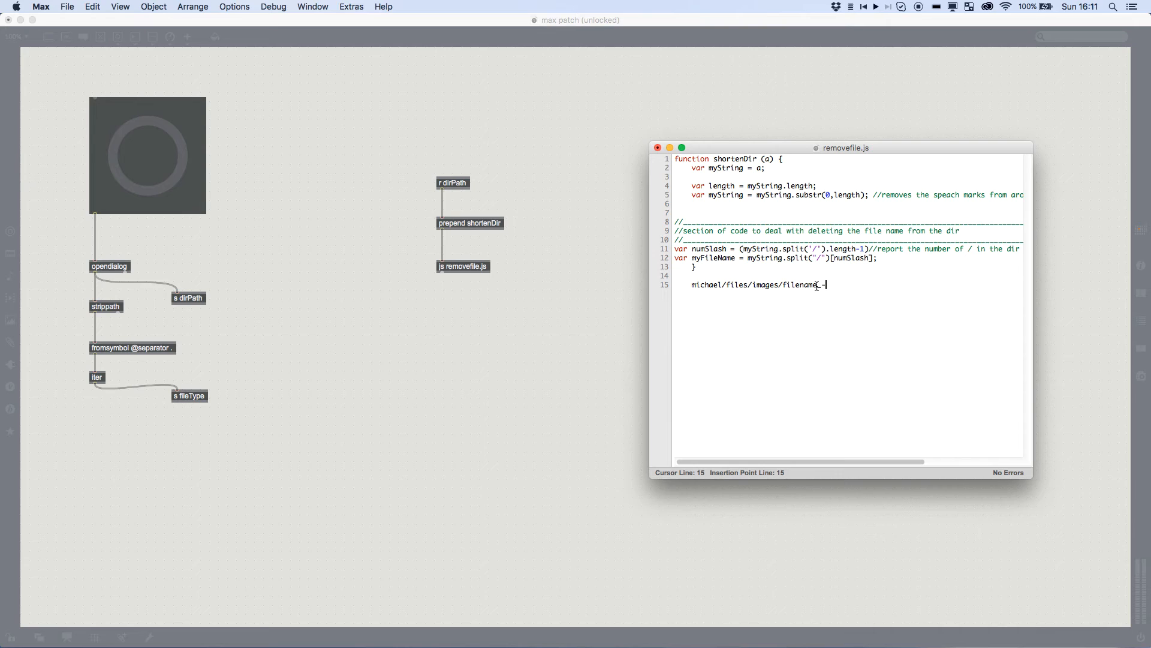
{"action": "type", "text": "001.png"}
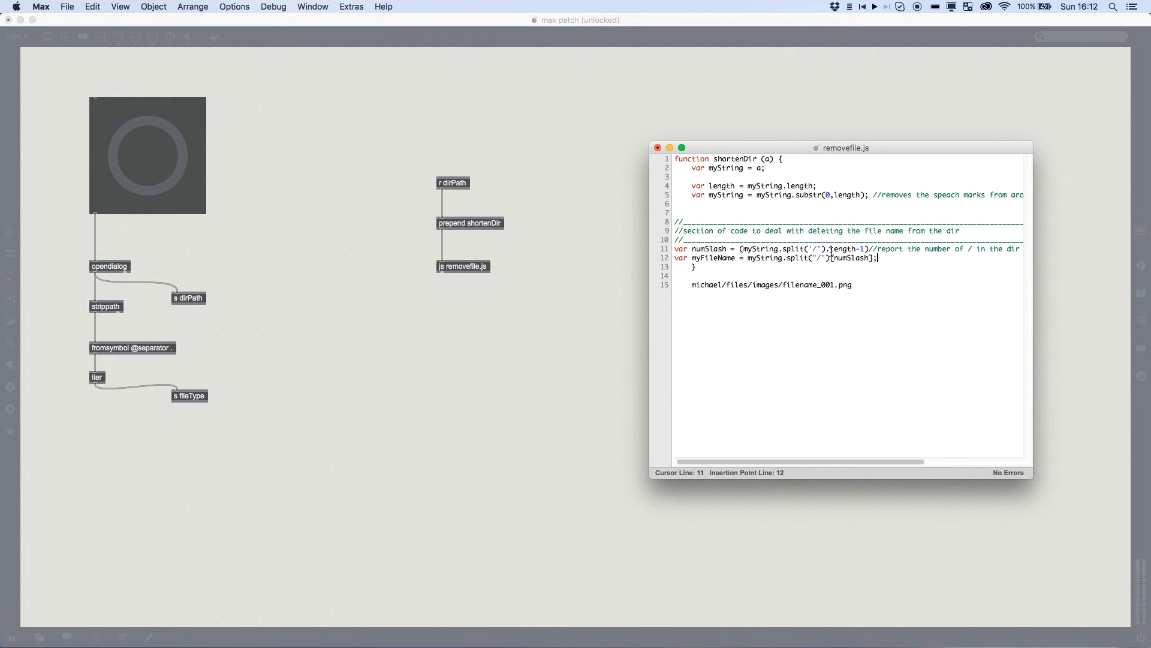
- Point out the filename part of the sample path and comment myFileName as '//give us the filename info'
{"action": "left_click", "coordinate": [834, 259]}
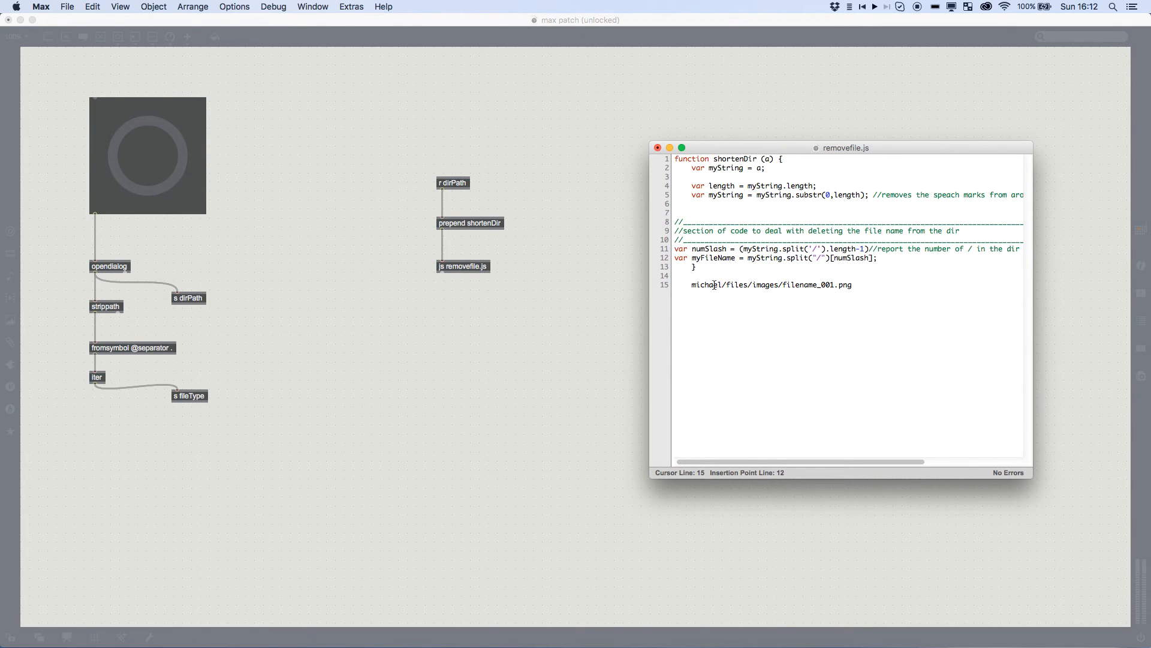
{"action": "left_click", "coordinate": [733, 285]}
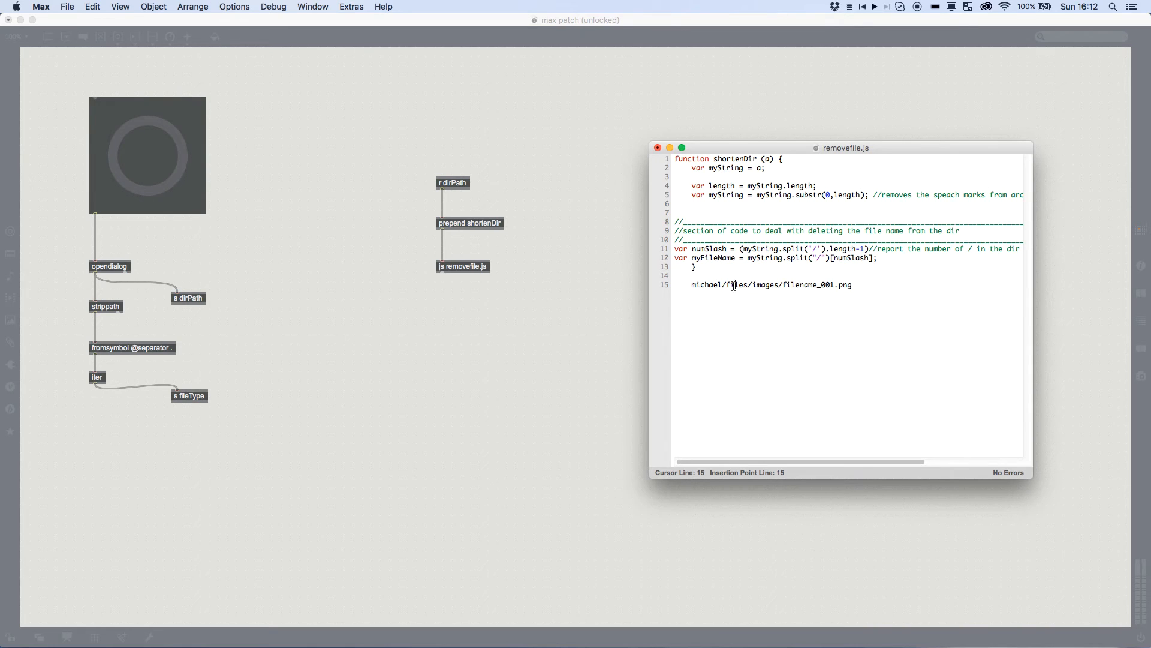
{"action": "left_click", "coordinate": [820, 286]}
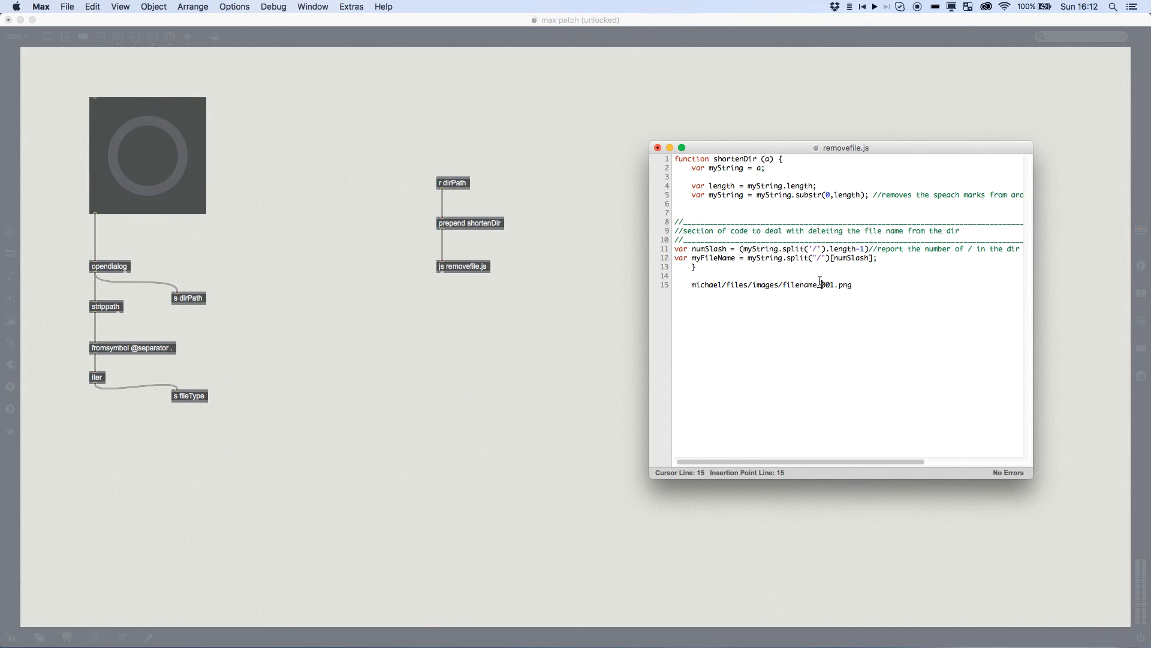
{"action": "left_click_drag", "start_coordinate": [688, 276], "coordinate": [791, 286]}
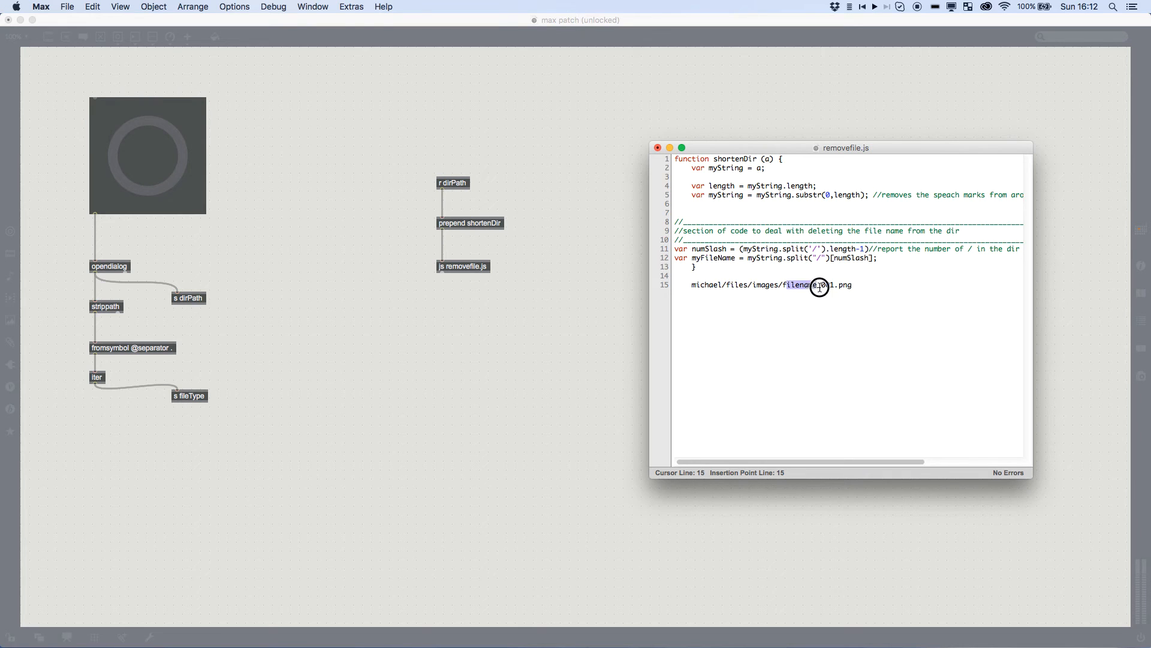
{"action": "left_click_drag", "start_coordinate": [820, 285], "coordinate": [852, 286]}
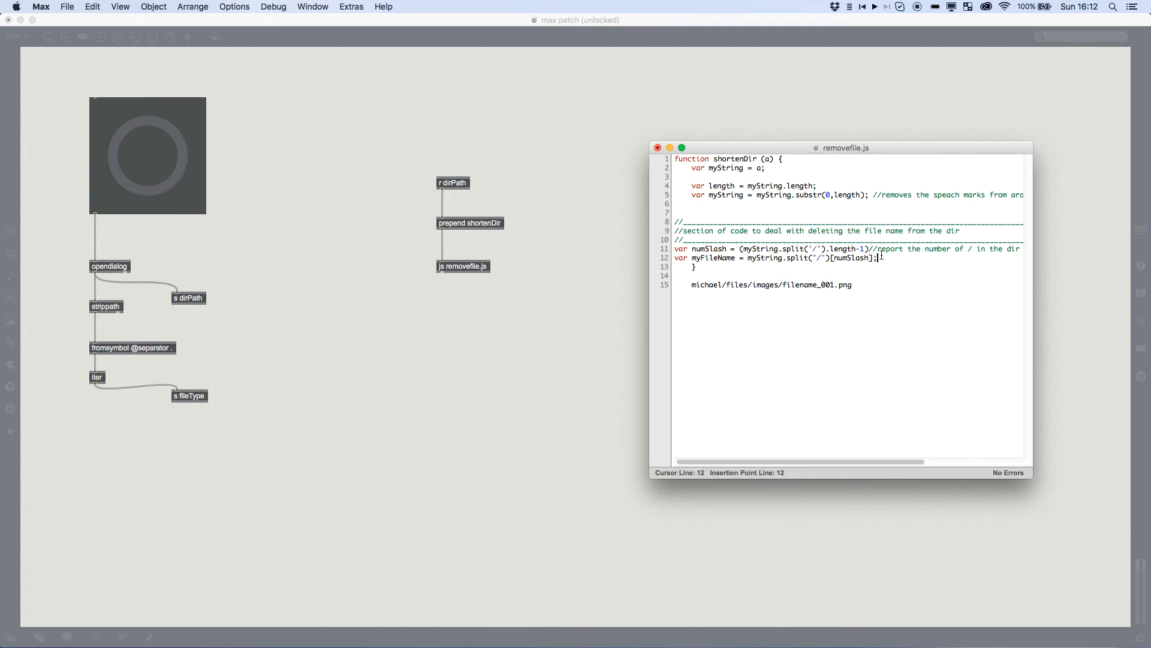
{"action": "type", "text": "//give us"}
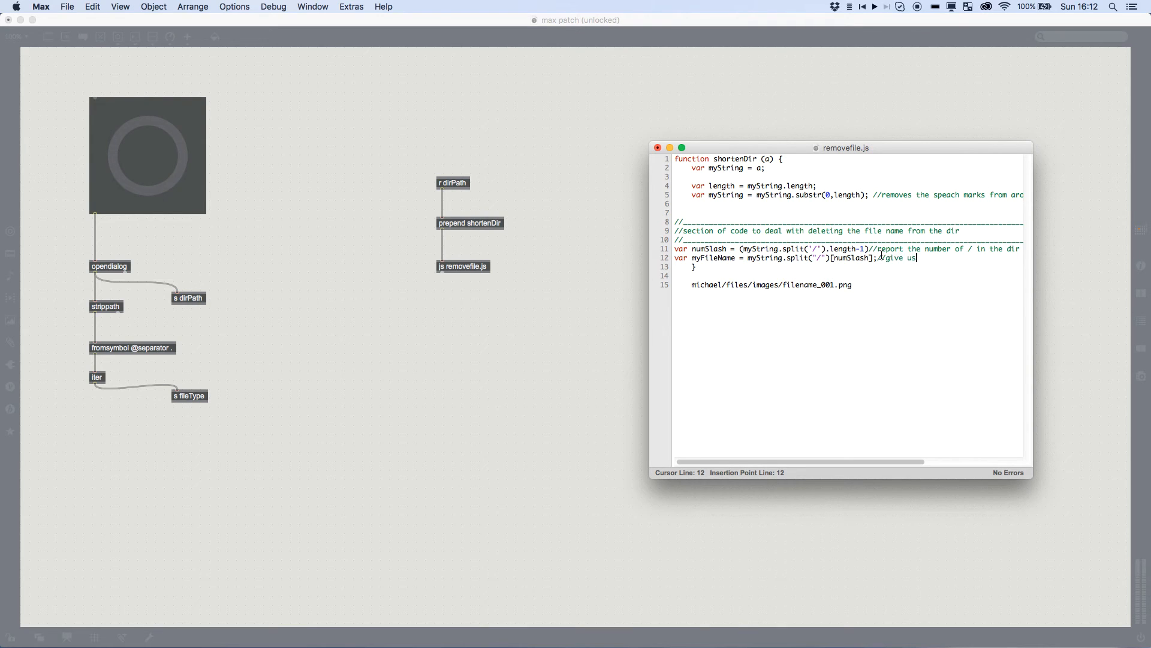
{"action": "type", "text": "the filename info"}
{"action": "type", "text": "var"}
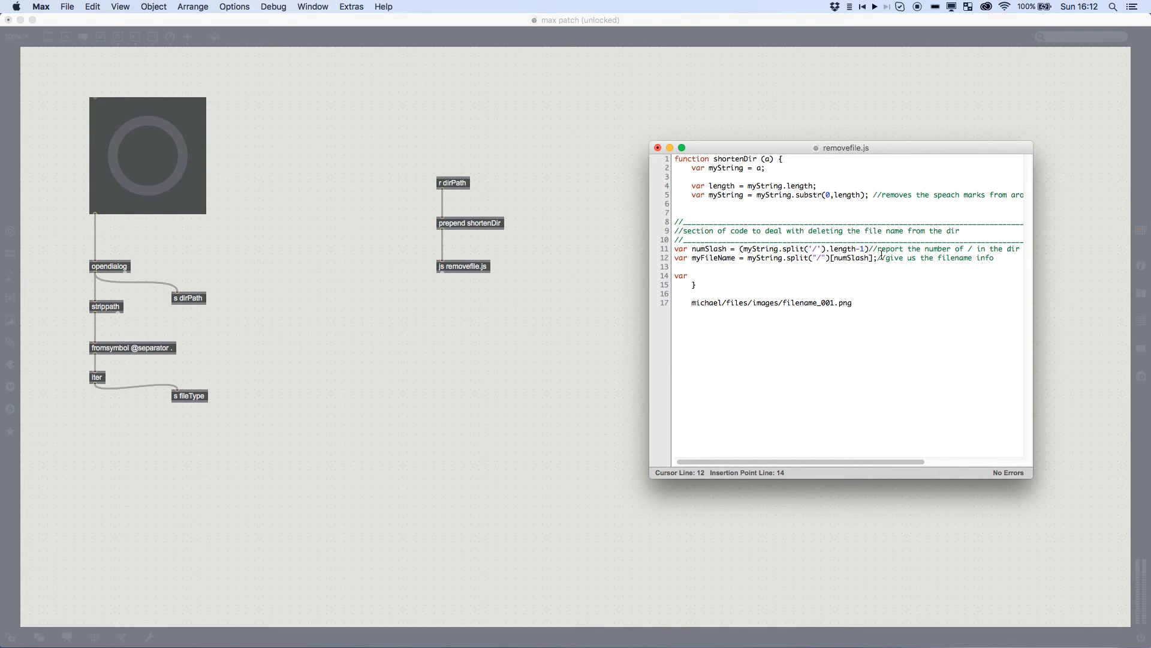
- Write shortDir = myString.substr(0, myString.length - myFilename.length ..
{"action": "type", "text": "shortDir"}
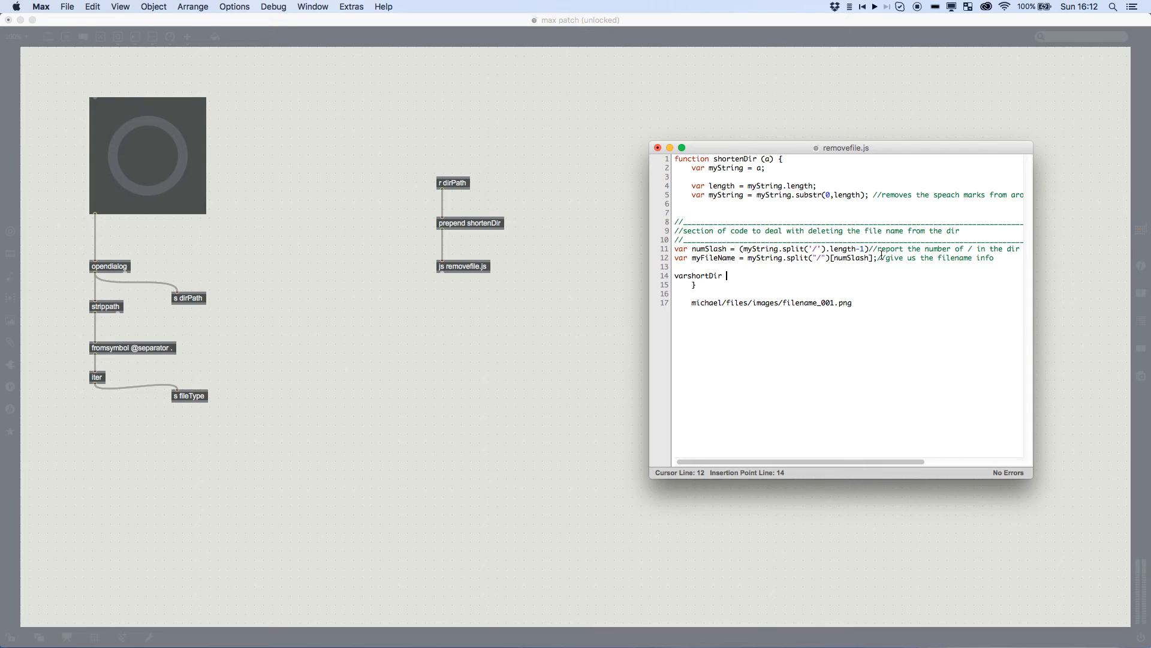
{"action": "type", "text": "="}
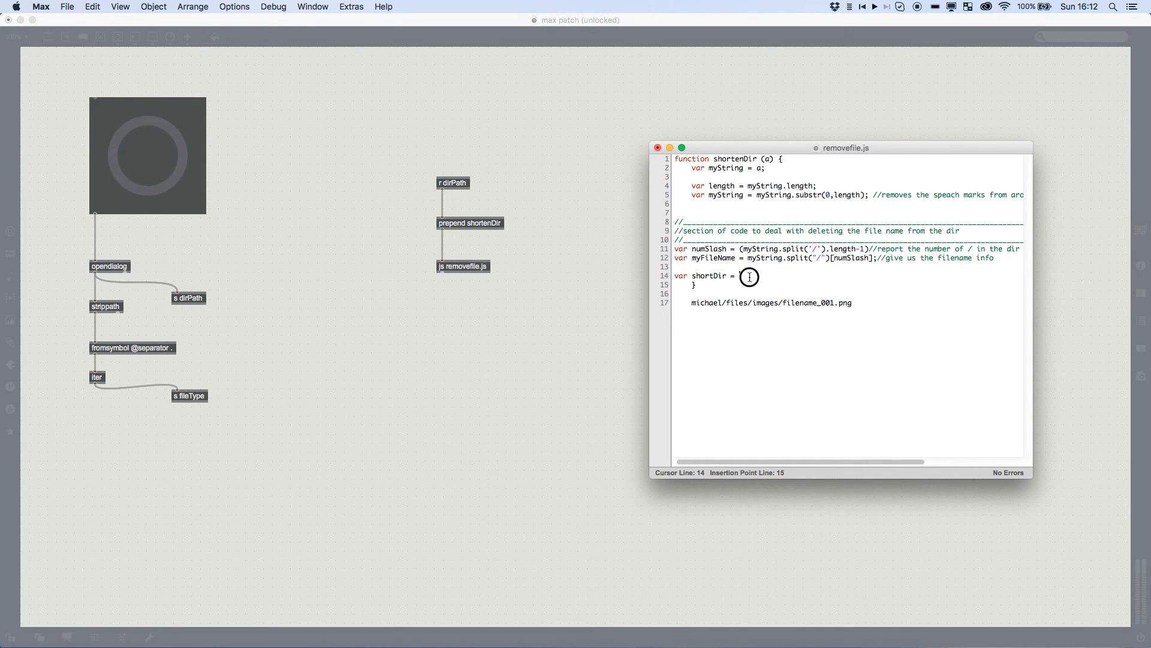
{"action": "type", "text": "myString.subst"}
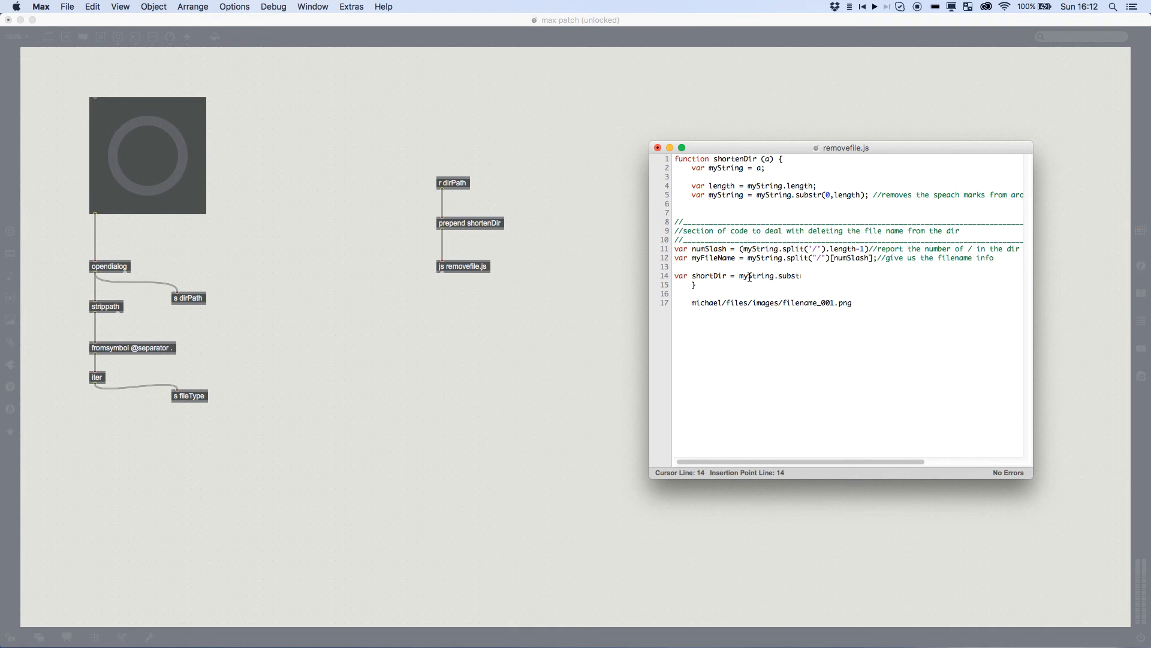
{"action": "type", "text": "(0,"}
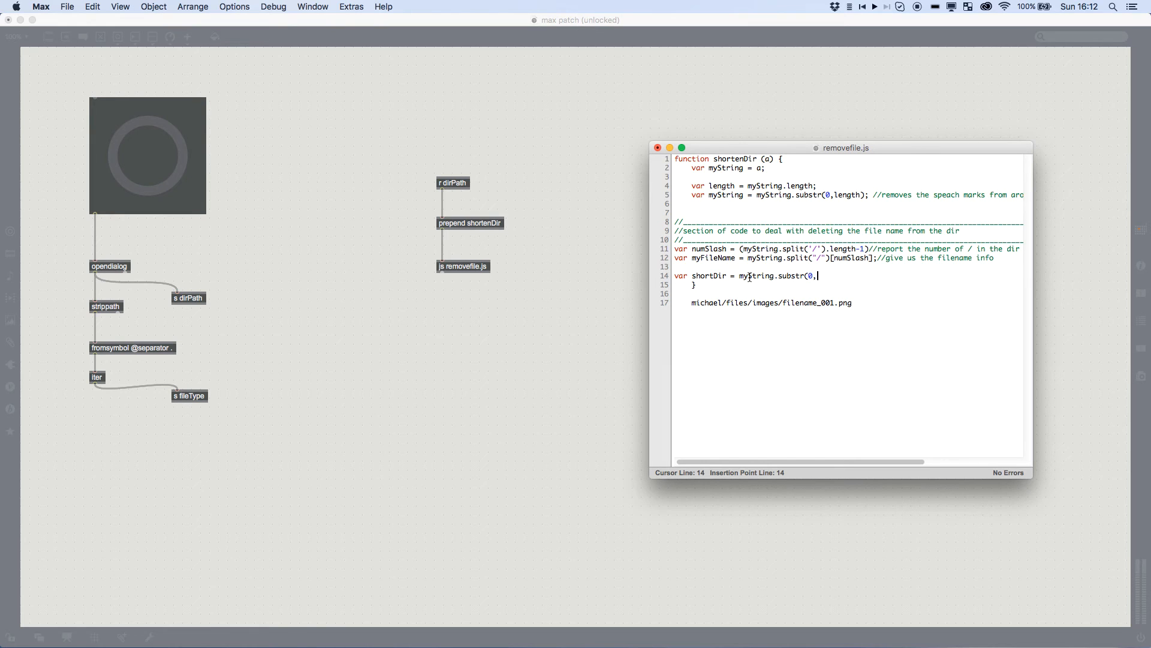
{"action": "type", "text": "myString.length"}
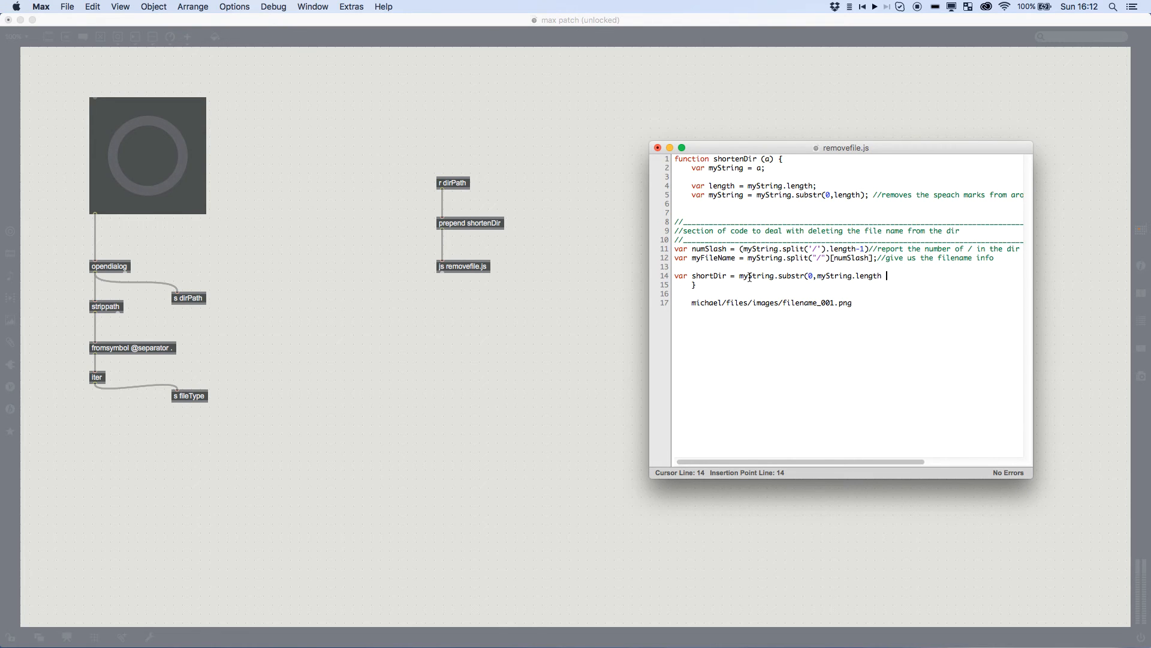
{"action": "type", "text": "- myFilenam"}
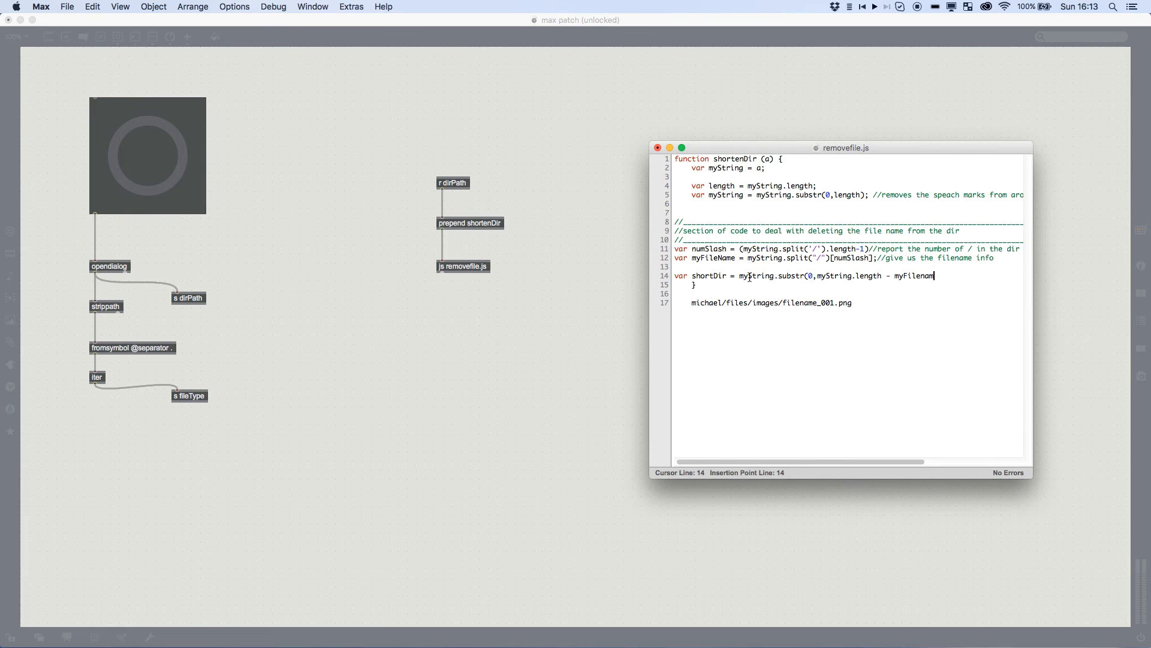
{"action": "type", "text": "e.length - 1"}
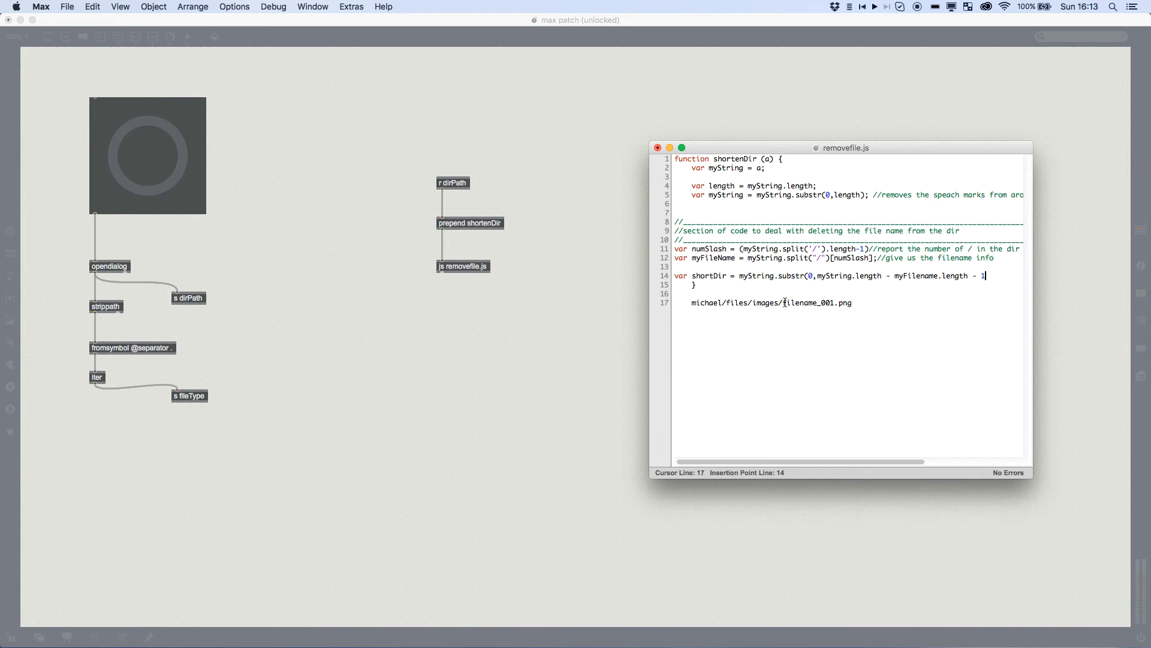
- Highlight the directory part of the sample path to explain, then close the shortDir line with );
{"action": "left_click", "coordinate": [836, 331]}
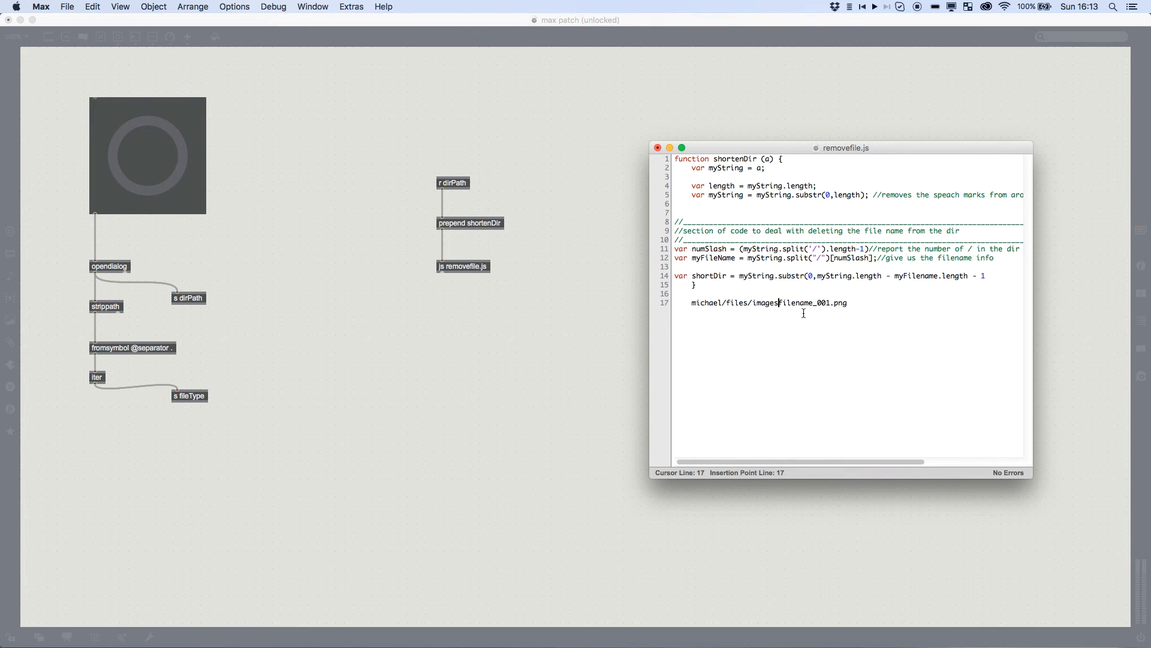
{"action": "double_click", "coordinate": [812, 302]}
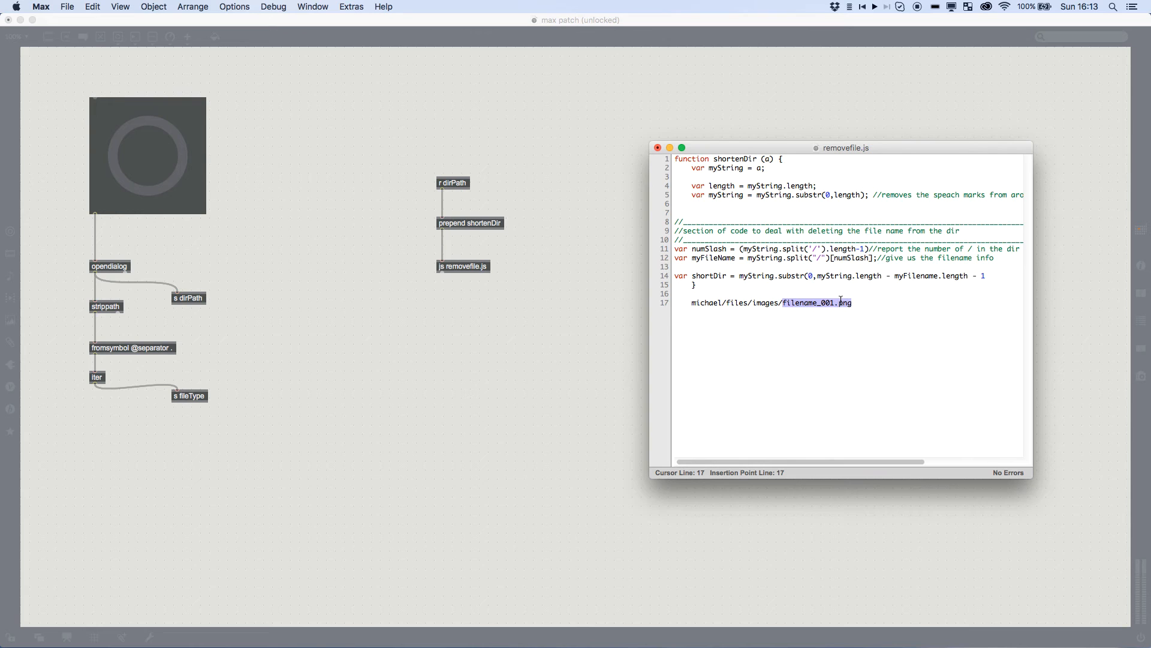
{"action": "left_click", "coordinate": [691, 302]}
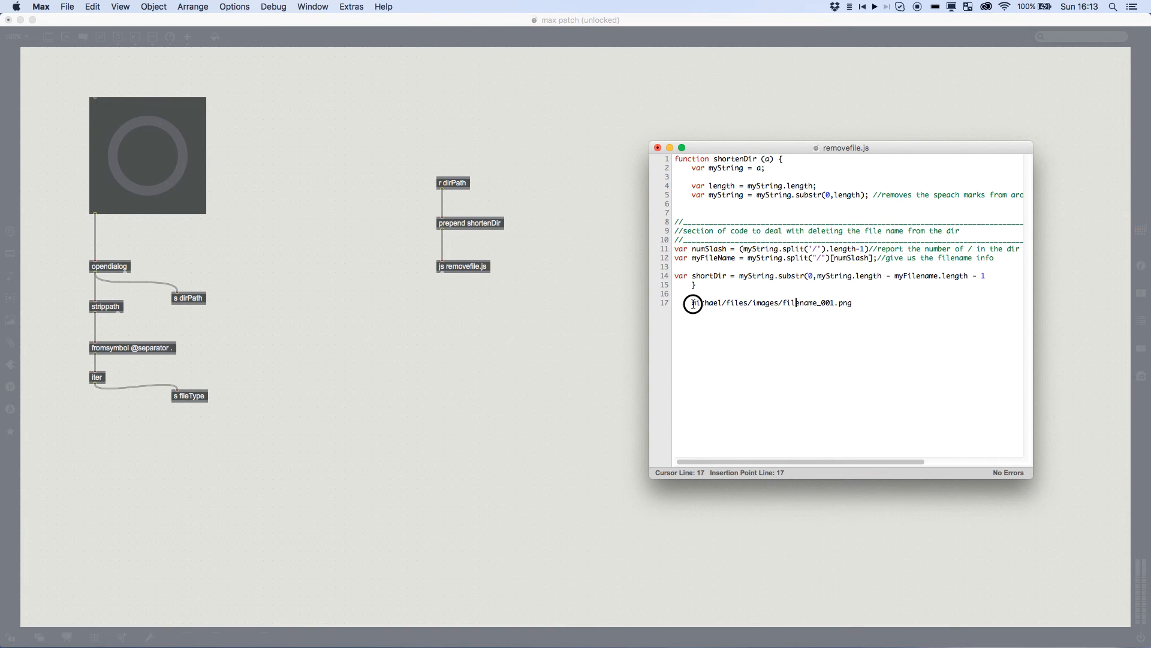
{"action": "left_click_drag", "start_coordinate": [692, 302], "coordinate": [820, 303]}
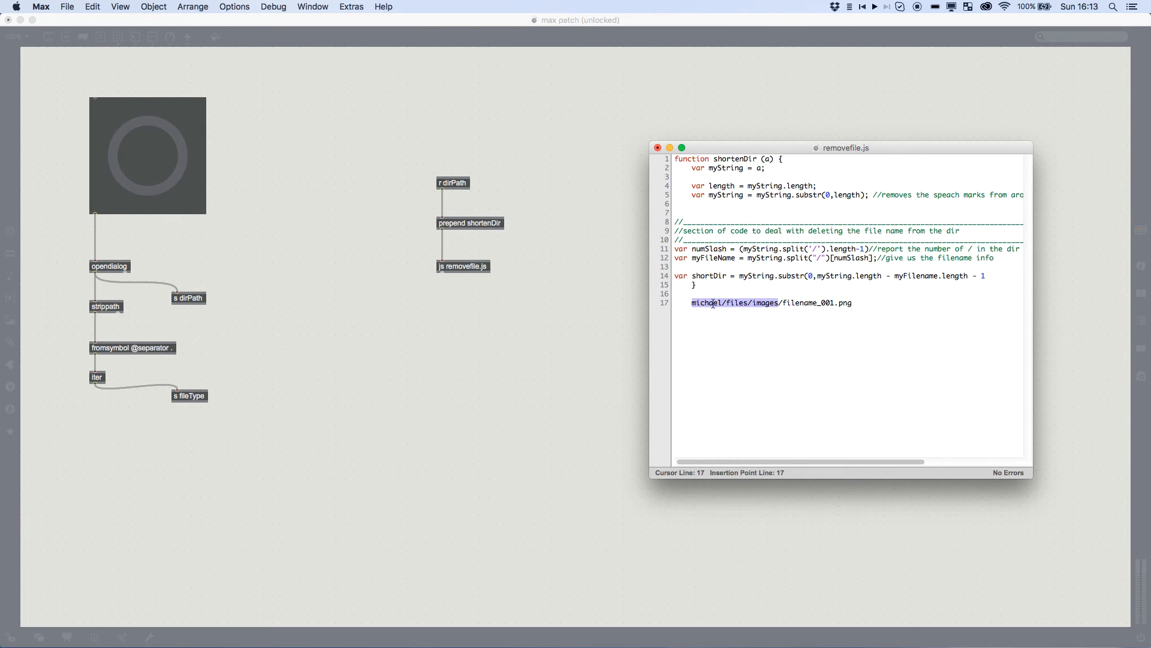
{"action": "left_click", "coordinate": [812, 276]}
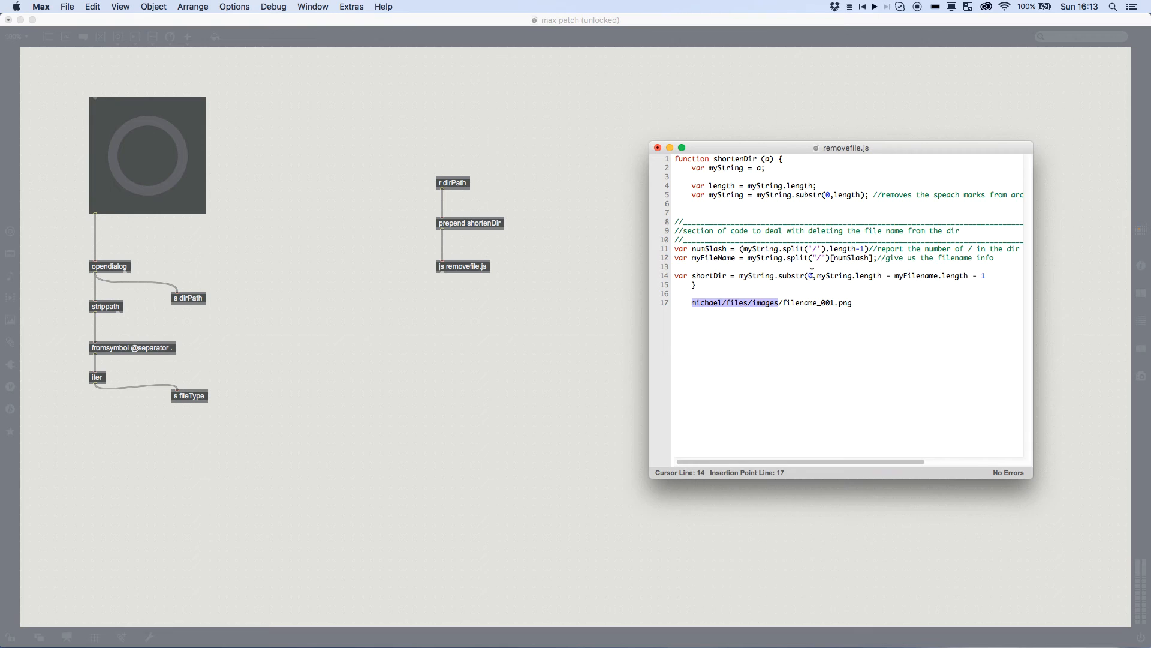
{"action": "left_click", "coordinate": [986, 276]}
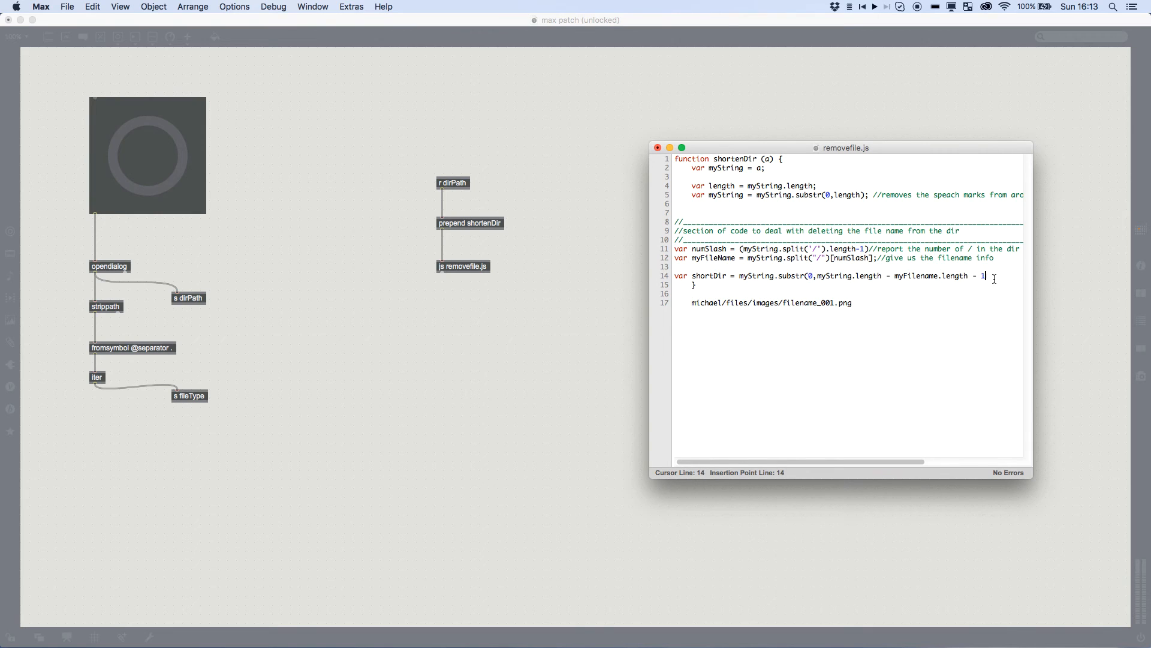
{"action": "type", "text": ");"}
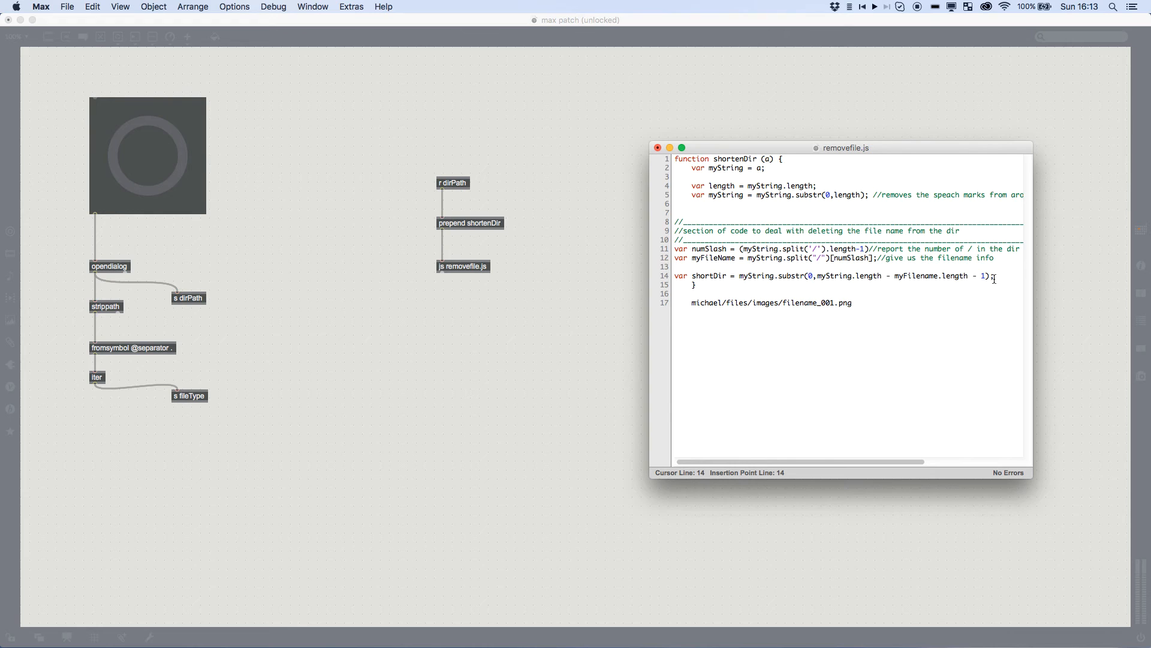
- Send the shortened directory out with outlet(0,shortDir);
{"action": "type", "text": "outlet"}
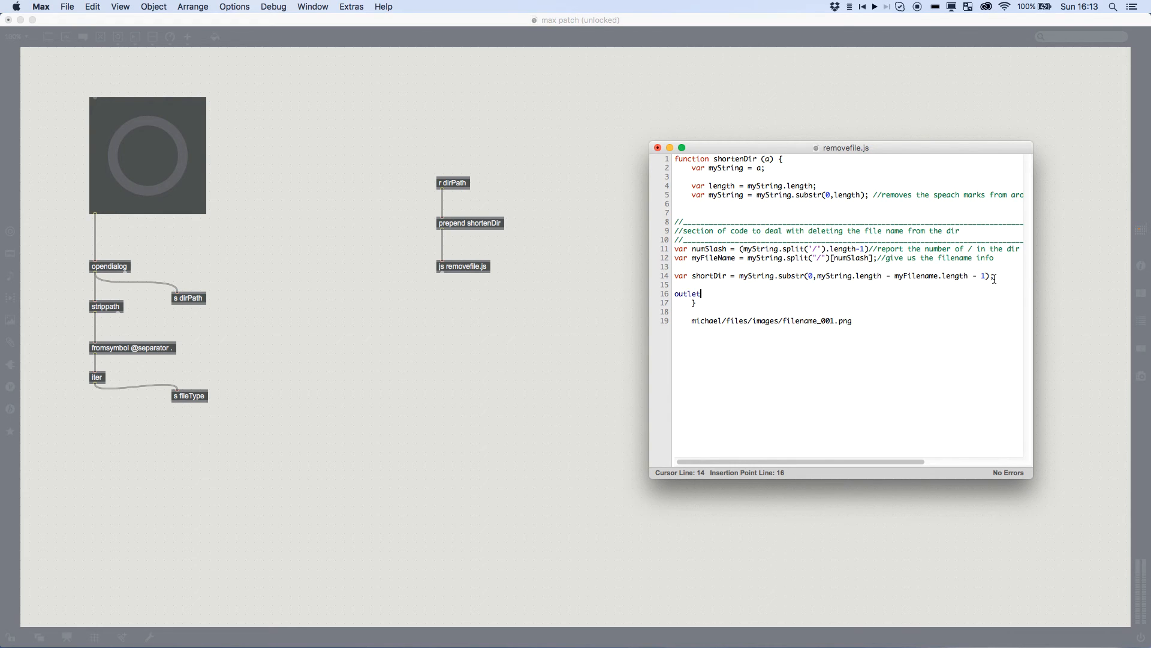
{"action": "type", "text": "(0"}
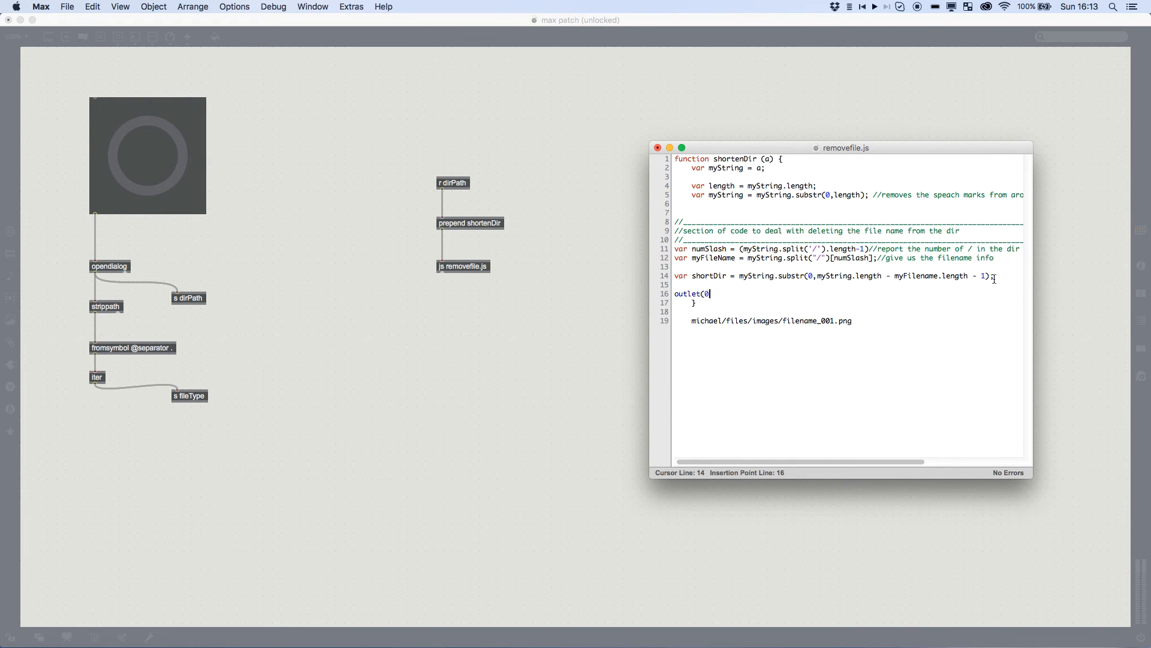
{"action": "type", "text": ",shortDir);"}
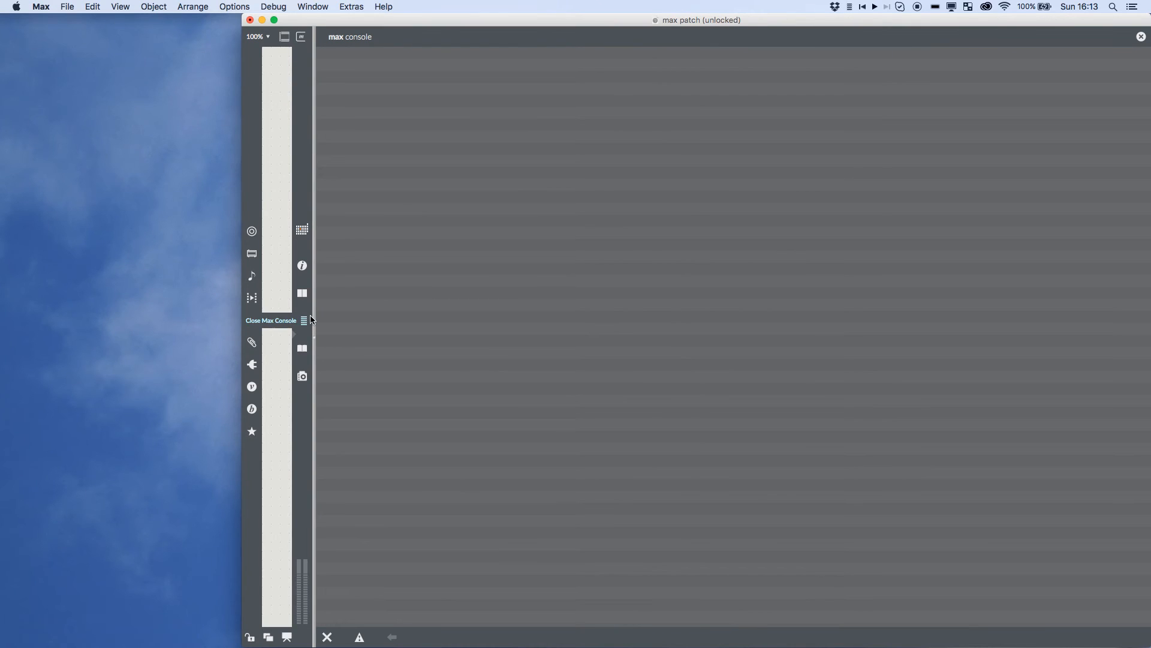
- Wire a compile message into js removefile.js and its outlet to a message box, then show the console's myFilename error
{"action": "left_click", "coordinate": [302, 321]}
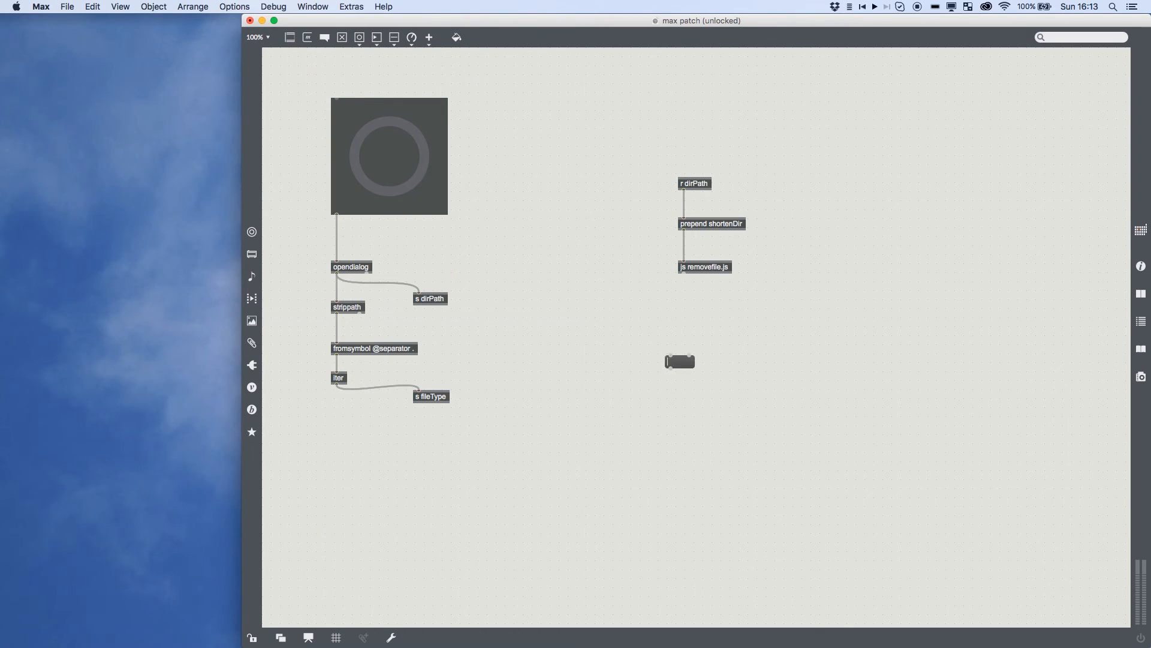
{"action": "left_click_drag", "start_coordinate": [683, 278], "coordinate": [682, 355]}
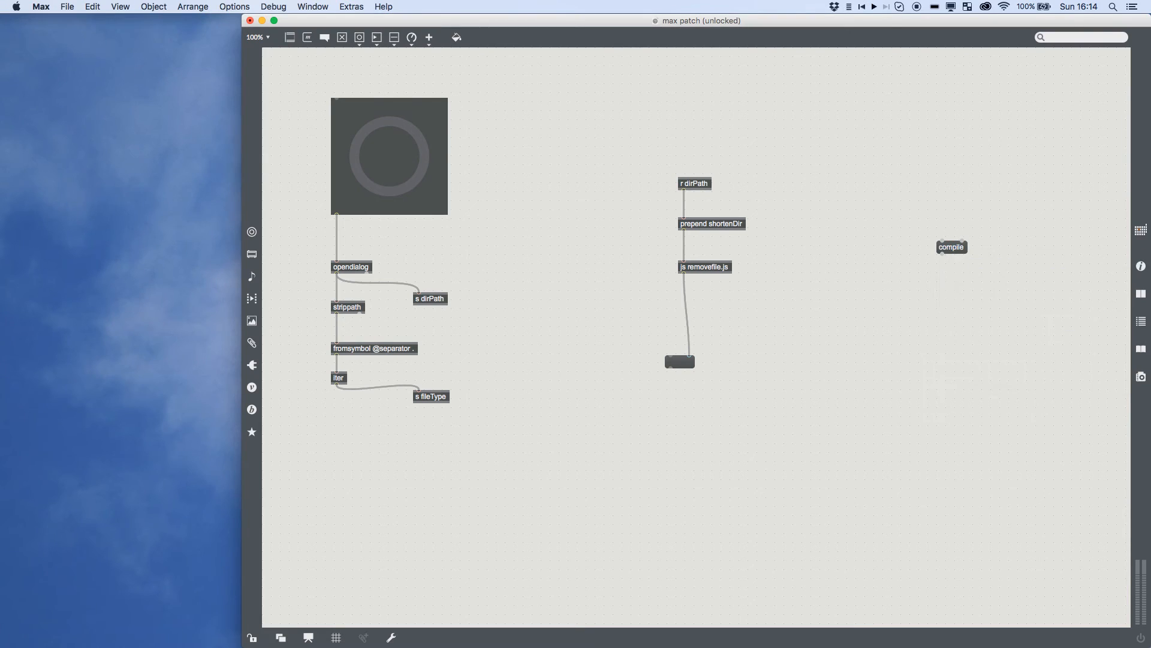
{"action": "left_click_drag", "start_coordinate": [683, 260], "coordinate": [940, 251]}
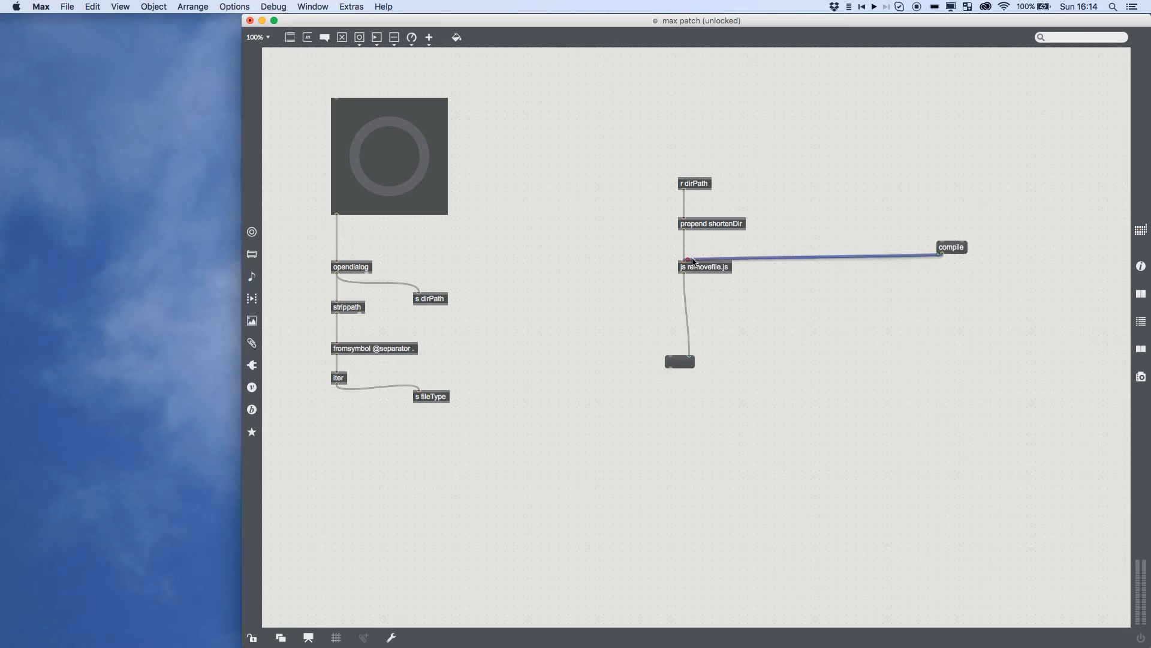
{"action": "left_click_drag", "start_coordinate": [951, 247], "coordinate": [825, 247]}
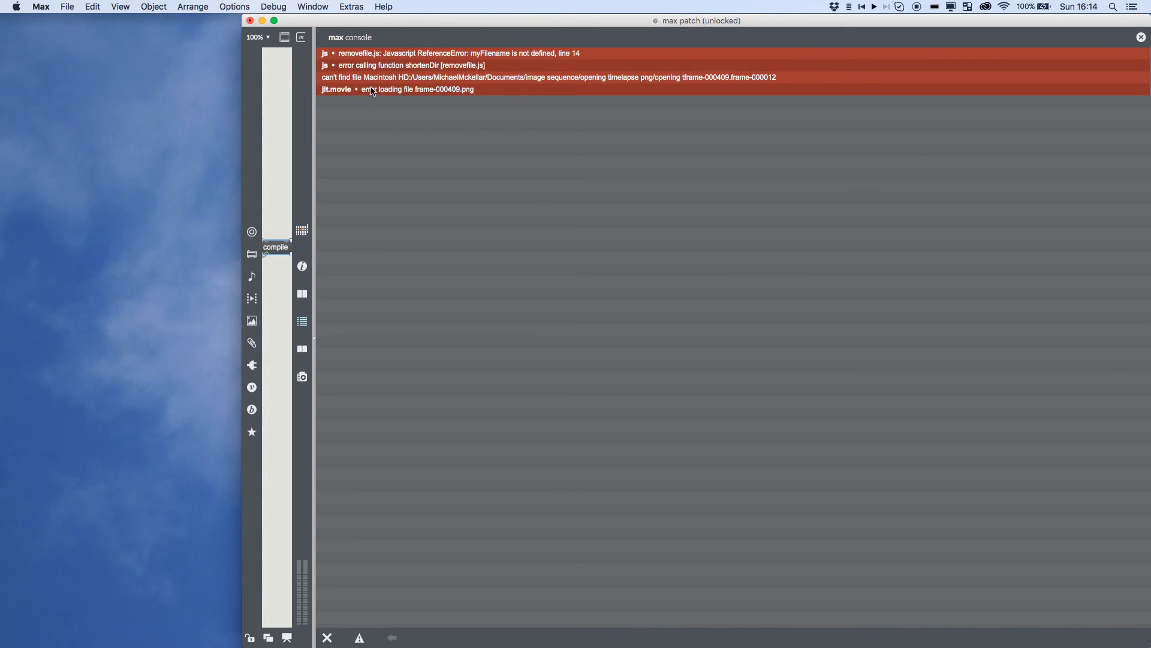
{"action": "mouse_move", "coordinate": [388, 123]}
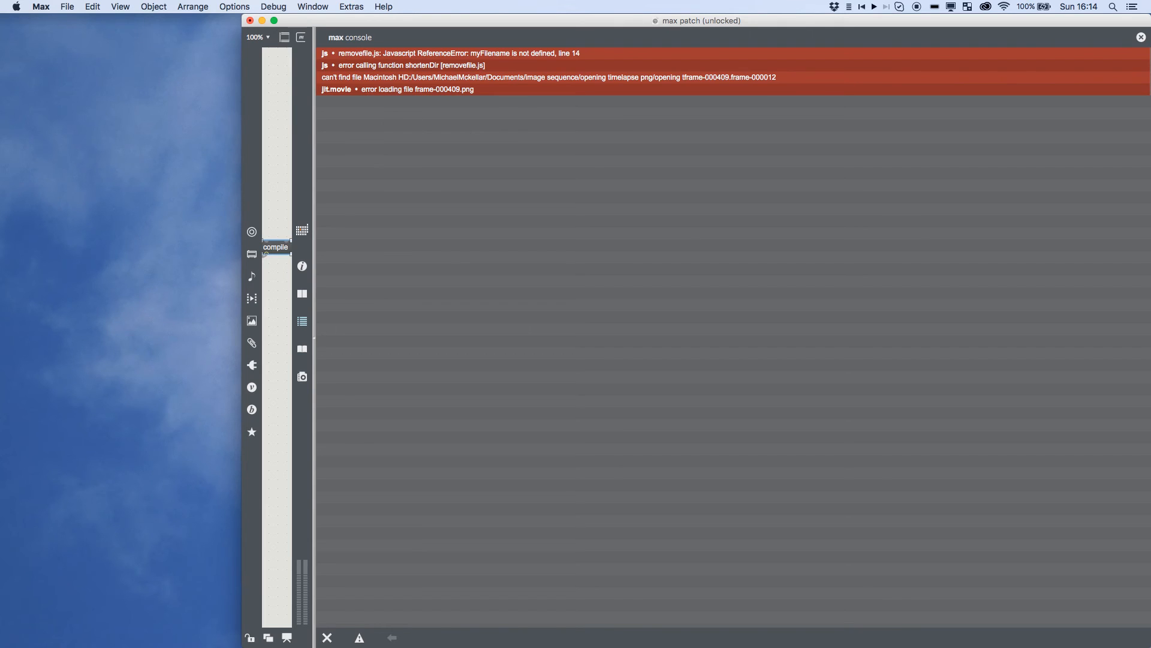
{"action": "left_click", "coordinate": [326, 637]}
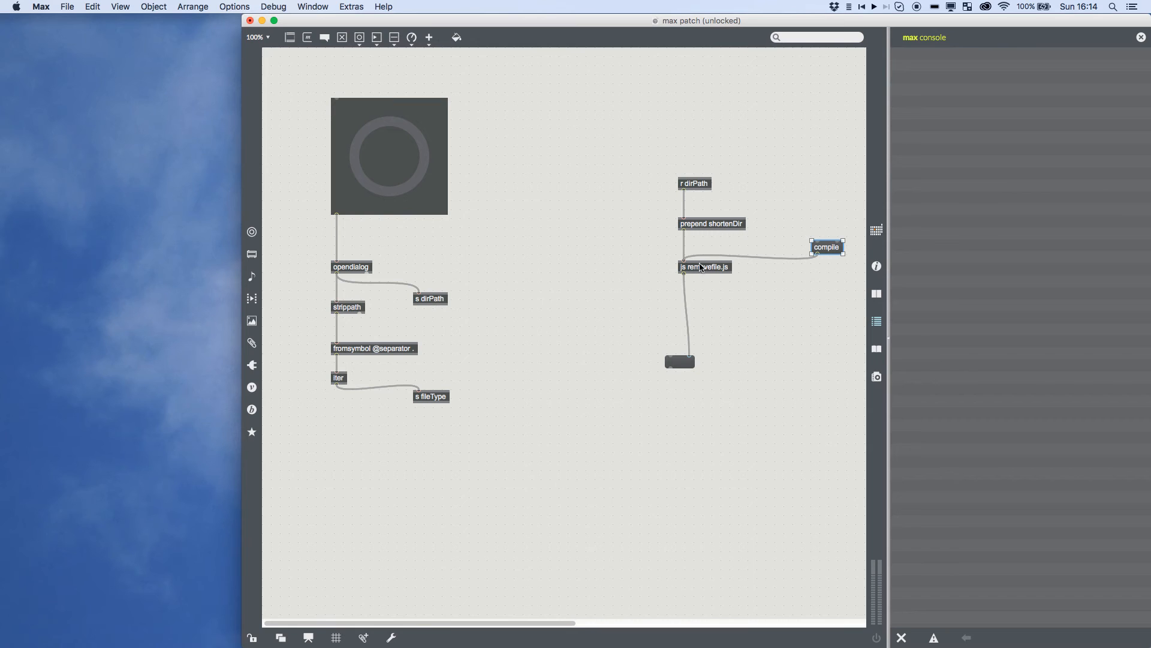
- Save the script as removefile2.js and rename the send/receive names to dirPath1 and fileType1
{"action": "double_click", "coordinate": [704, 266]}
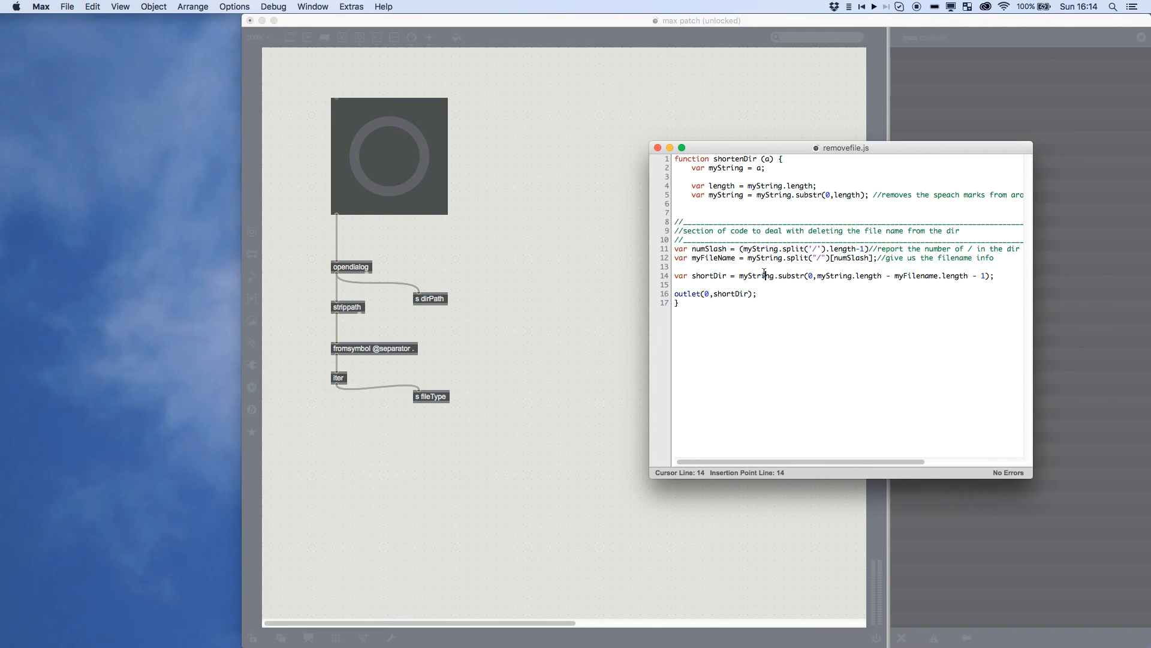
{"action": "key", "text": "cmd+s"}
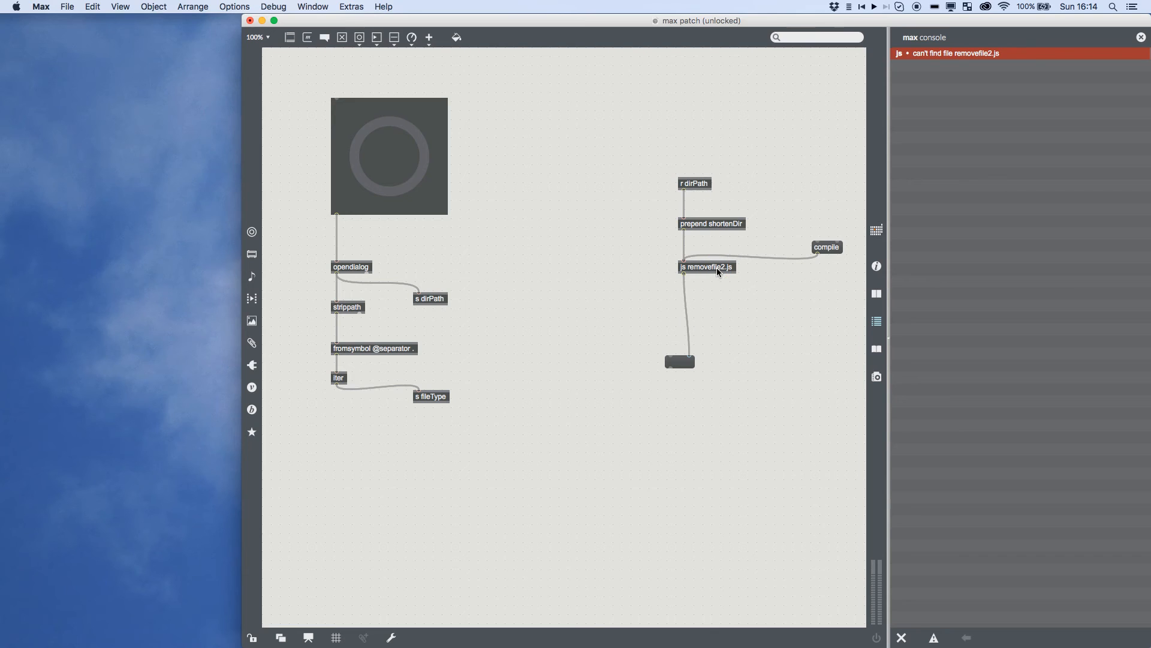
{"action": "double_click", "coordinate": [706, 266]}
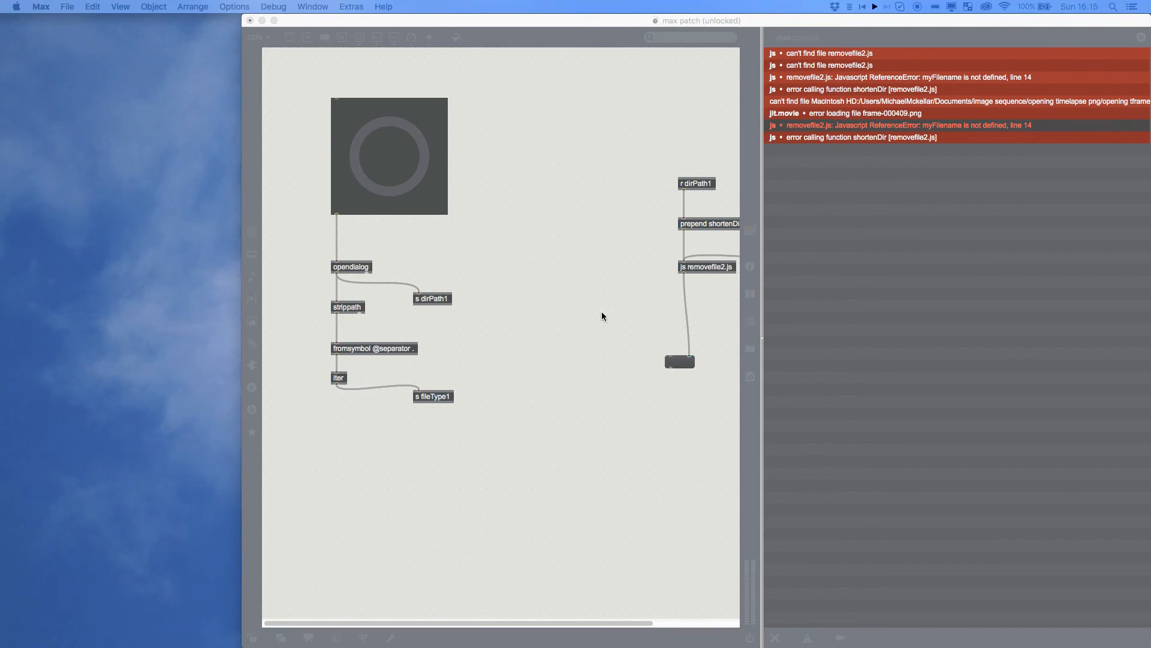
- Review removefile2.js, then trigger opendialog and pick a PNG from the opening timelapse folder
{"action": "double_click", "coordinate": [708, 266]}
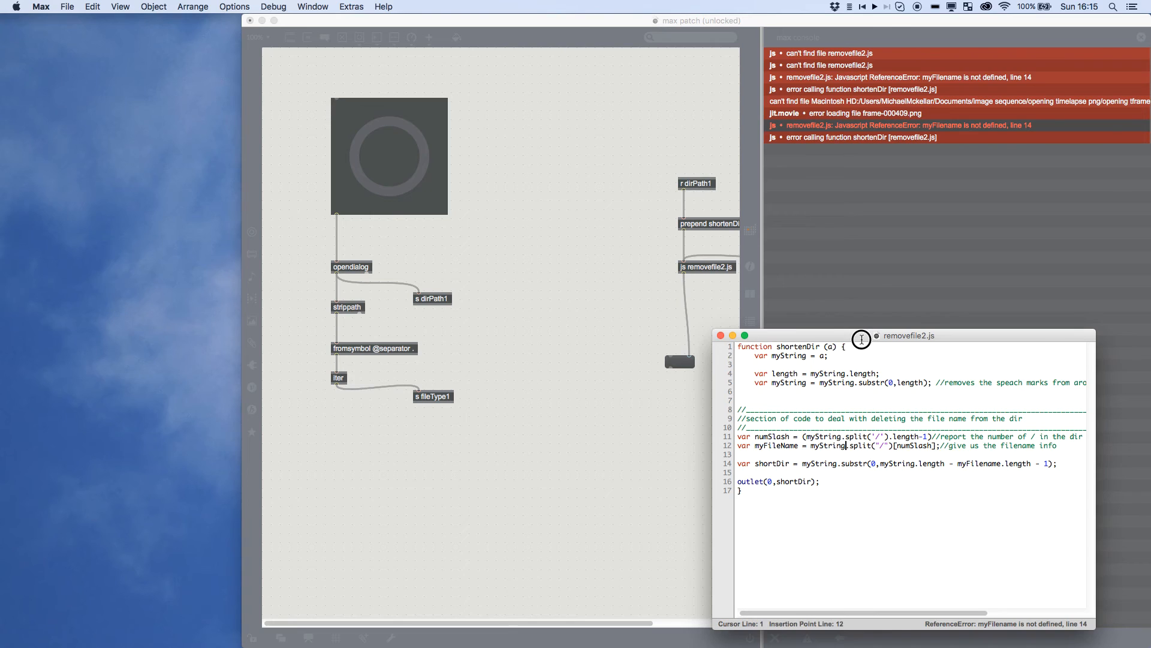
{"action": "left_click_drag", "start_coordinate": [908, 336], "coordinate": [565, 230]}
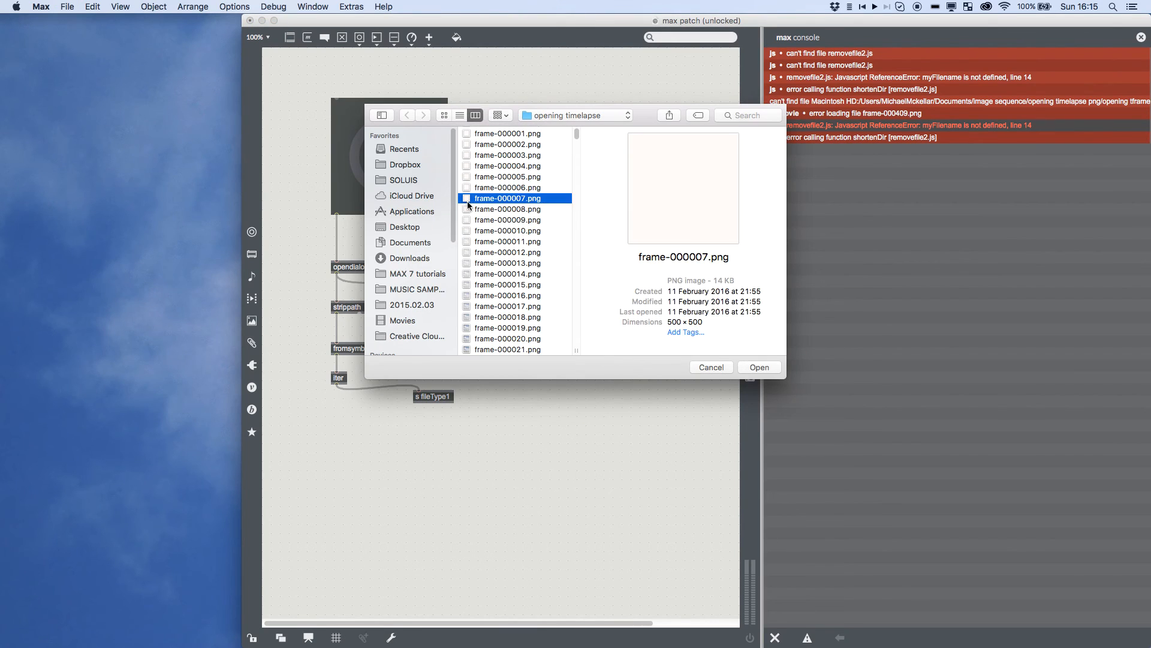
{"action": "left_click", "coordinate": [758, 367]}
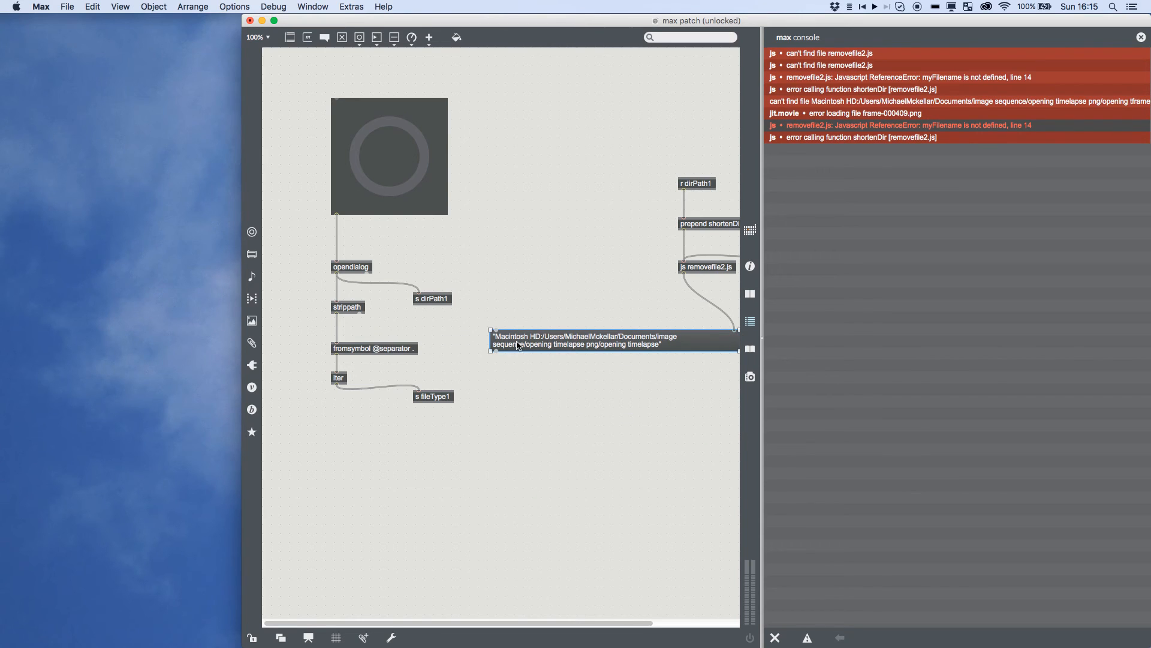
{"action": "mouse_move", "coordinate": [659, 343]}
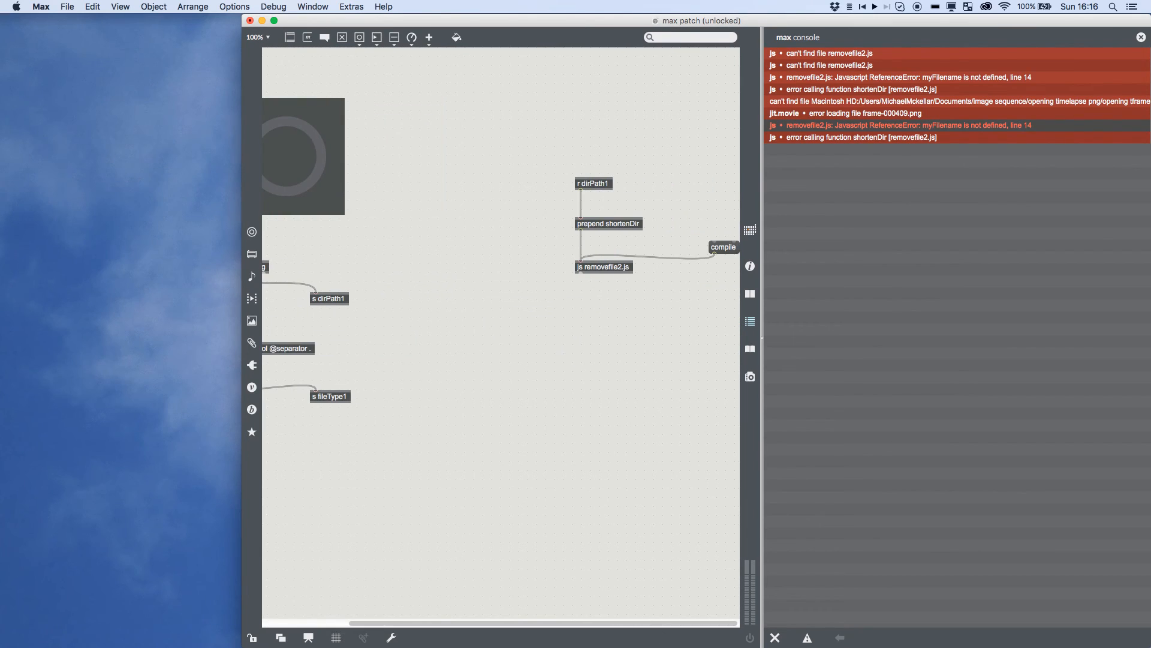
{"action": "mouse_move", "coordinate": [460, 395]}
{"action": "type", "text": "folder"}
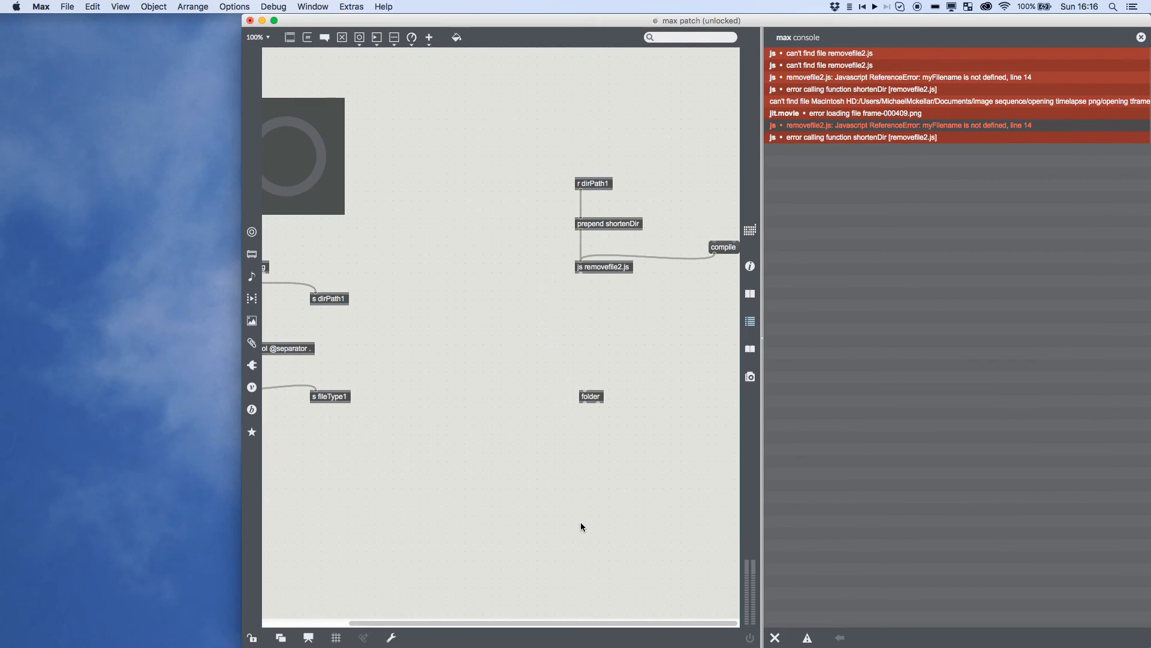
- Insert a relativepath object between js removefile2.js and folder and patch the chain through it
{"action": "left_click_drag", "start_coordinate": [591, 395], "coordinate": [591, 396]}
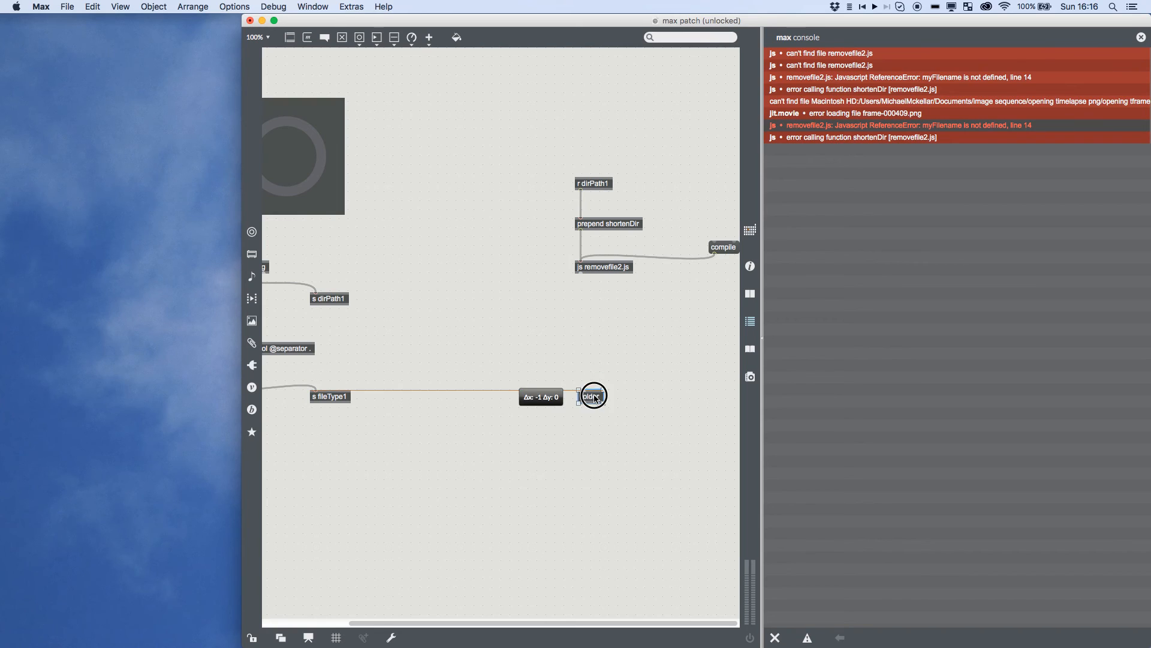
{"action": "left_click_drag", "start_coordinate": [592, 395], "coordinate": [568, 355]}
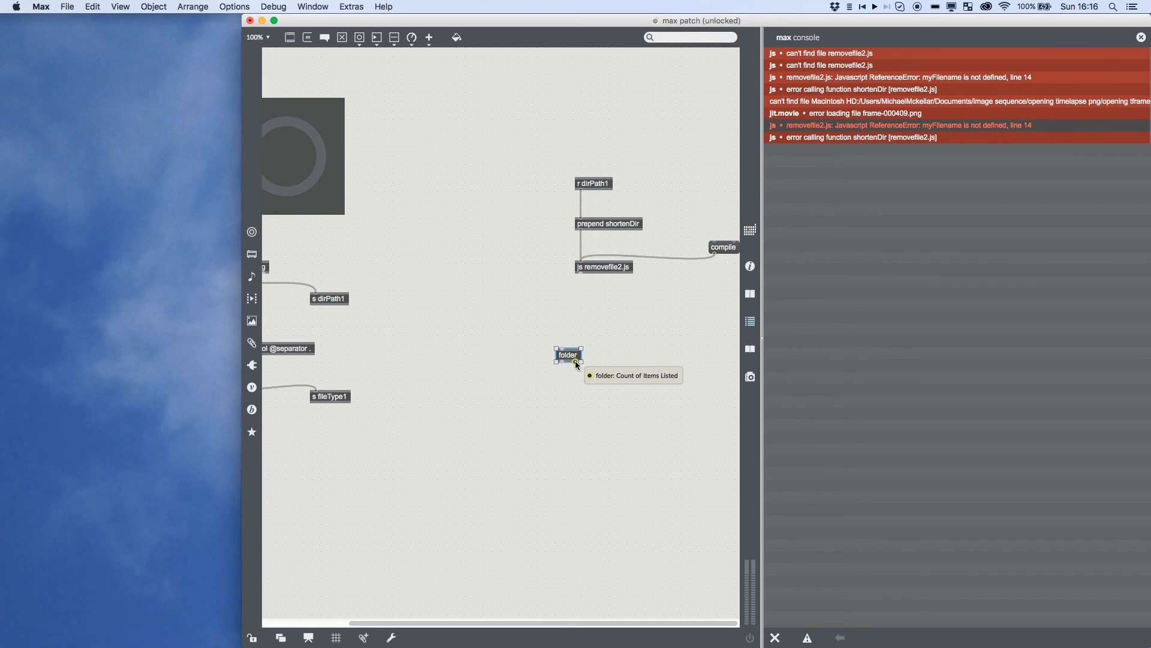
{"action": "mouse_move", "coordinate": [542, 435]}
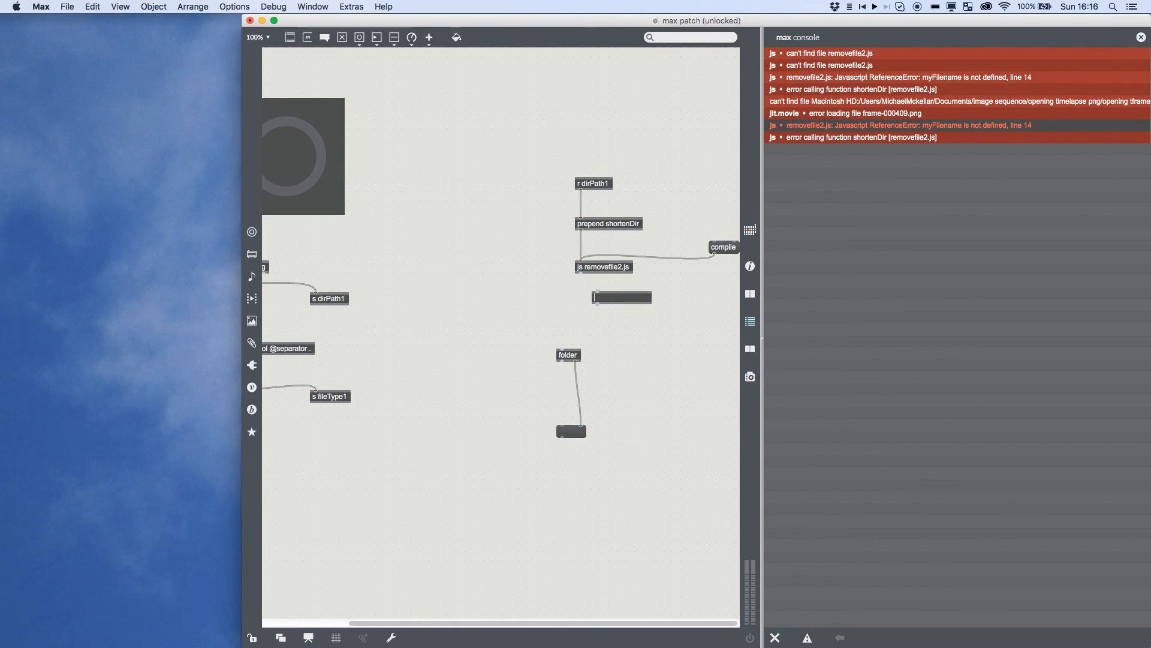
{"action": "type", "text": "relativepath"}
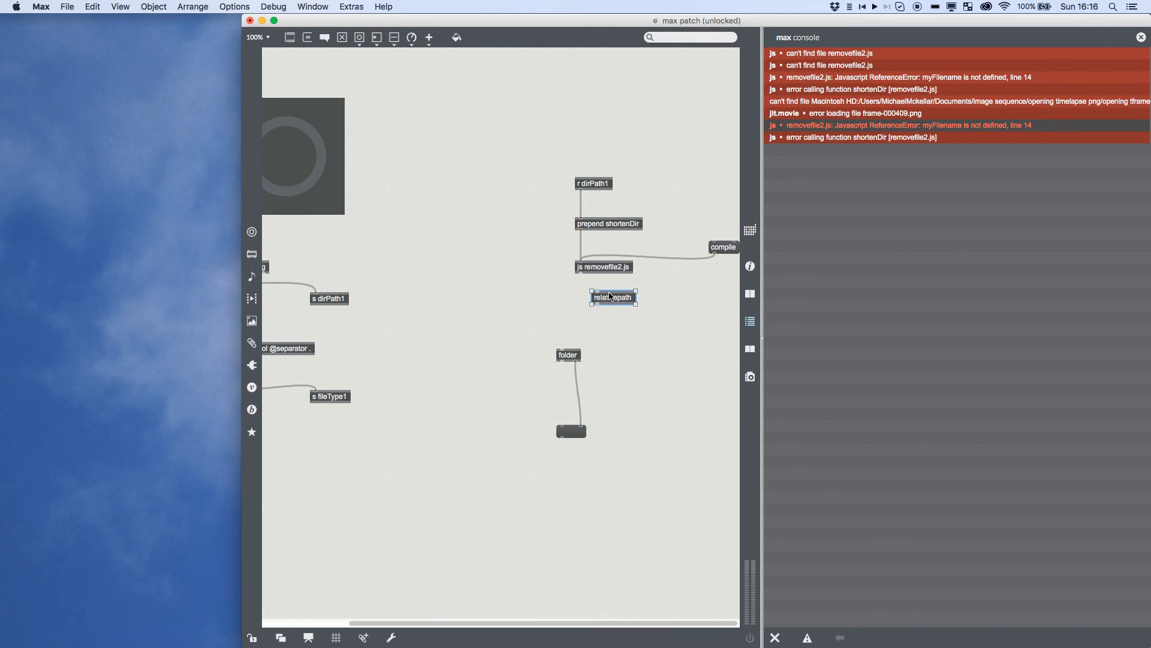
{"action": "left_click_drag", "start_coordinate": [613, 297], "coordinate": [590, 327]}
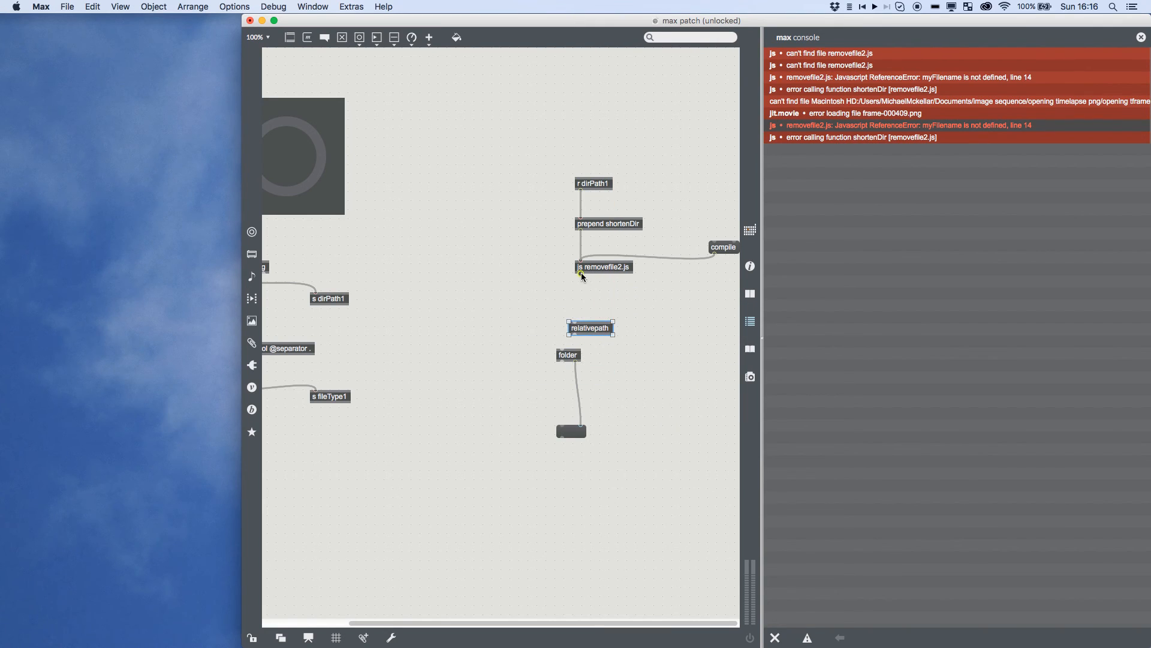
{"action": "left_click_drag", "start_coordinate": [590, 327], "coordinate": [606, 310]}
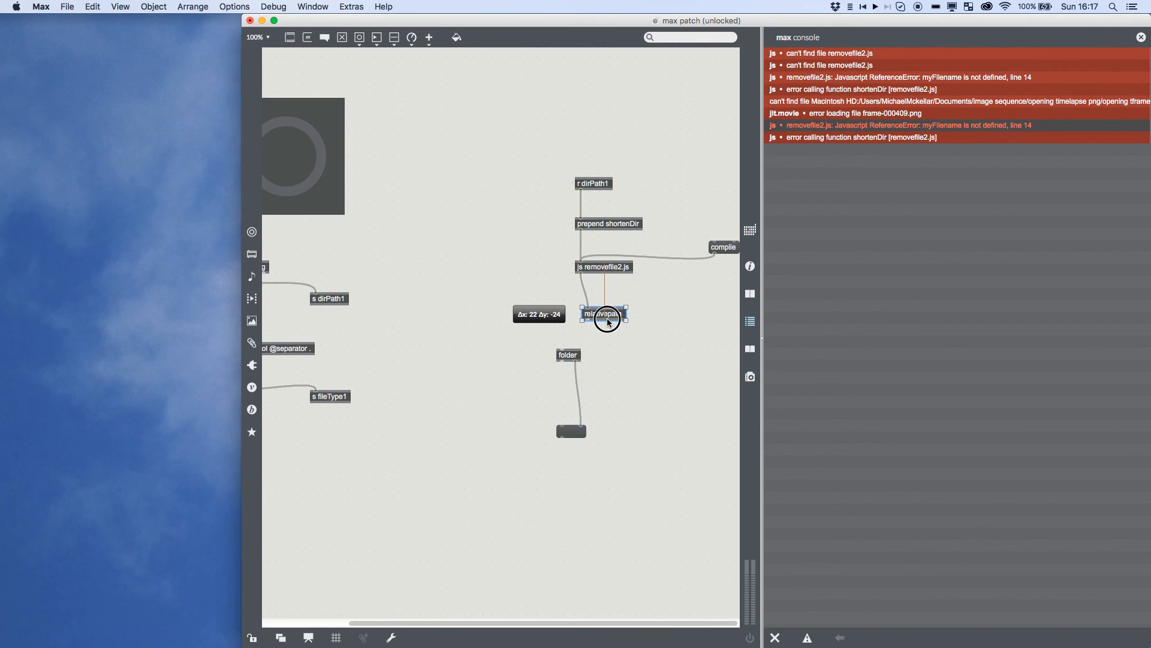
{"action": "left_click_drag", "start_coordinate": [607, 314], "coordinate": [597, 311]}
{"action": "type", "text": "delay 50"}
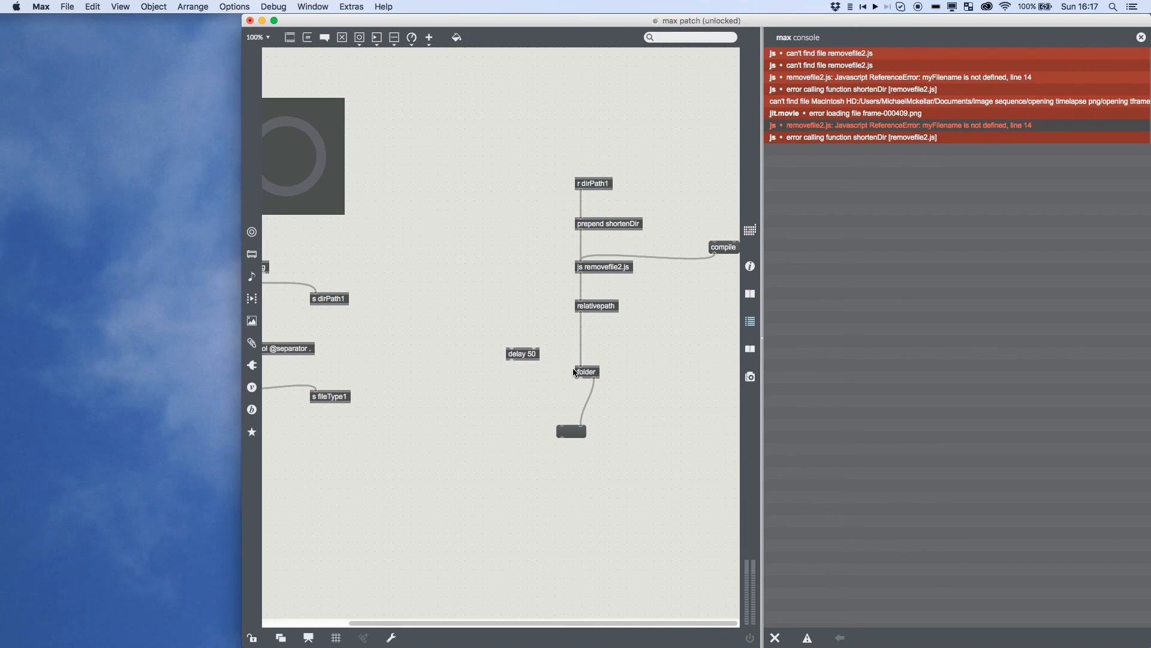
{"action": "mouse_move", "coordinate": [260, 342]}
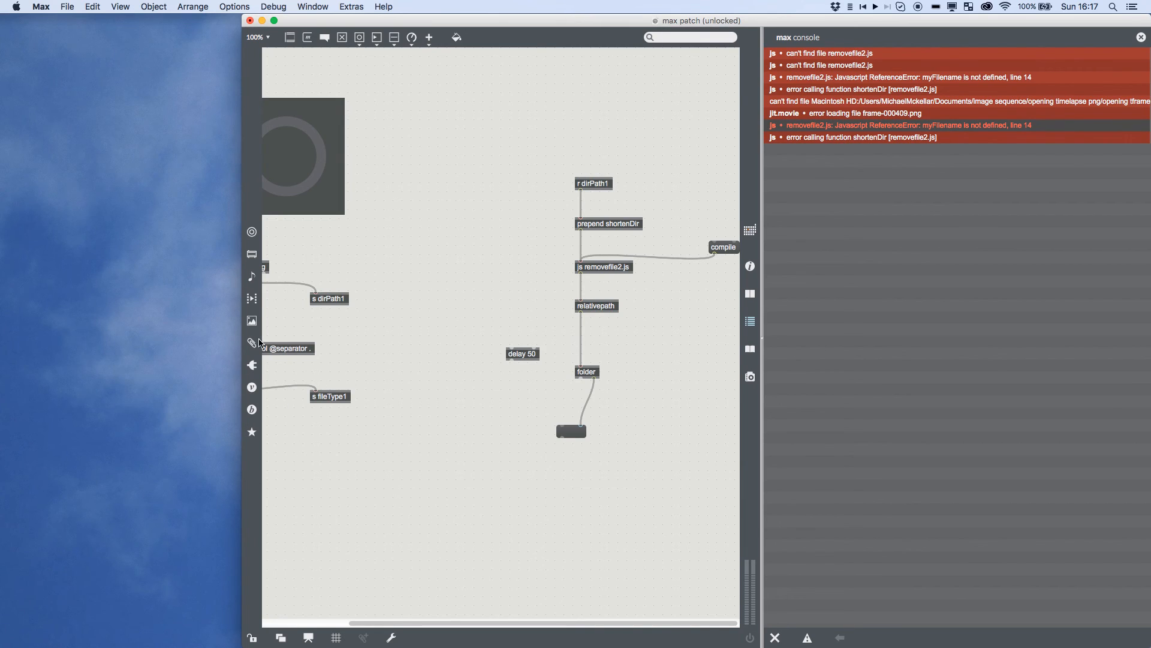
{"action": "mouse_move", "coordinate": [426, 367]}
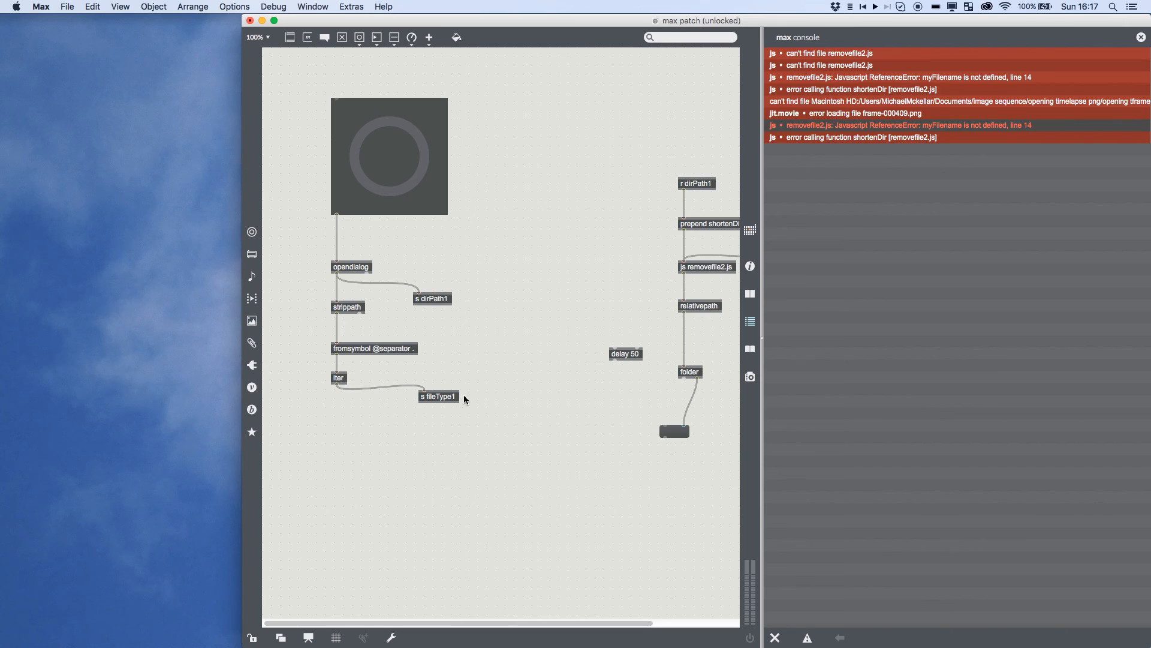
{"action": "mouse_move", "coordinate": [333, 485]}
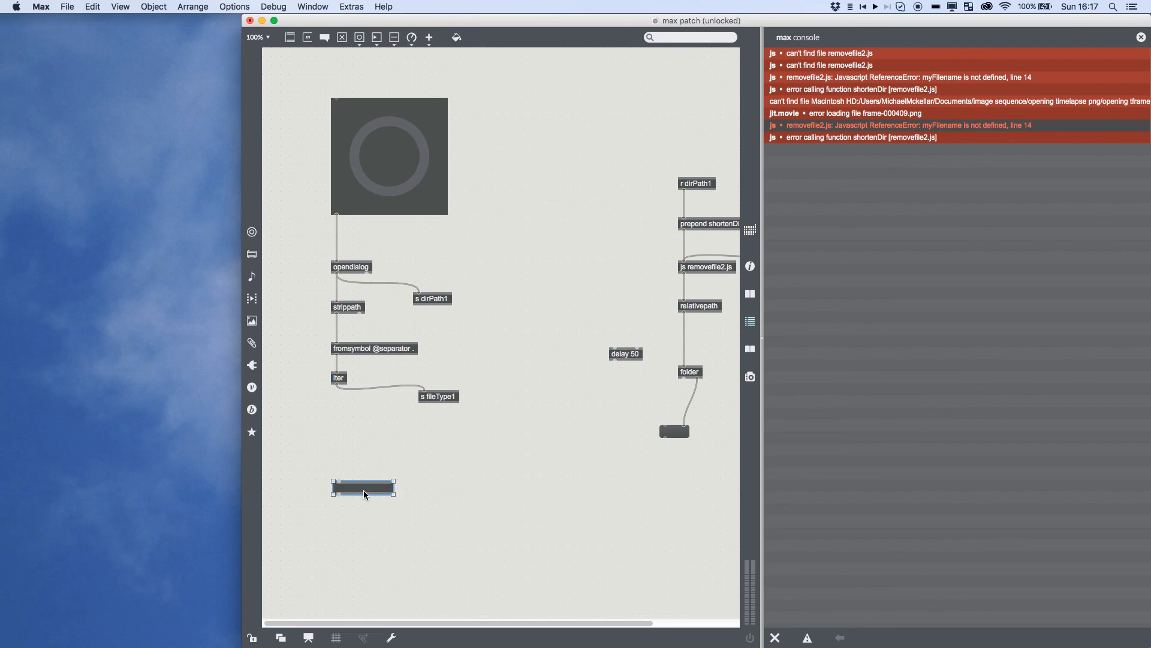
- Create types JPEG and types PNG messages and arrange them in the patch
{"action": "type", "text": "types"}
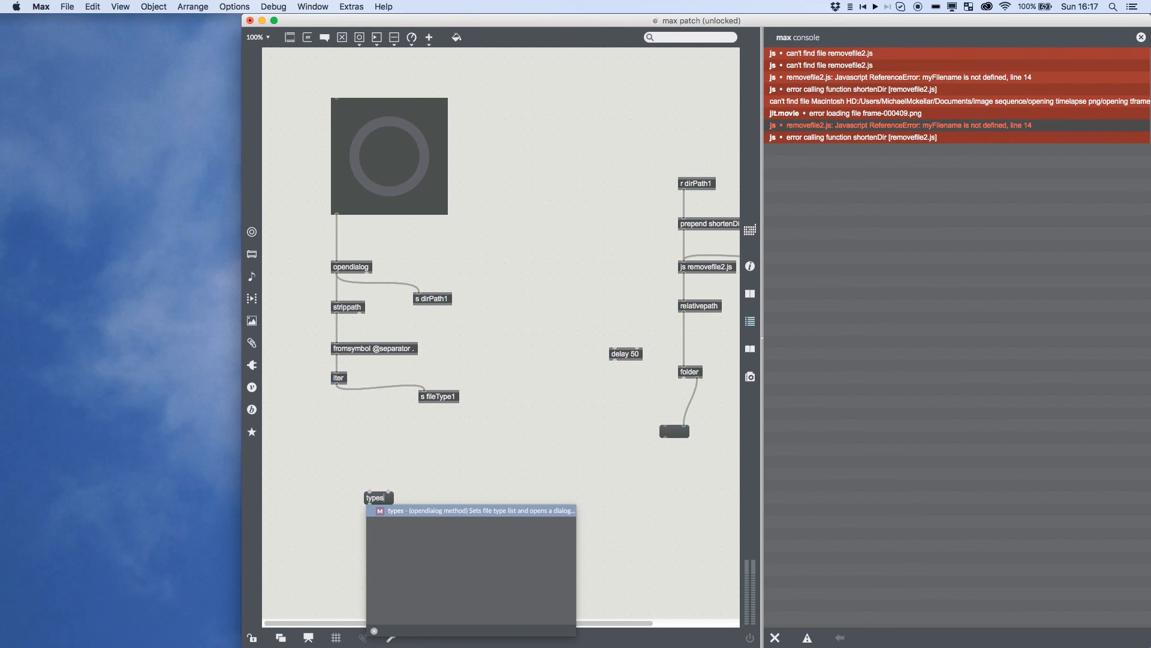
{"action": "type", "text": "JPEG"}
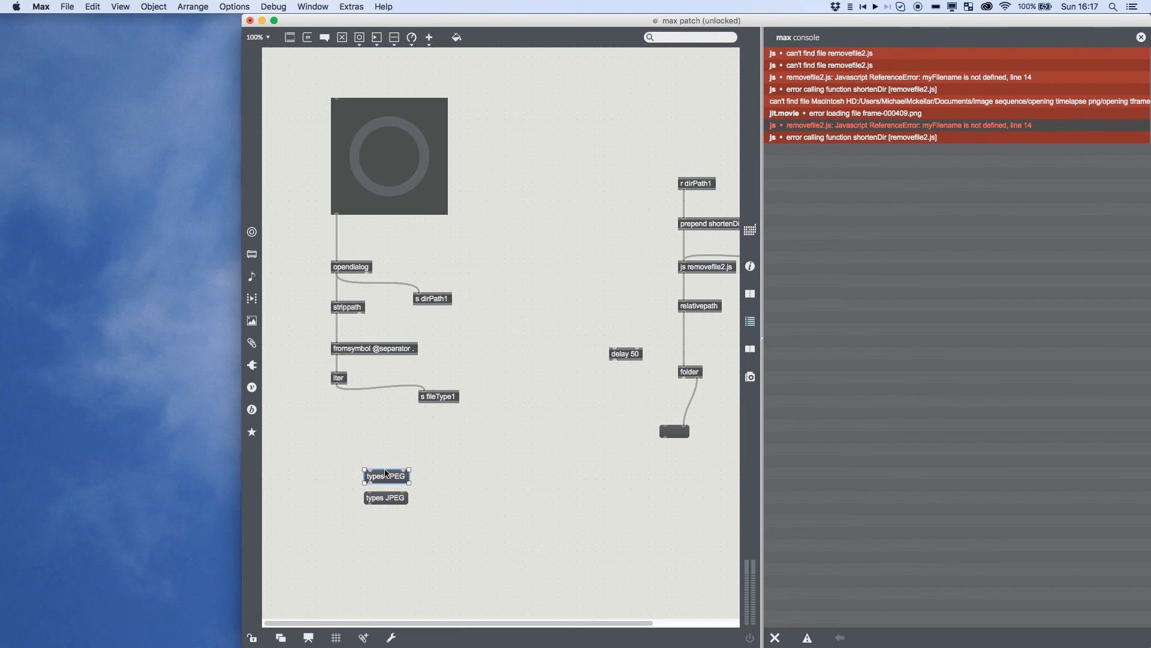
{"action": "double_click", "coordinate": [397, 476]}
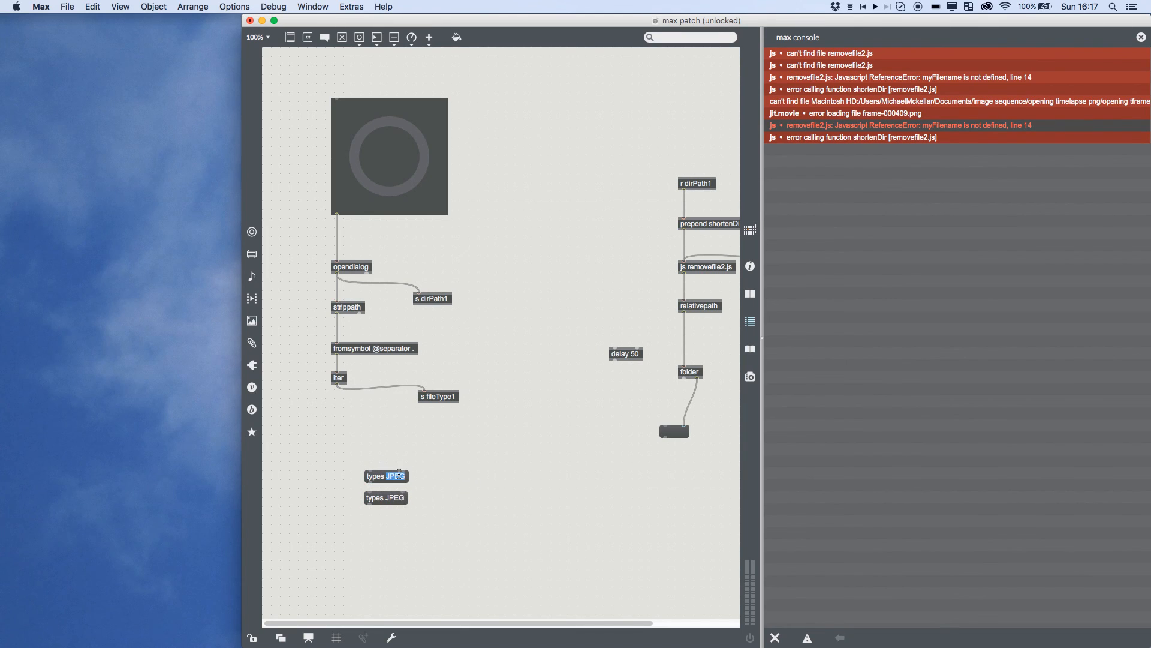
{"action": "type", "text": "PNG"}
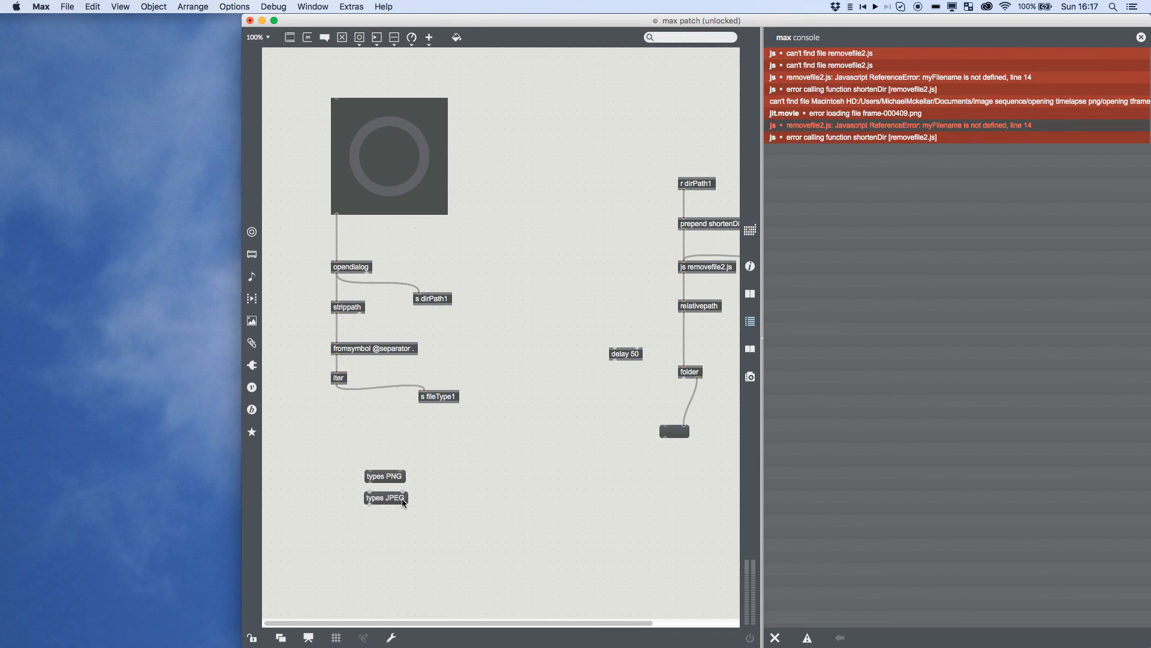
{"action": "left_click", "coordinate": [384, 475]}
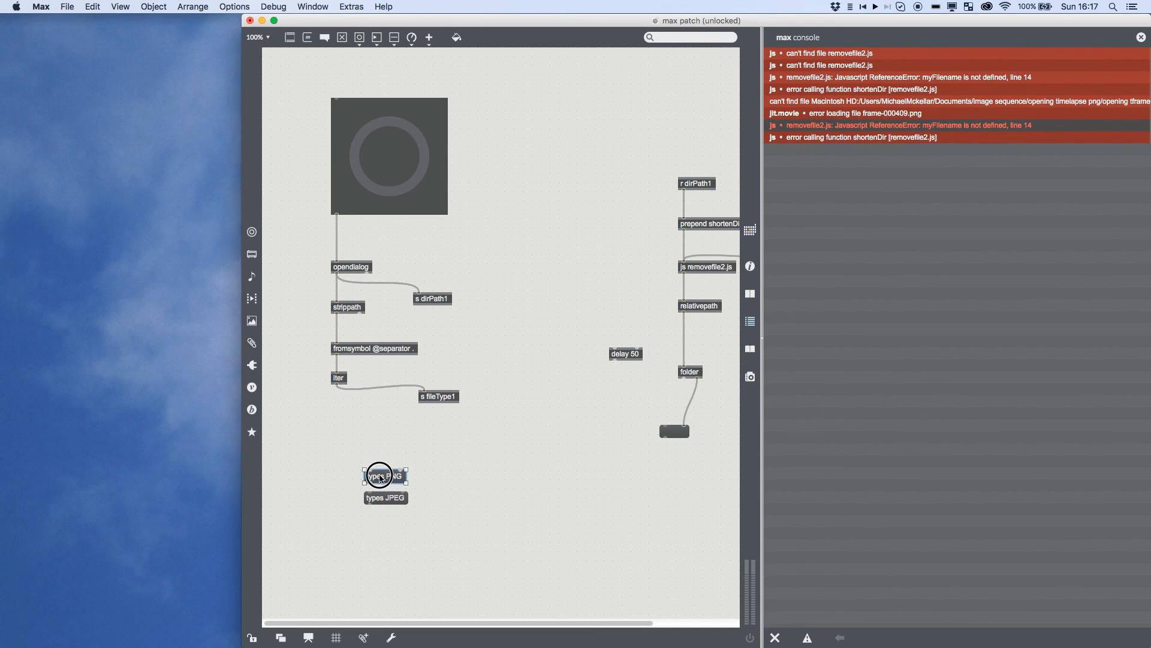
{"action": "left_click_drag", "start_coordinate": [385, 475], "coordinate": [382, 452]}
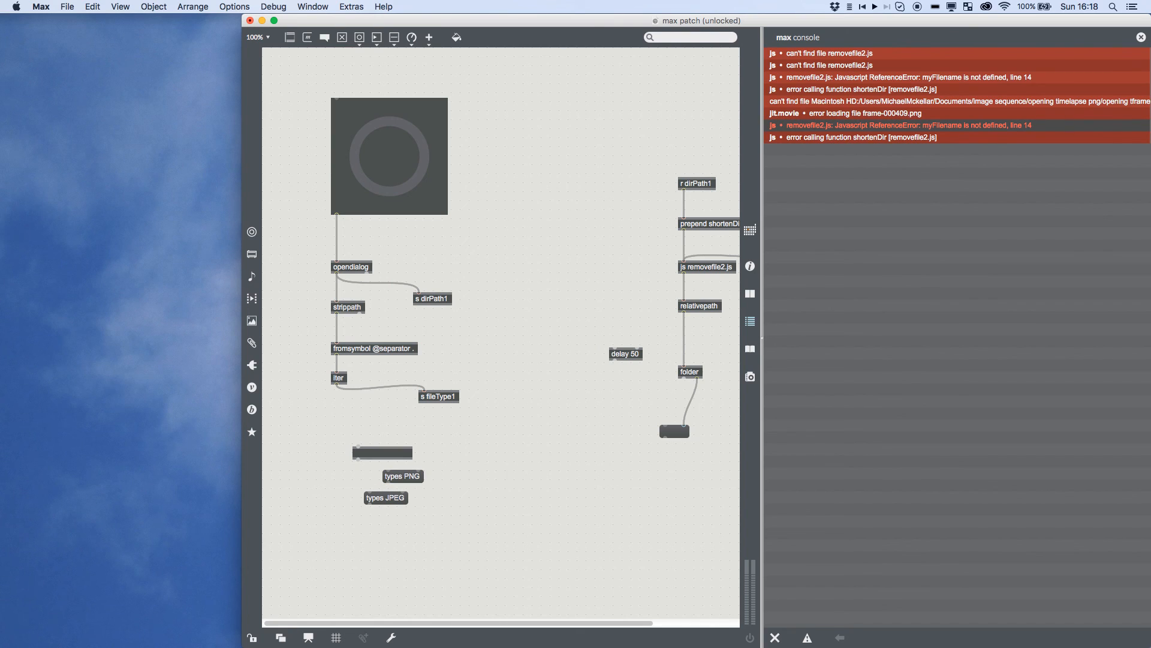
- Add select jpg under iter, patch the type messages into folder, and place delay 50 between two buttons
{"action": "type", "text": "select jpg"}
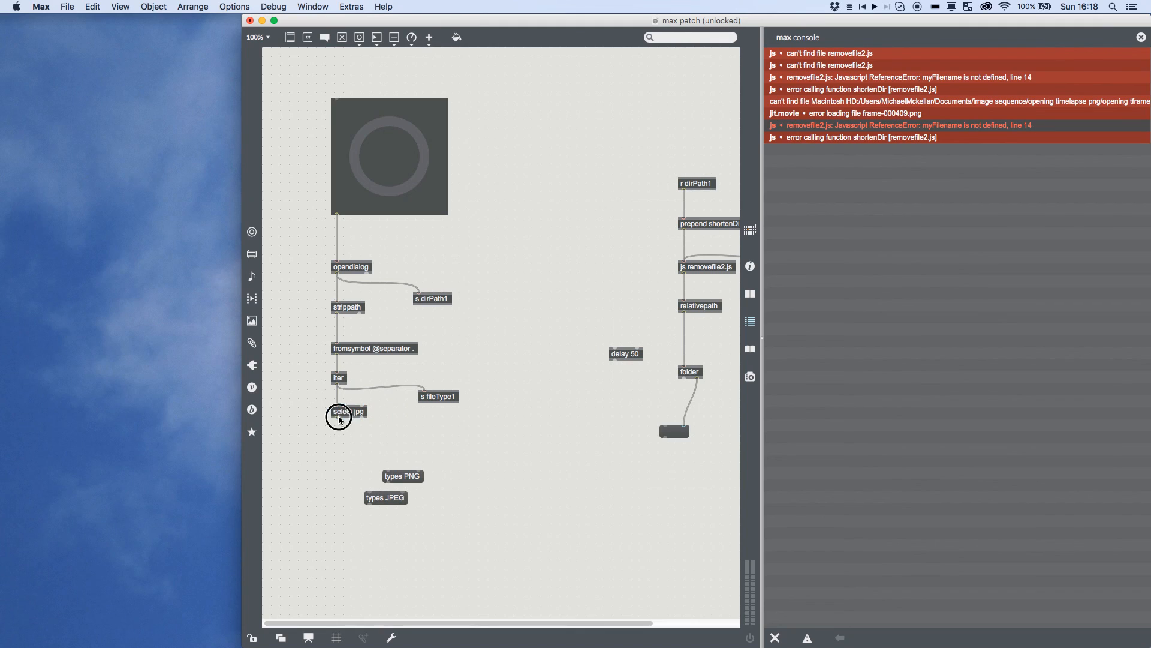
{"action": "left_click_drag", "start_coordinate": [336, 419], "coordinate": [368, 490]}
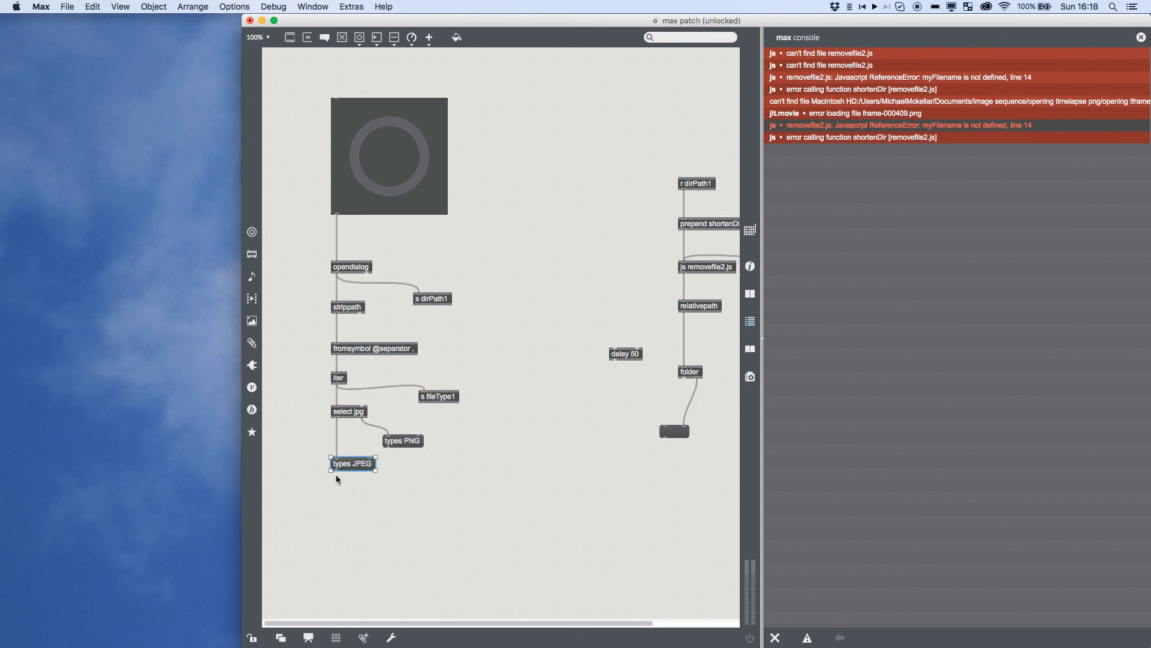
{"action": "left_click_drag", "start_coordinate": [337, 473], "coordinate": [678, 363]}
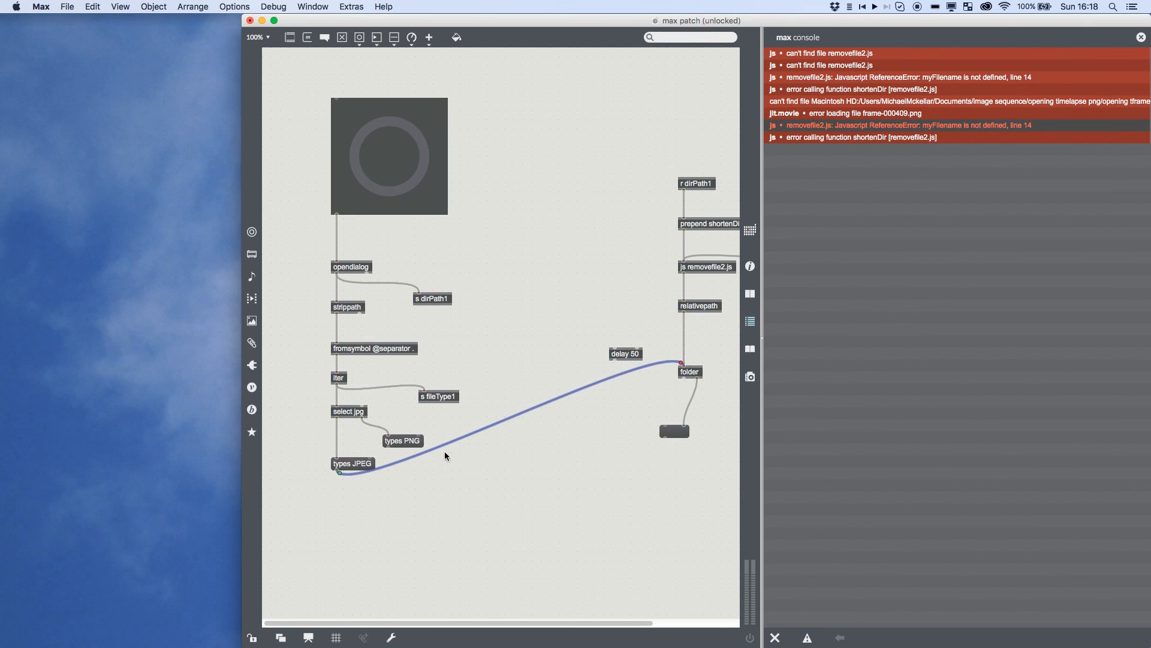
{"action": "left_click", "coordinate": [646, 309]}
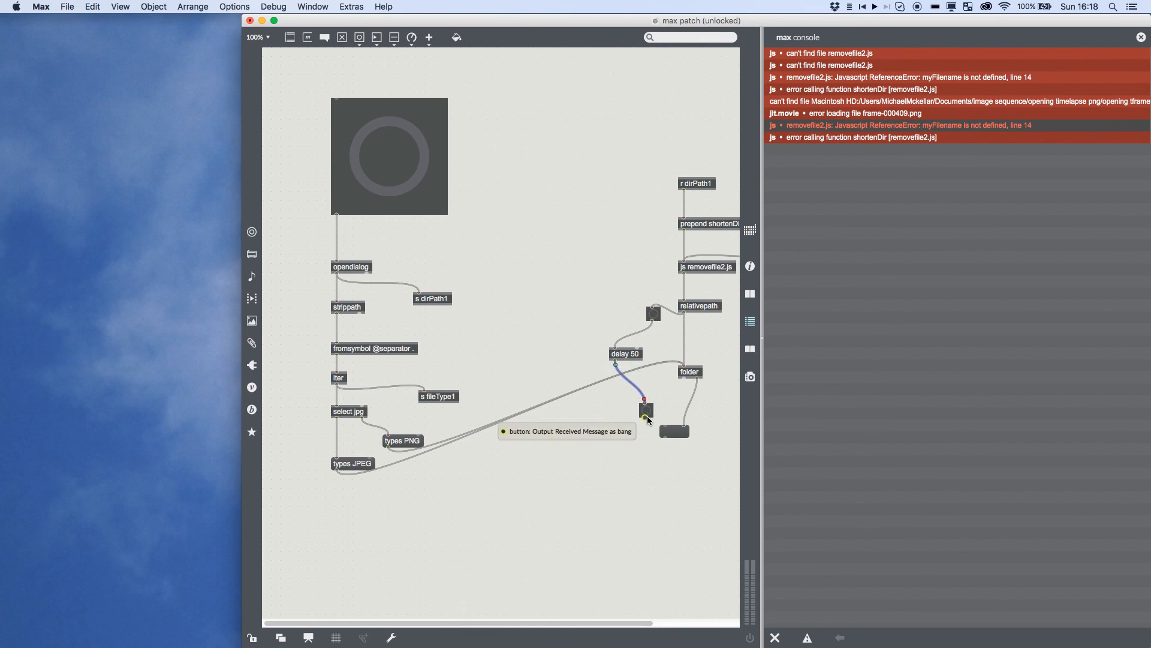
{"action": "left_click_drag", "start_coordinate": [646, 411], "coordinate": [616, 362]}
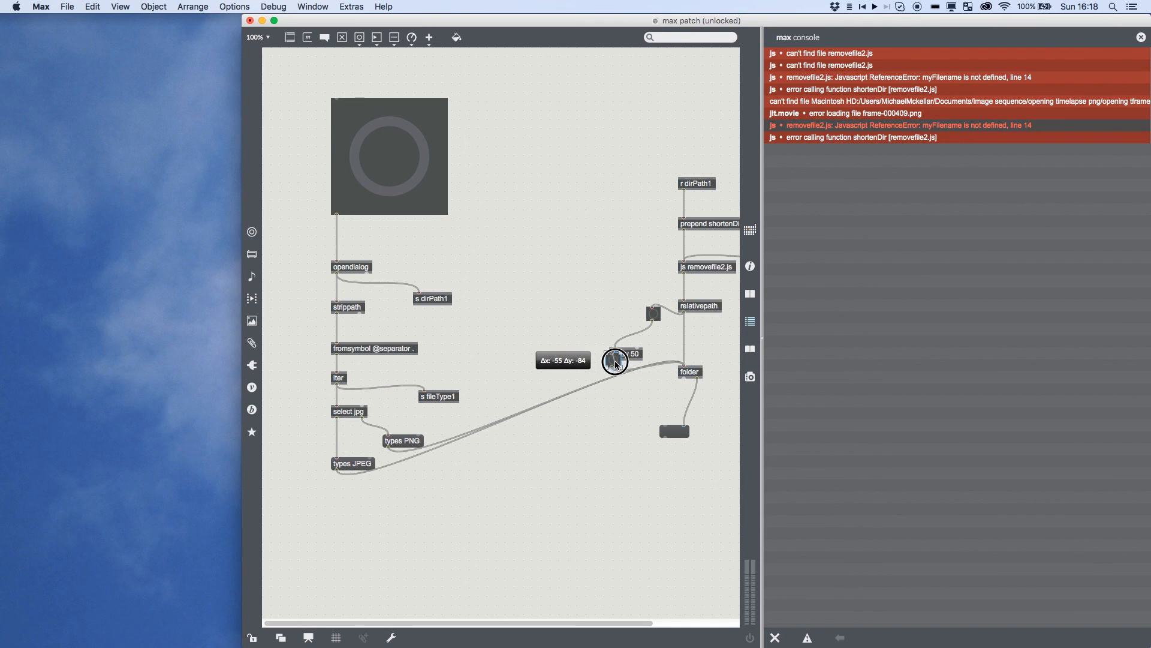
{"action": "left_click_drag", "start_coordinate": [620, 353], "coordinate": [617, 380]}
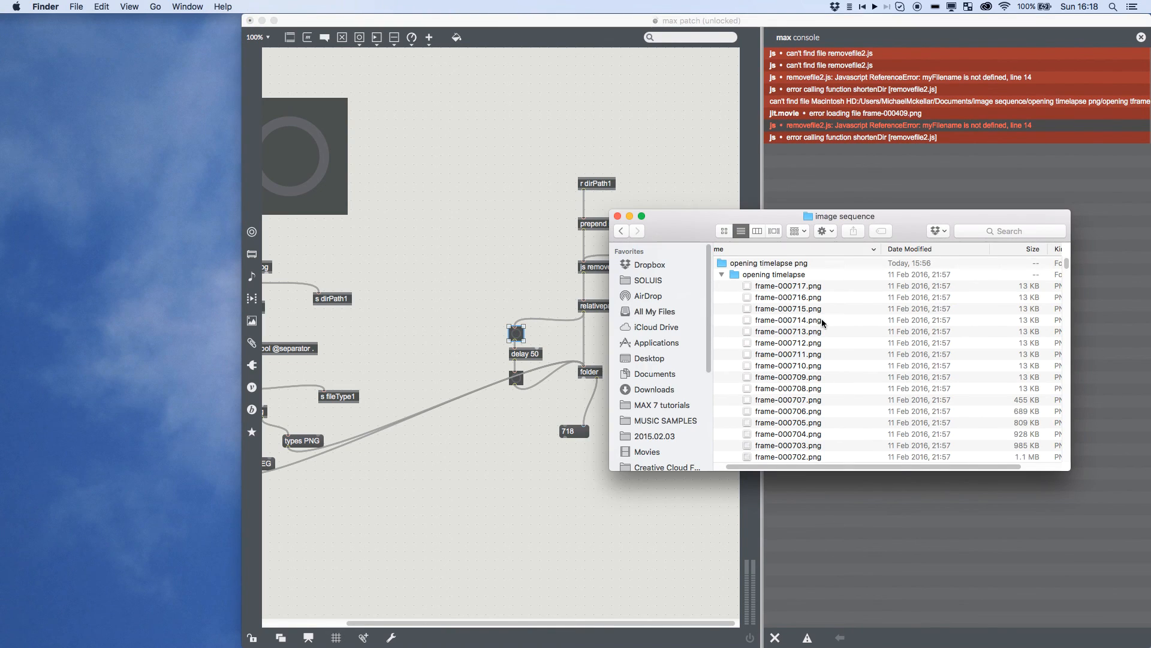
{"action": "scroll", "scroll_direction": "down", "scroll_amount": 3}
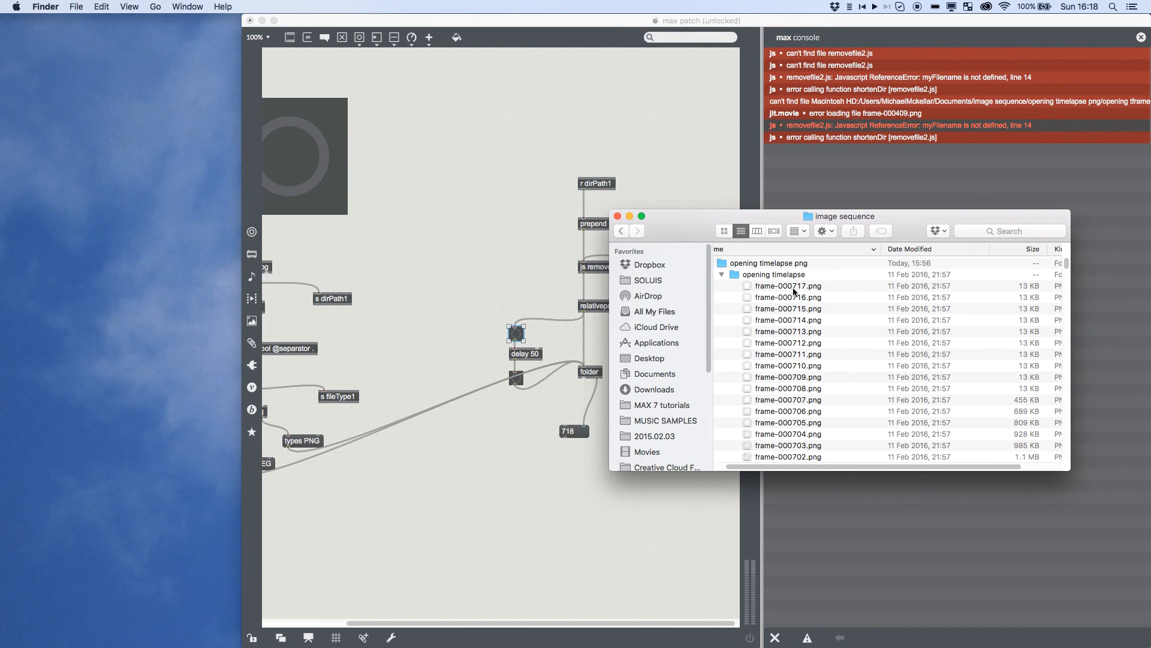
{"action": "scroll", "scroll_direction": "down", "scroll_amount": 3}
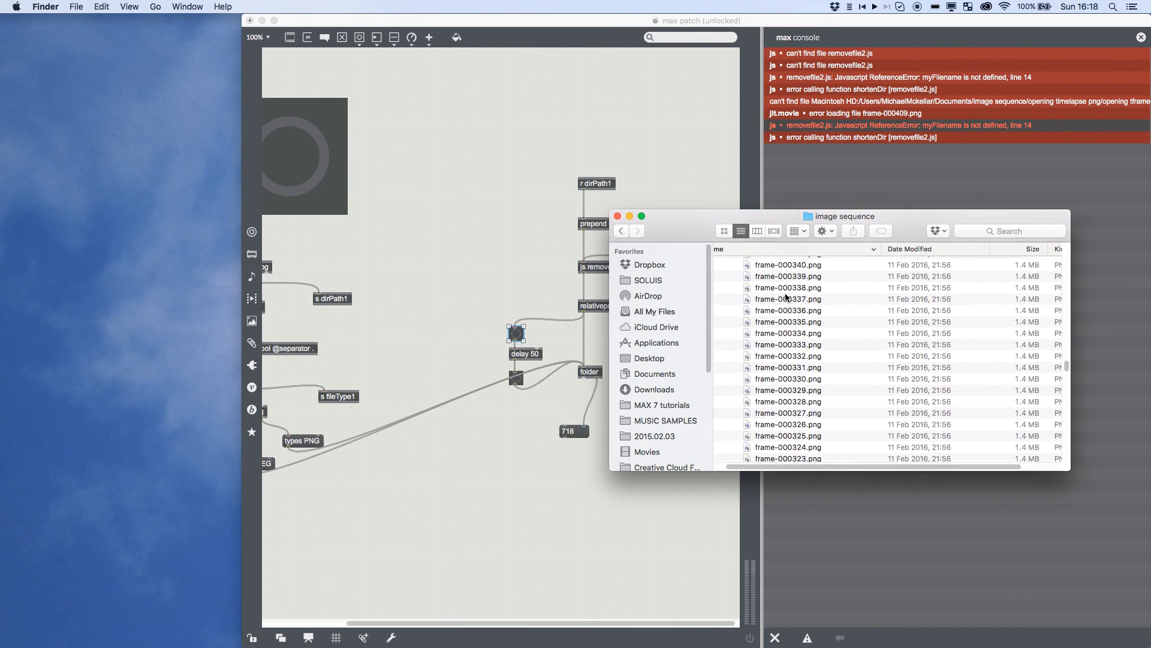
{"action": "scroll", "scroll_direction": "down", "scroll_amount": 3}
{"action": "type", "text": "s"}
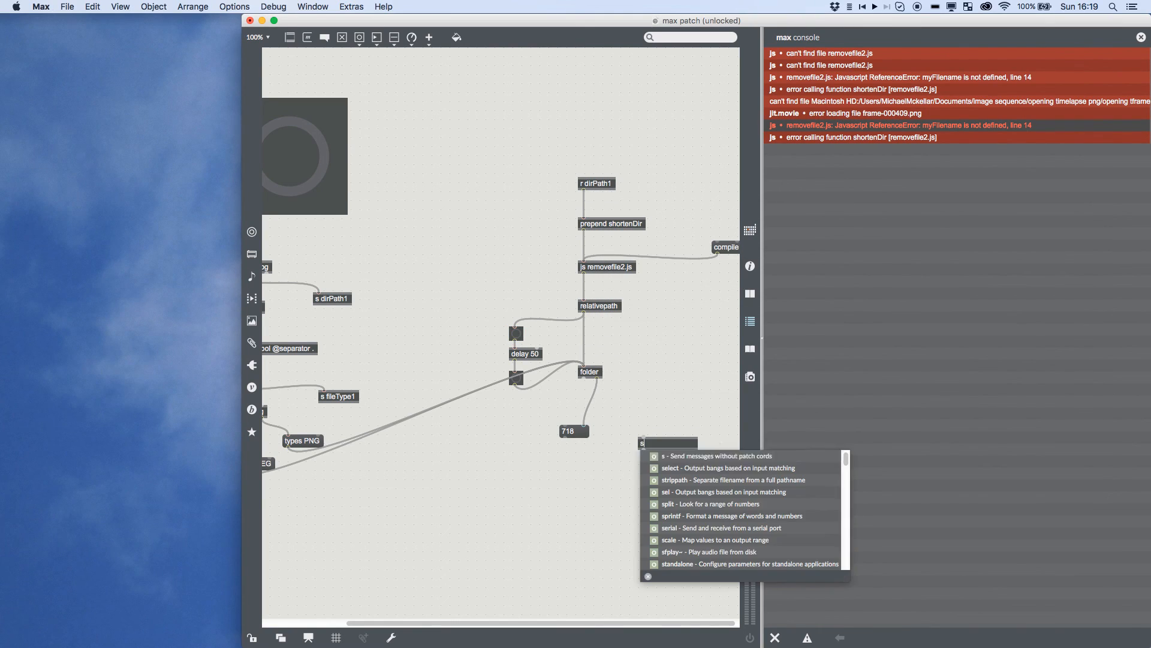
- Create s numberOfFiles1 fed from folder's count outlet, alongside s fileType1 and r dirPath1 below
{"action": "type", "text": "number of"}
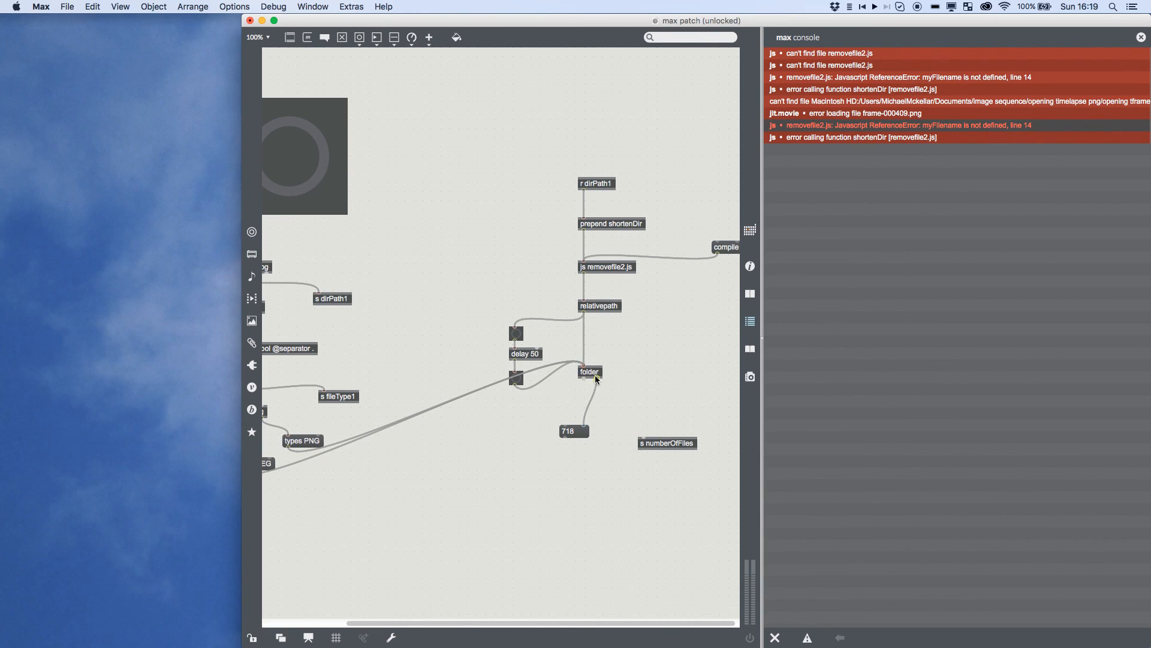
{"action": "left_click_drag", "start_coordinate": [667, 442], "coordinate": [633, 406]}
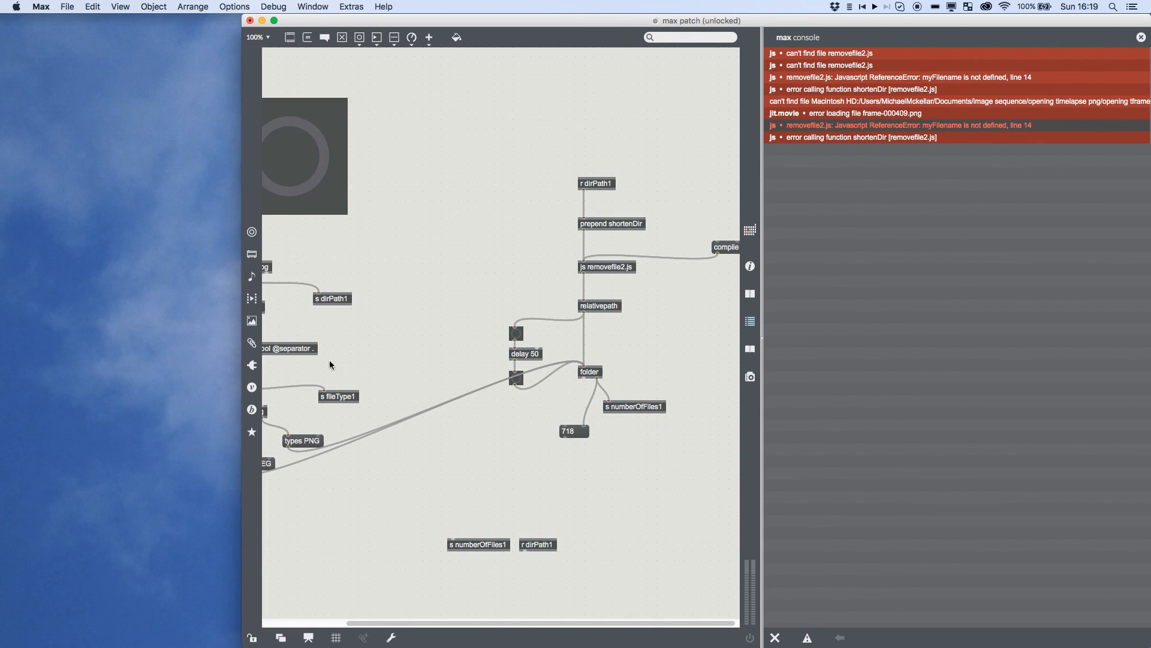
{"action": "scroll", "scroll_direction": "right", "scroll_amount": 3}
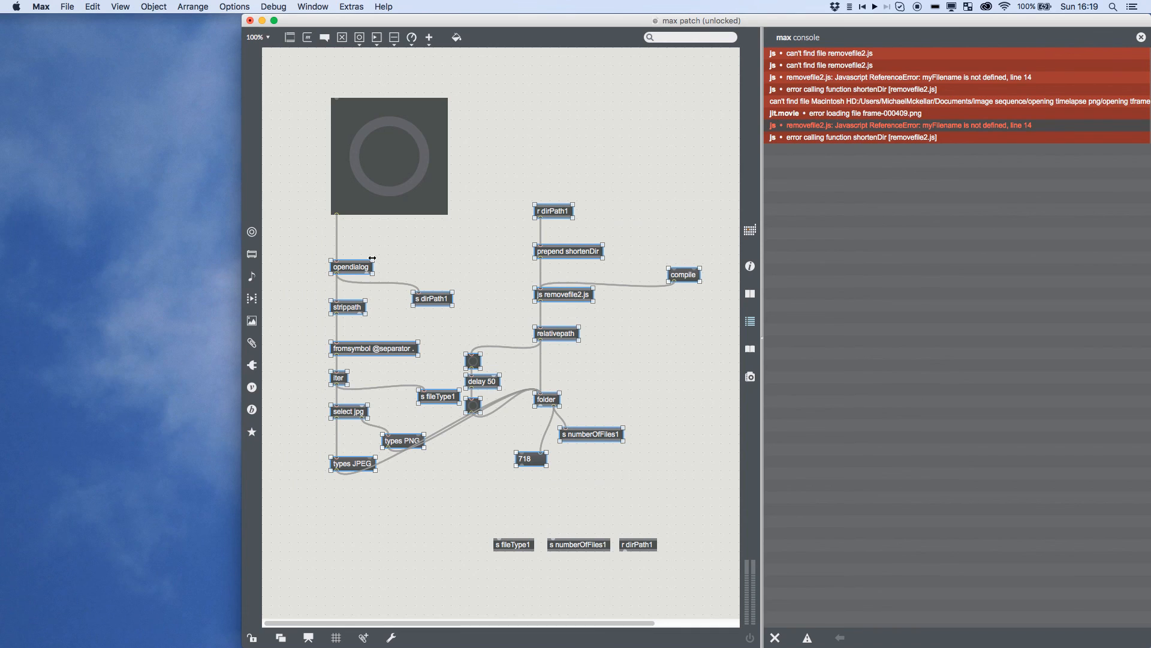
- Encapsulate the chain as 'p directory handler' and move the send/receive objects up beneath it
{"action": "left_click", "coordinate": [93, 7]}
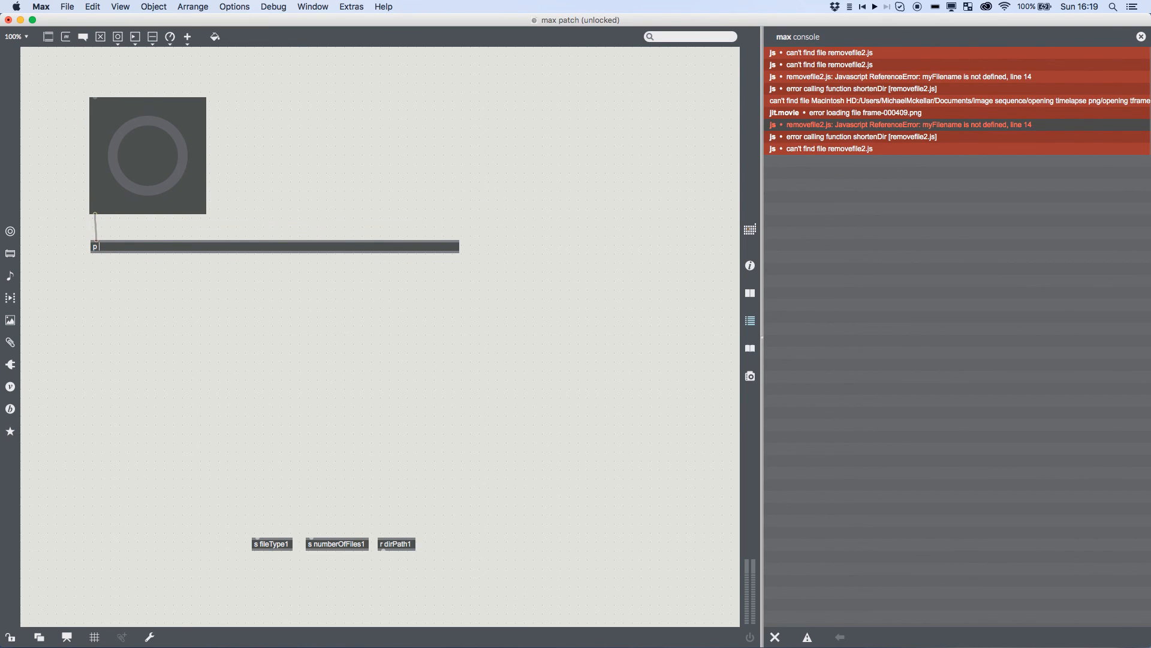
{"action": "type", "text": "directory handler"}
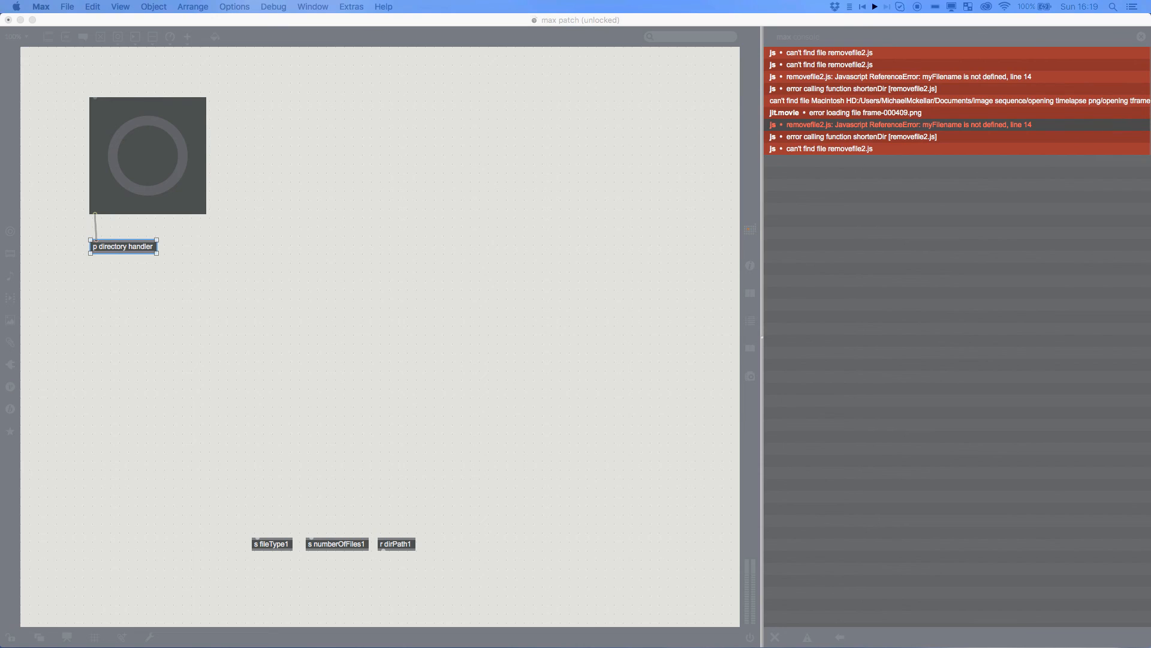
{"action": "left_click_drag", "start_coordinate": [337, 543], "coordinate": [183, 373]}
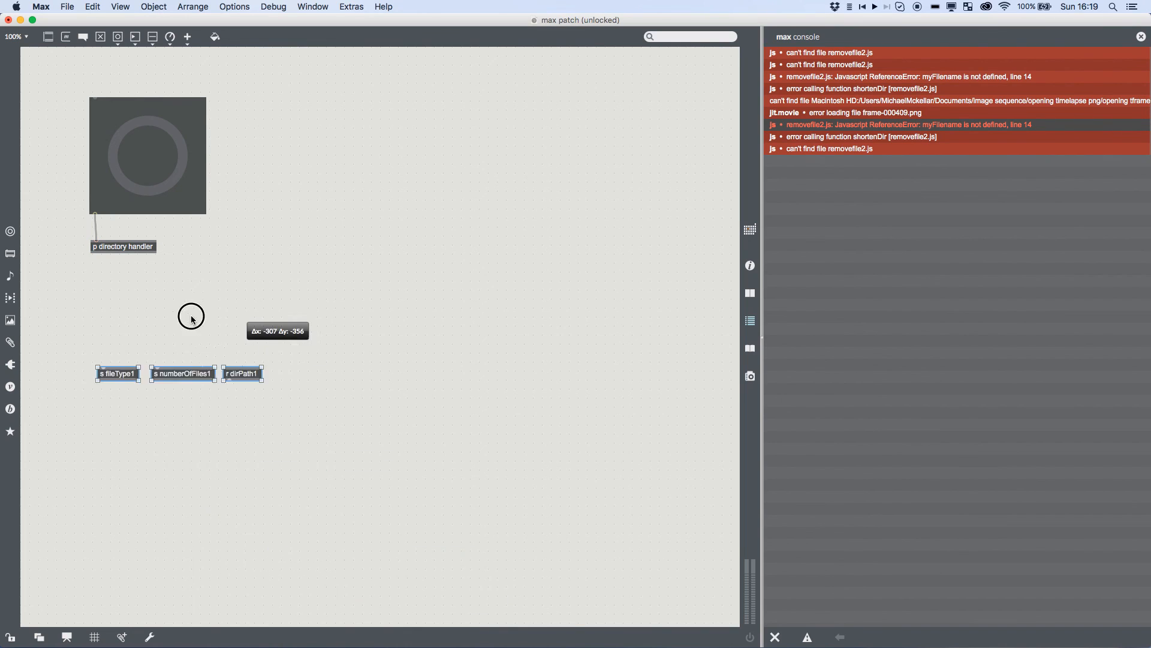